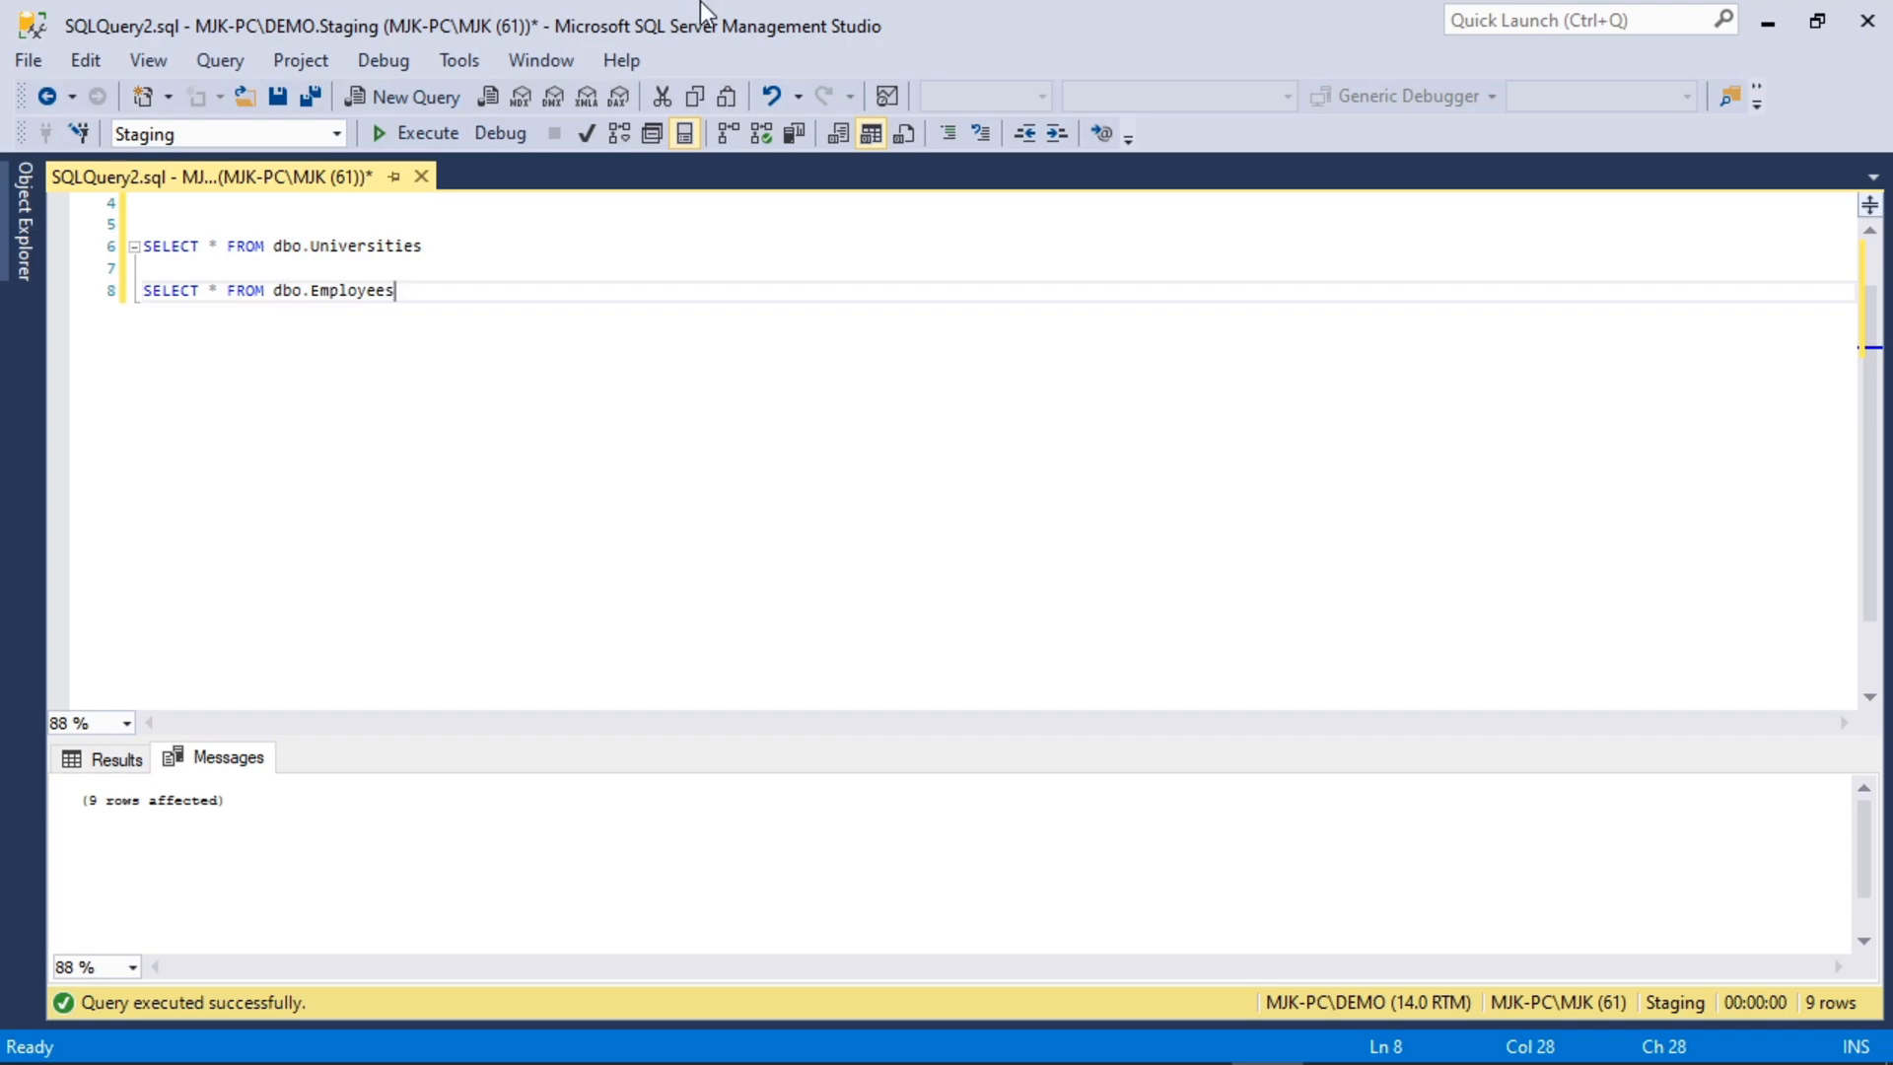
mouse_move(414, 301)
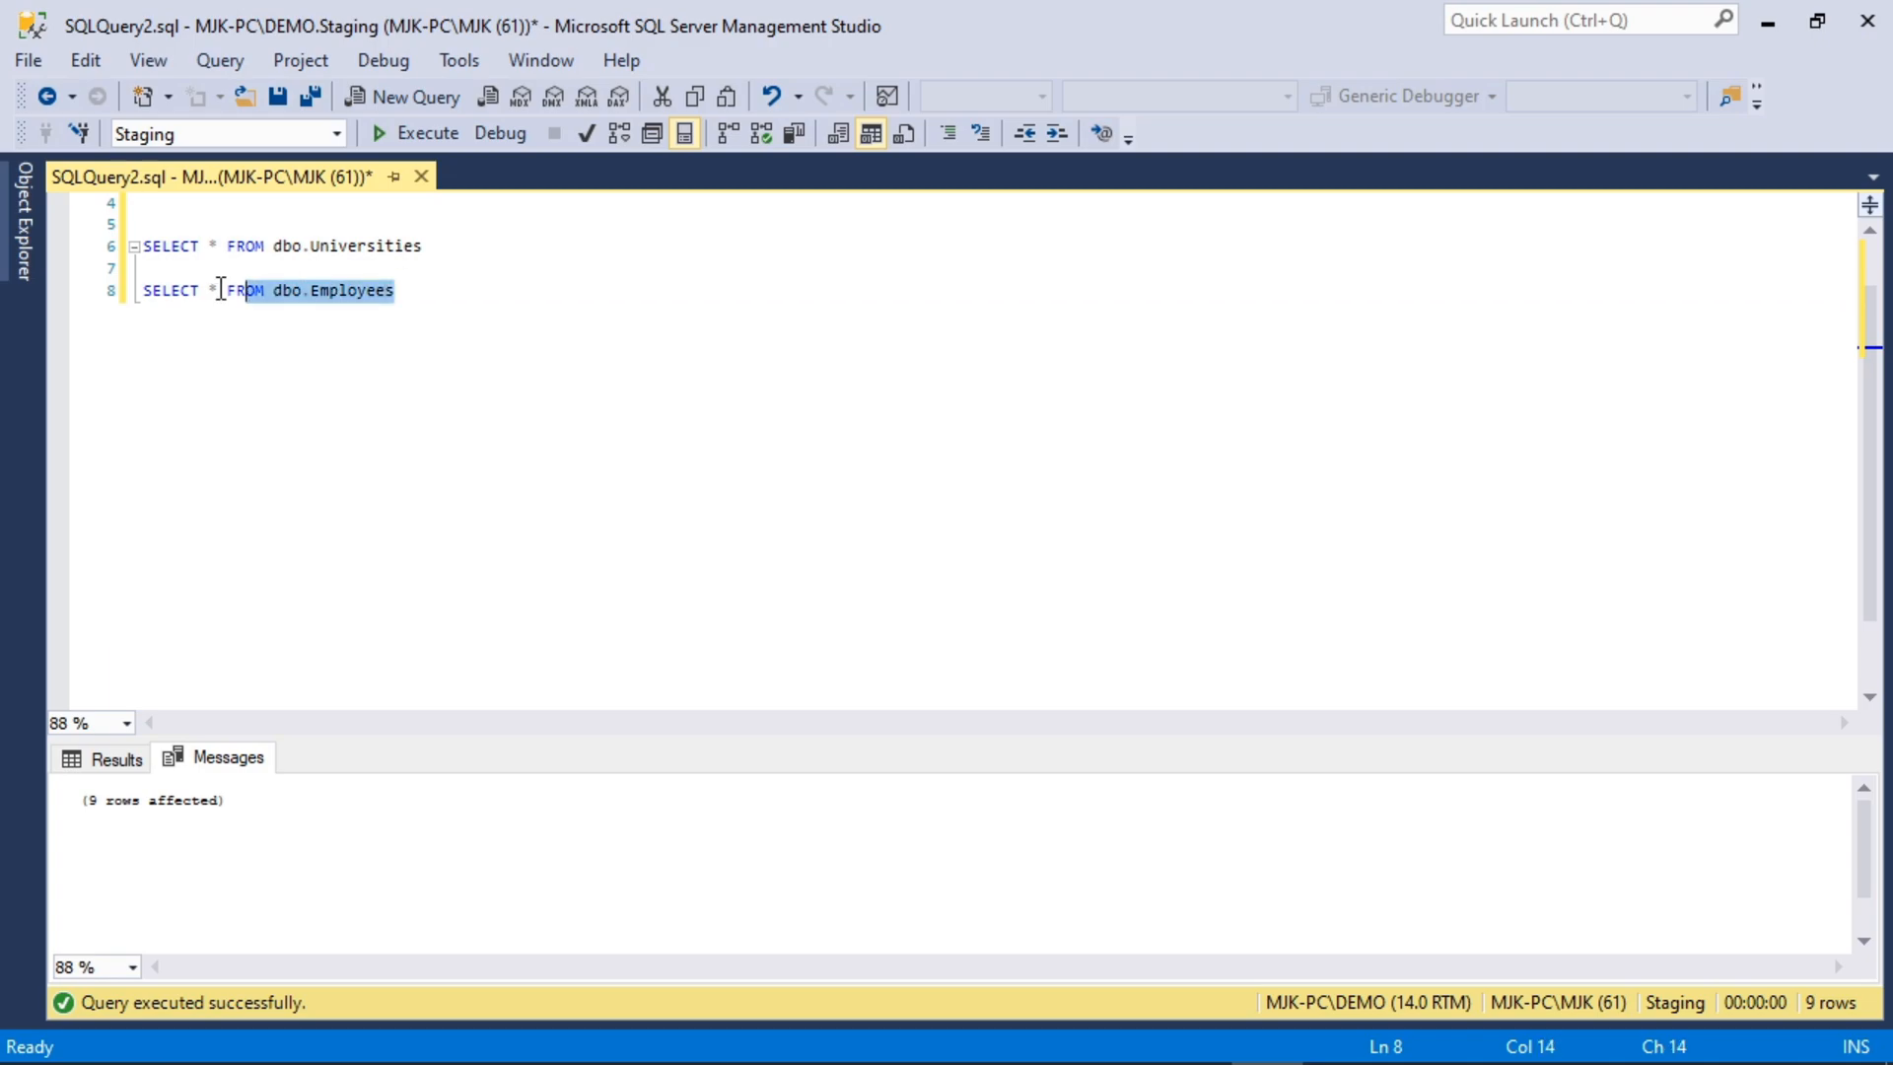
Step: Run the Employees query to check College values, then browse the 14 Universities
click(425, 133)
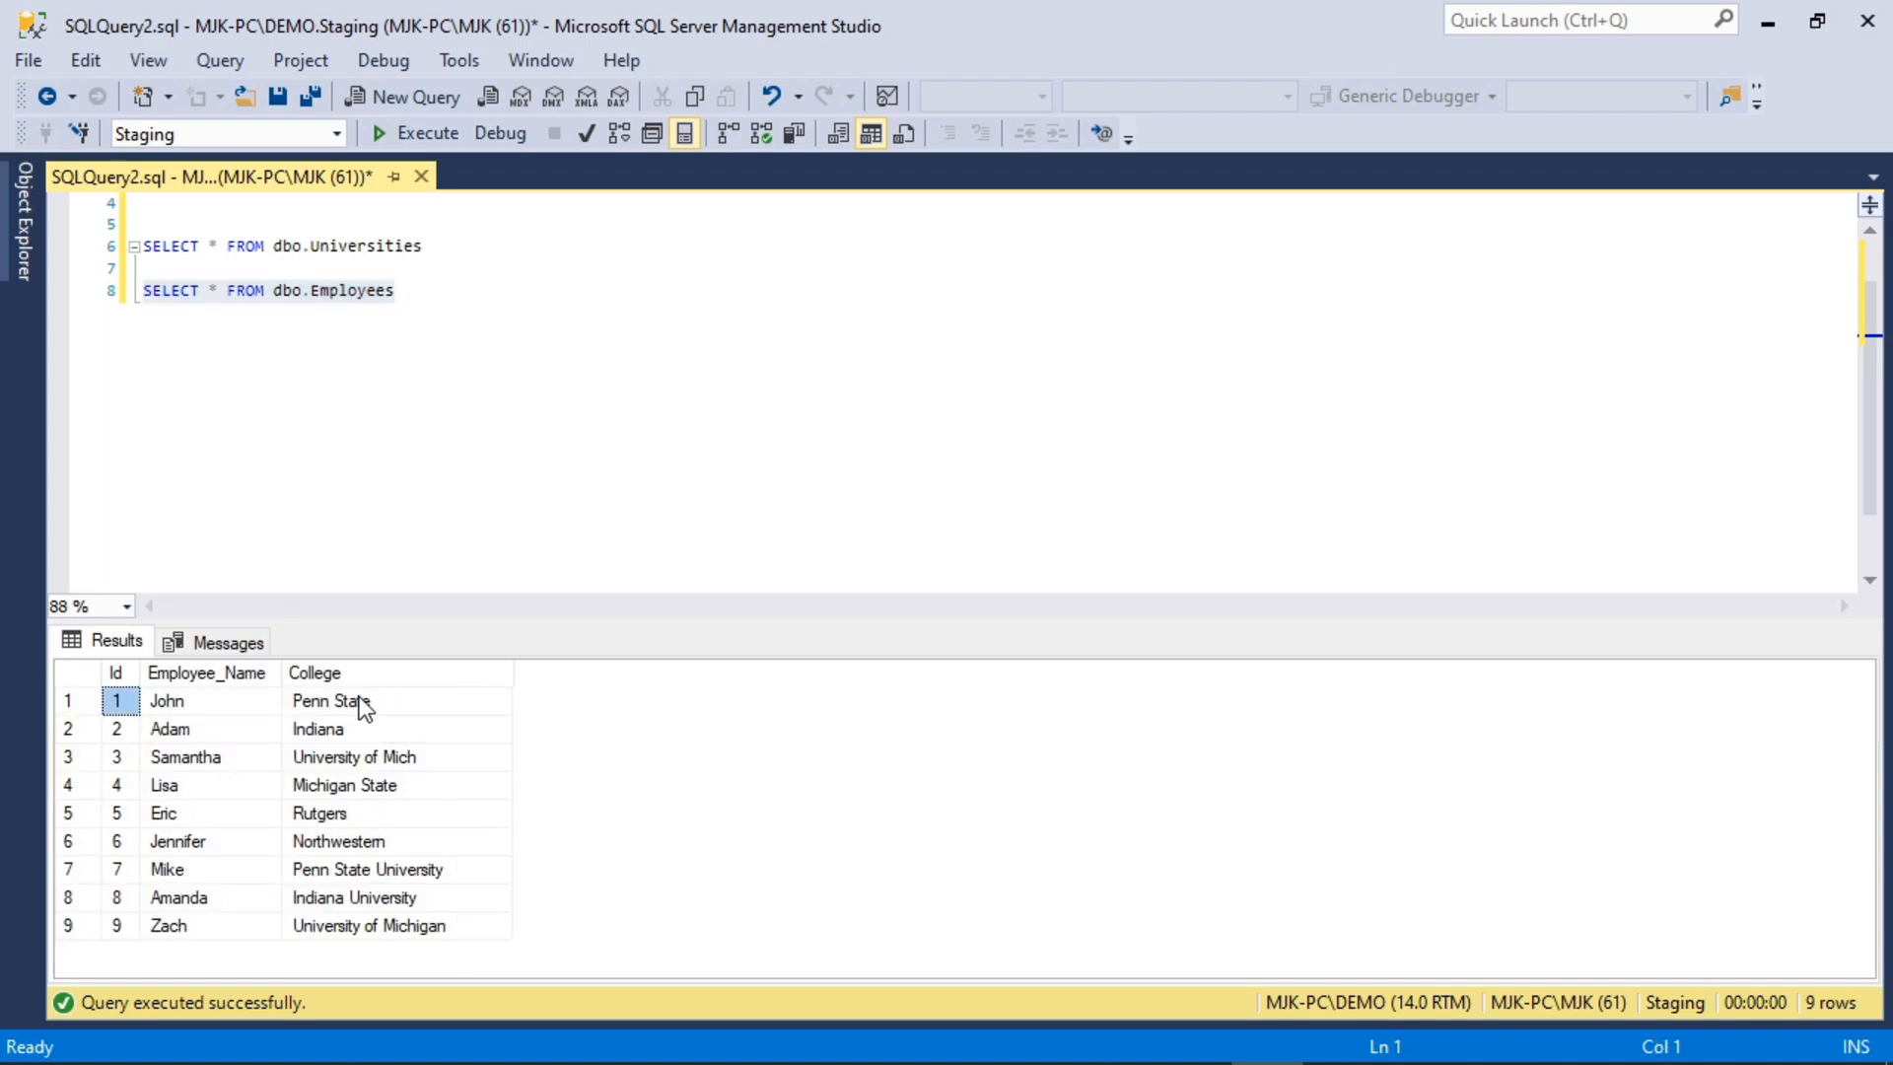
click(354, 757)
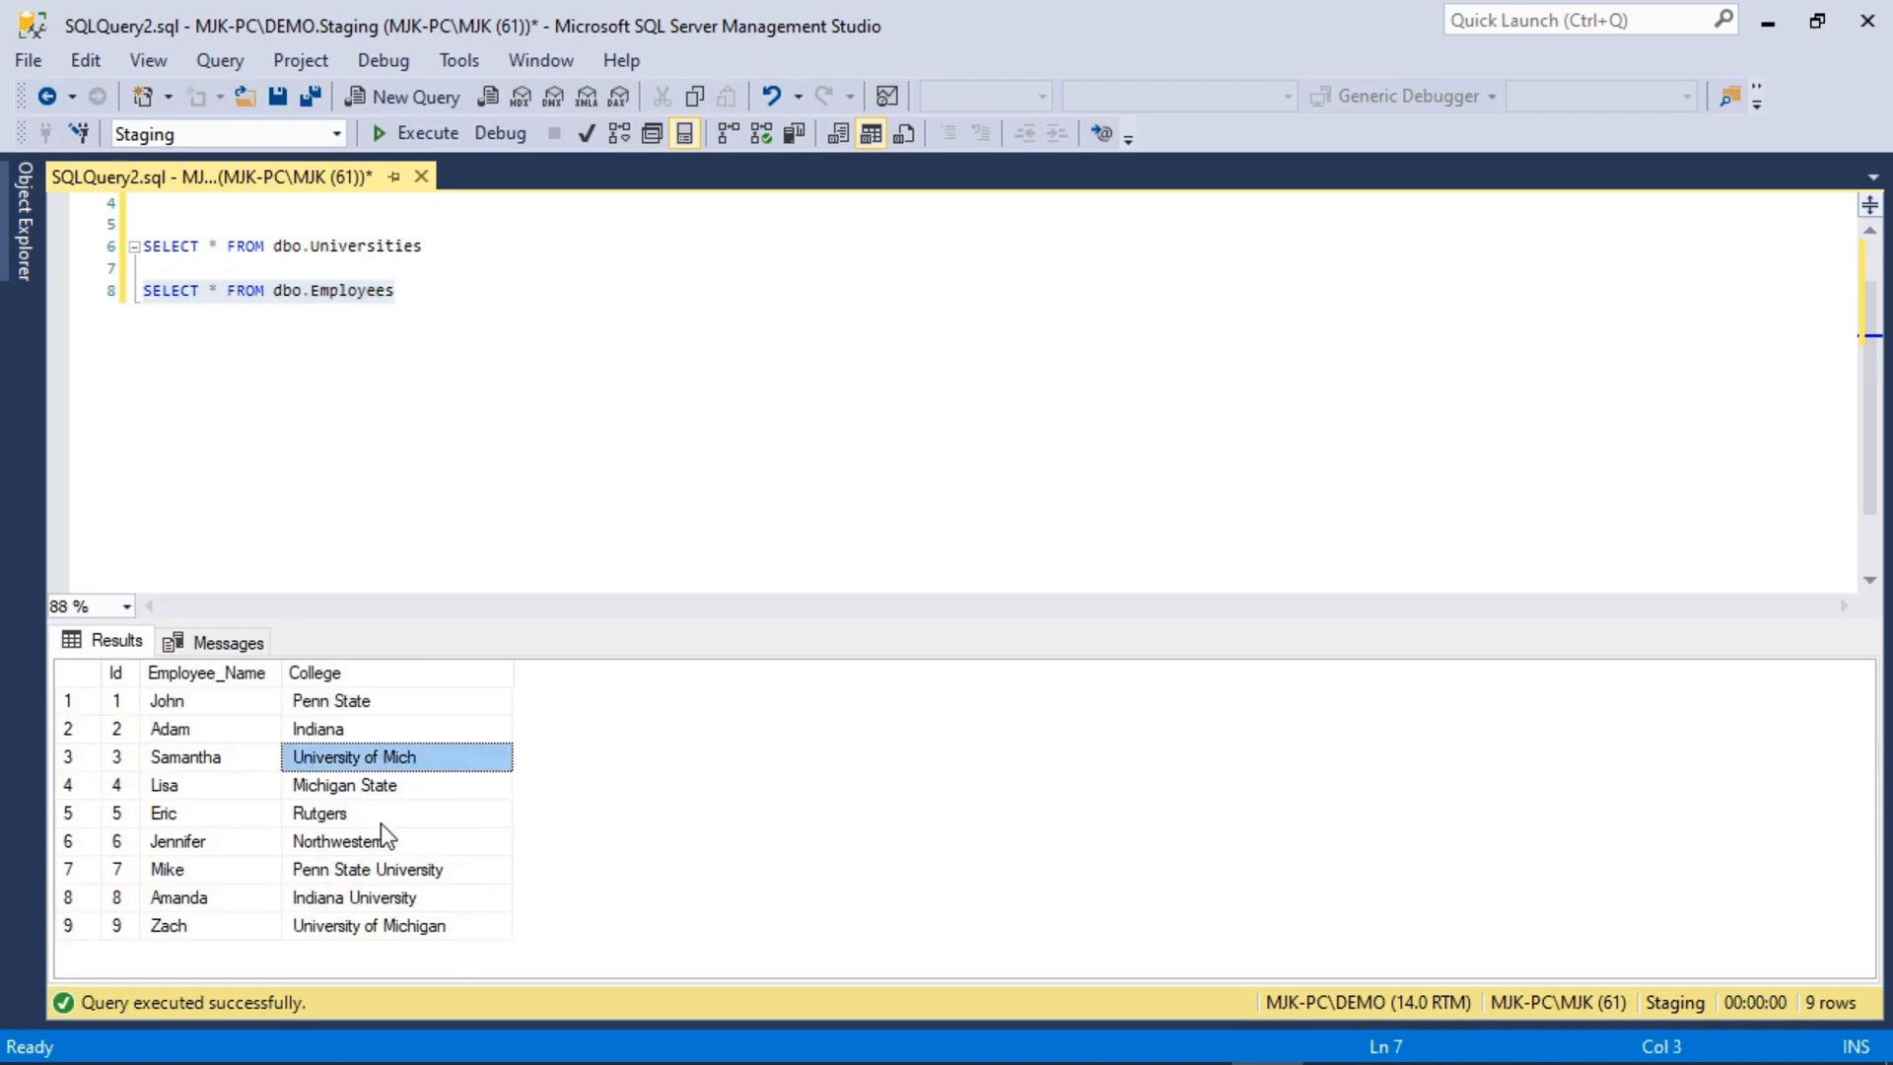
click(354, 897)
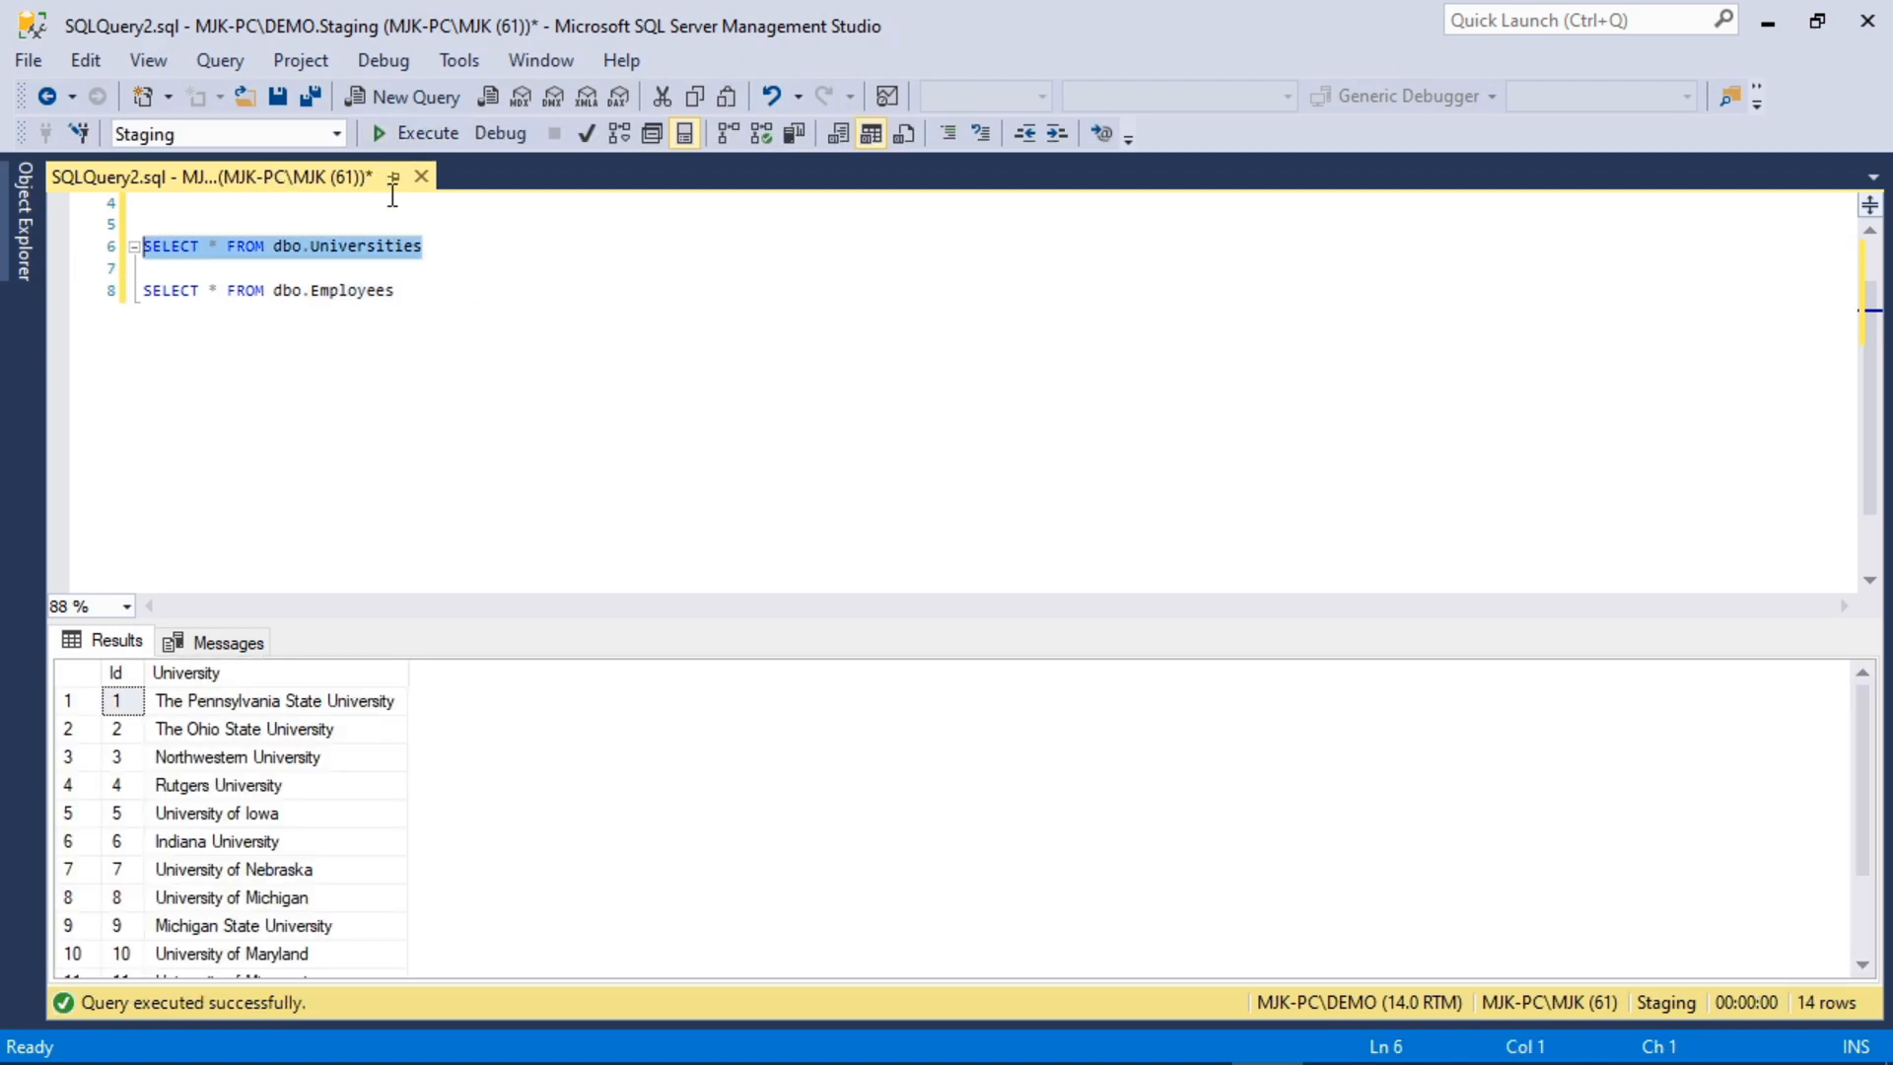
scroll(down, 3)
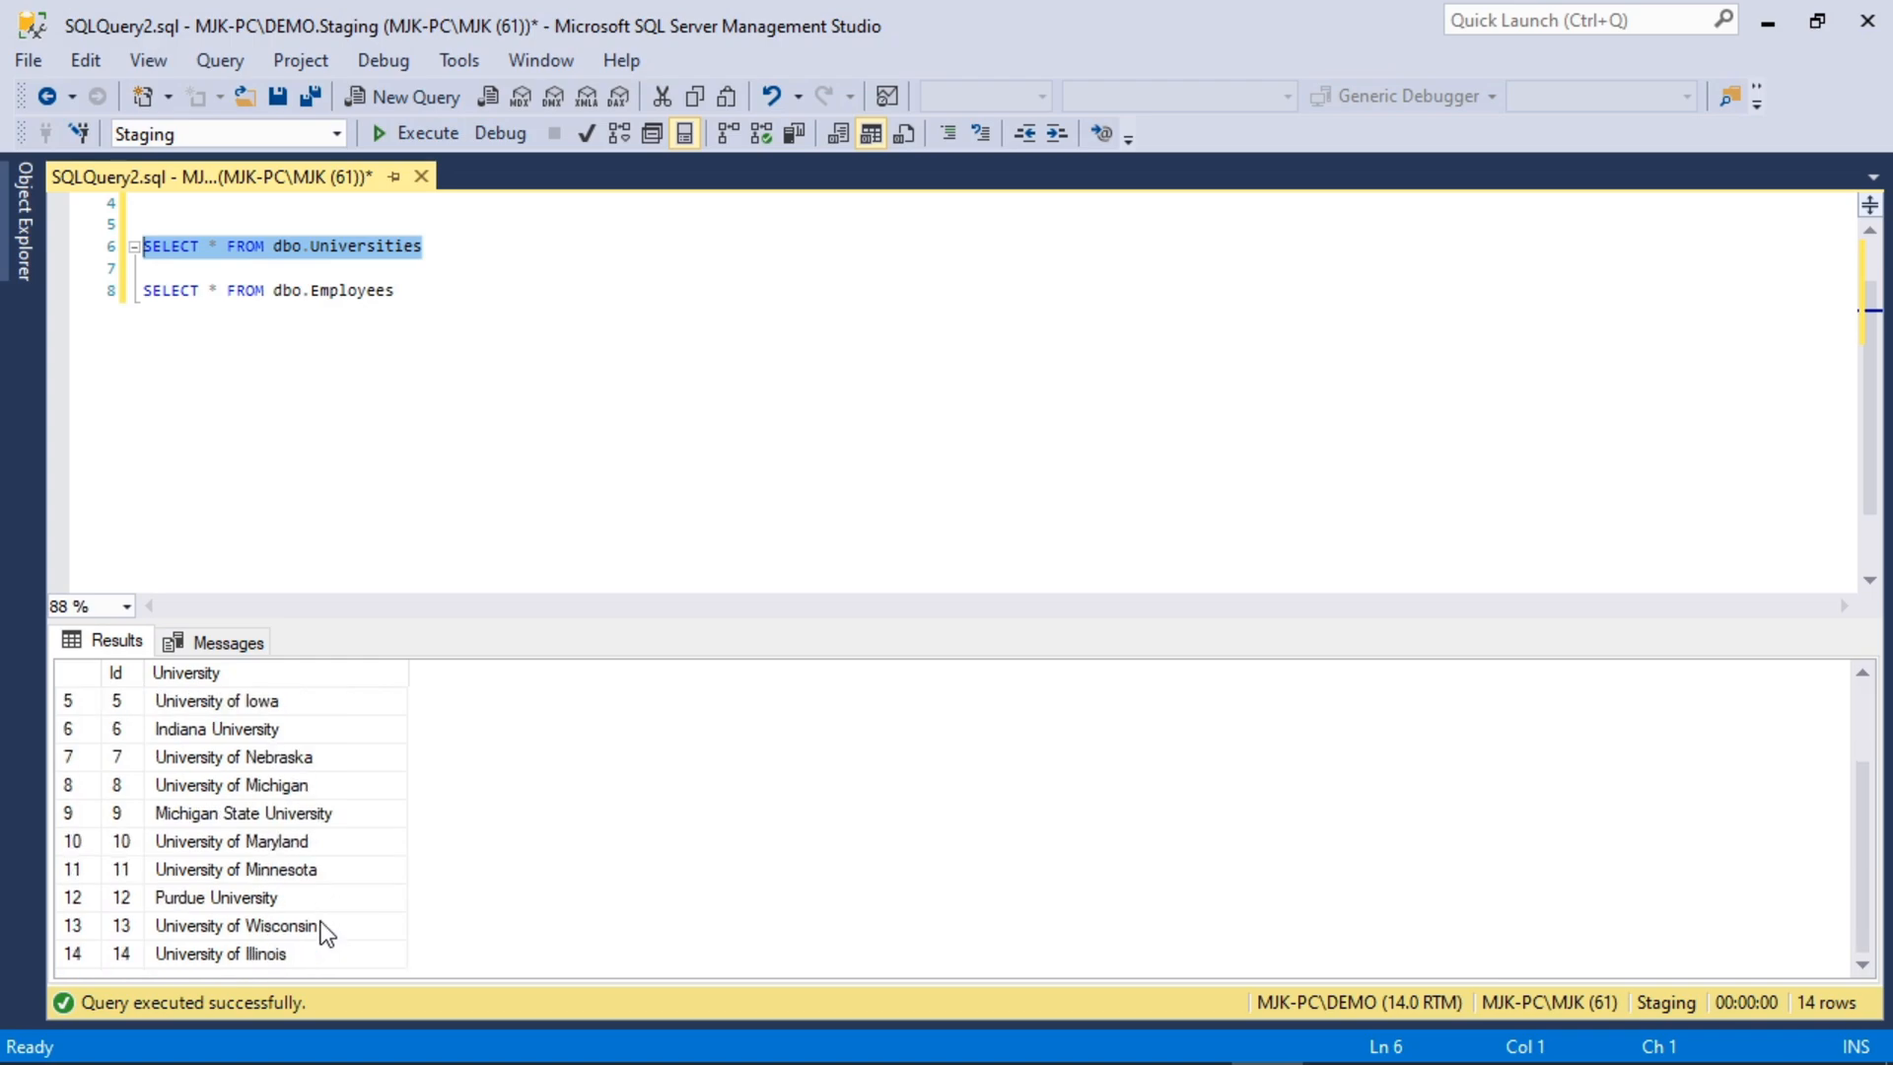
scroll(up, 3)
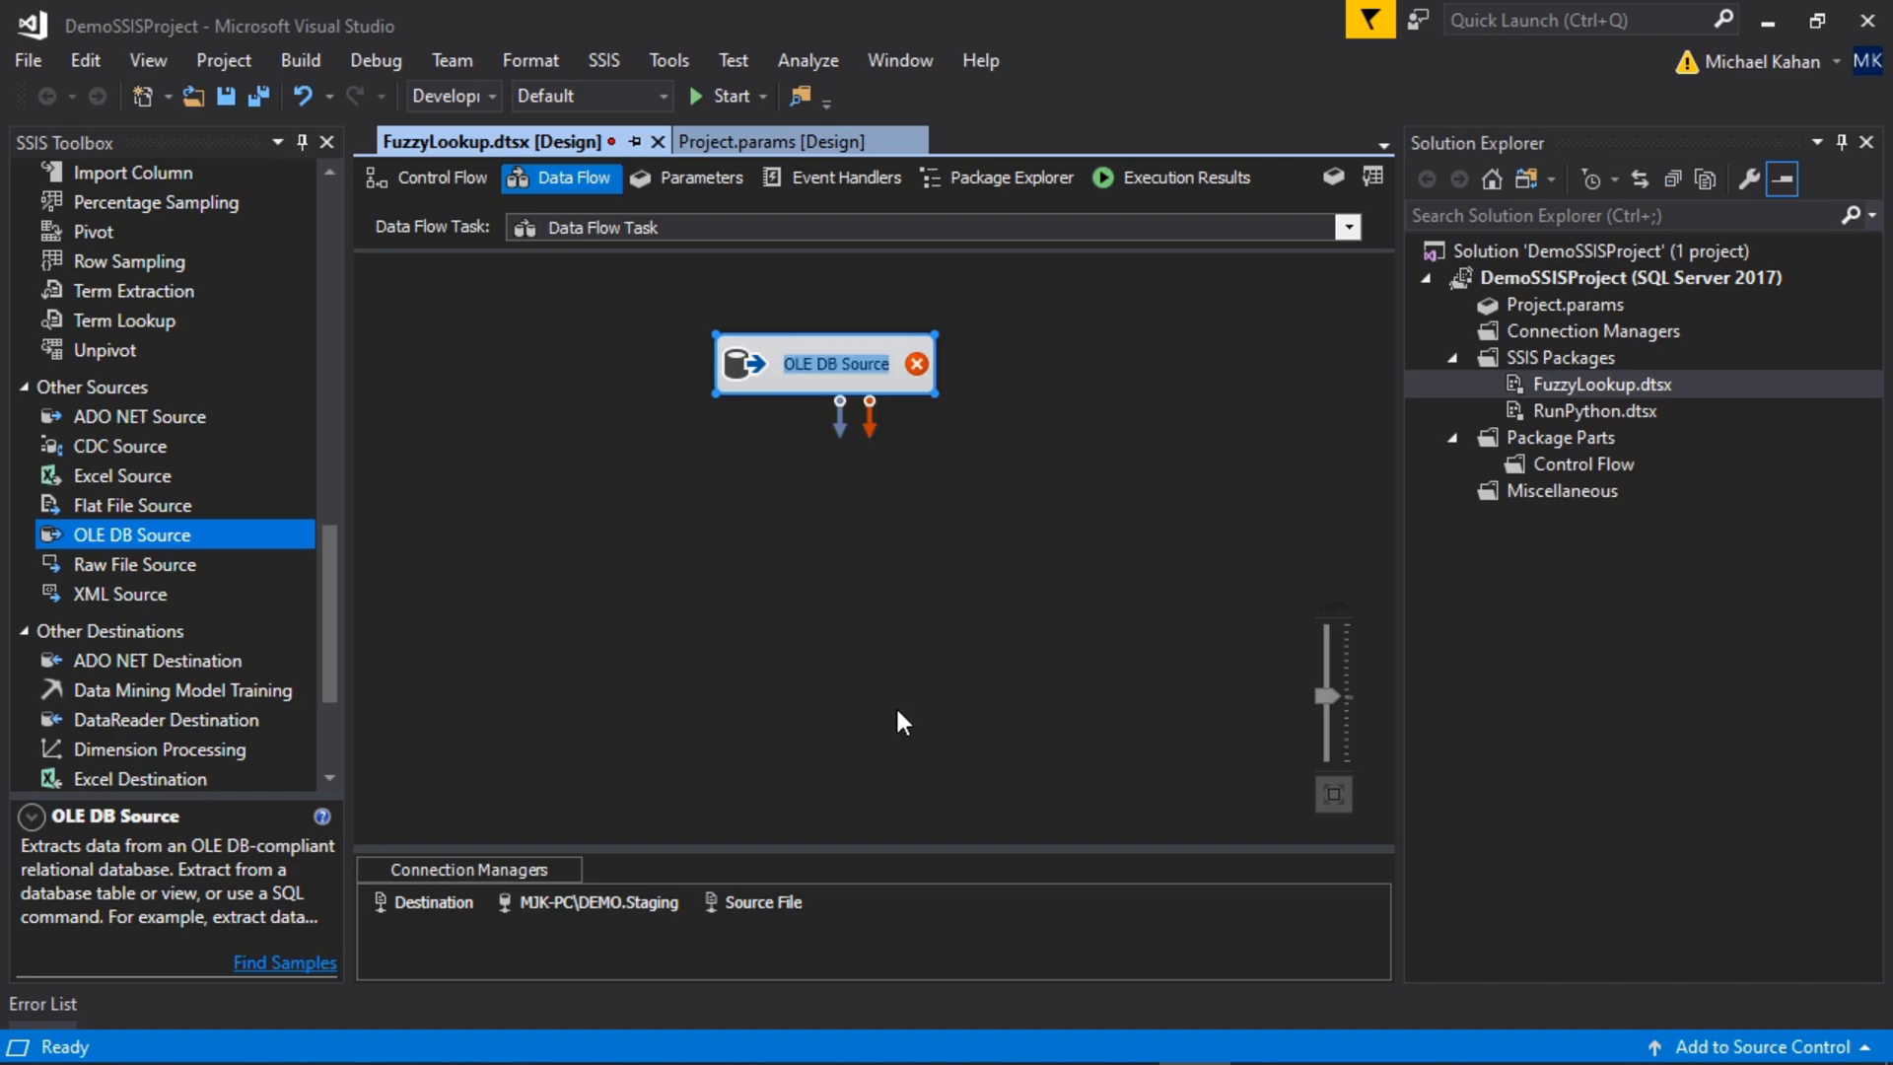
Step: Name the OLE DB source 'Employees' and open its editor
text(Employees)
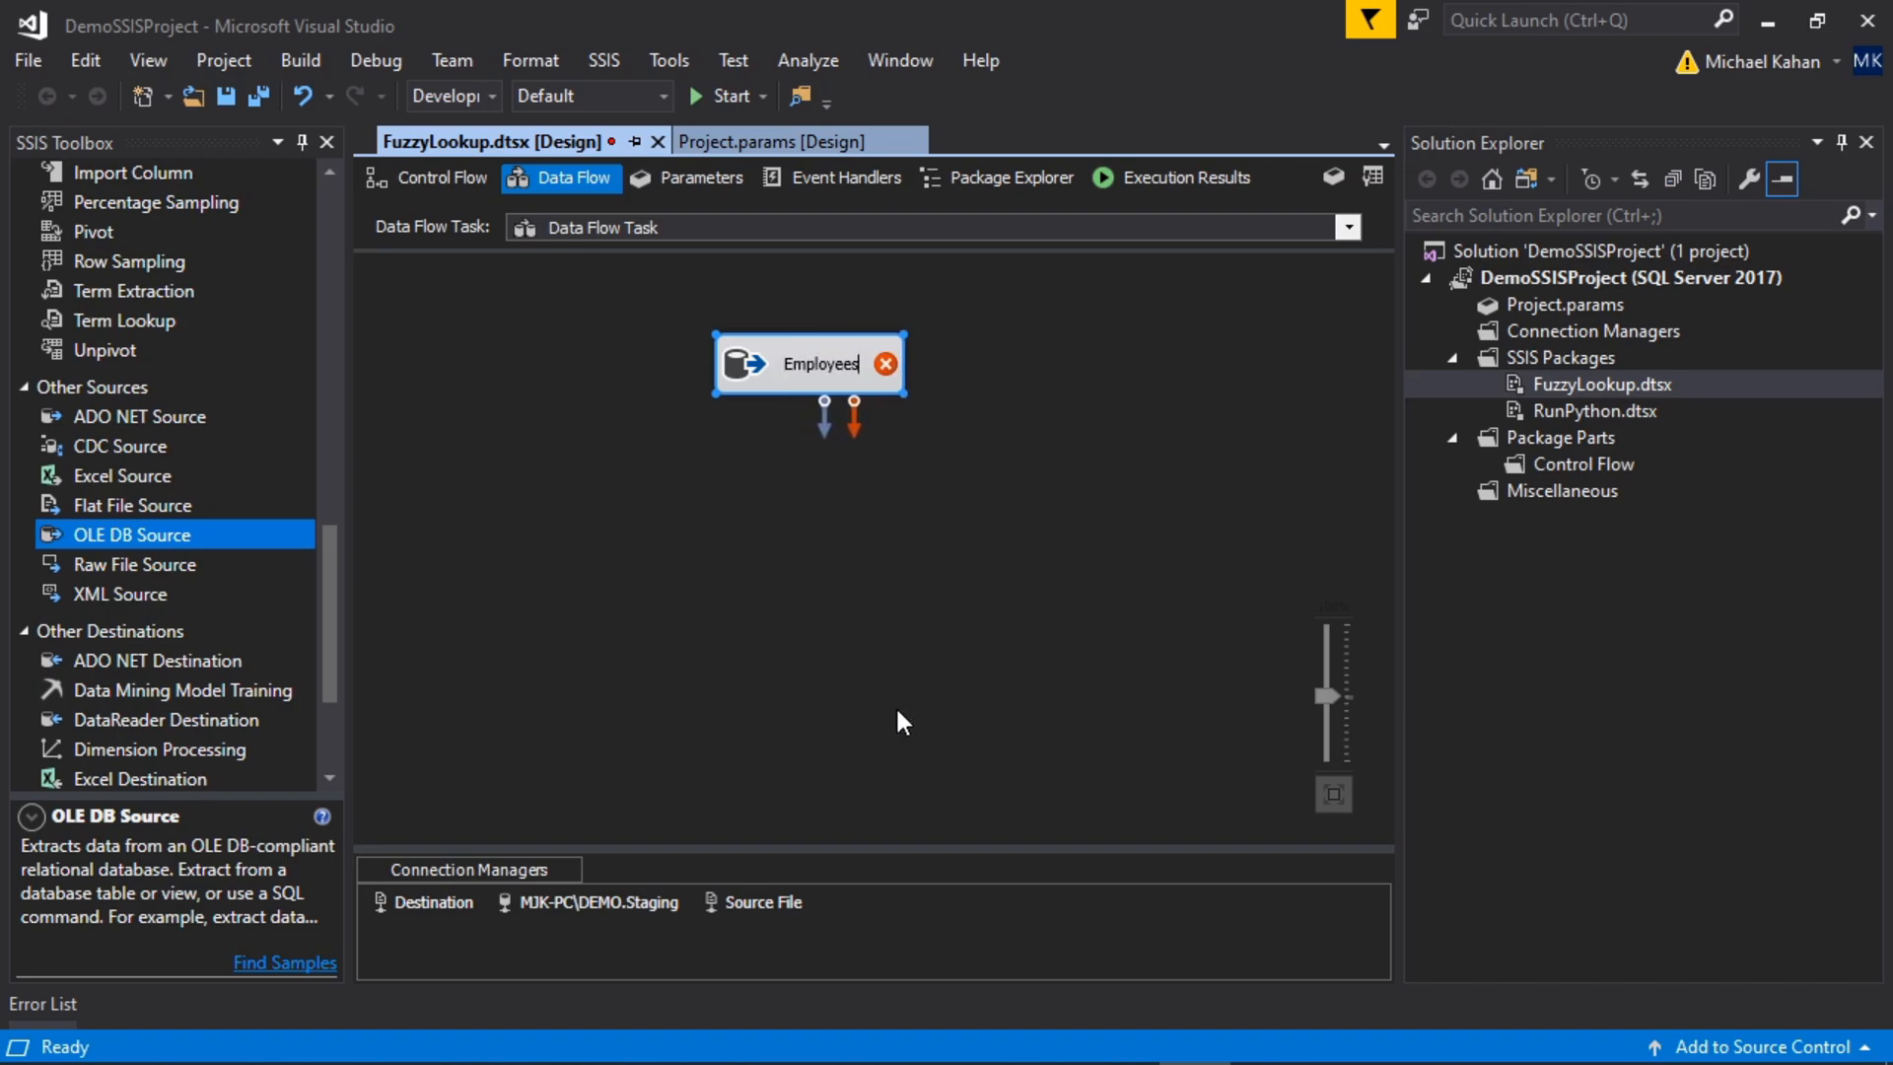
double_click(809, 364)
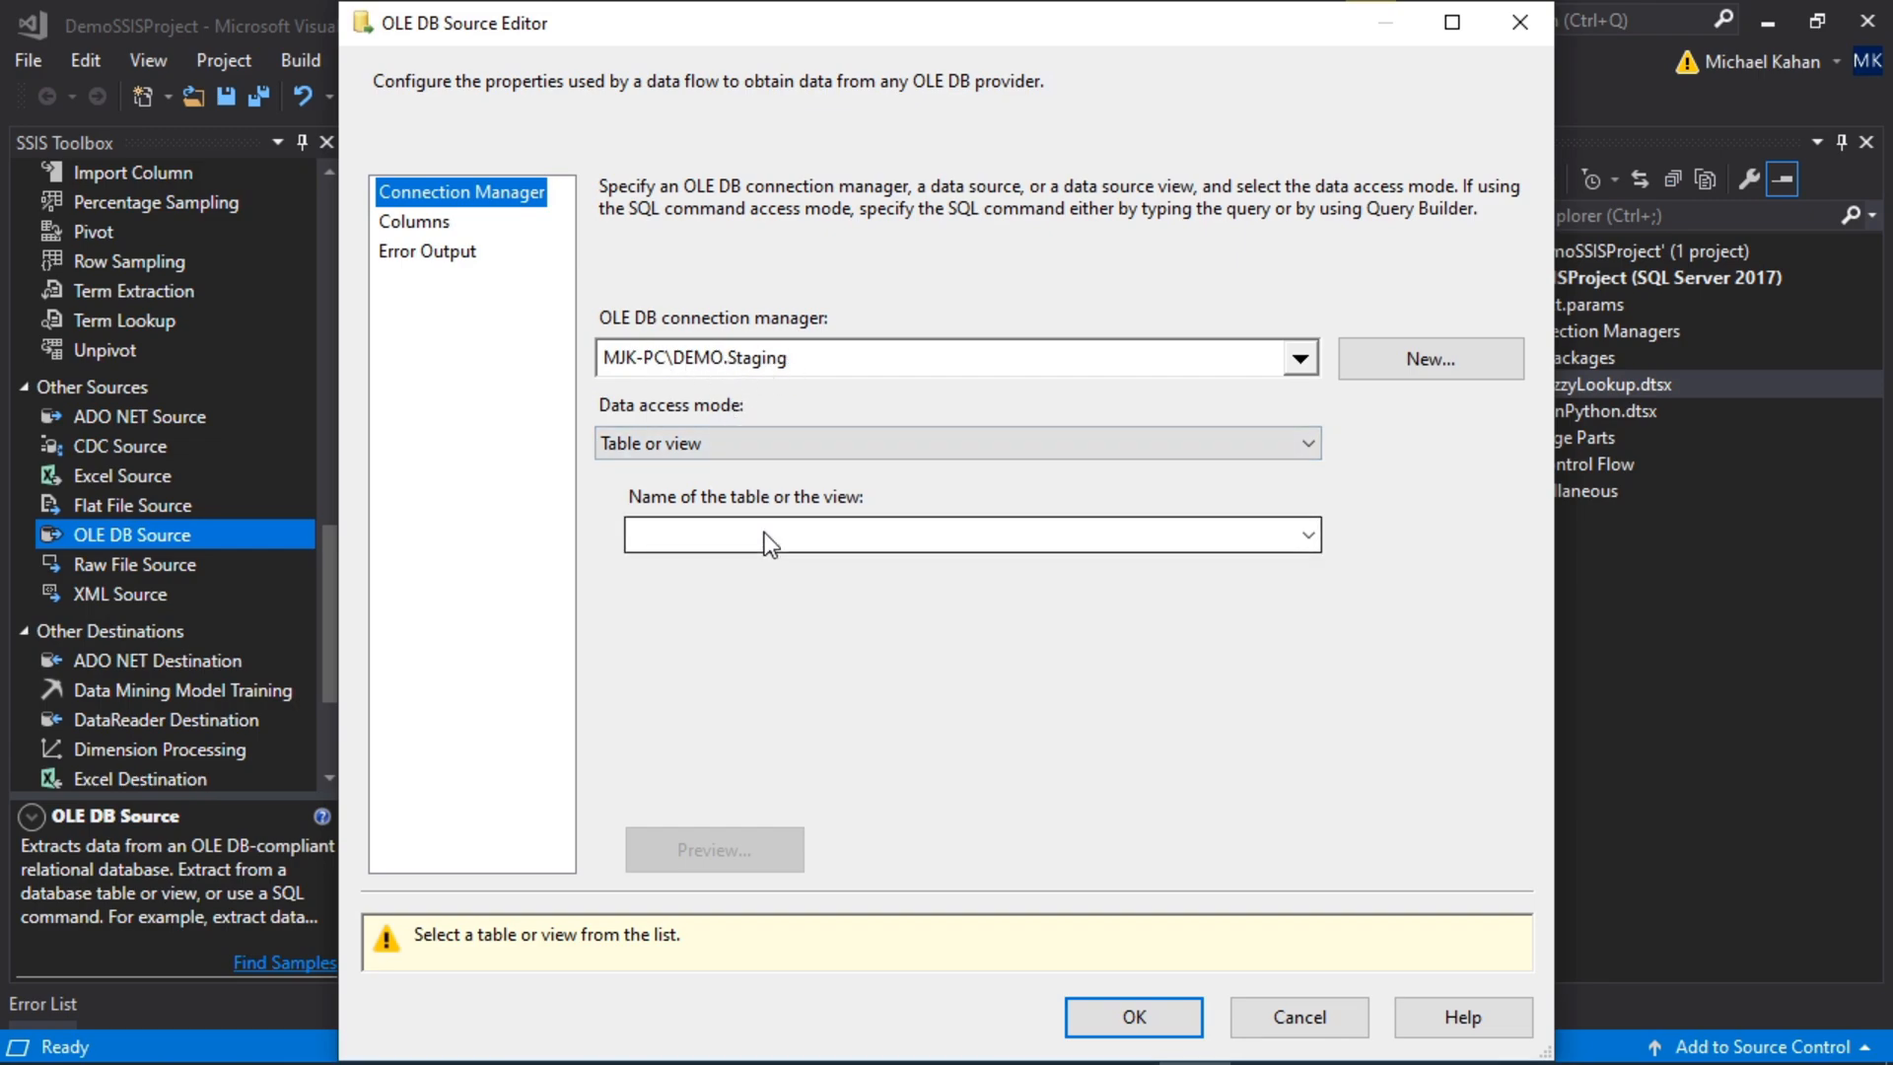
Step: Point the source at [dbo].[Employees] and preview its nine rows
click(1306, 534)
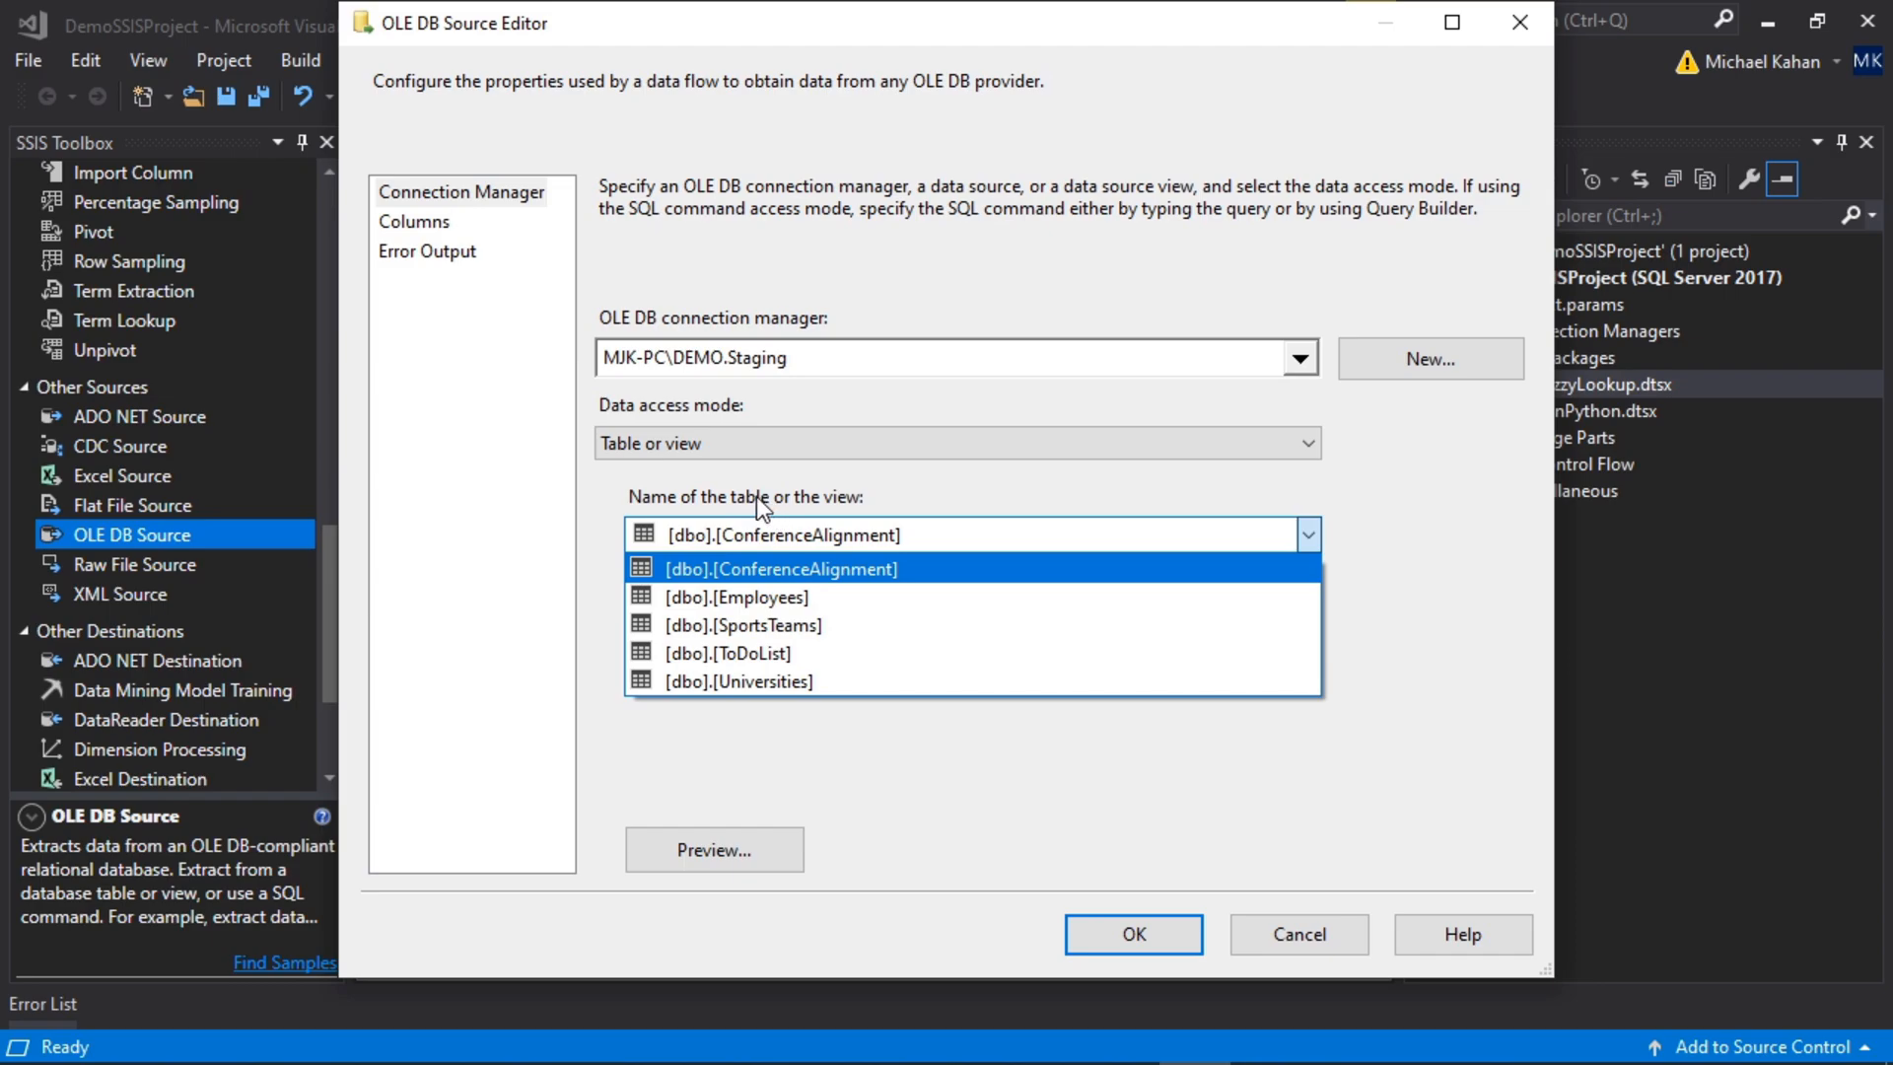
click(737, 597)
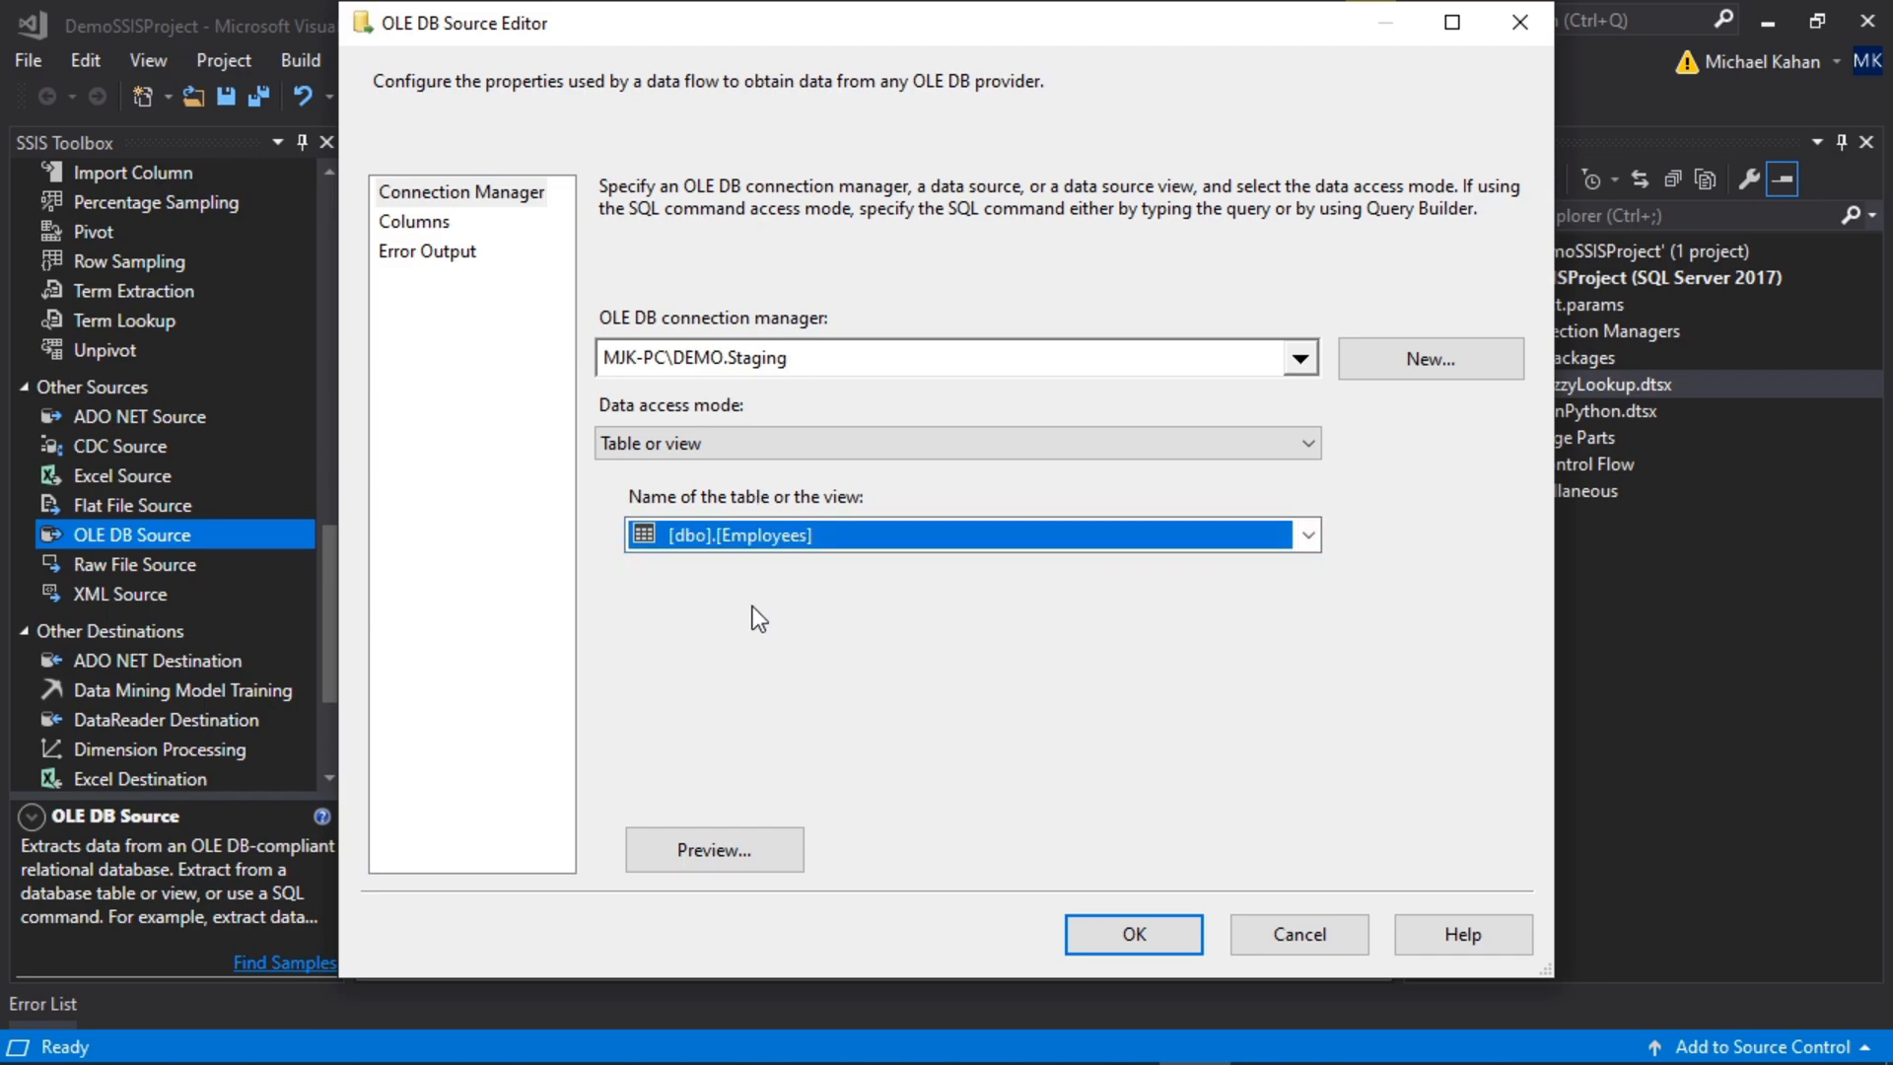
click(712, 848)
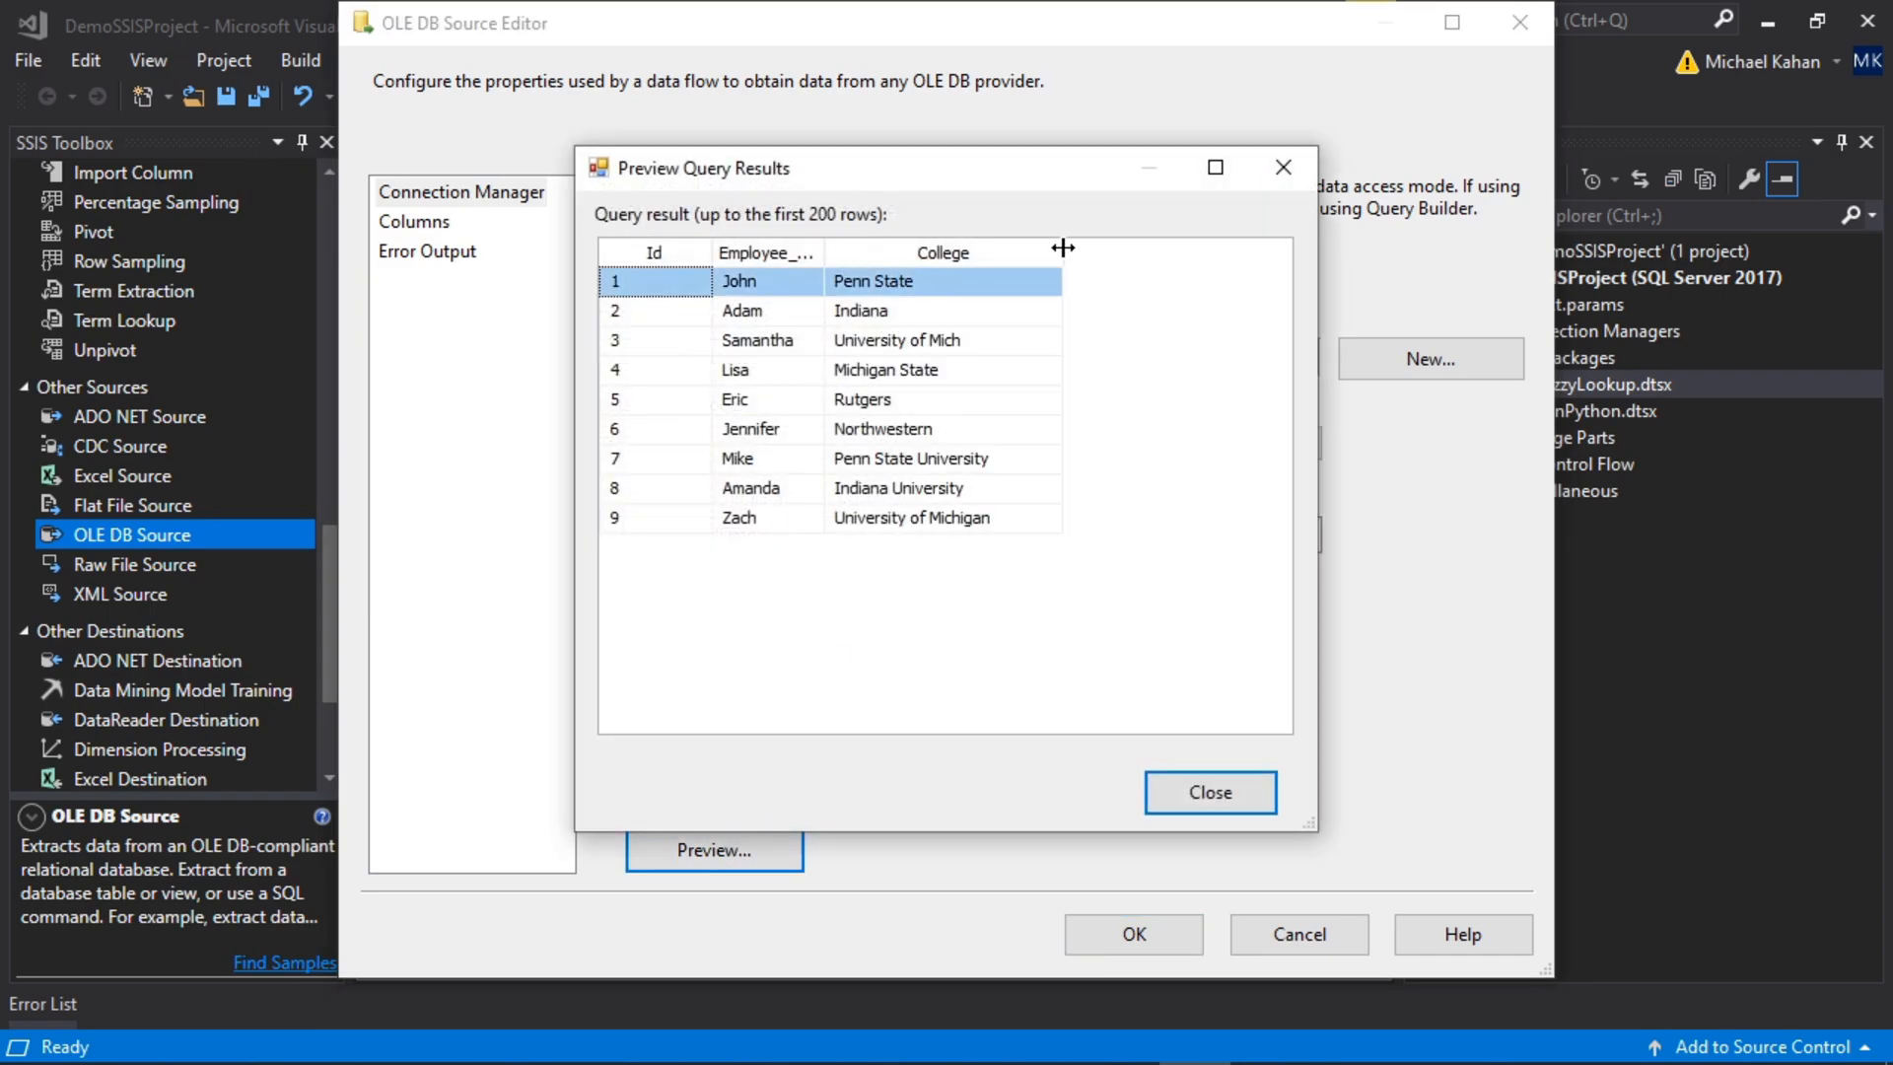
mouse_move(1209, 792)
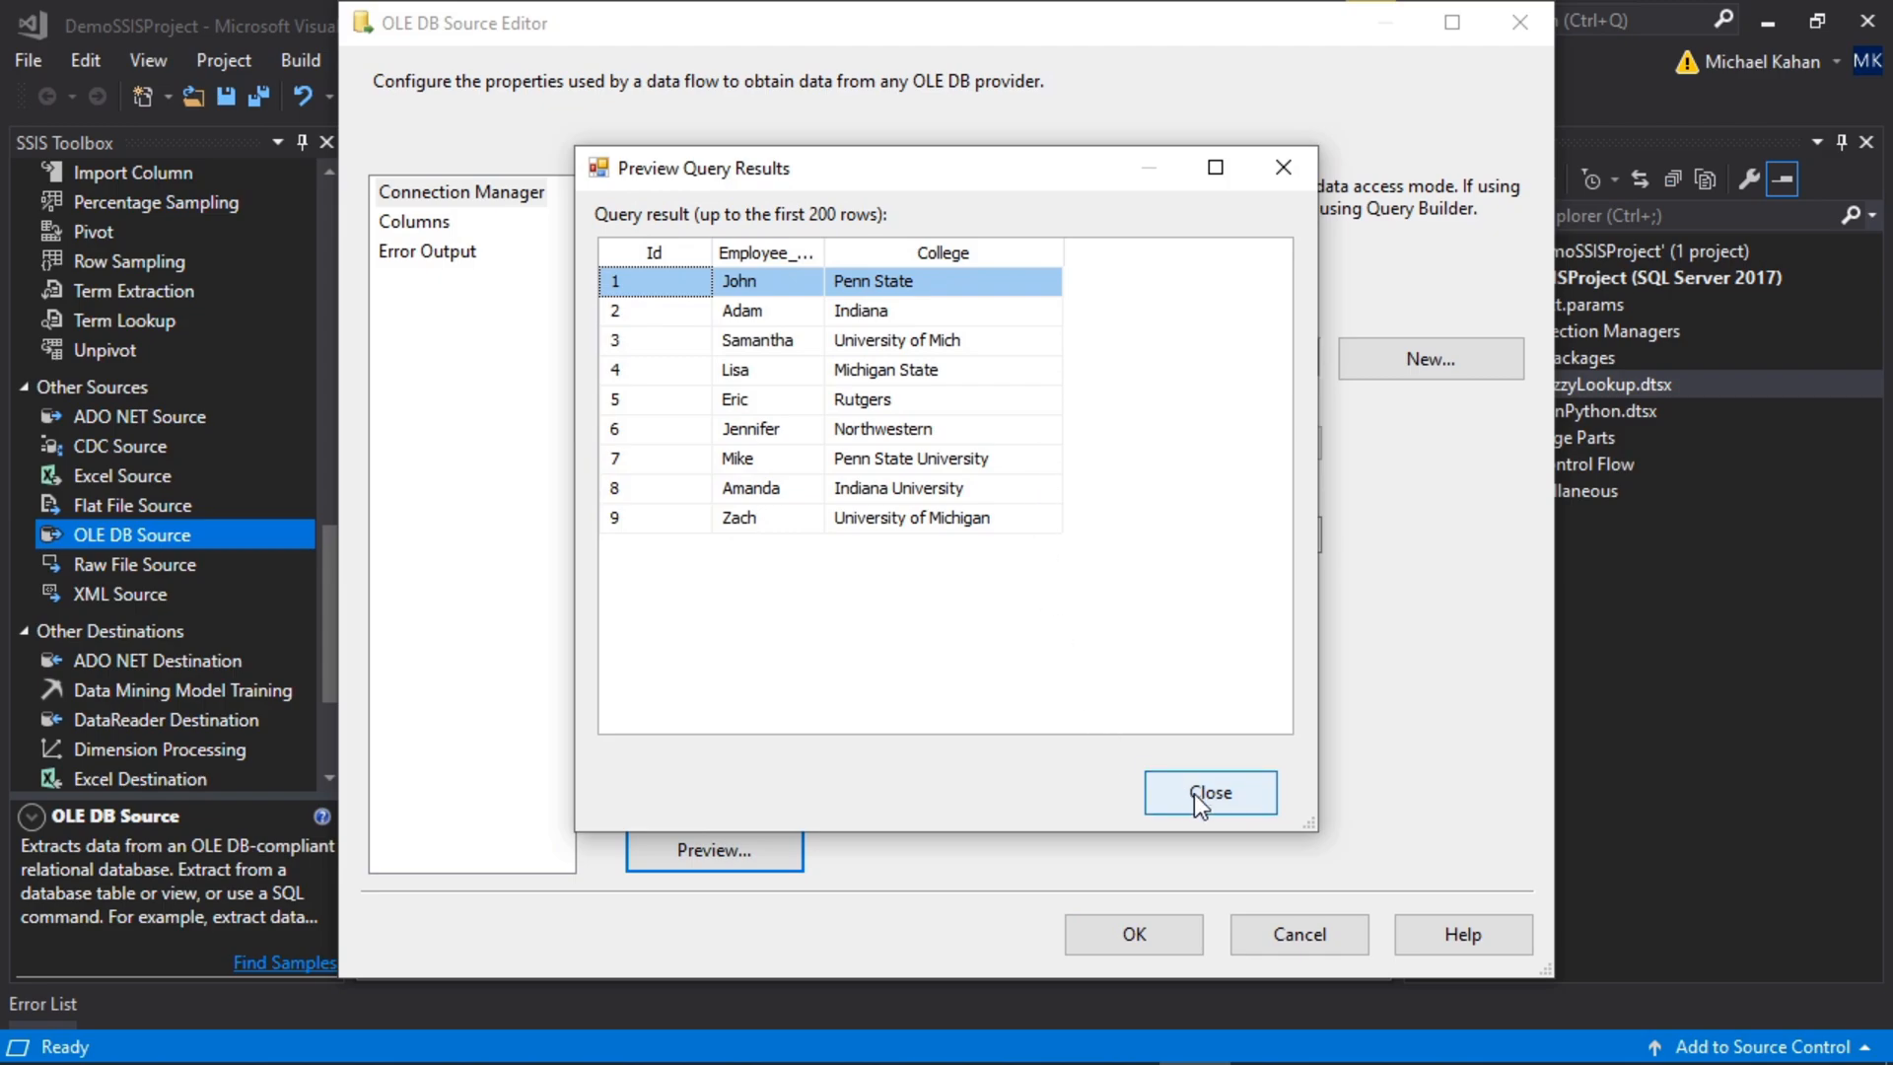
click(1209, 793)
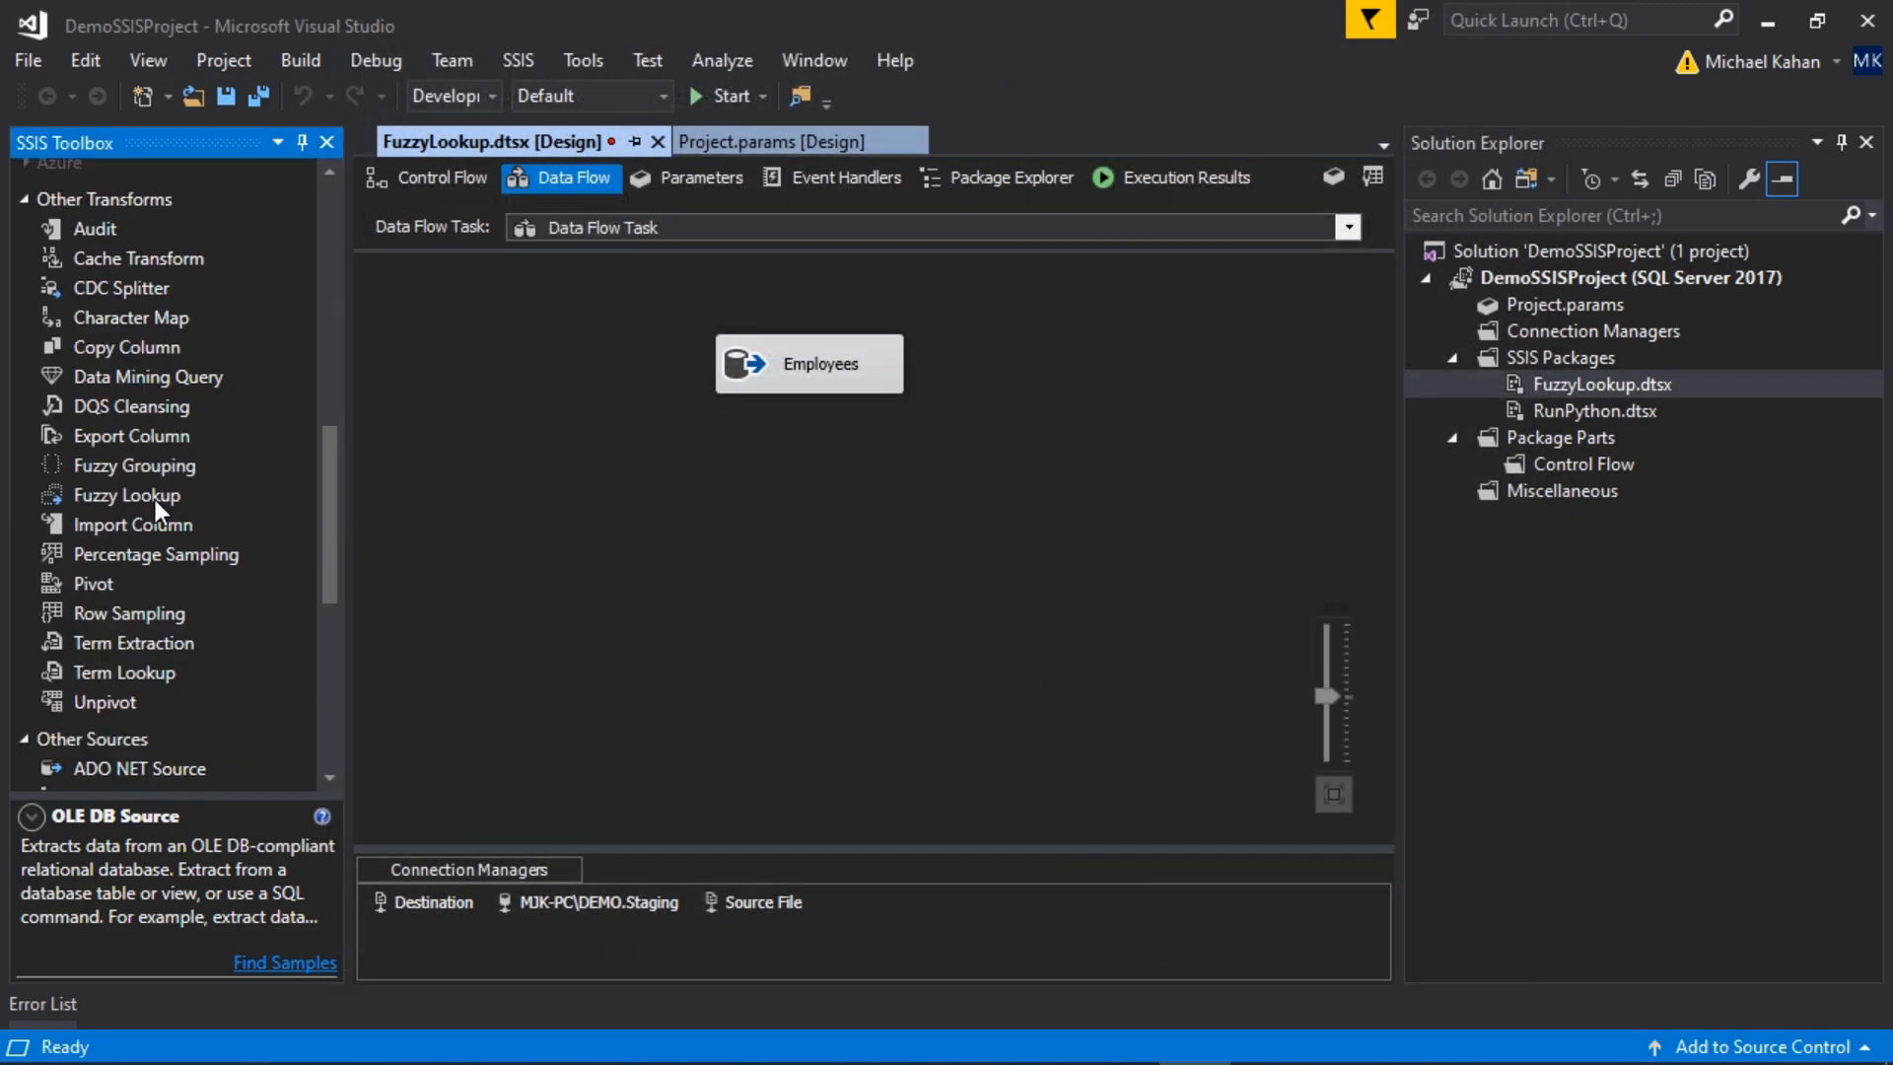
Step: Locate Fuzzy Lookup under Other Transforms and open its editor on the canvas
scroll(up, 3)
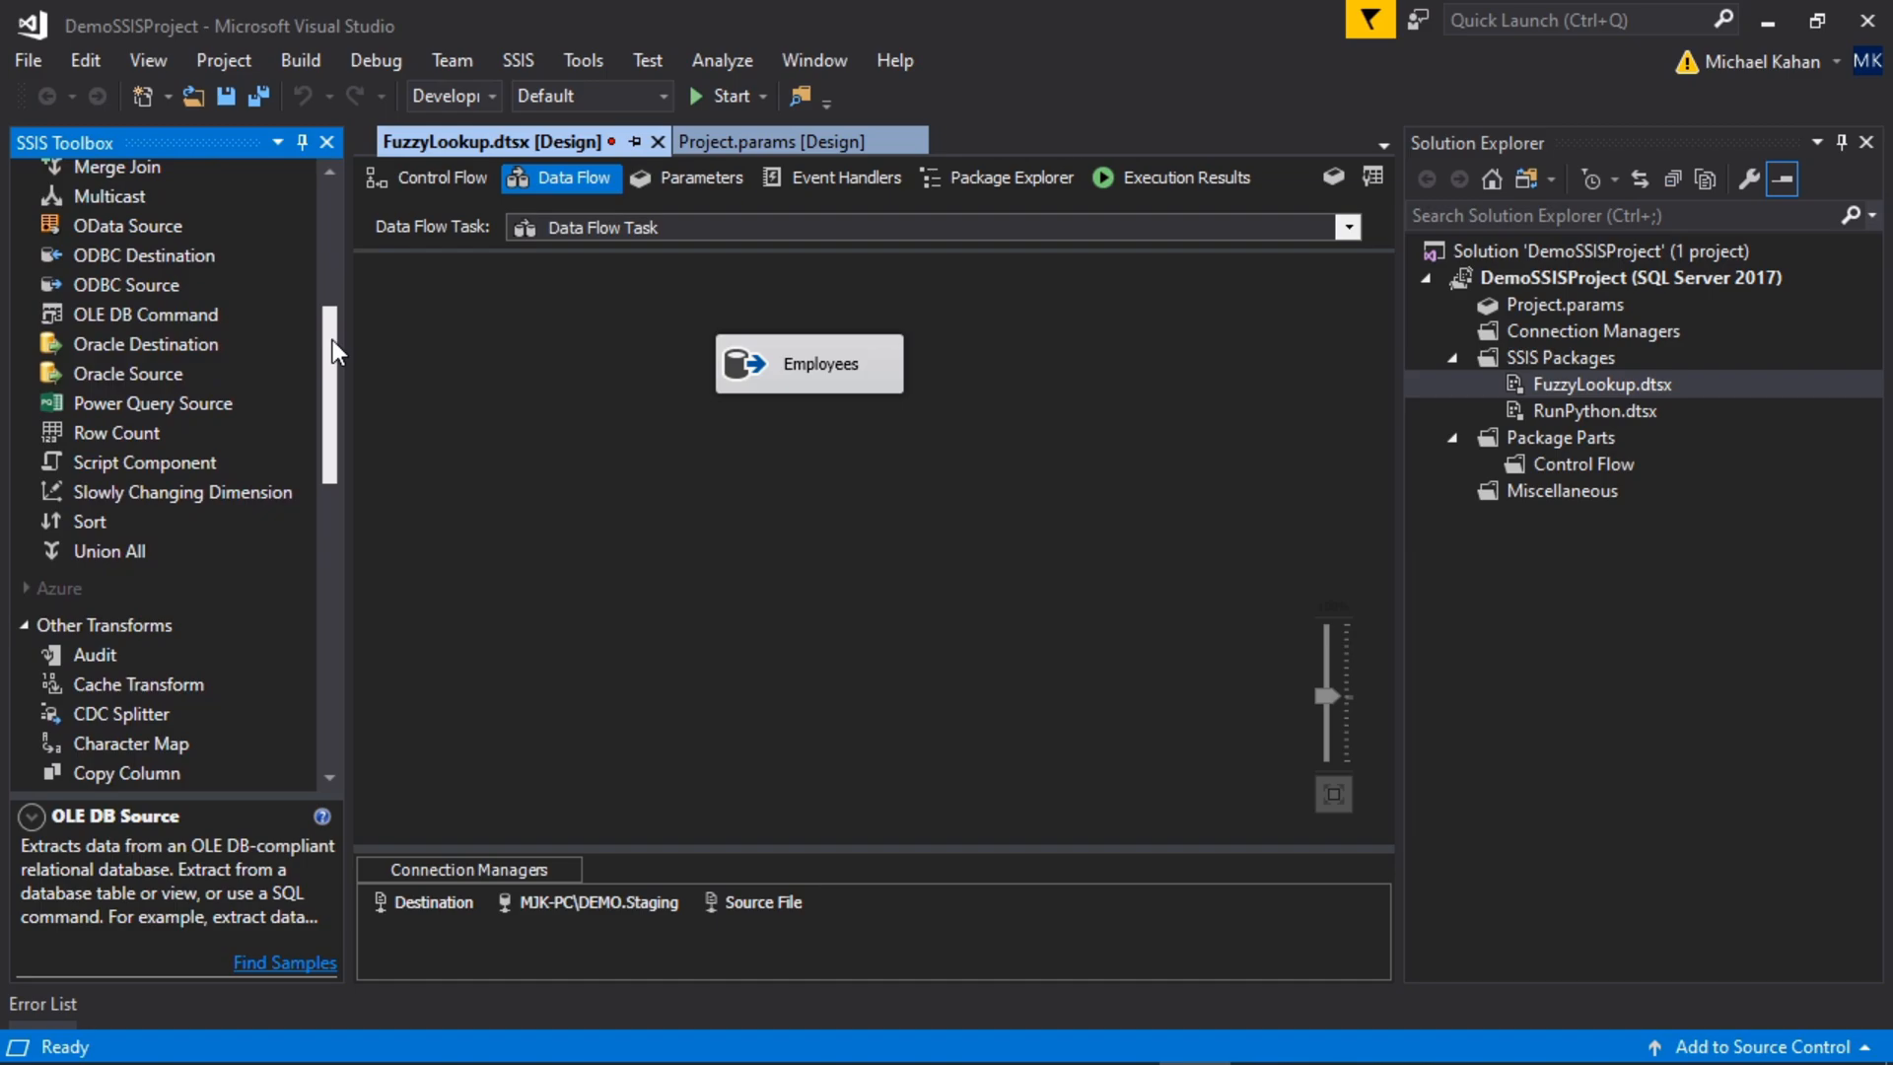
scroll(down, 3)
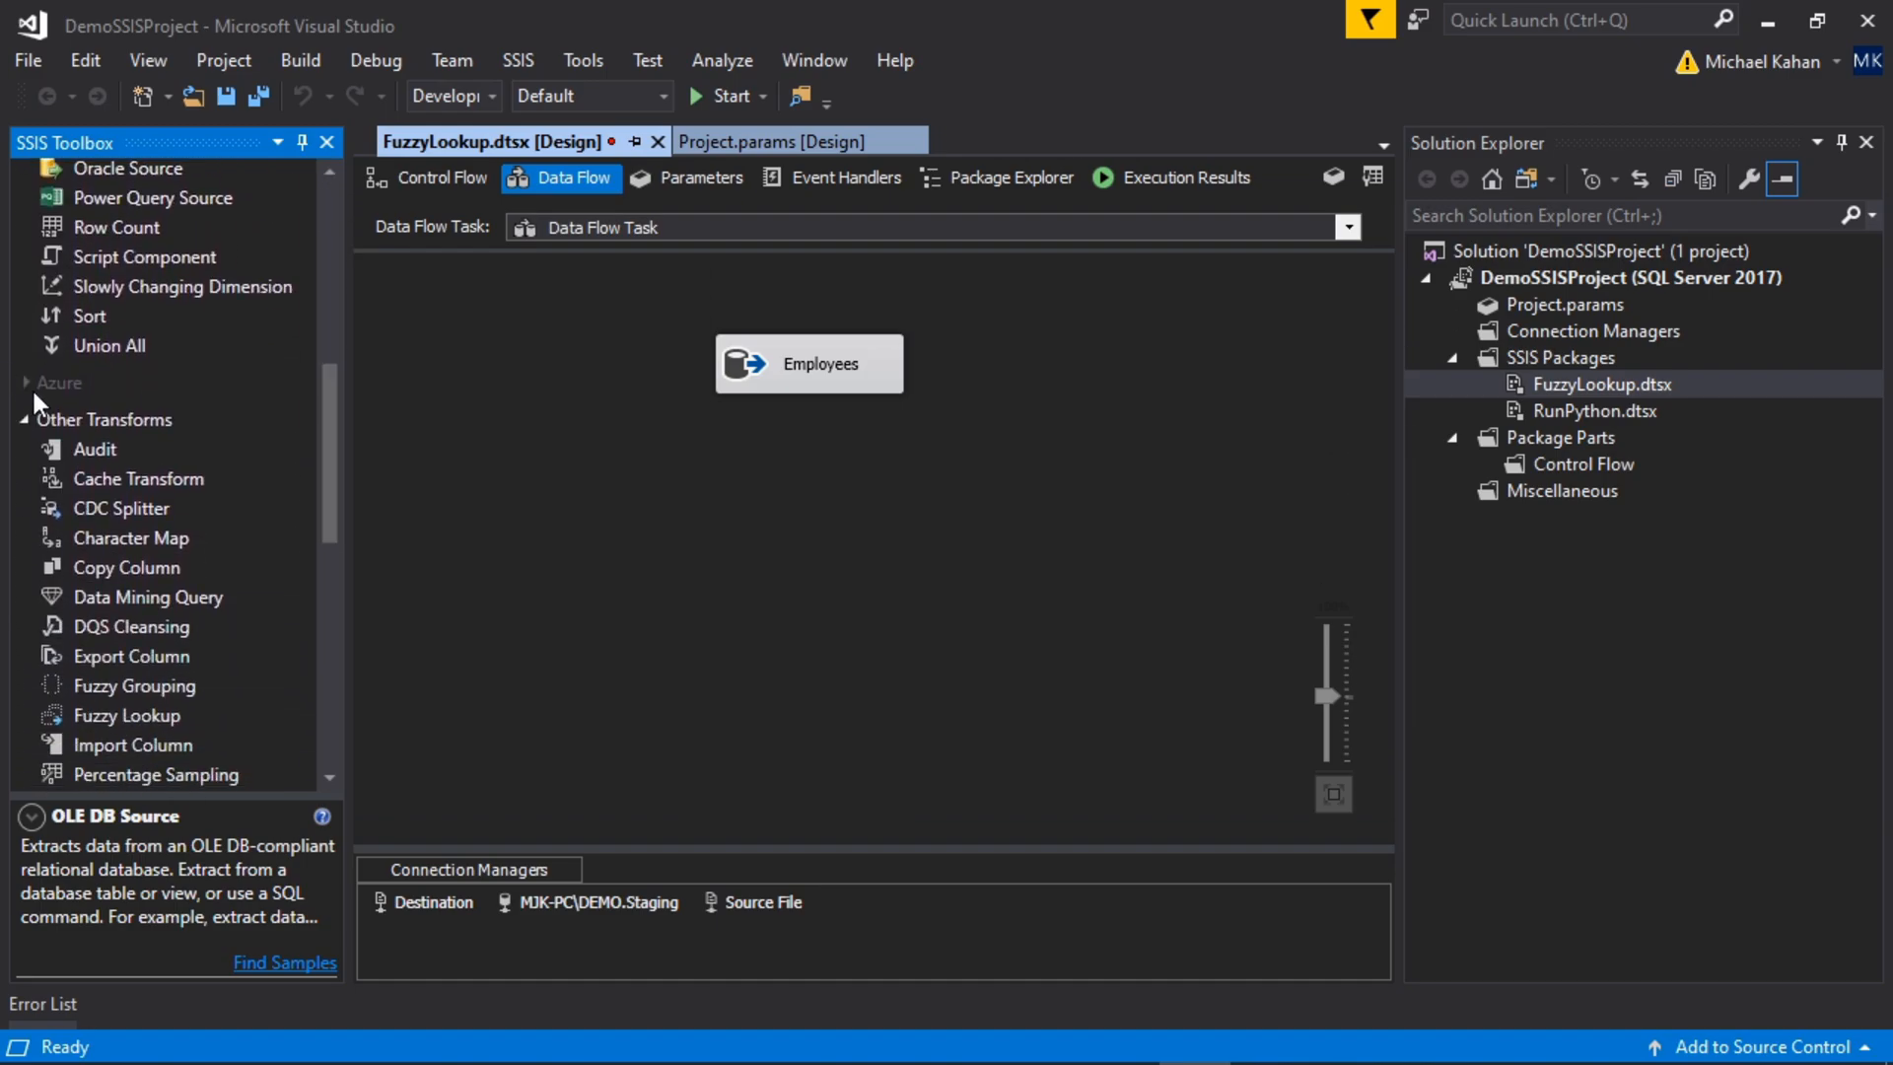
mouse_move(116, 346)
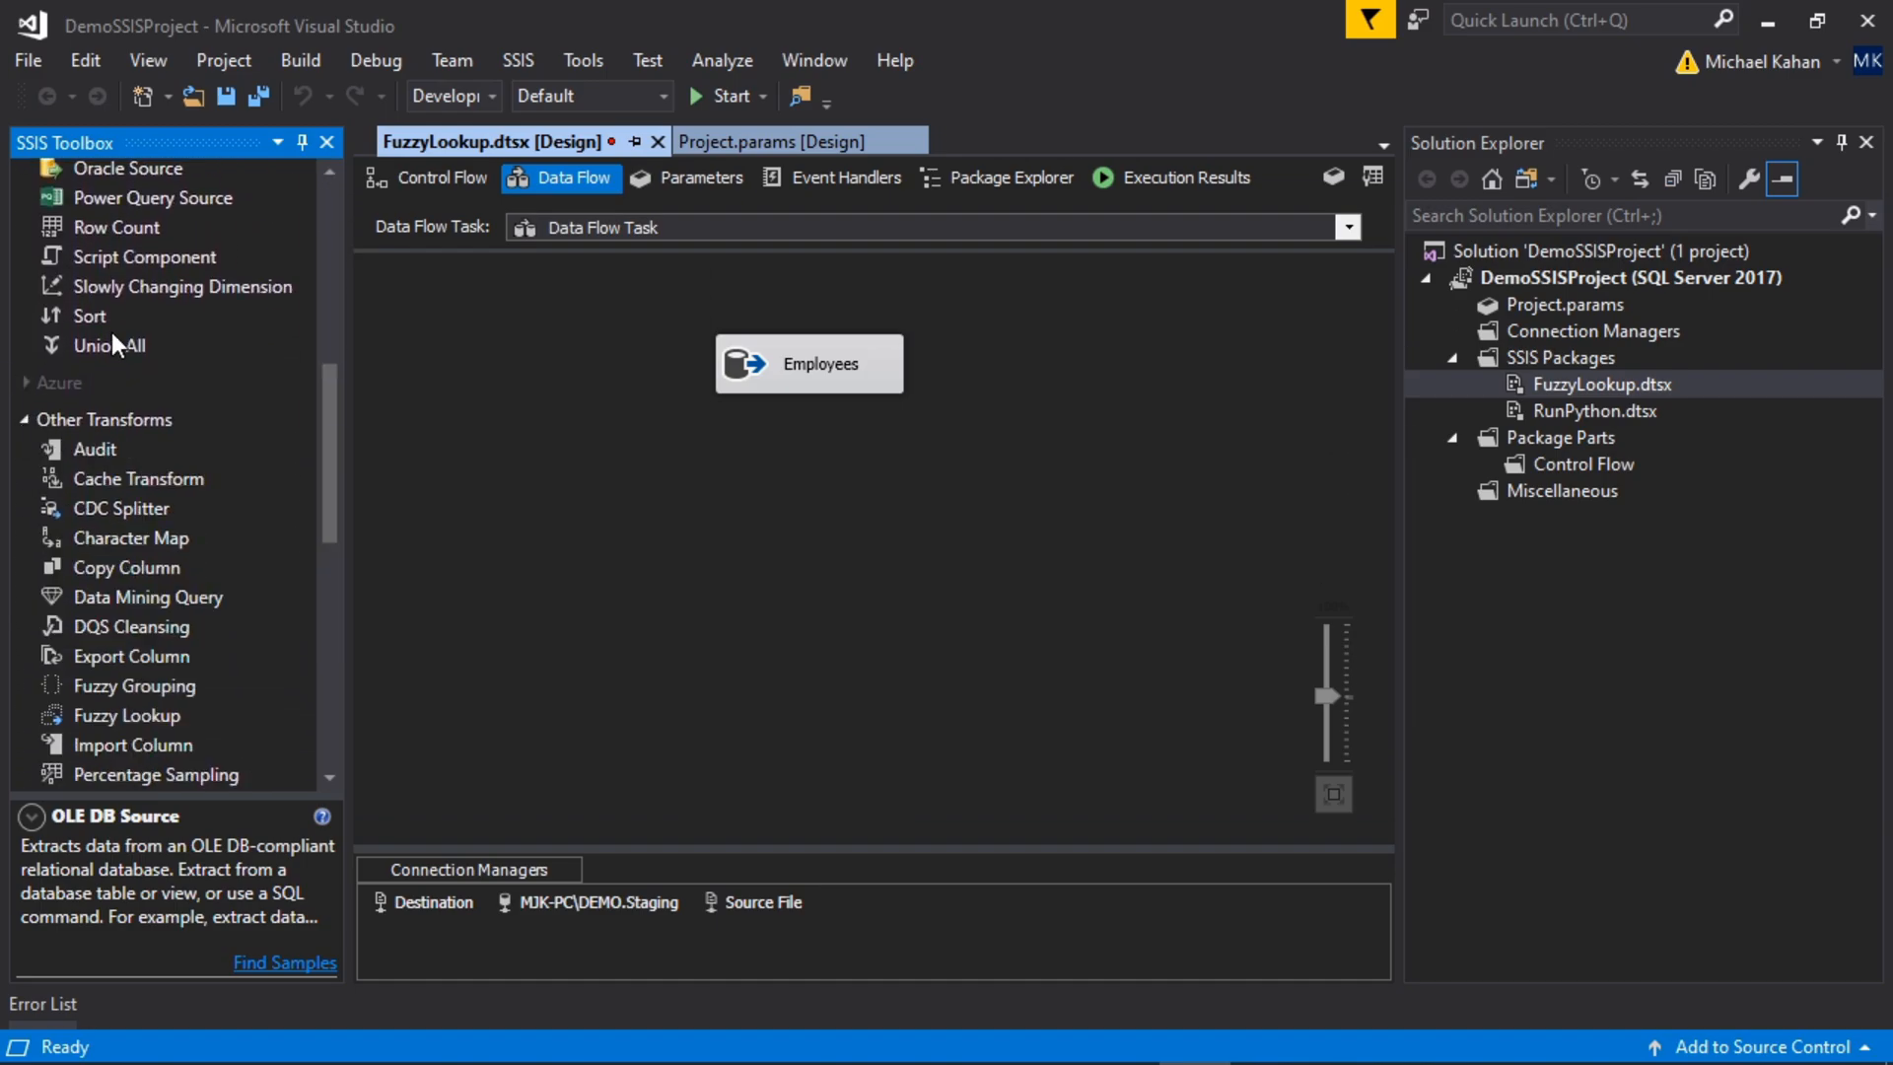
scroll(down, 3)
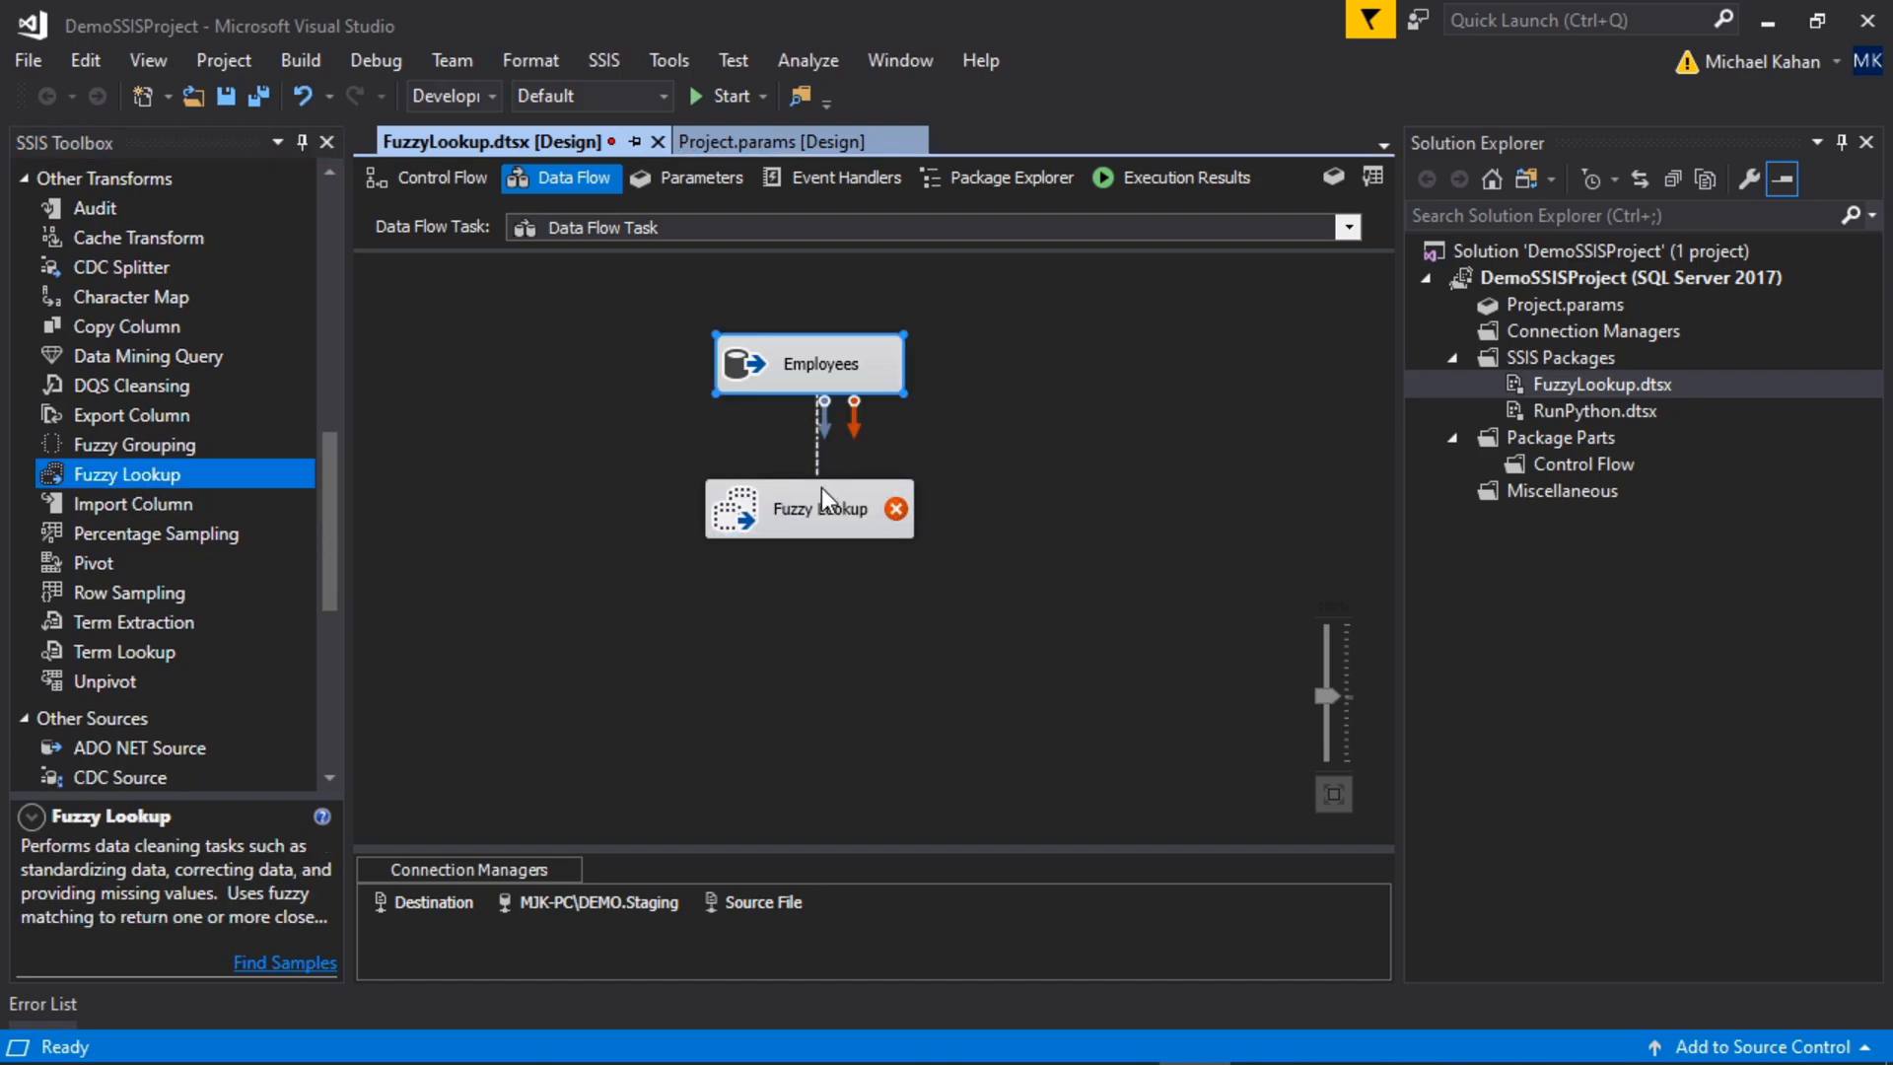
double_click(809, 509)
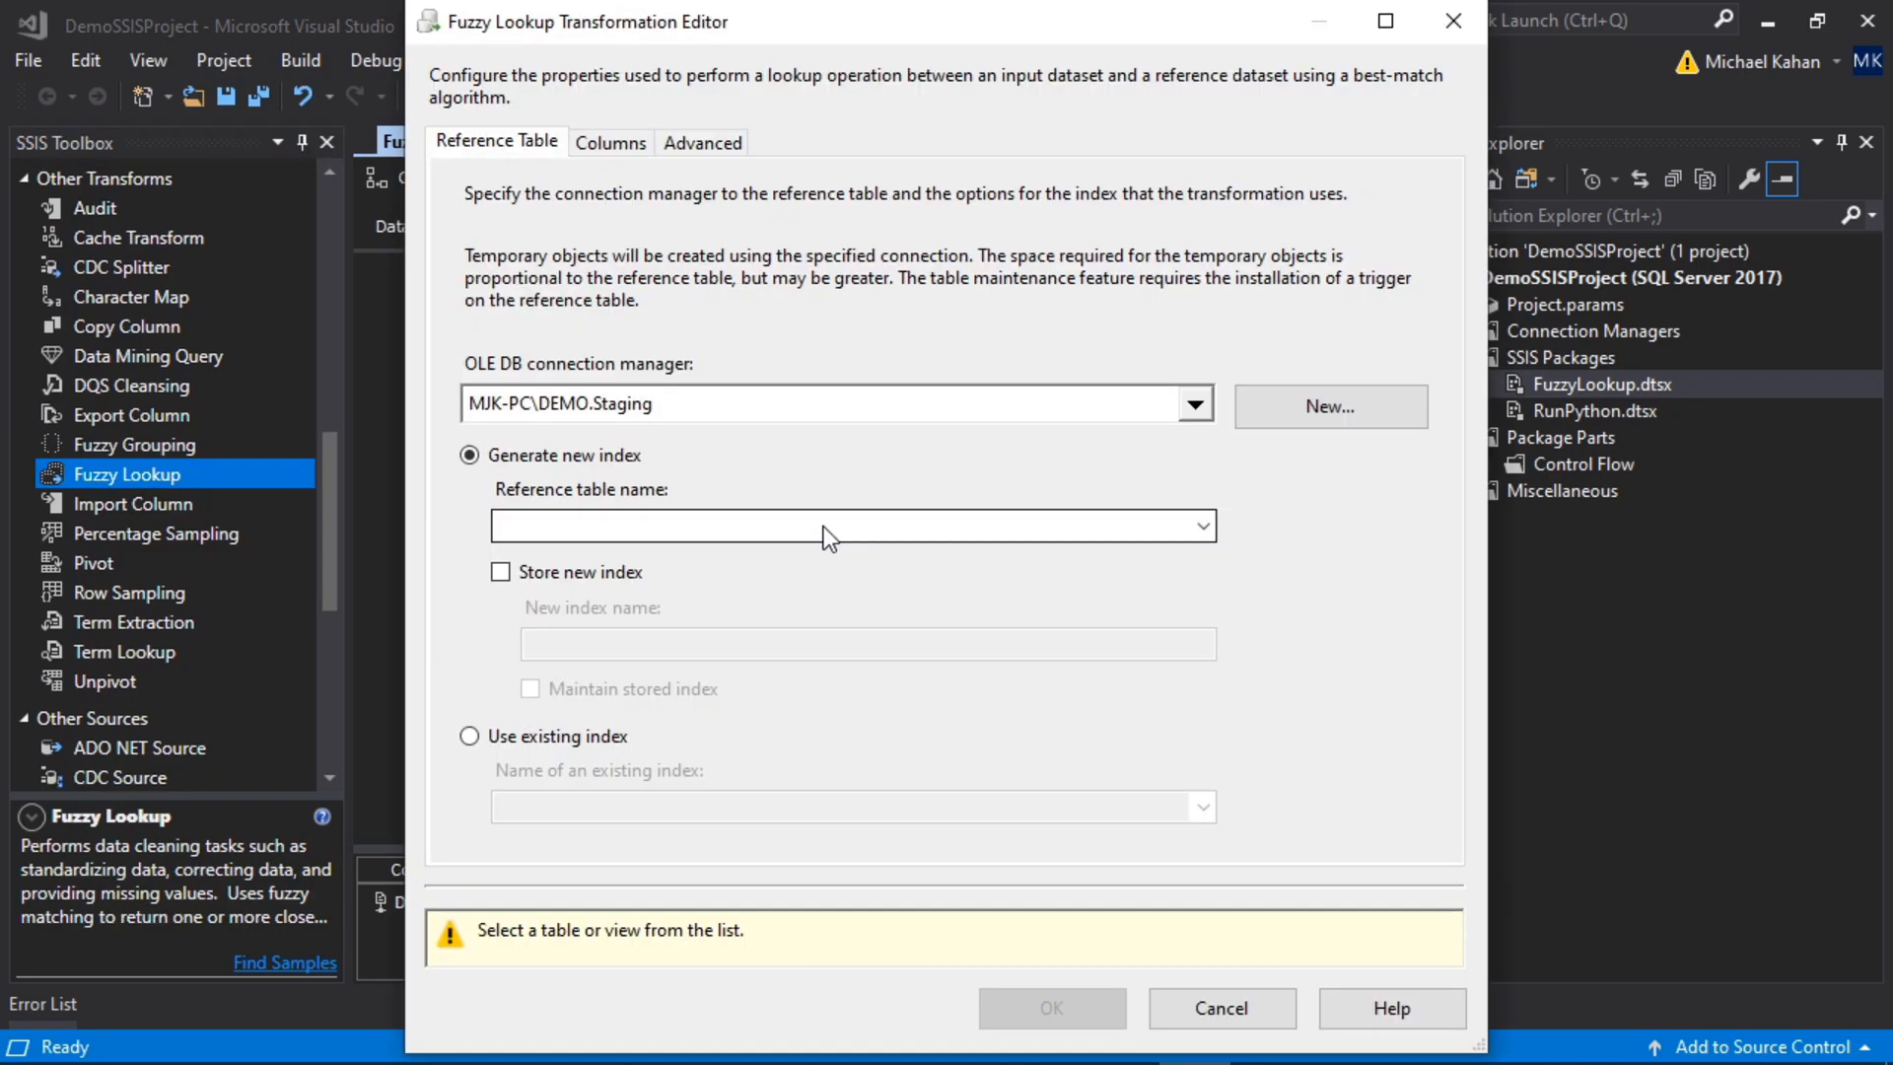
mouse_move(652, 410)
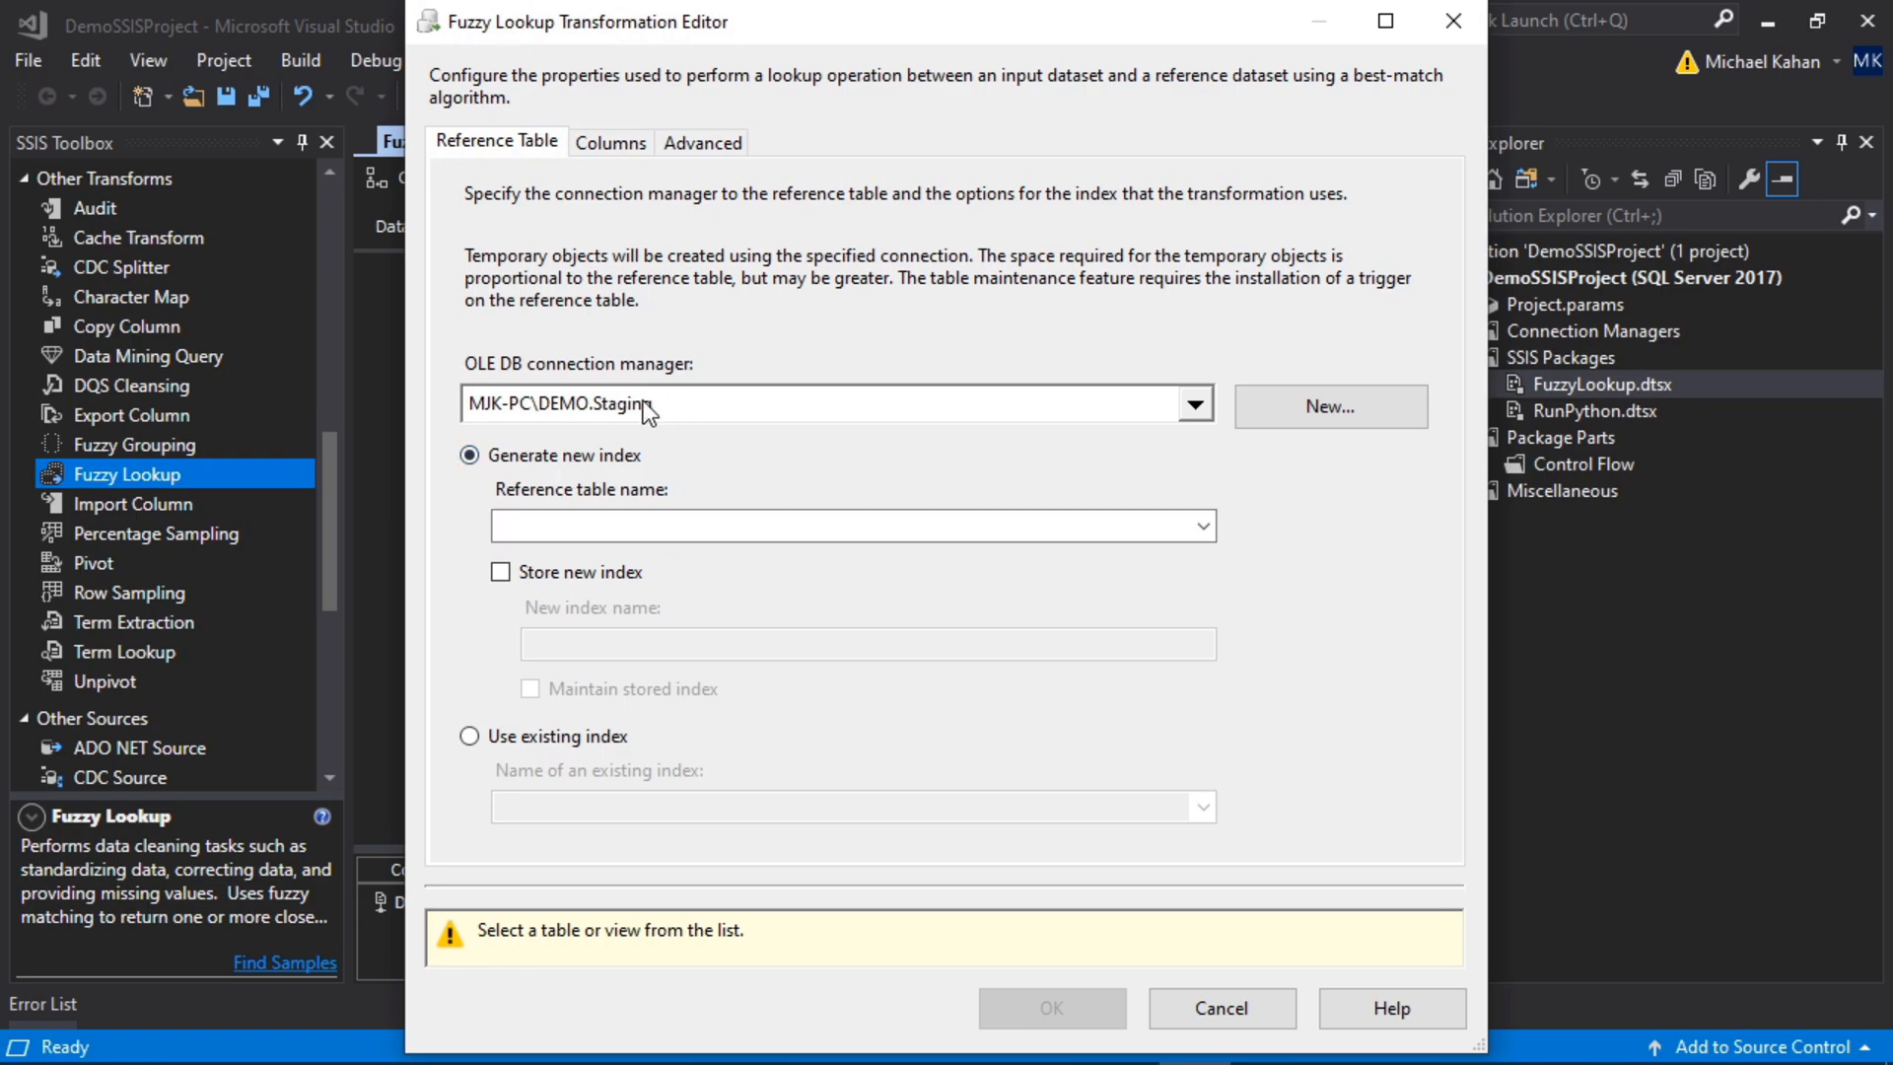
mouse_move(1193, 426)
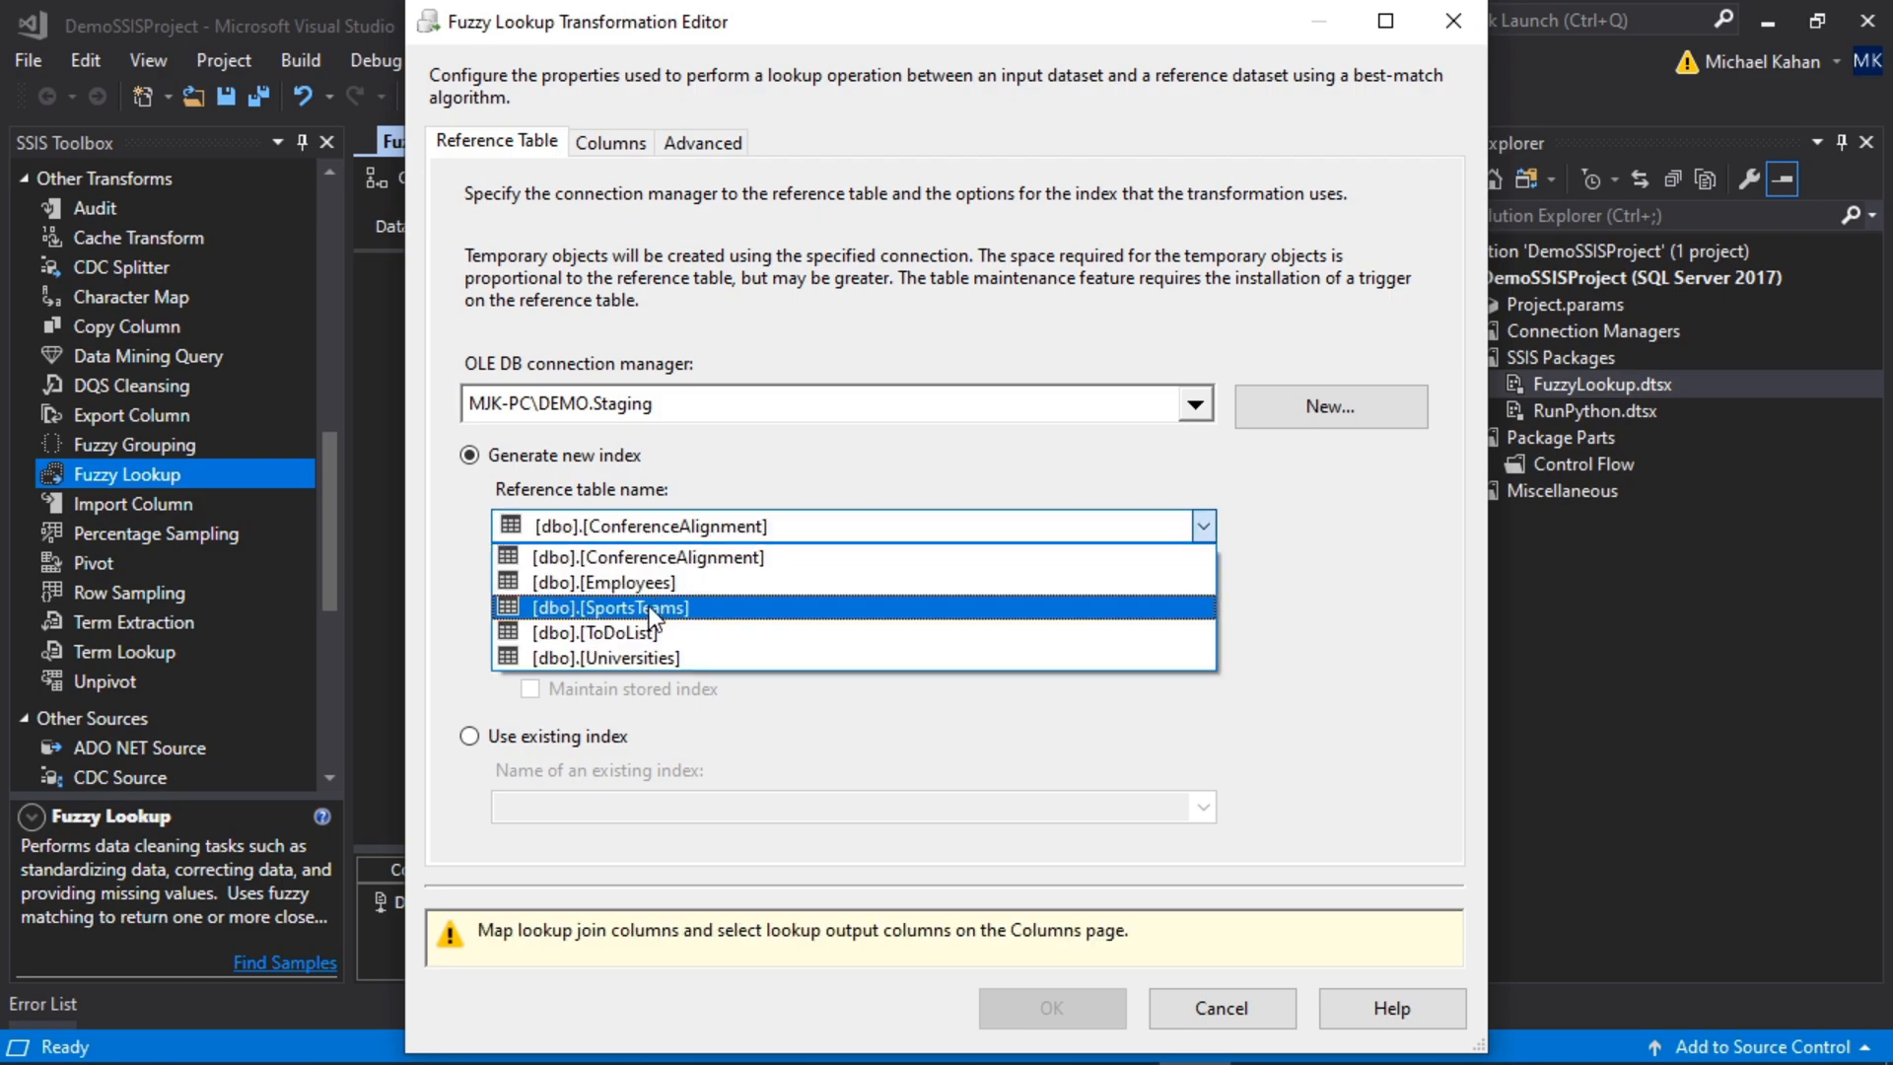
Step: Use [dbo].[Universities] as reference table, generating a new index without storing it
click(606, 657)
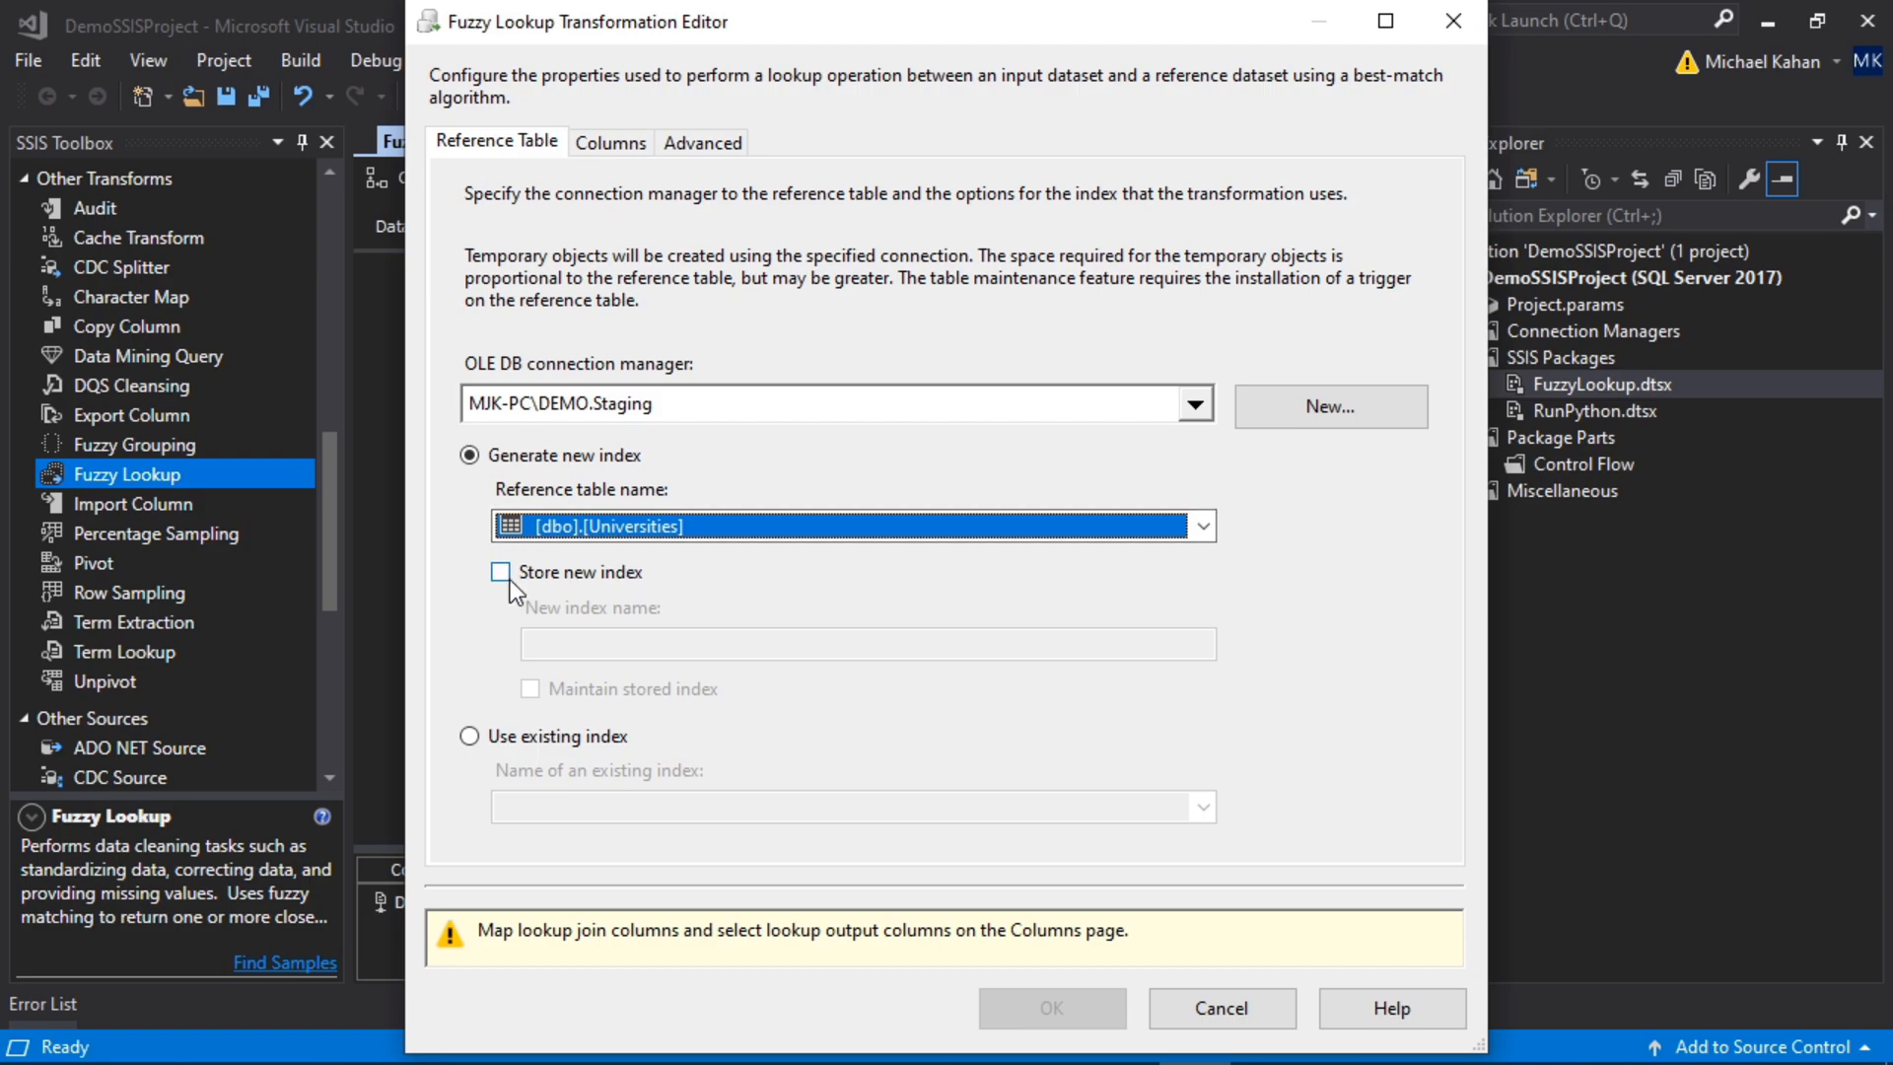
click(501, 571)
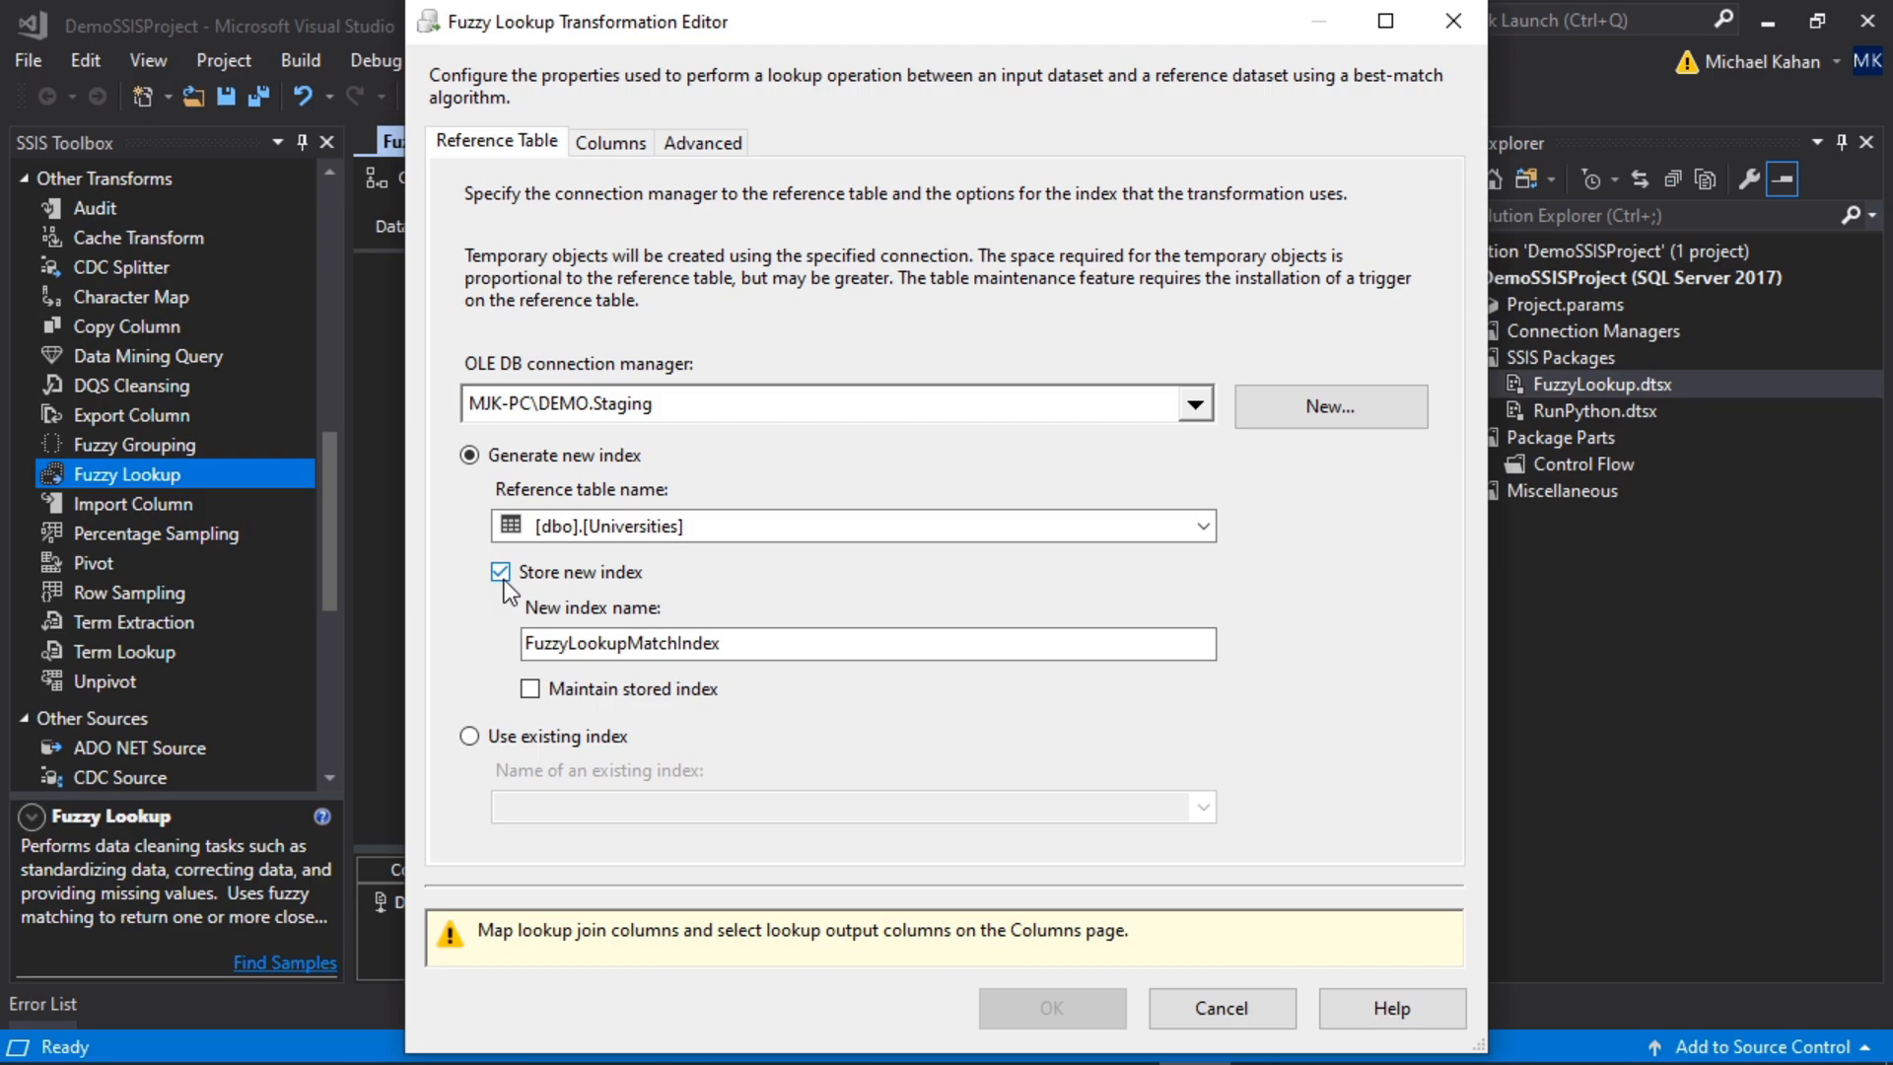
click(500, 571)
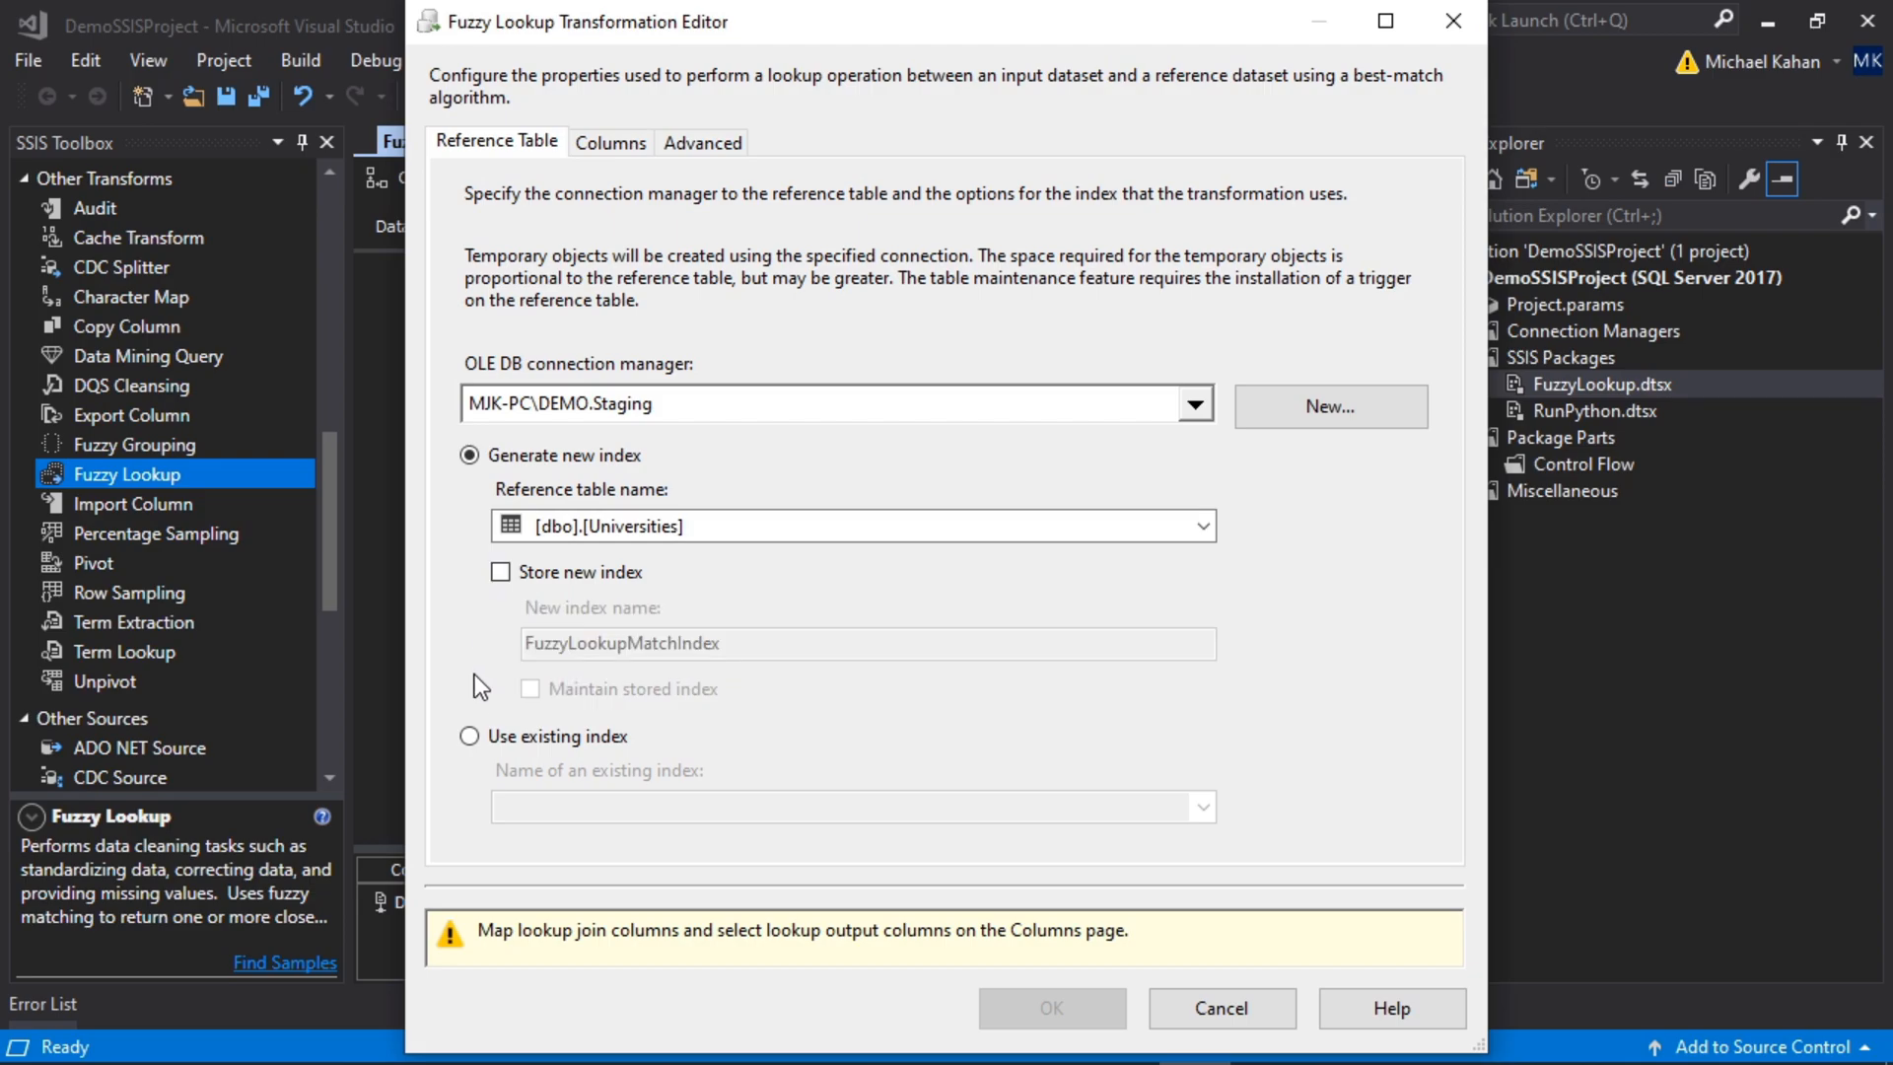
click(469, 735)
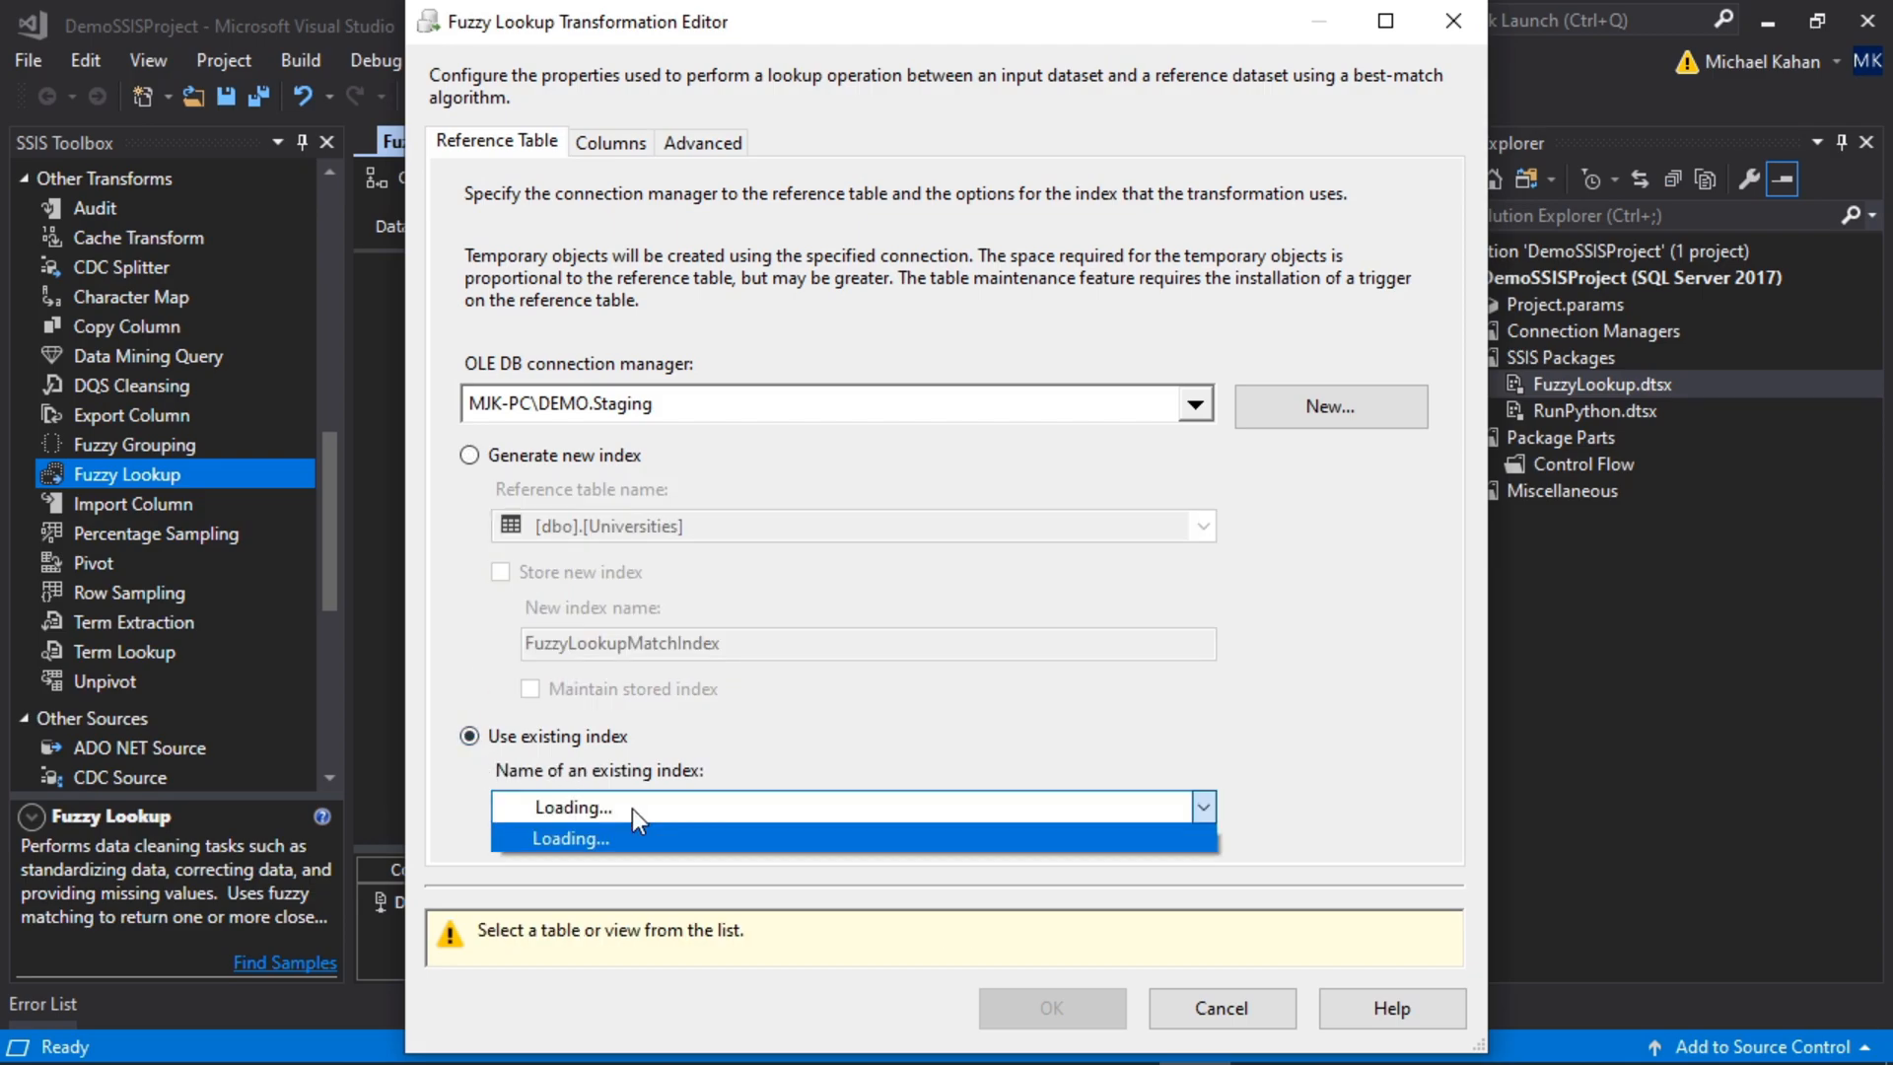
click(469, 455)
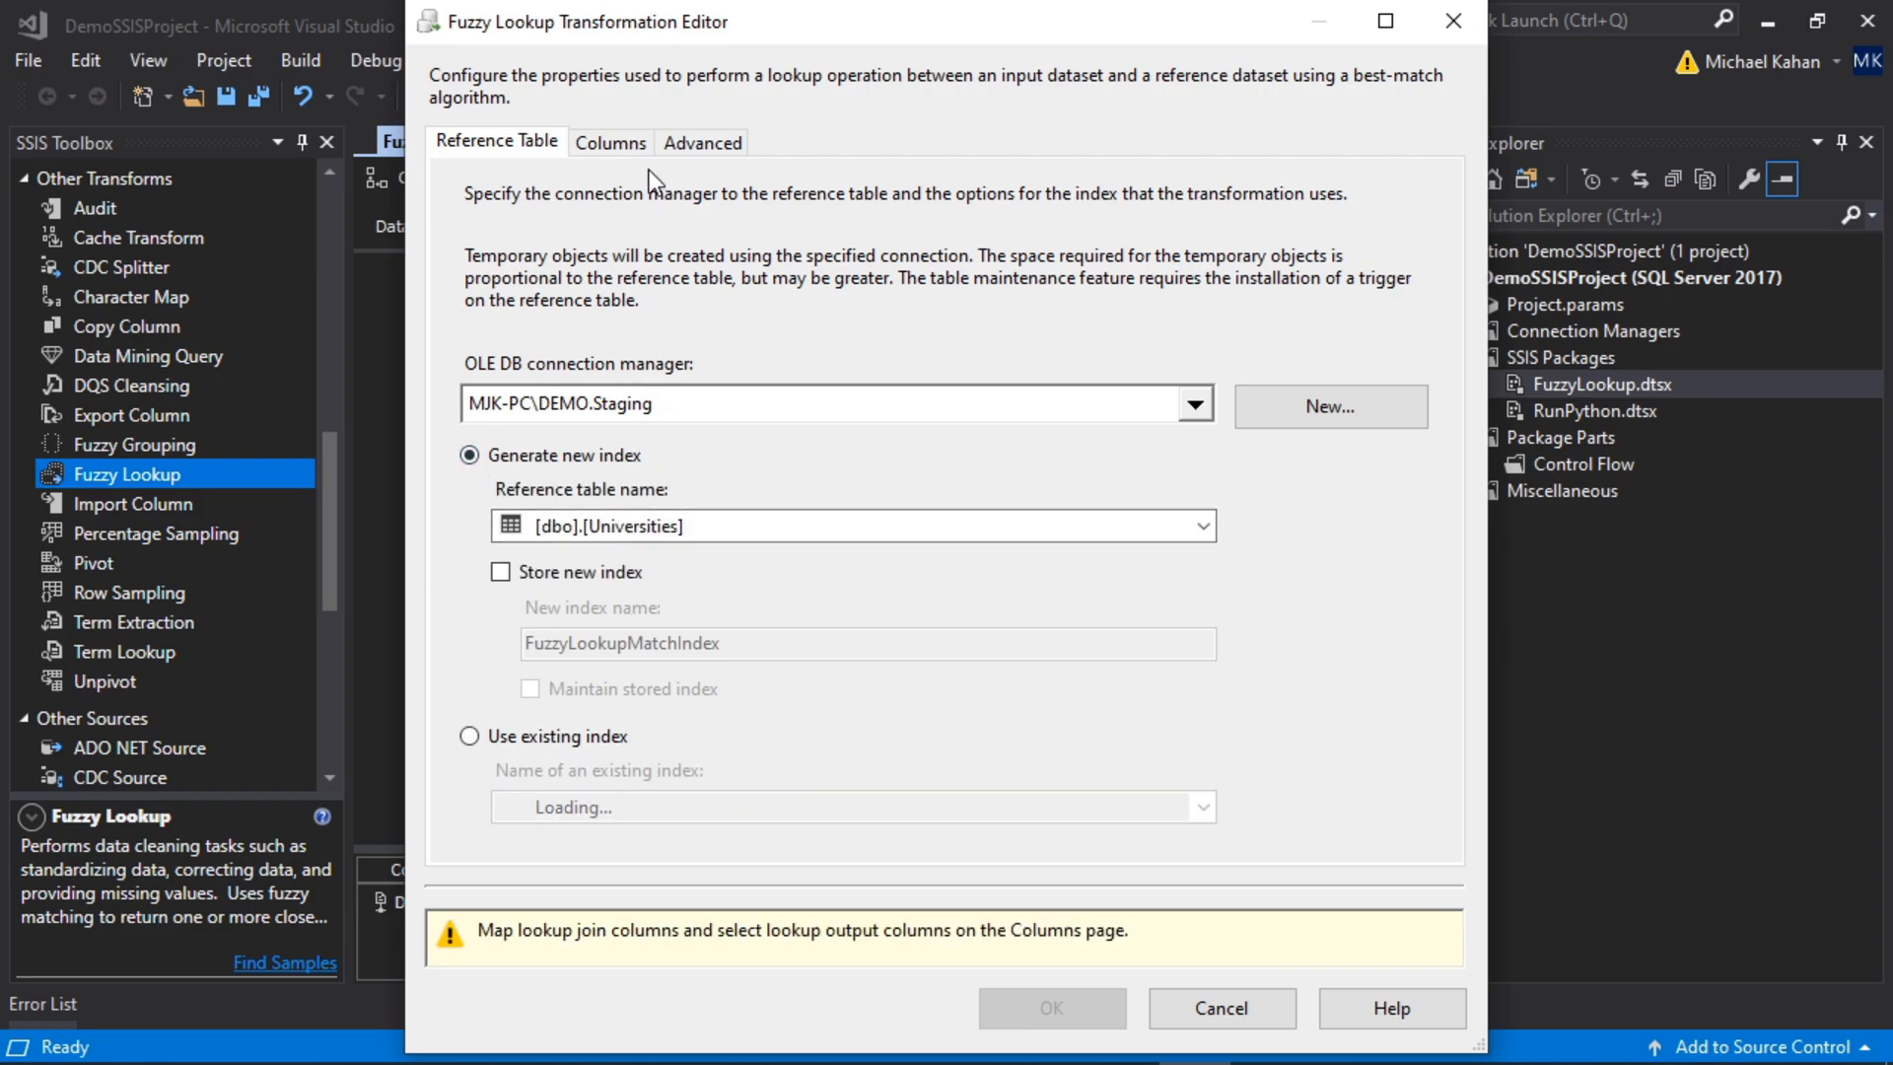
Step: On the Columns tab, join College to University and output University
click(610, 142)
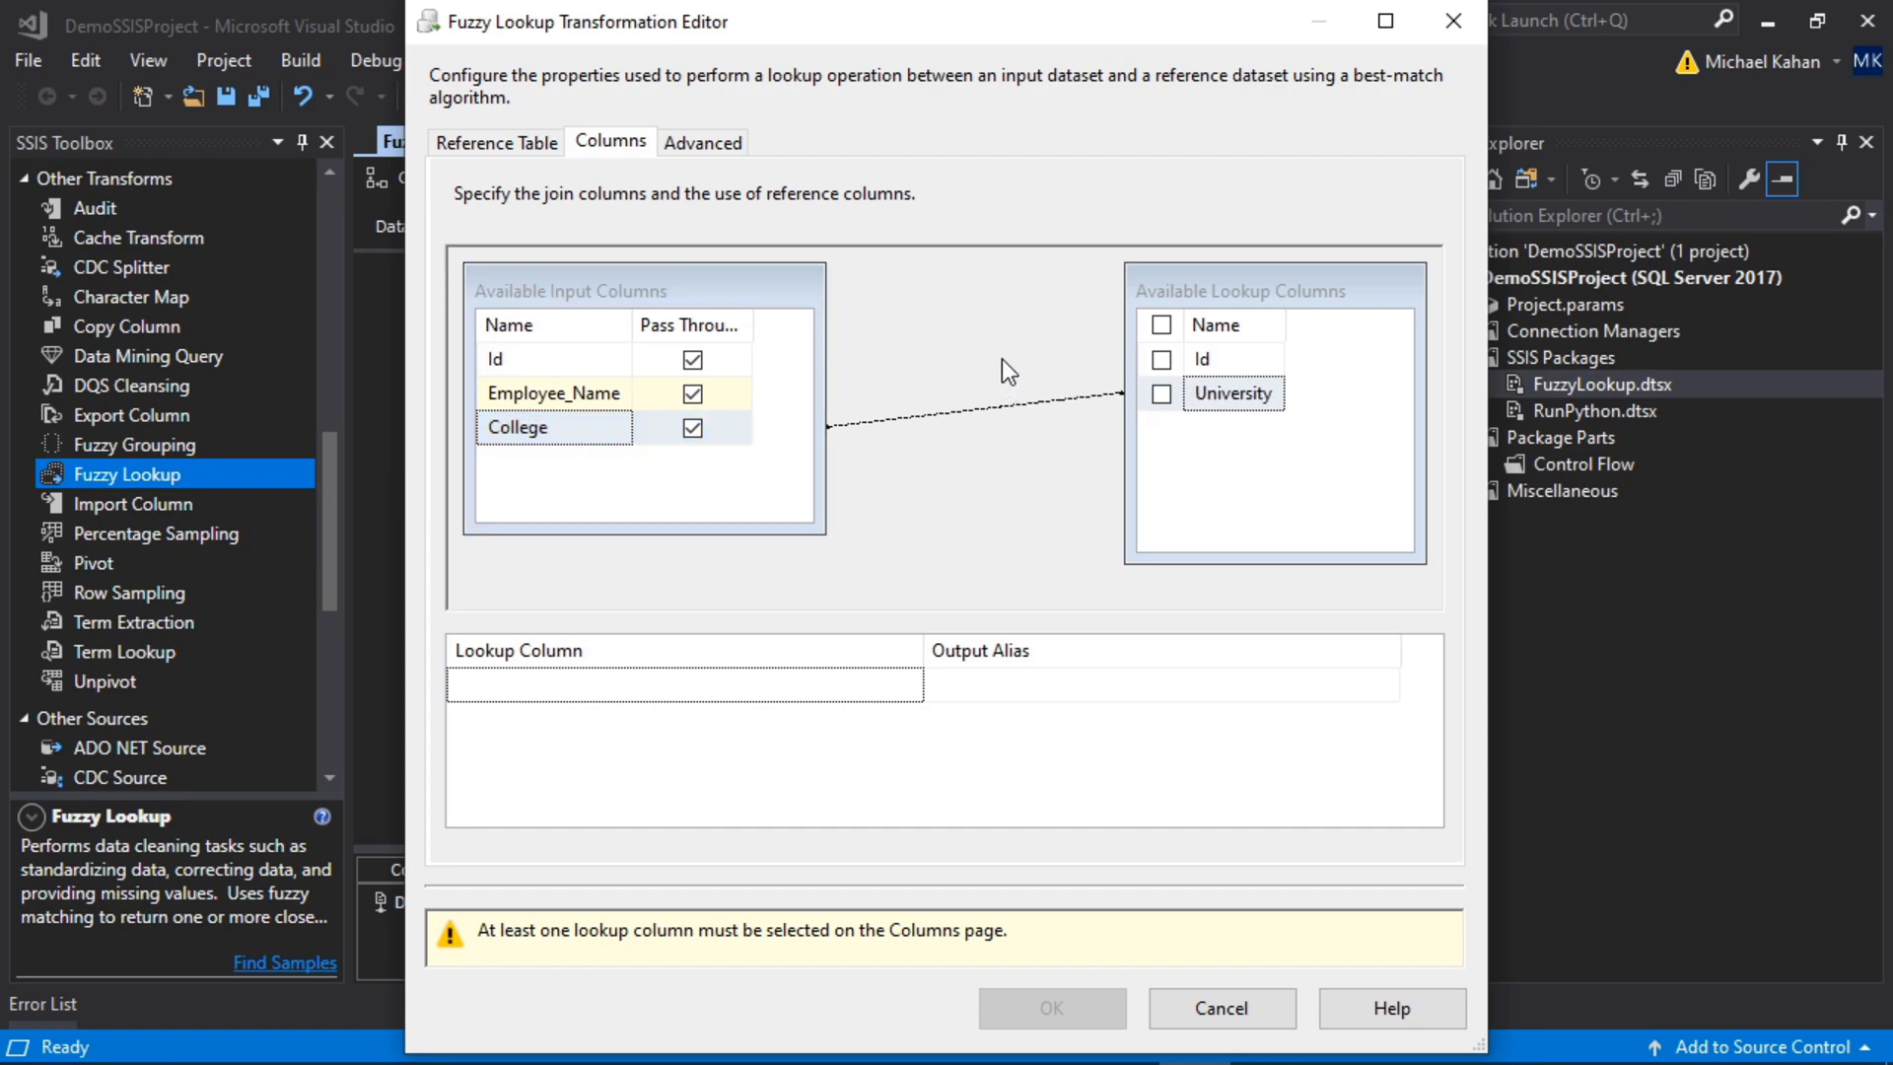
click(1160, 393)
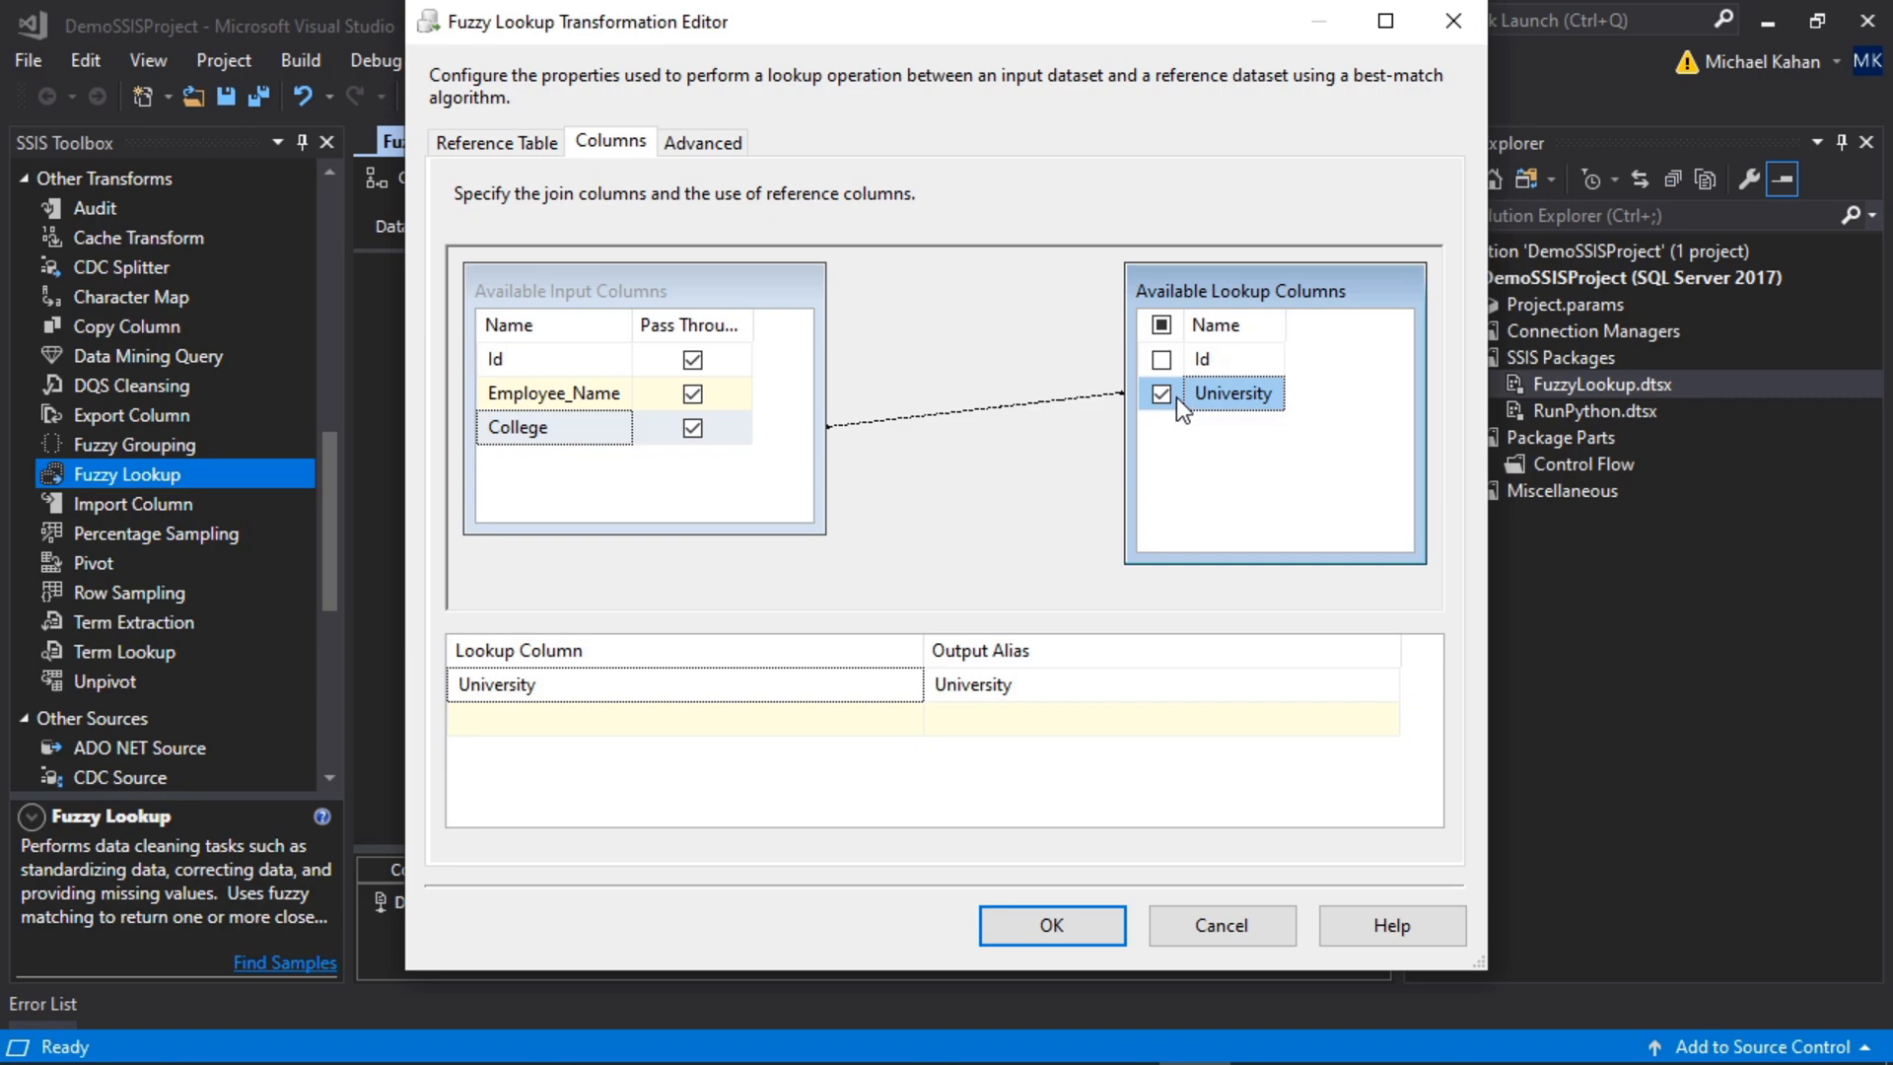
mouse_move(774, 437)
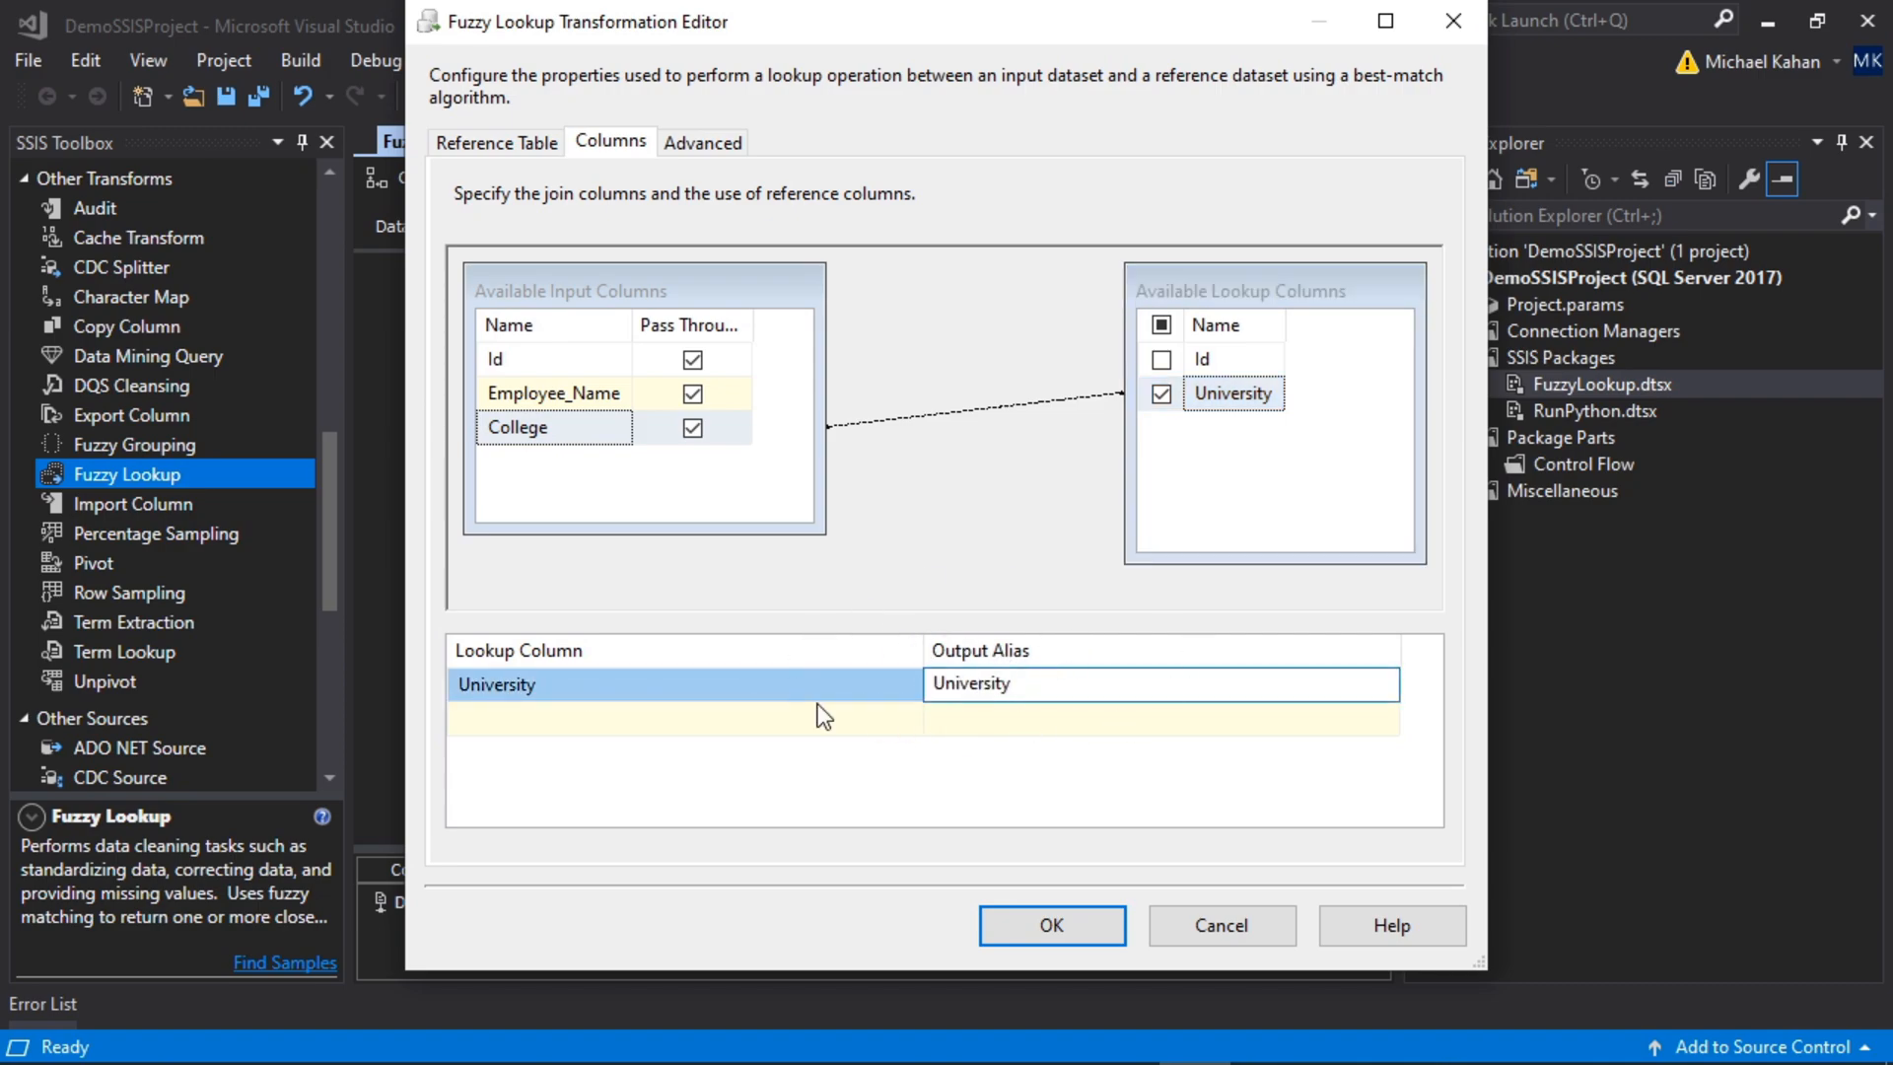
mouse_move(1256, 394)
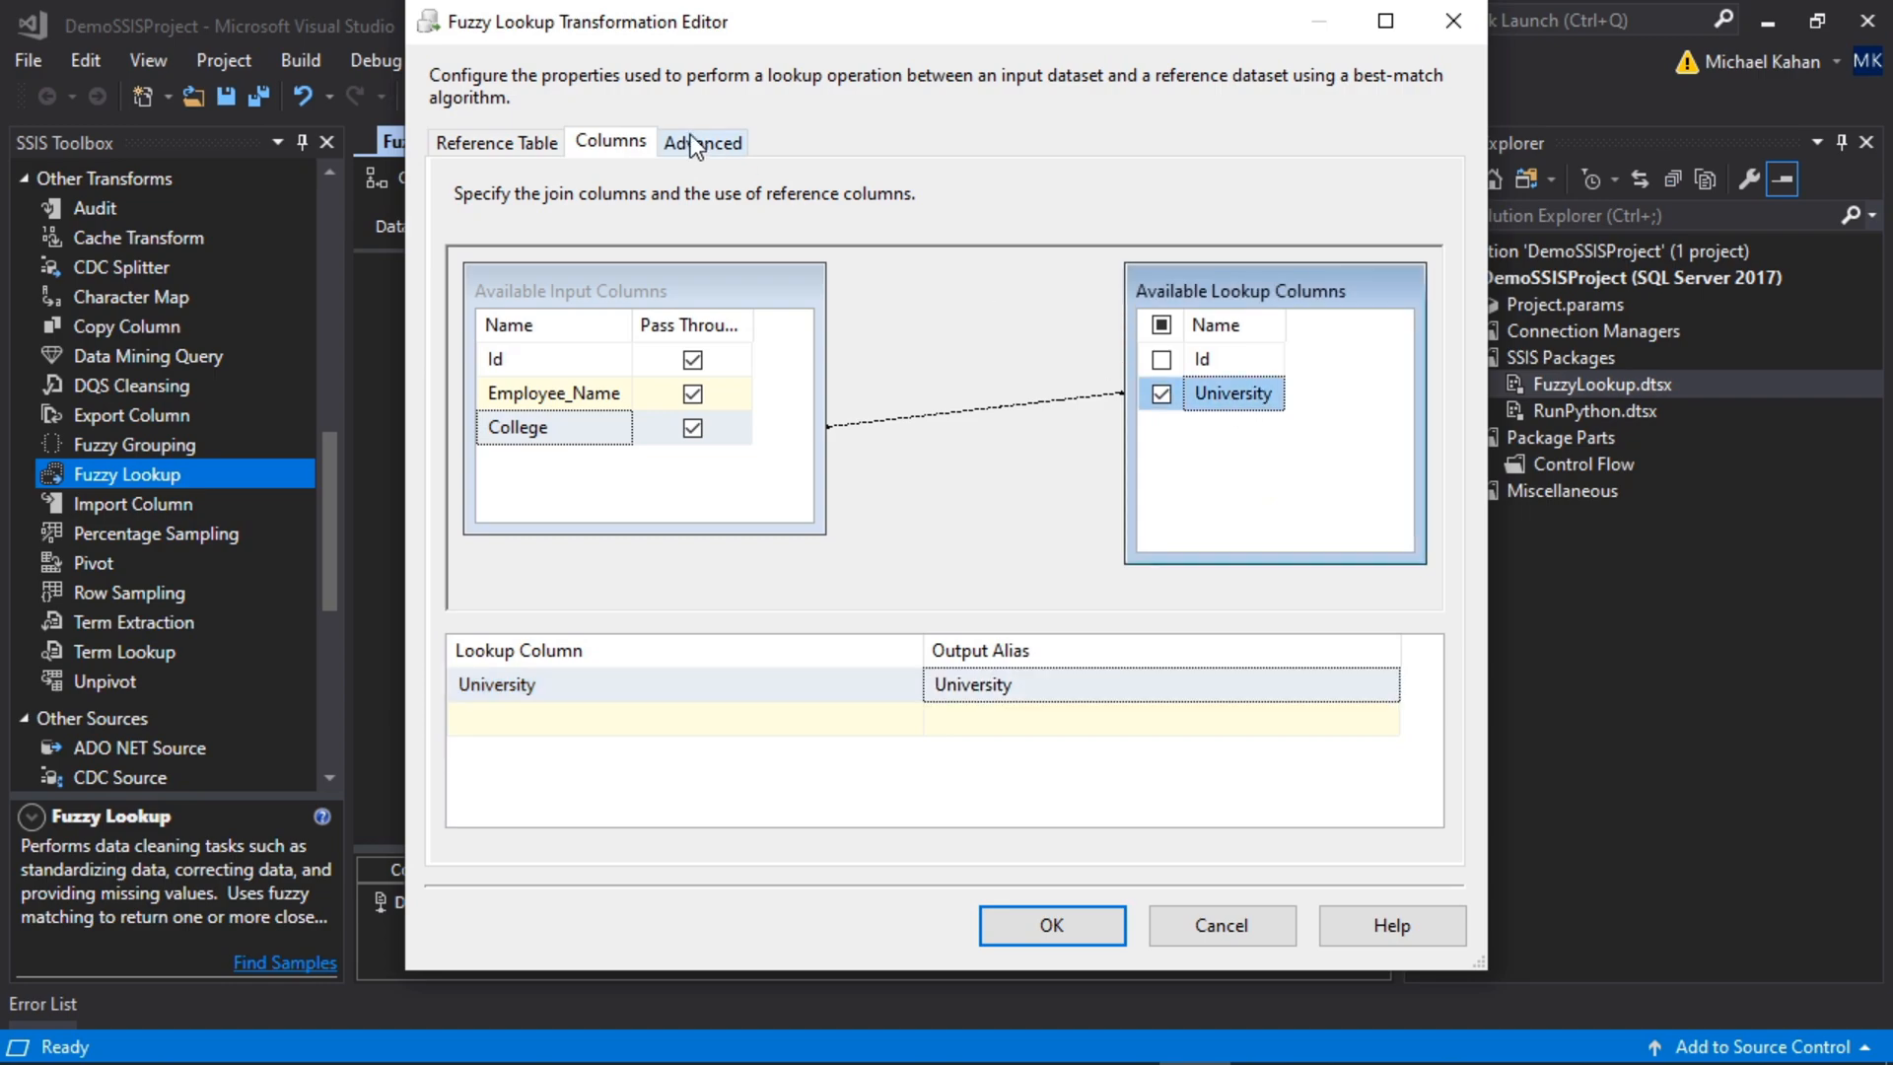
Step: Open the Fuzzy Lookup editor's Advanced page for the similarity threshold
click(700, 141)
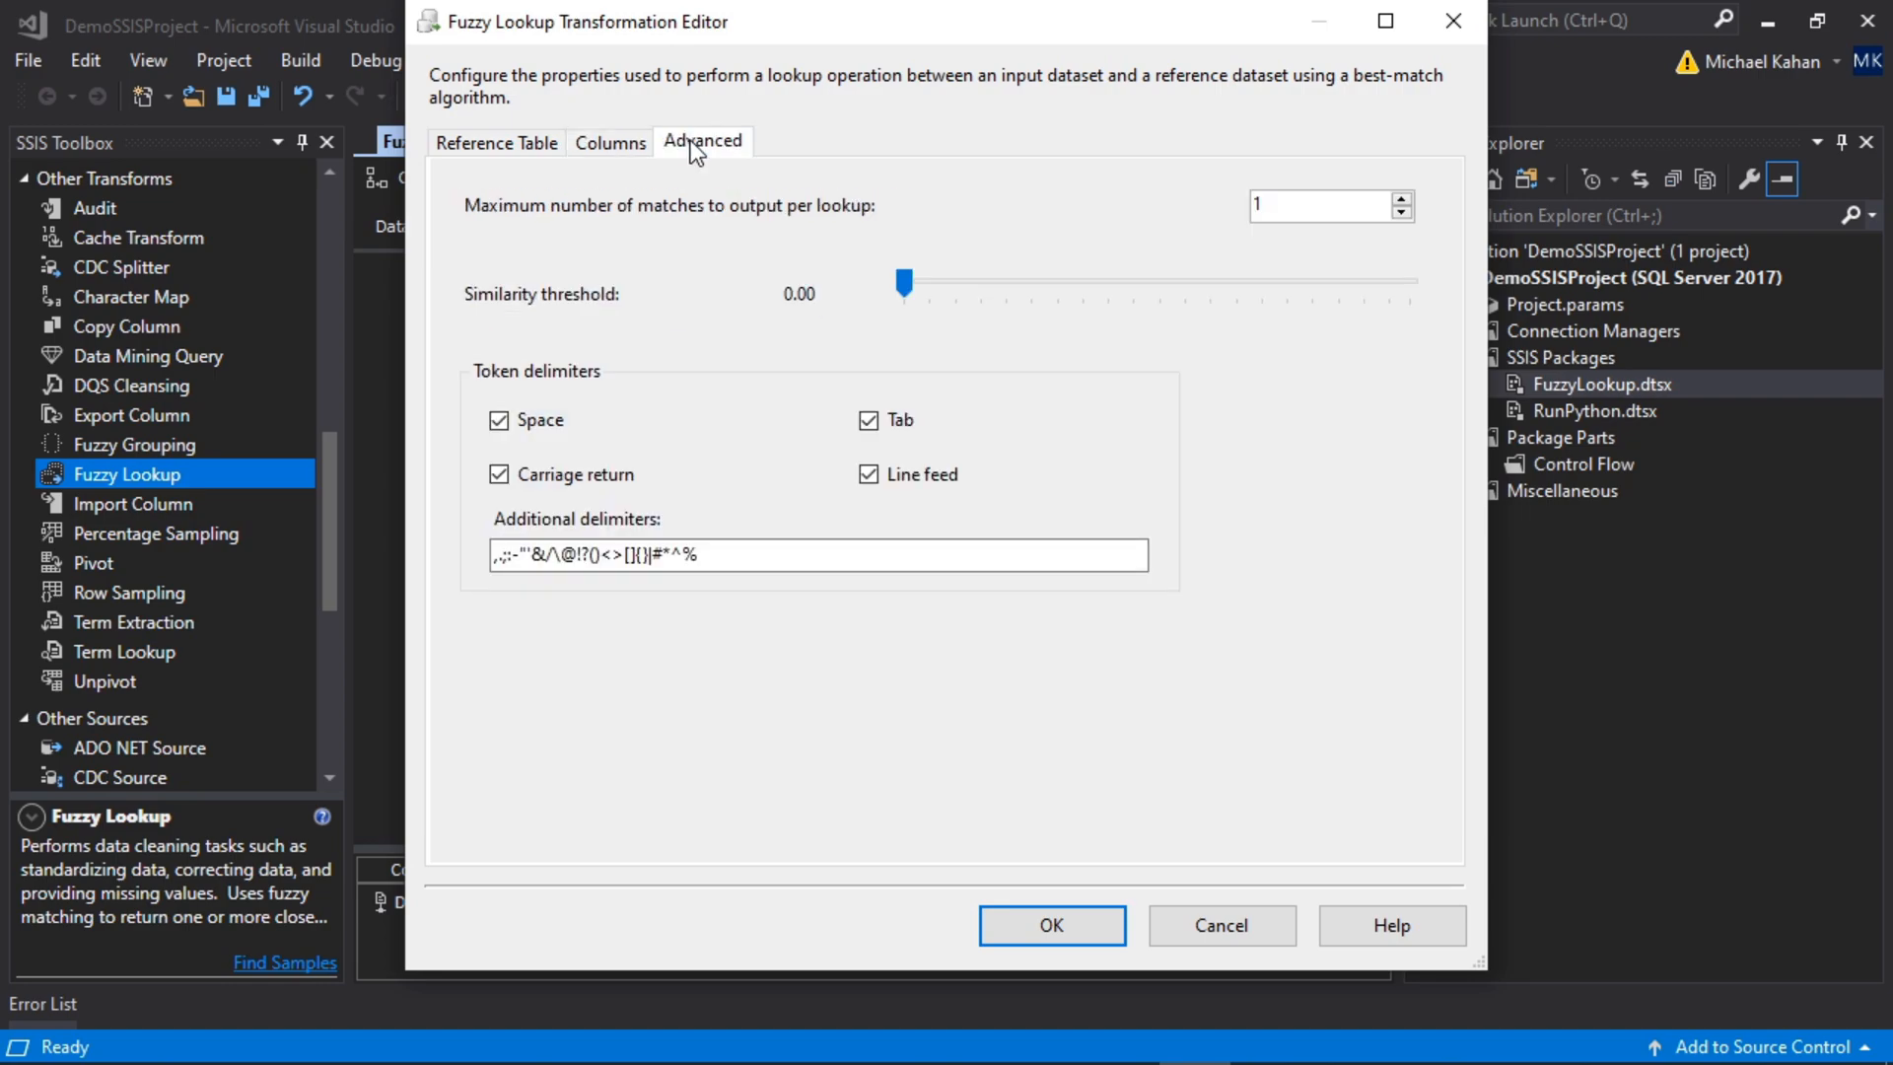
mouse_move(883, 263)
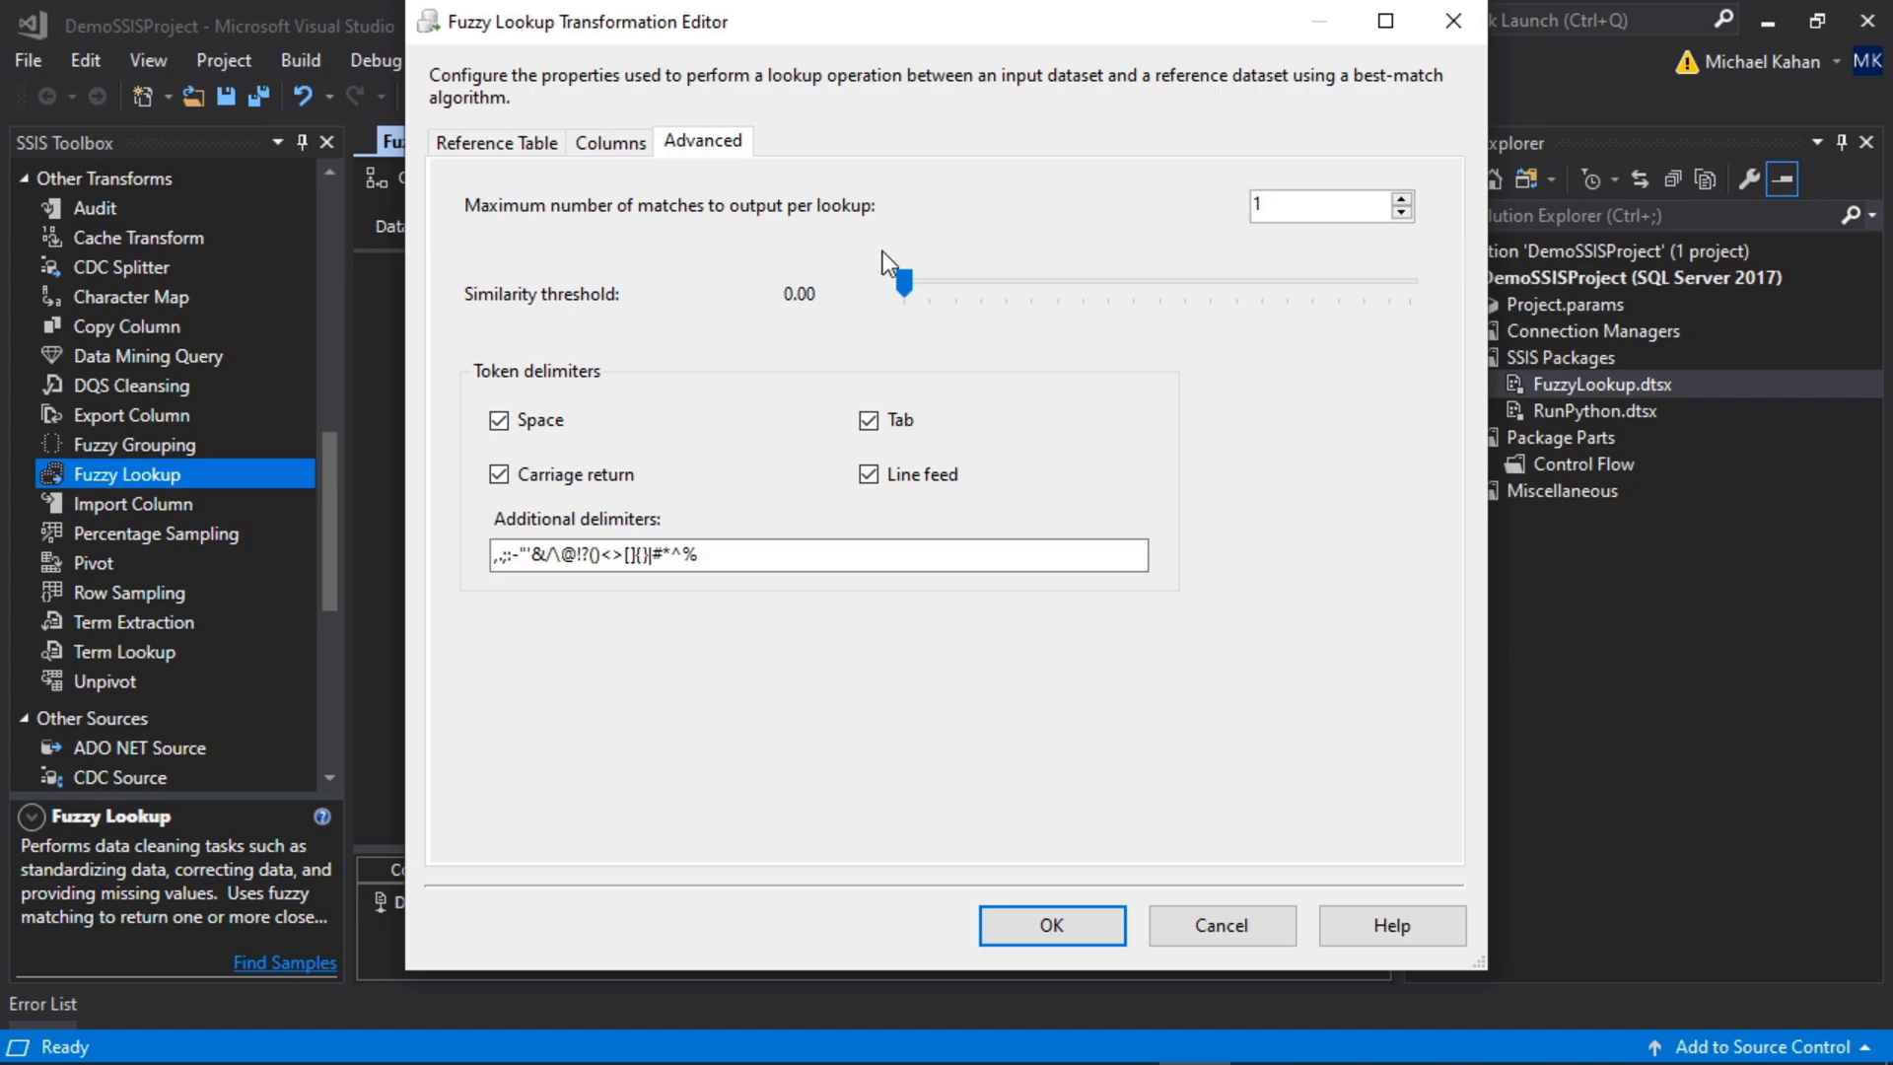
mouse_move(888, 299)
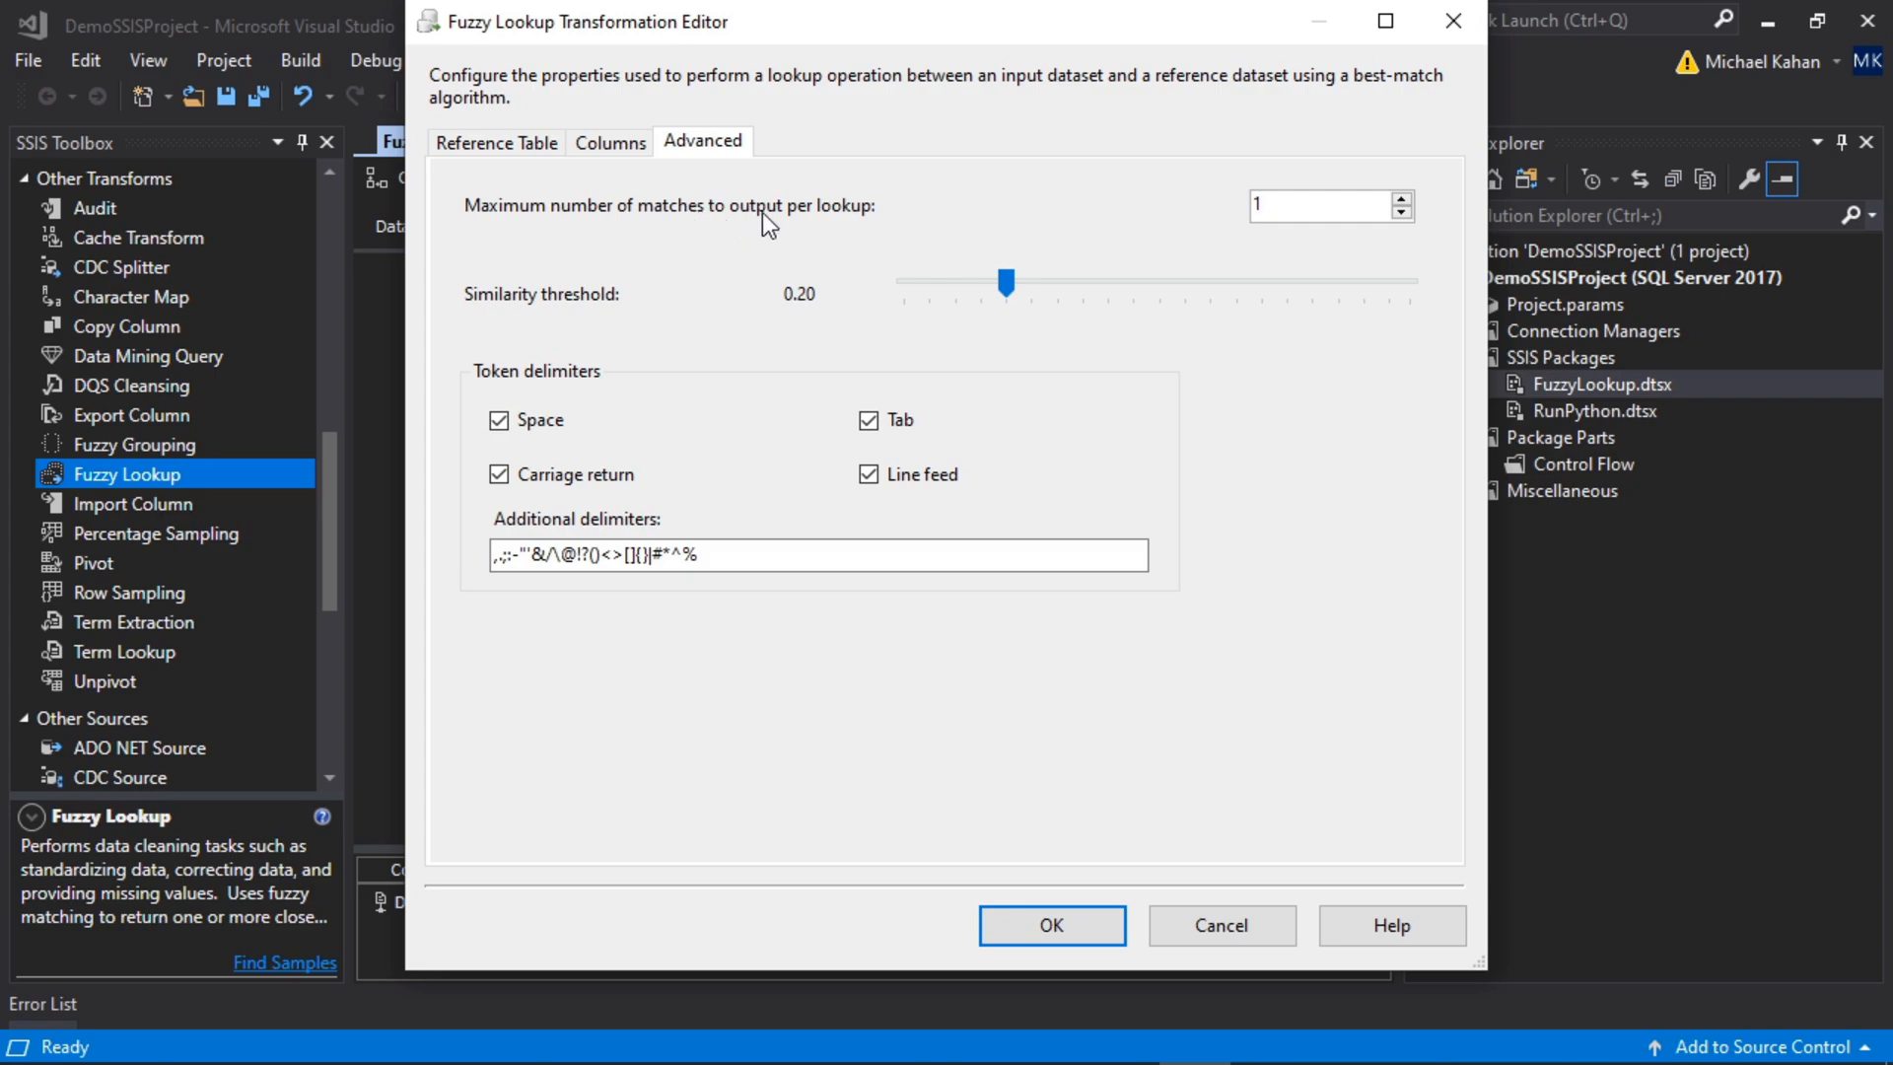
mouse_move(1184, 229)
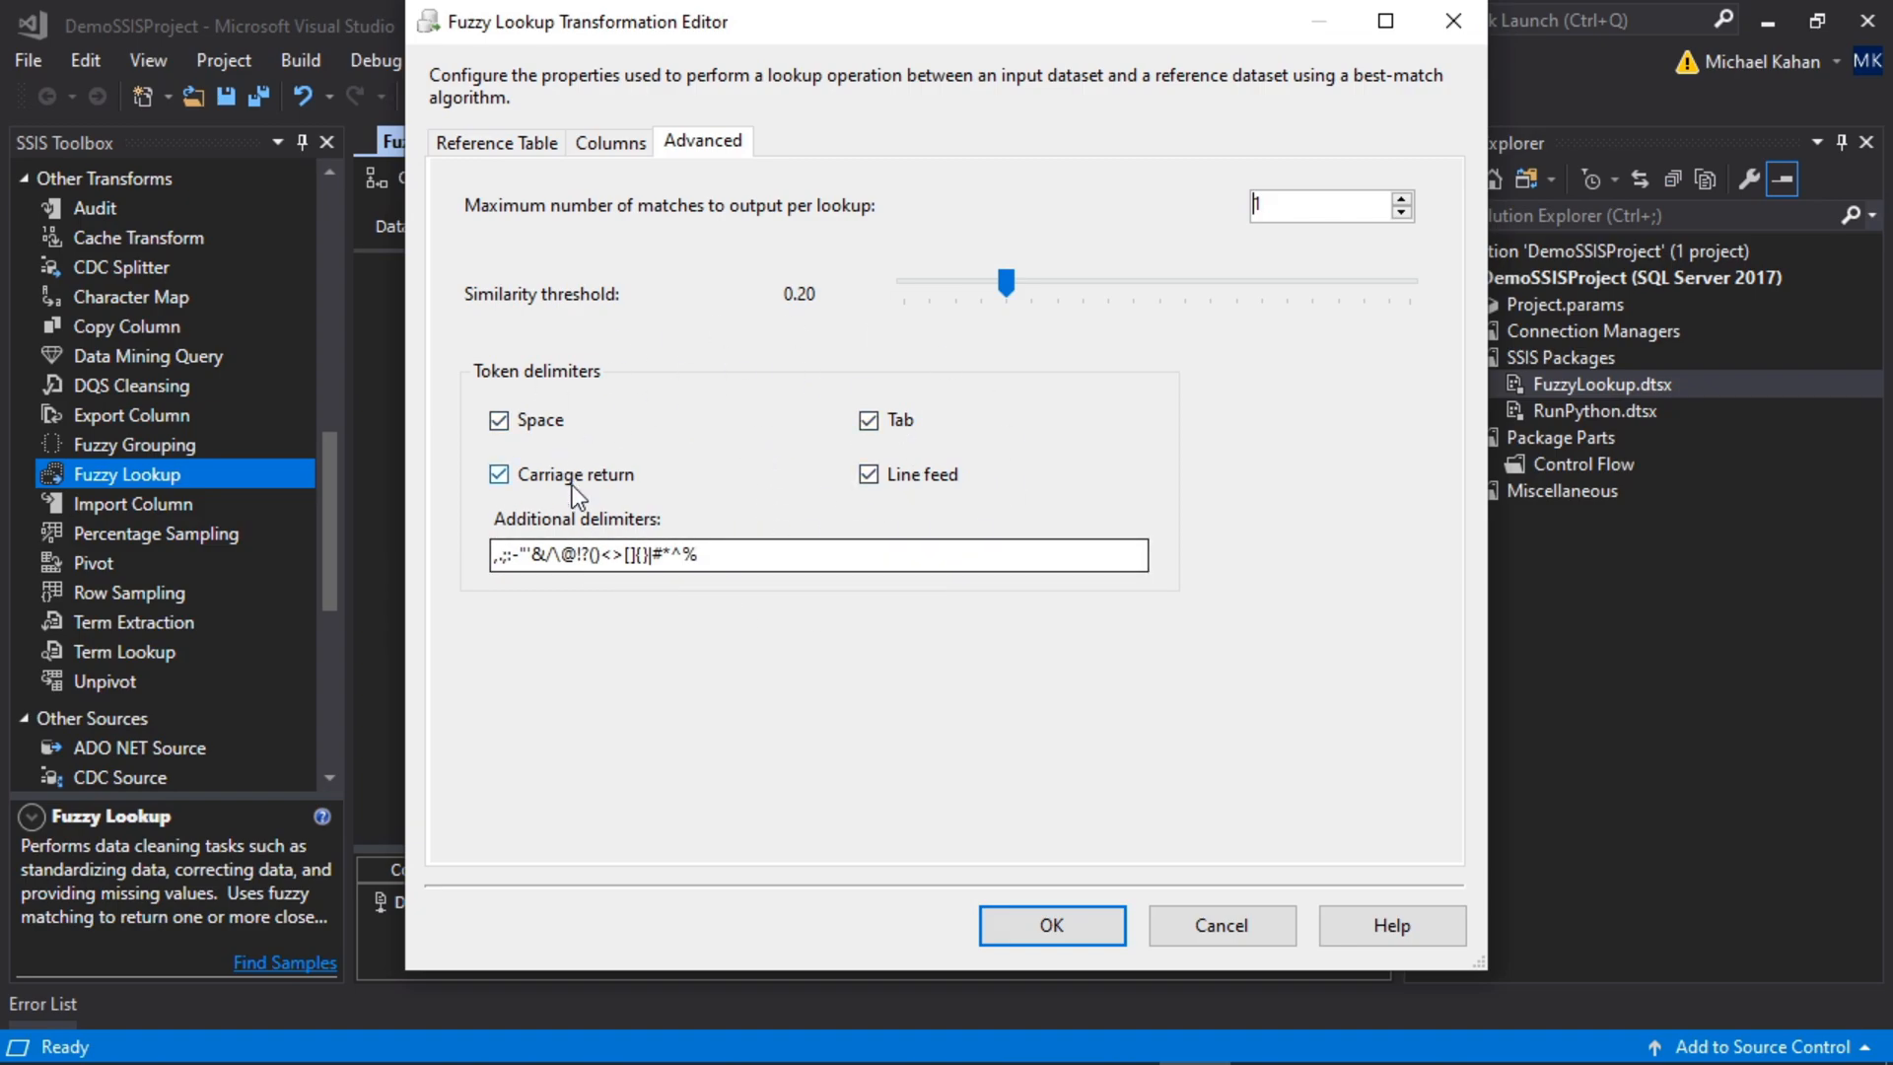
mouse_move(1220, 925)
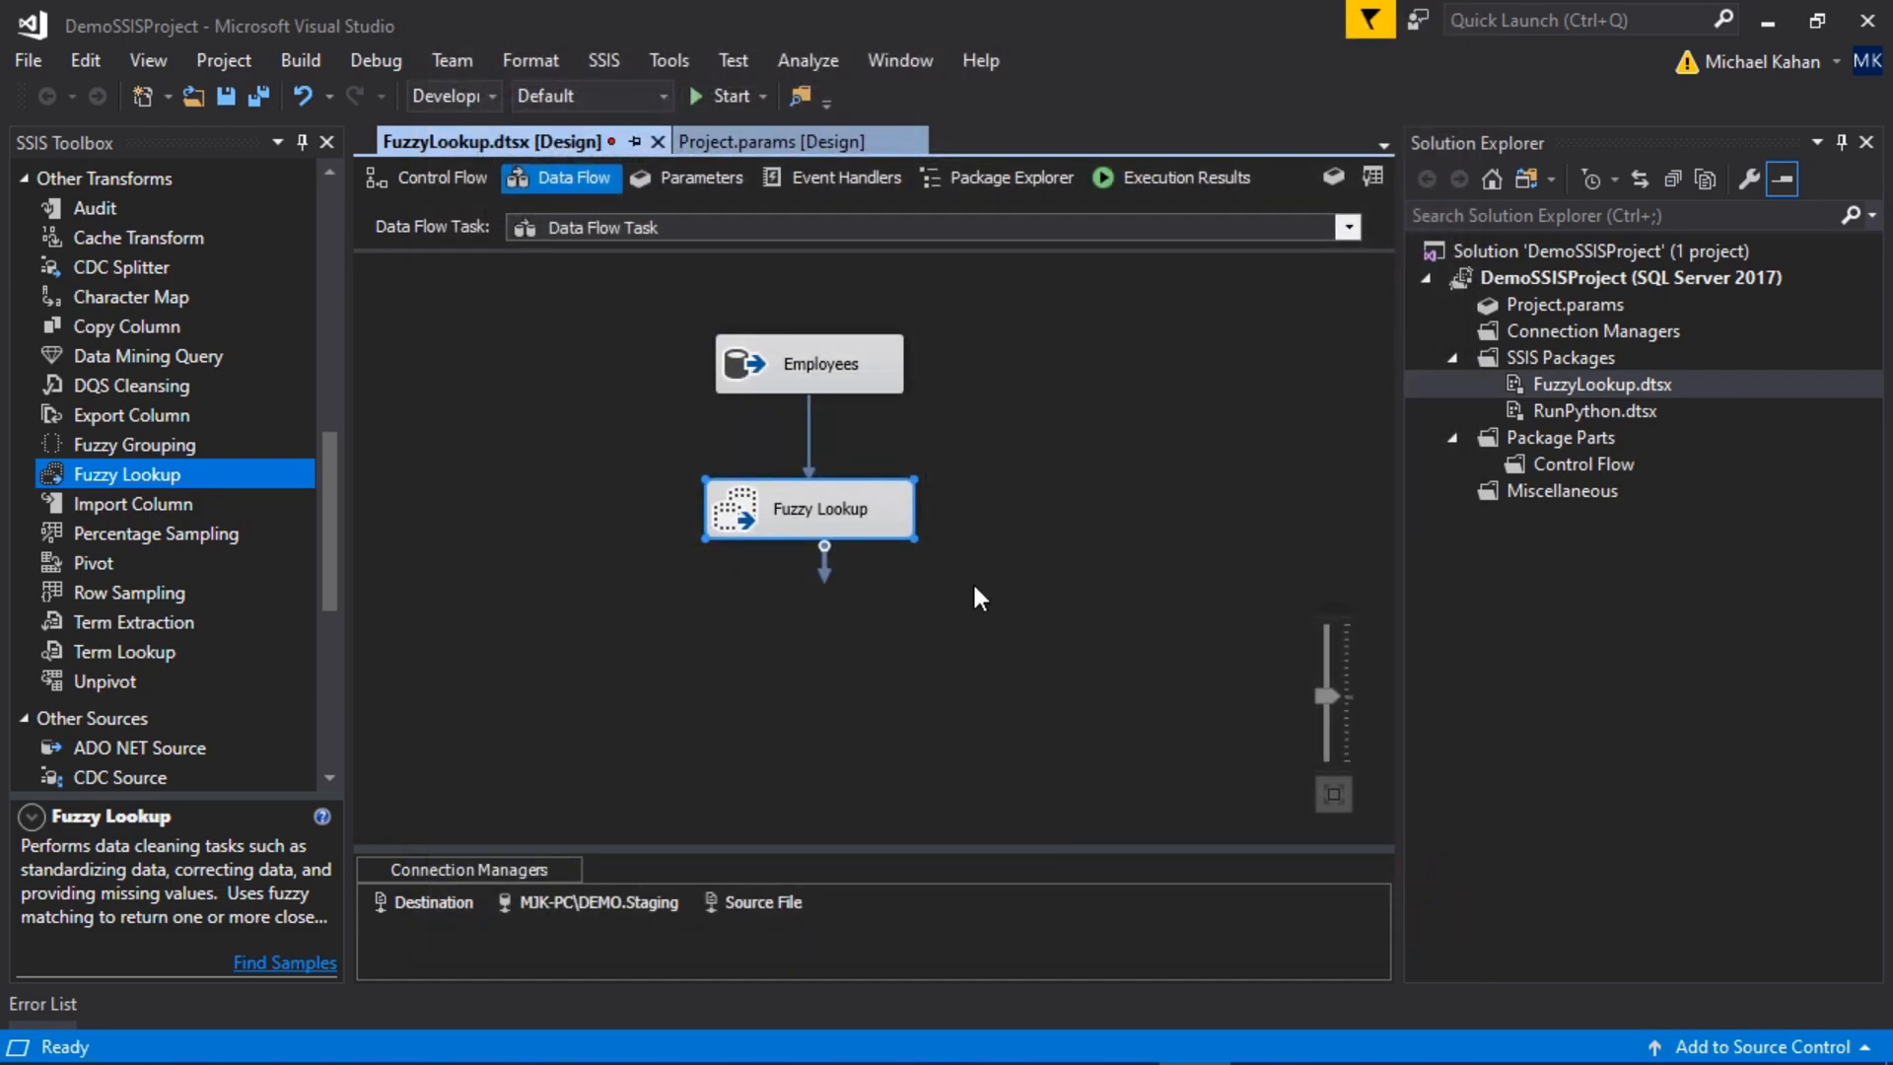
Step: Deselect the Fuzzy Lookup and scroll the SSIS Toolbox toward Derived Column
click(375, 559)
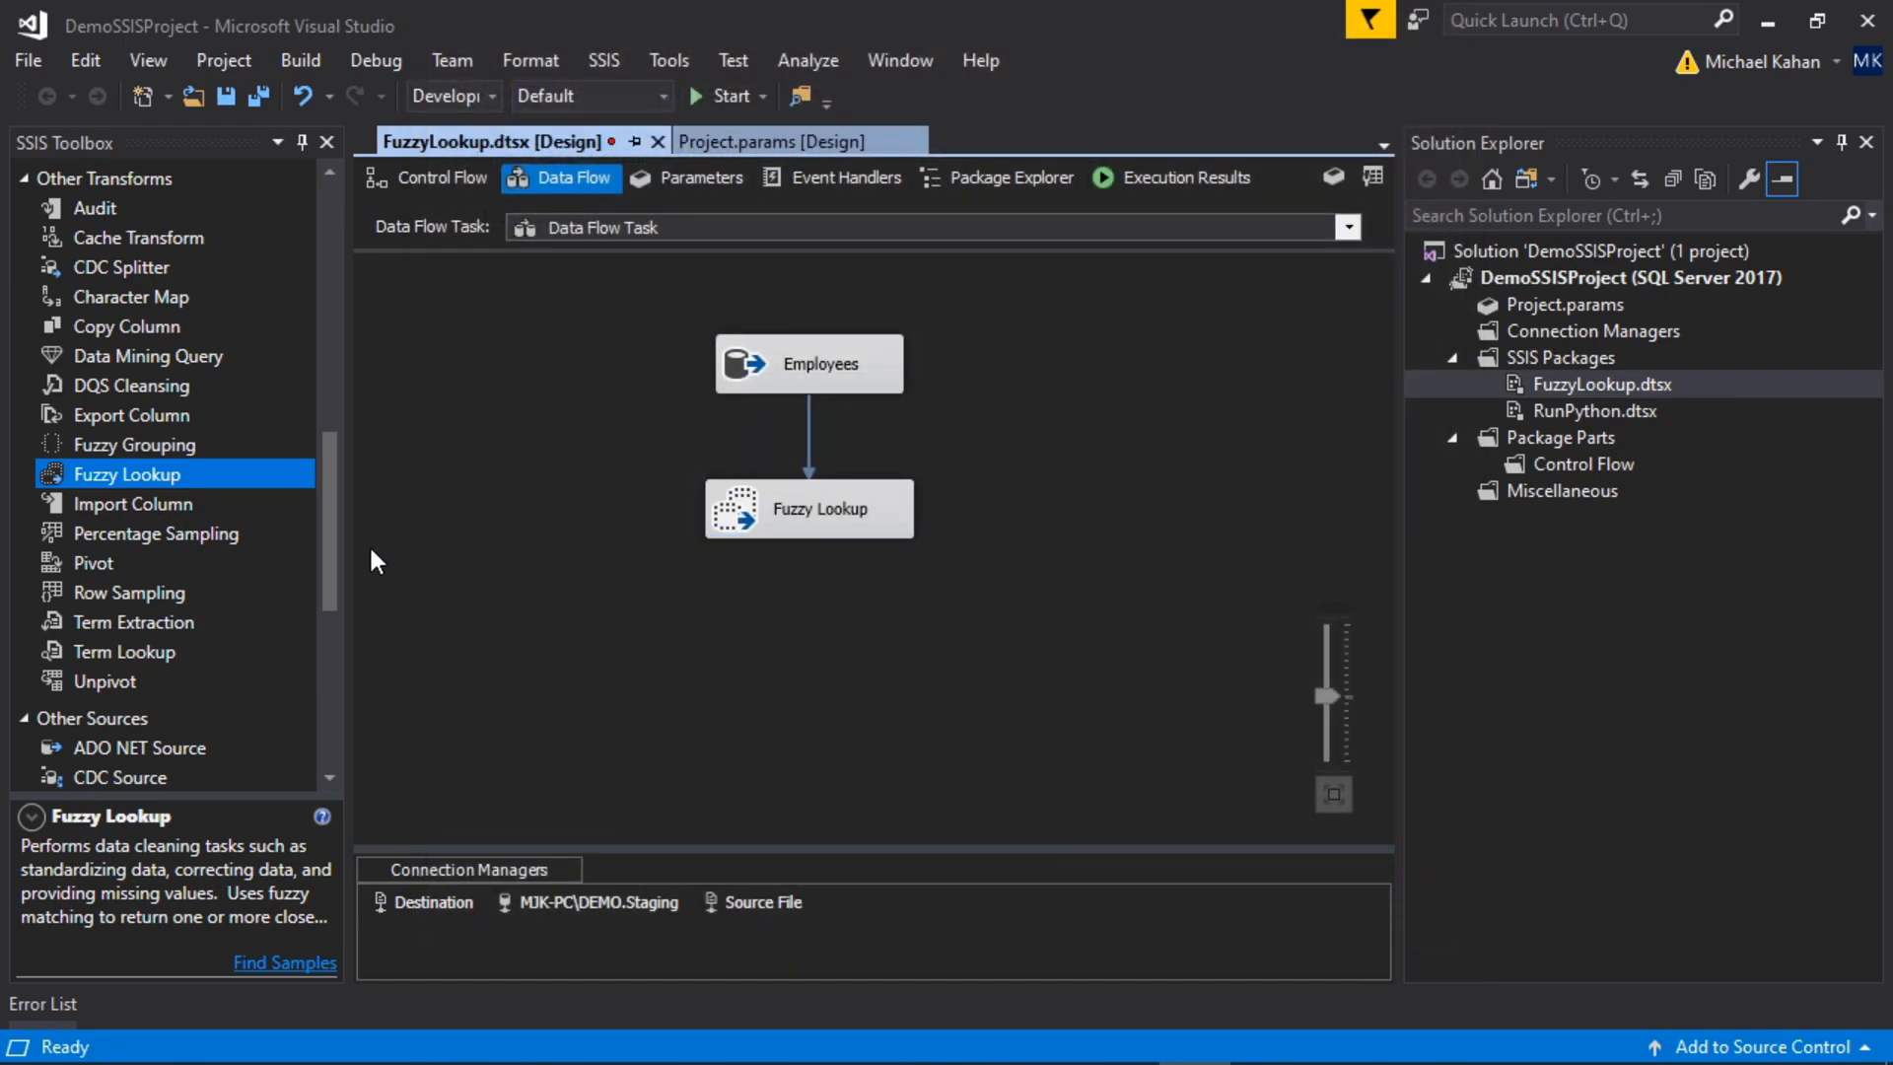
scroll(up, 3)
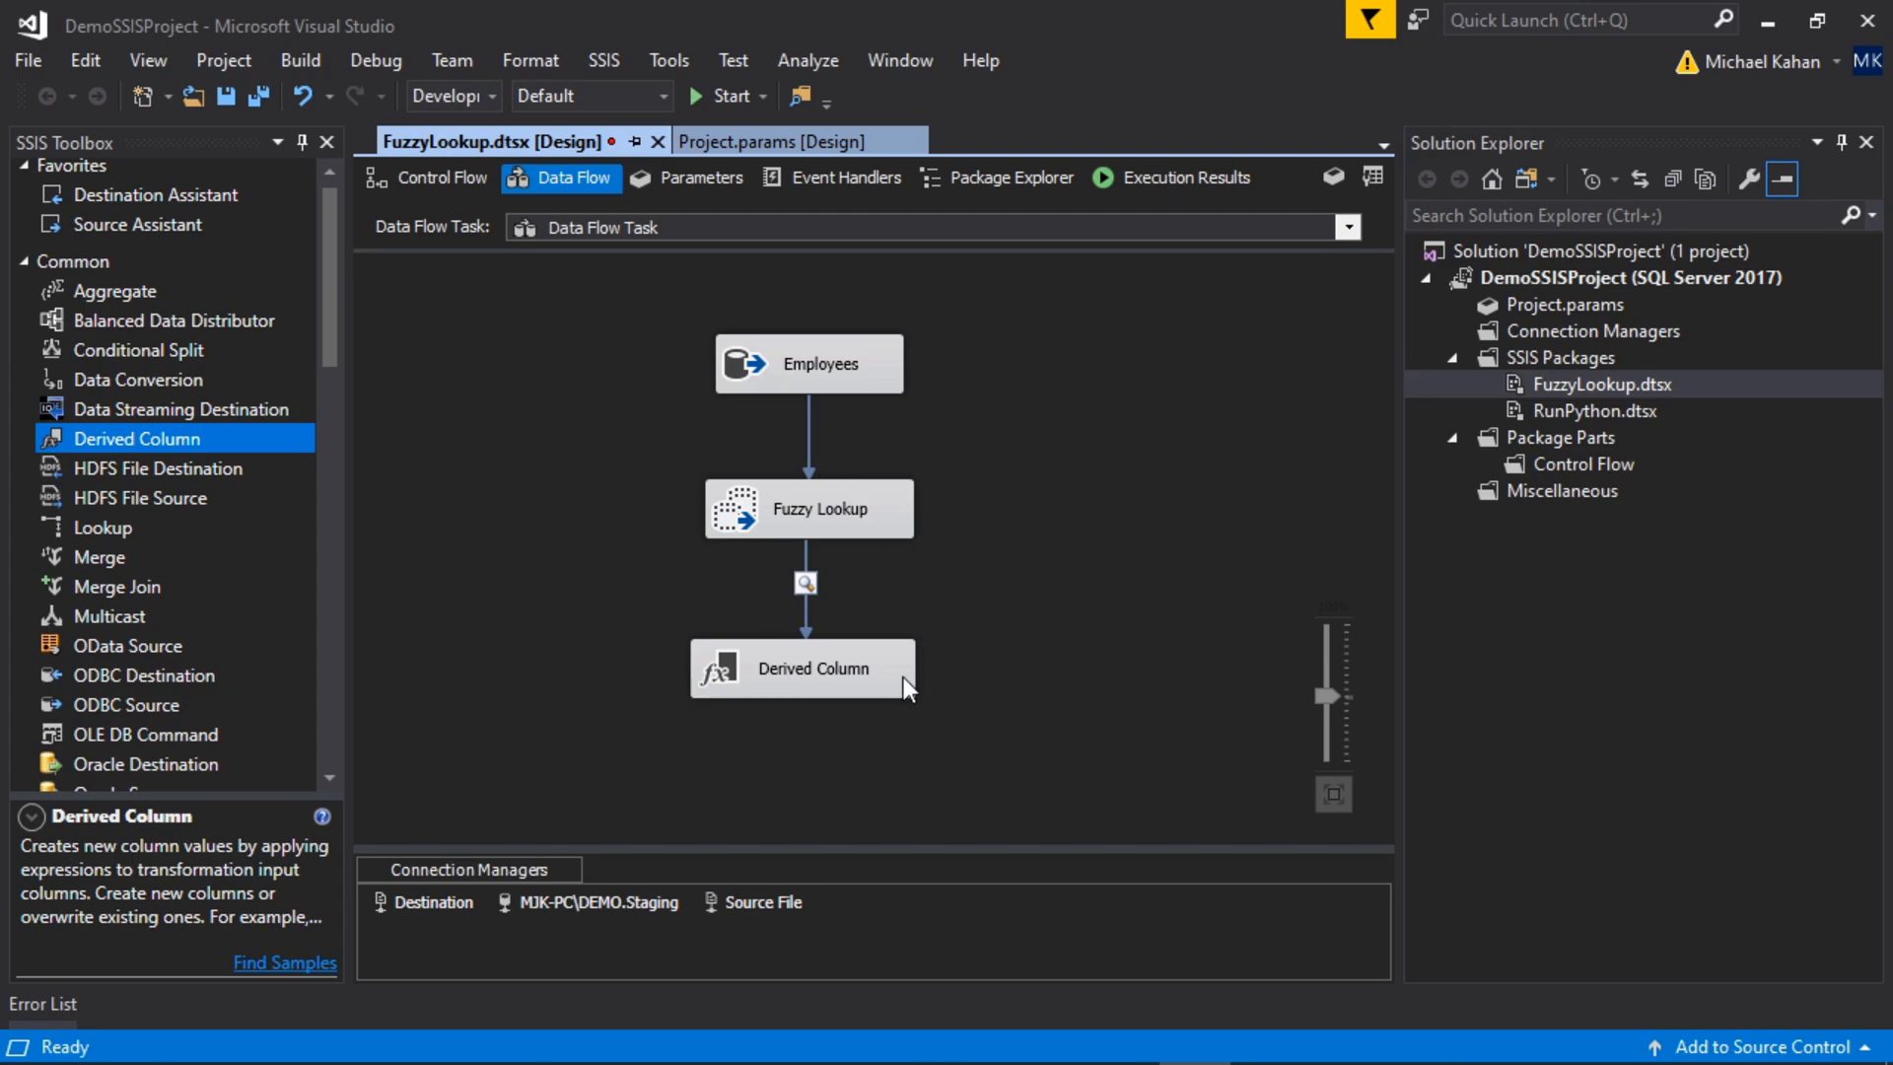
mouse_move(864, 522)
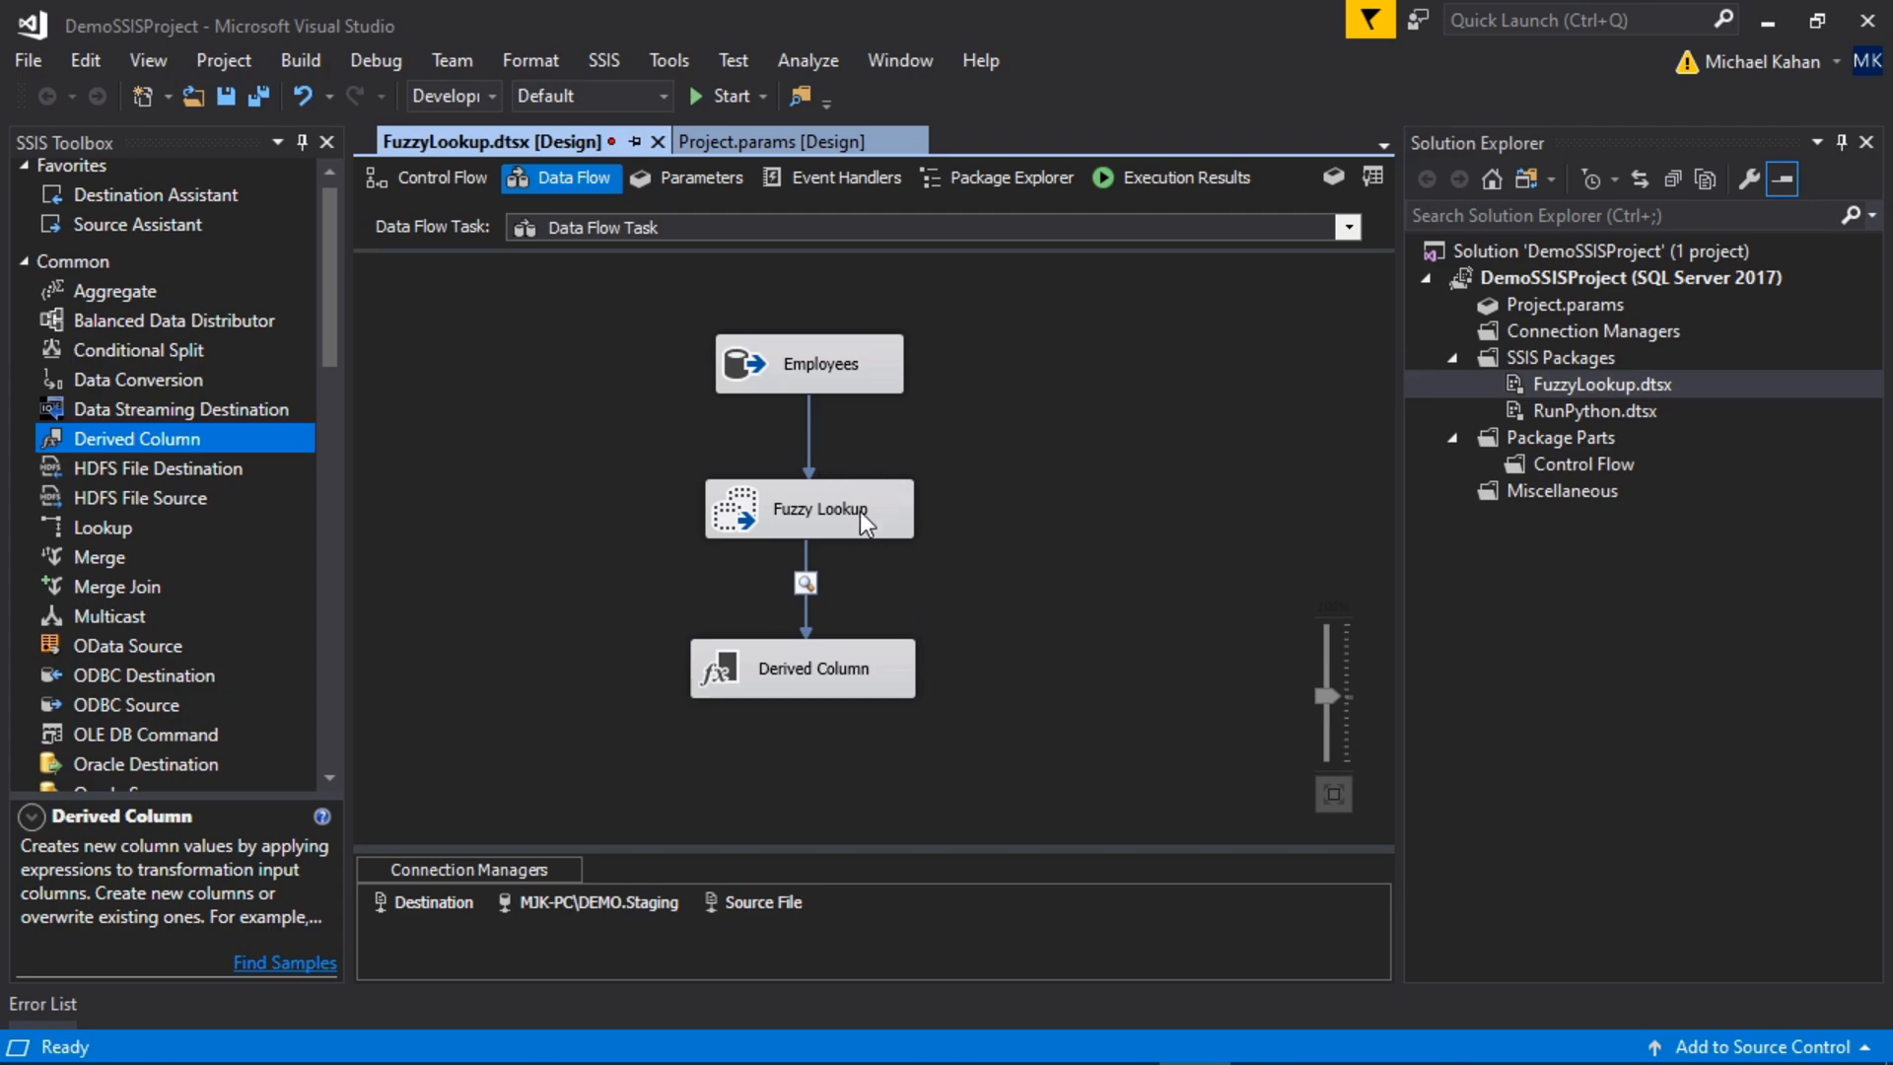
mouse_move(711, 98)
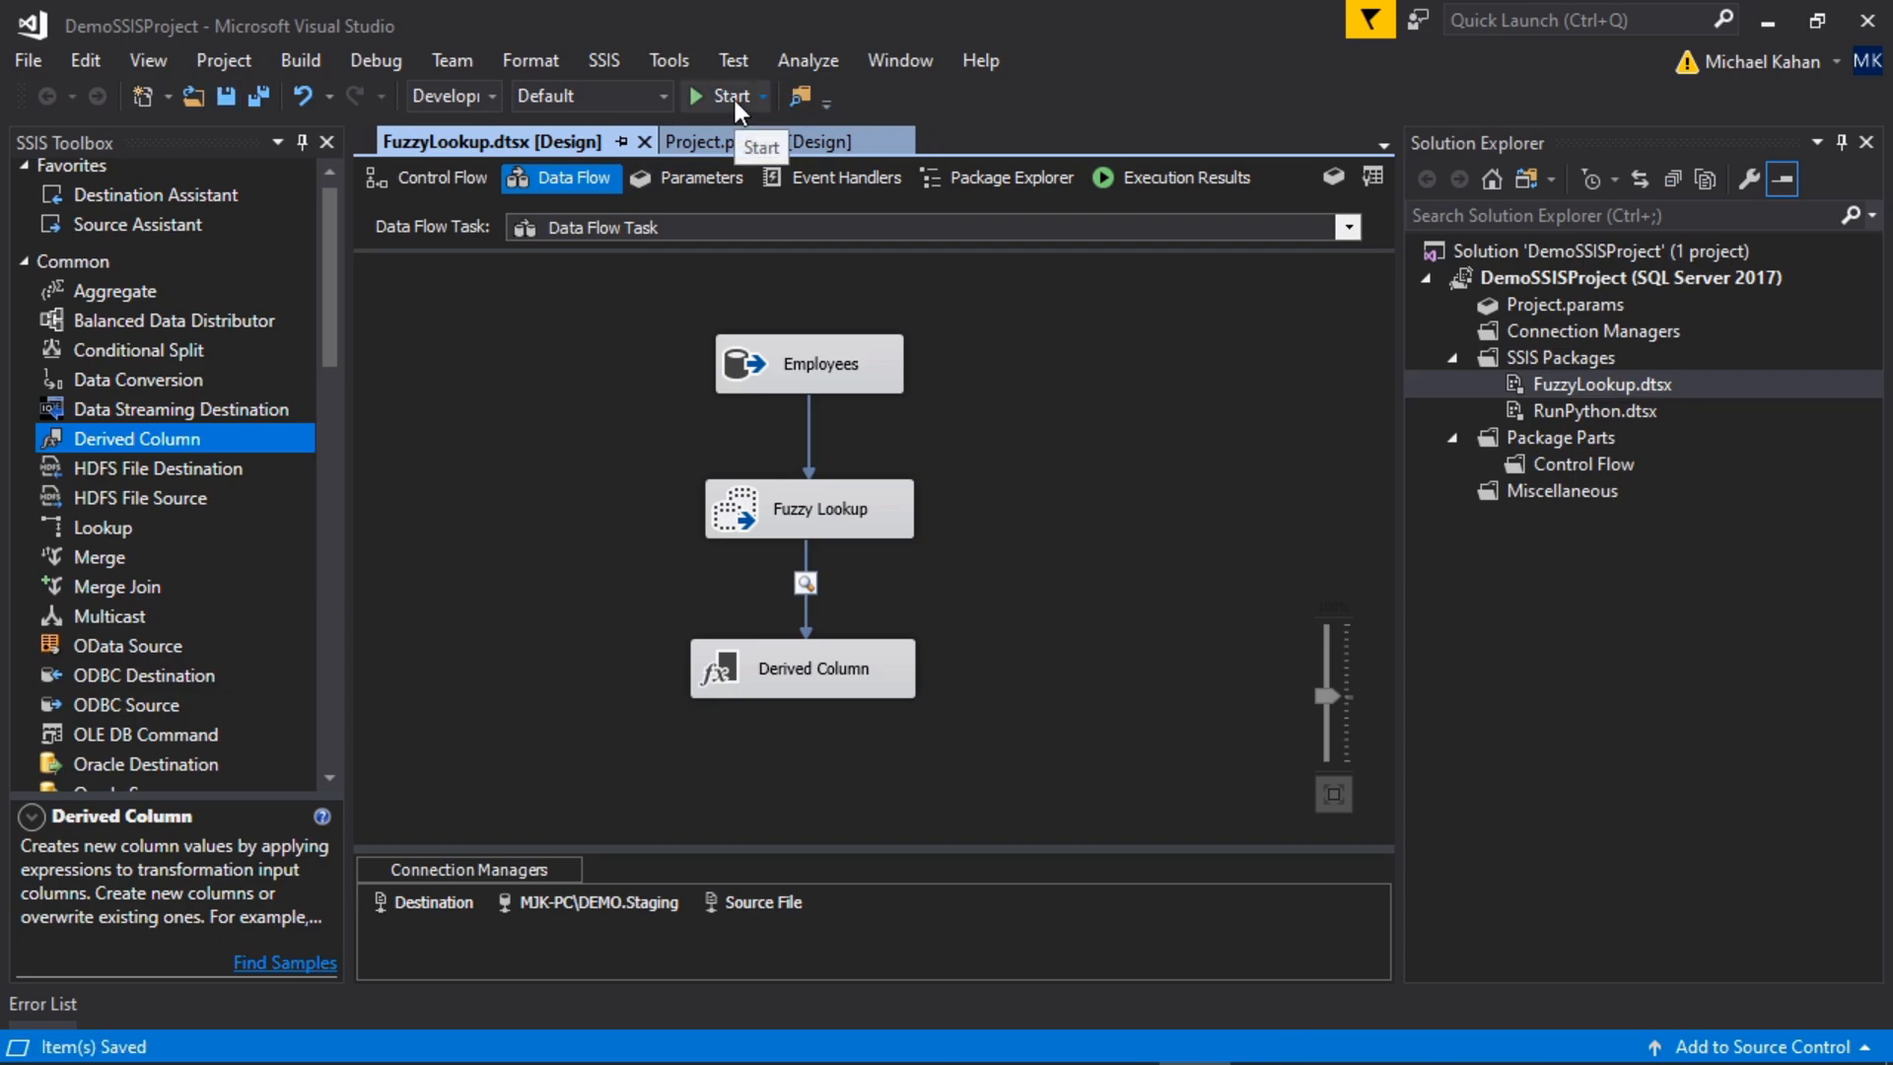
Step: Run the package, review rows 3 and 4's Michigan matches, then close the viewer
click(715, 96)
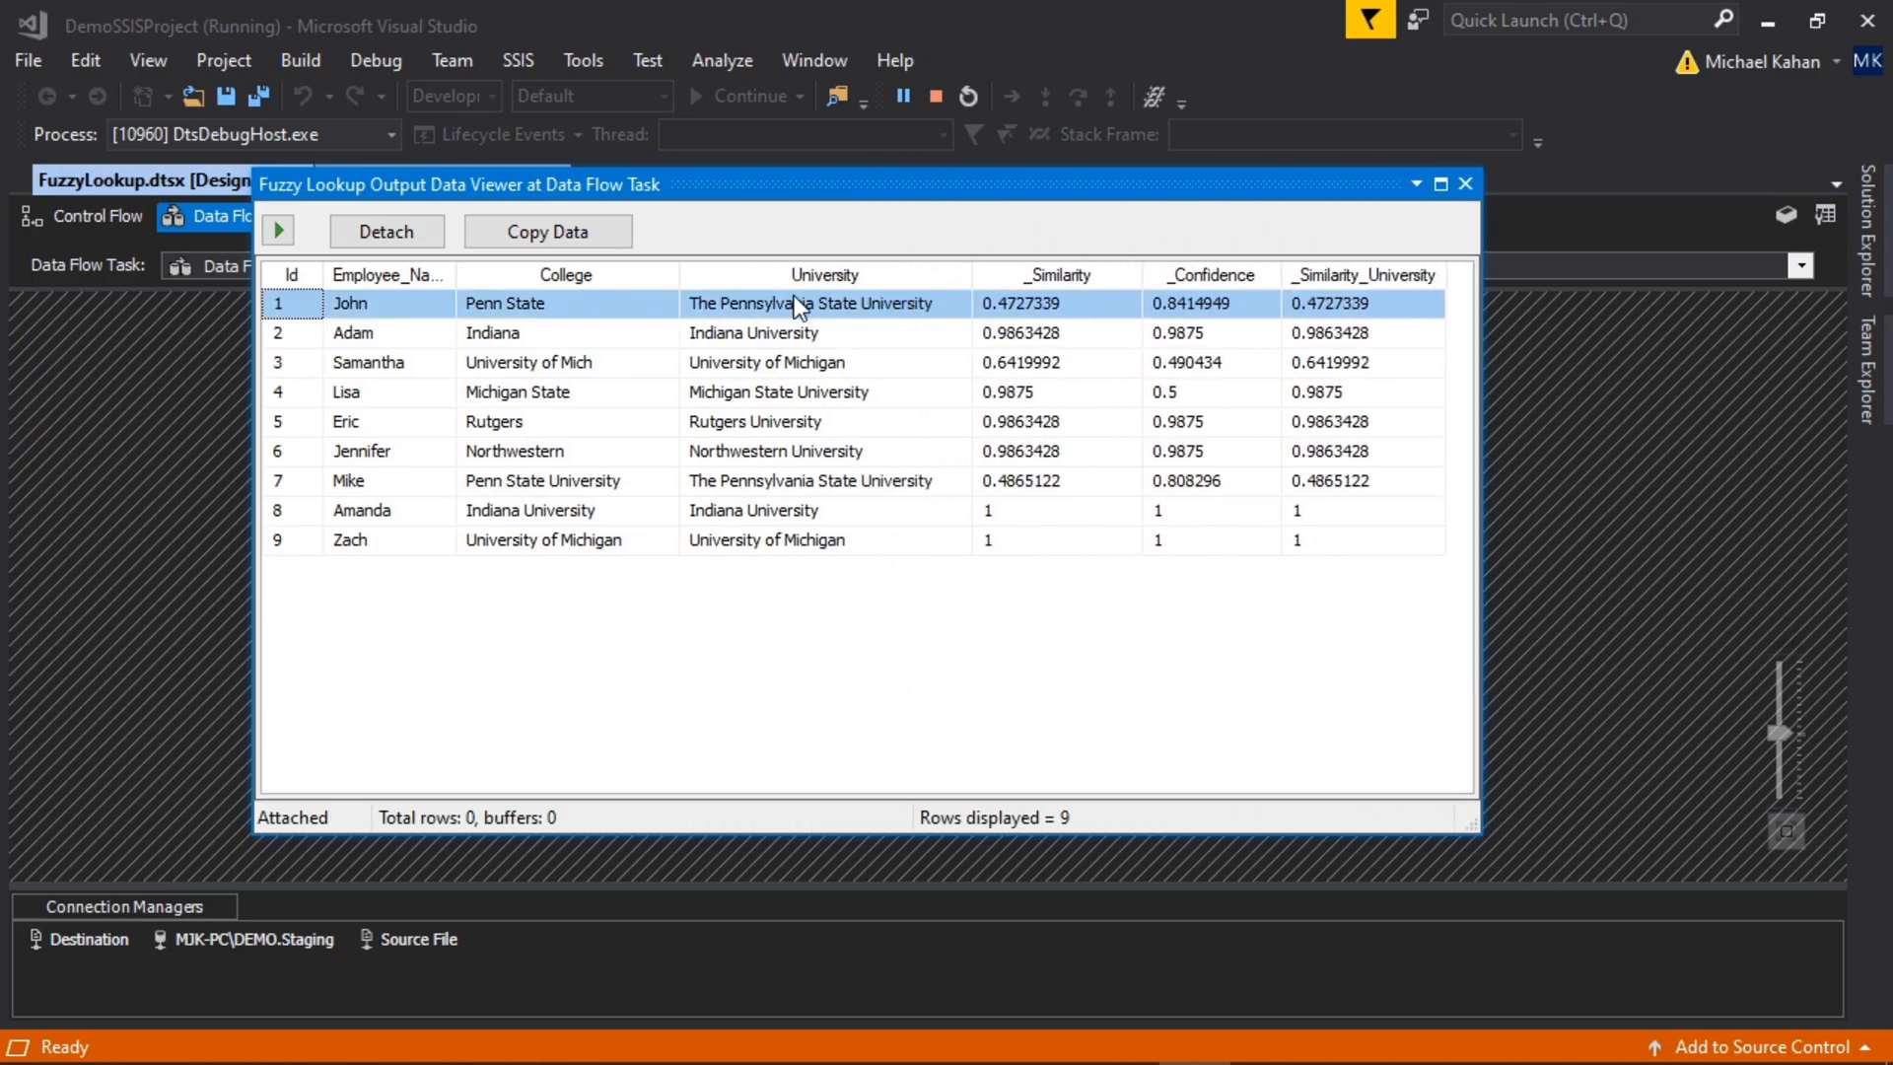
mouse_move(386, 317)
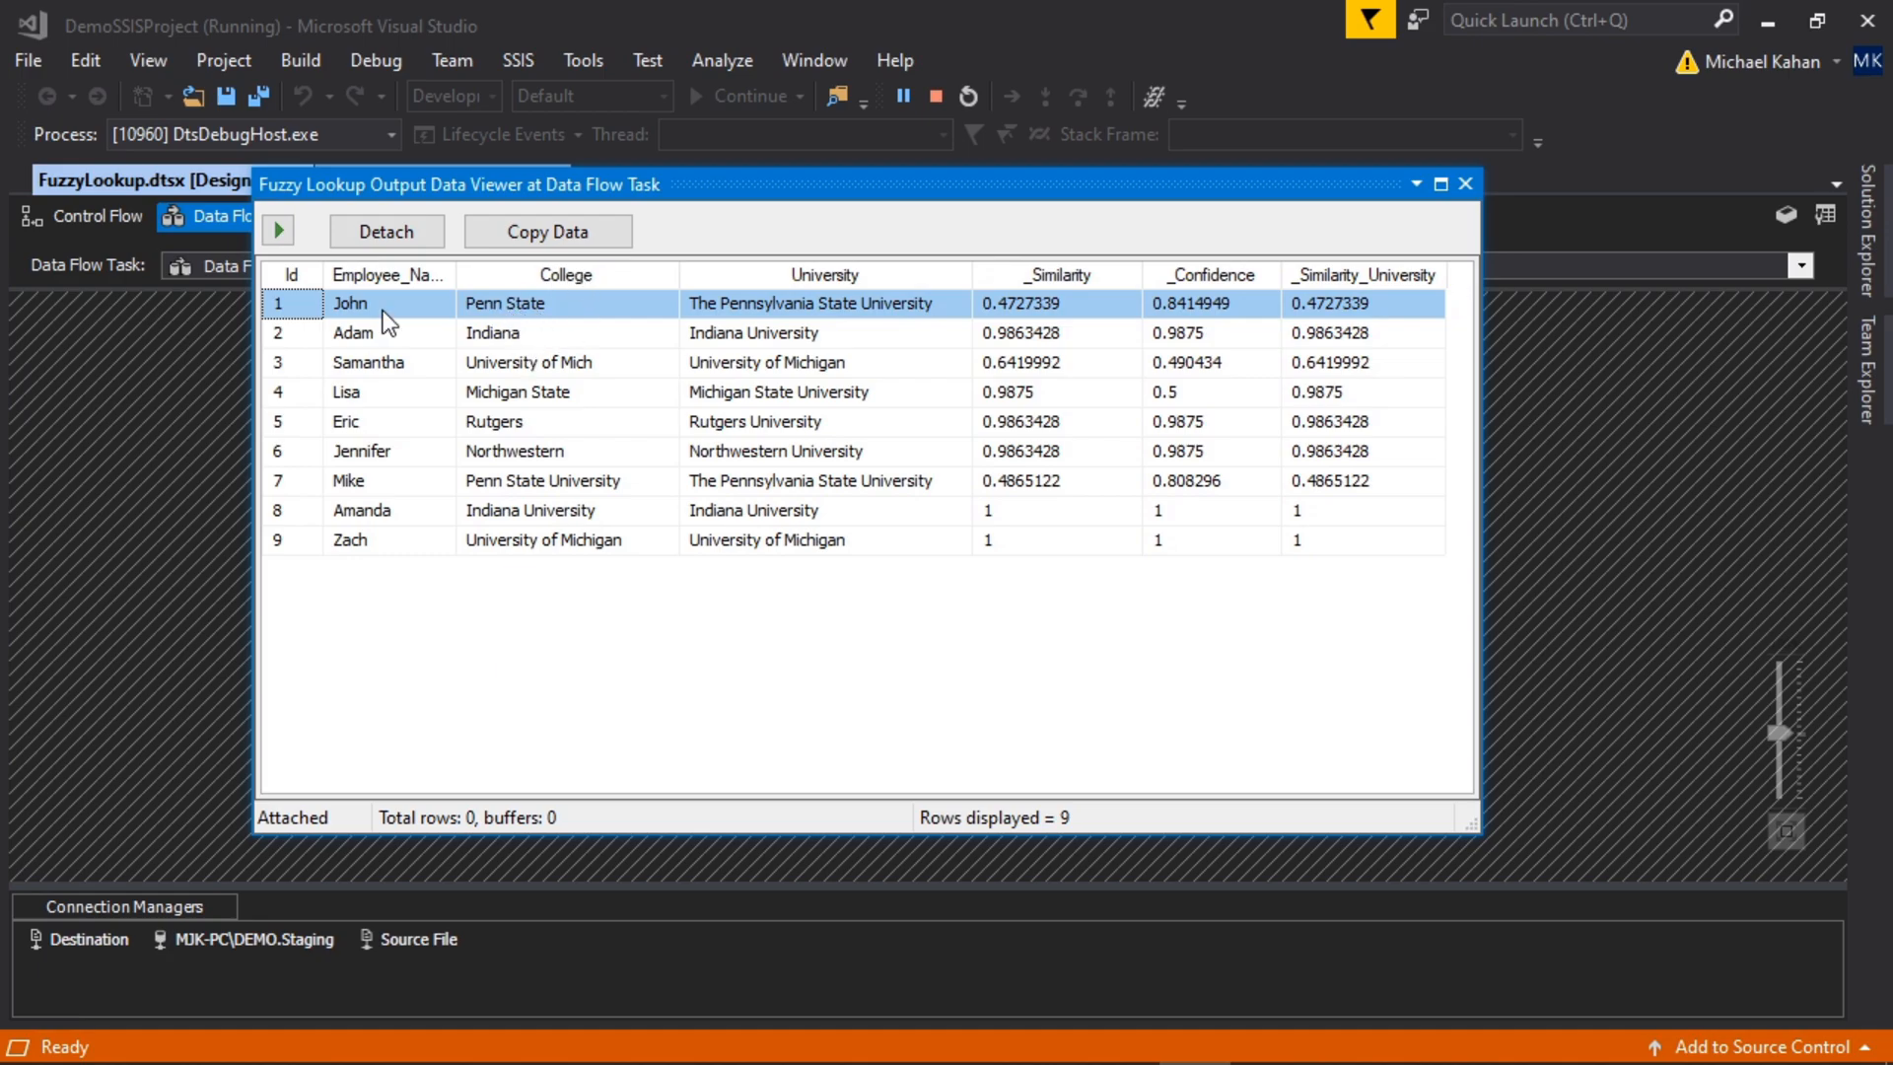
mouse_move(852, 305)
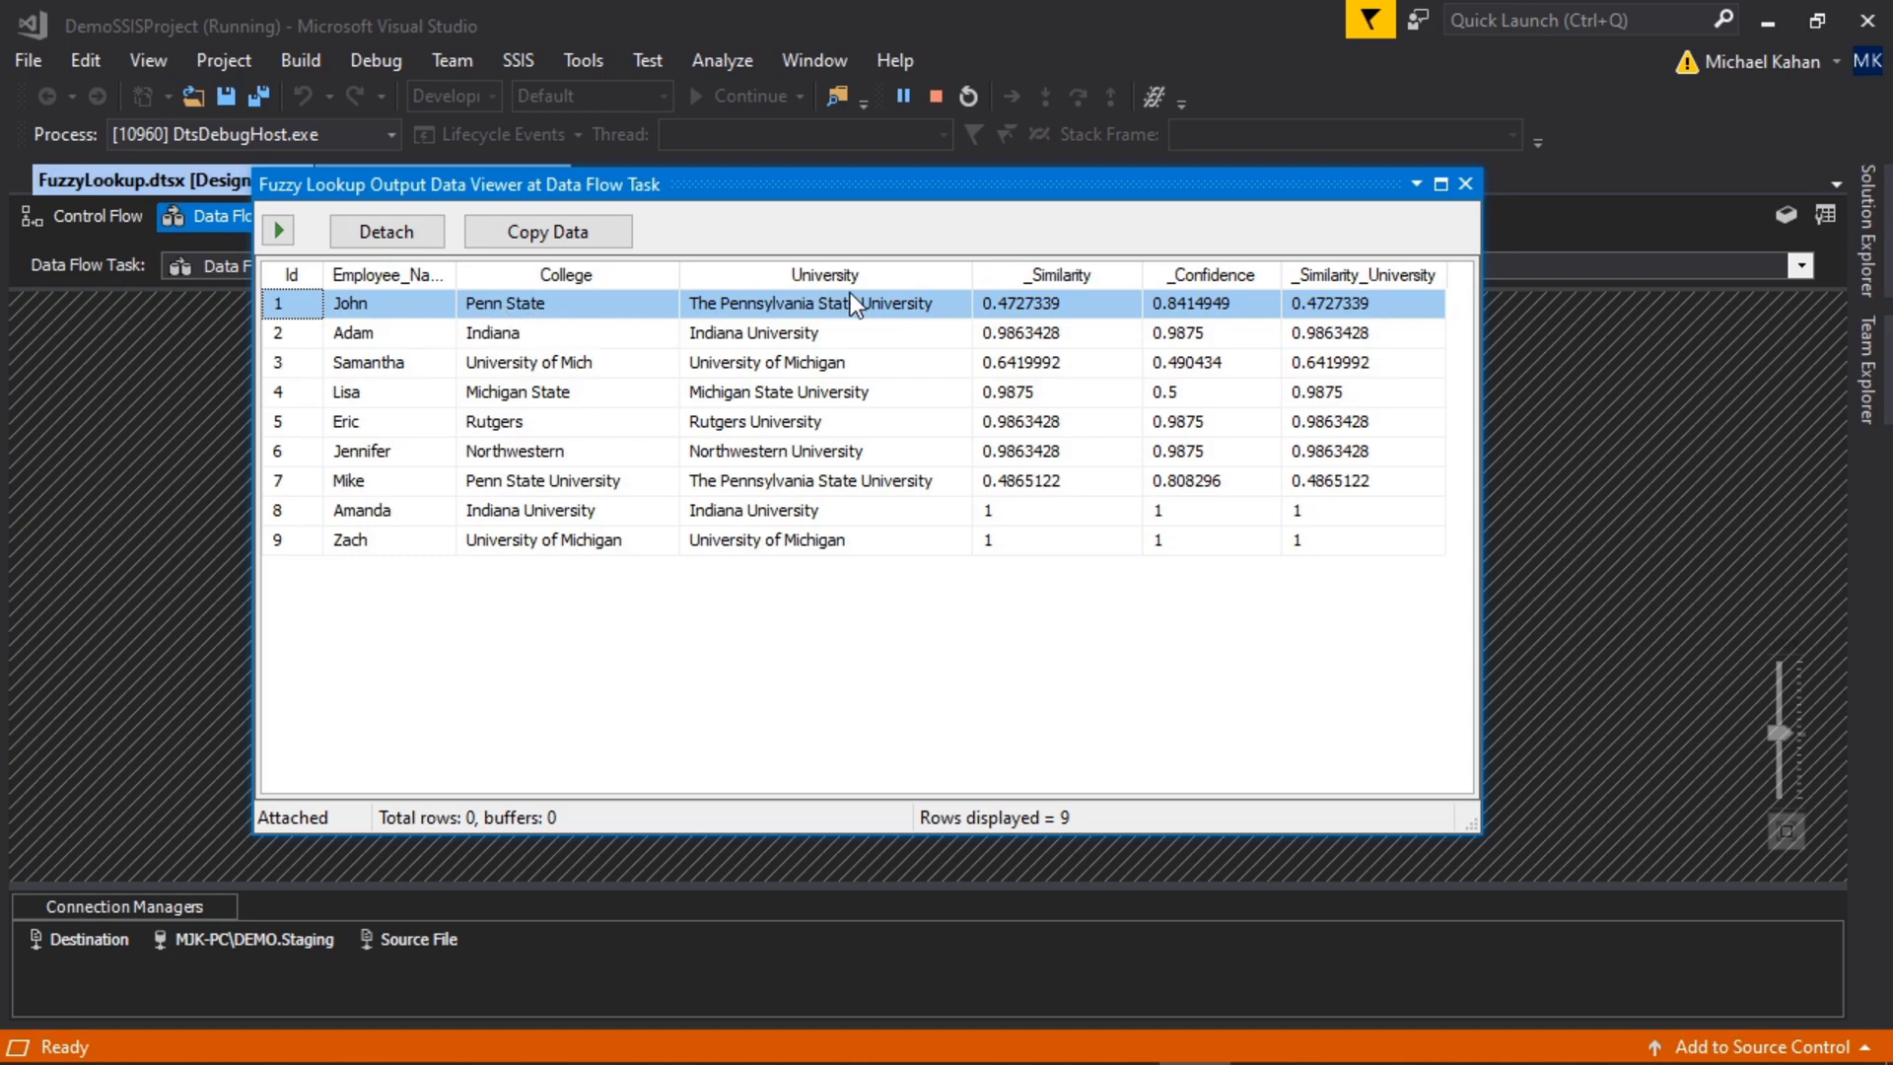
mouse_move(712, 320)
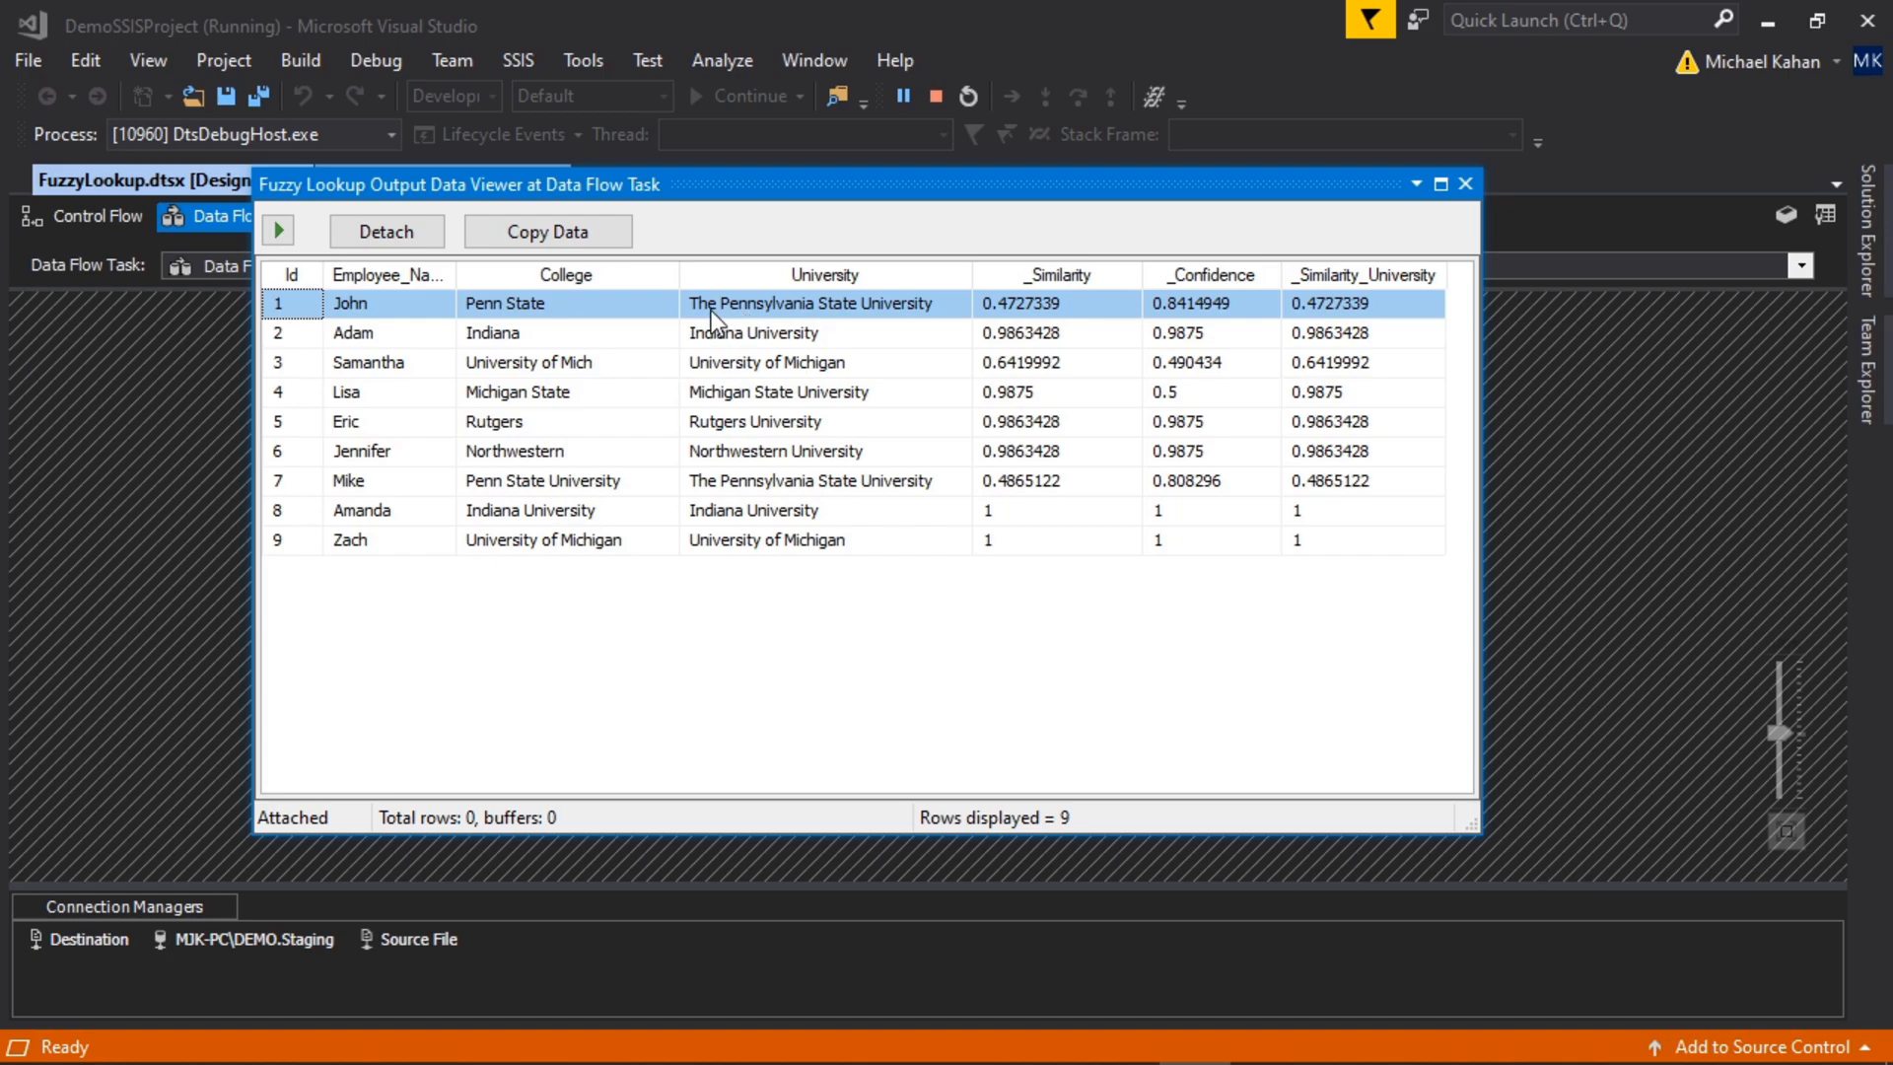
mouse_move(1018, 314)
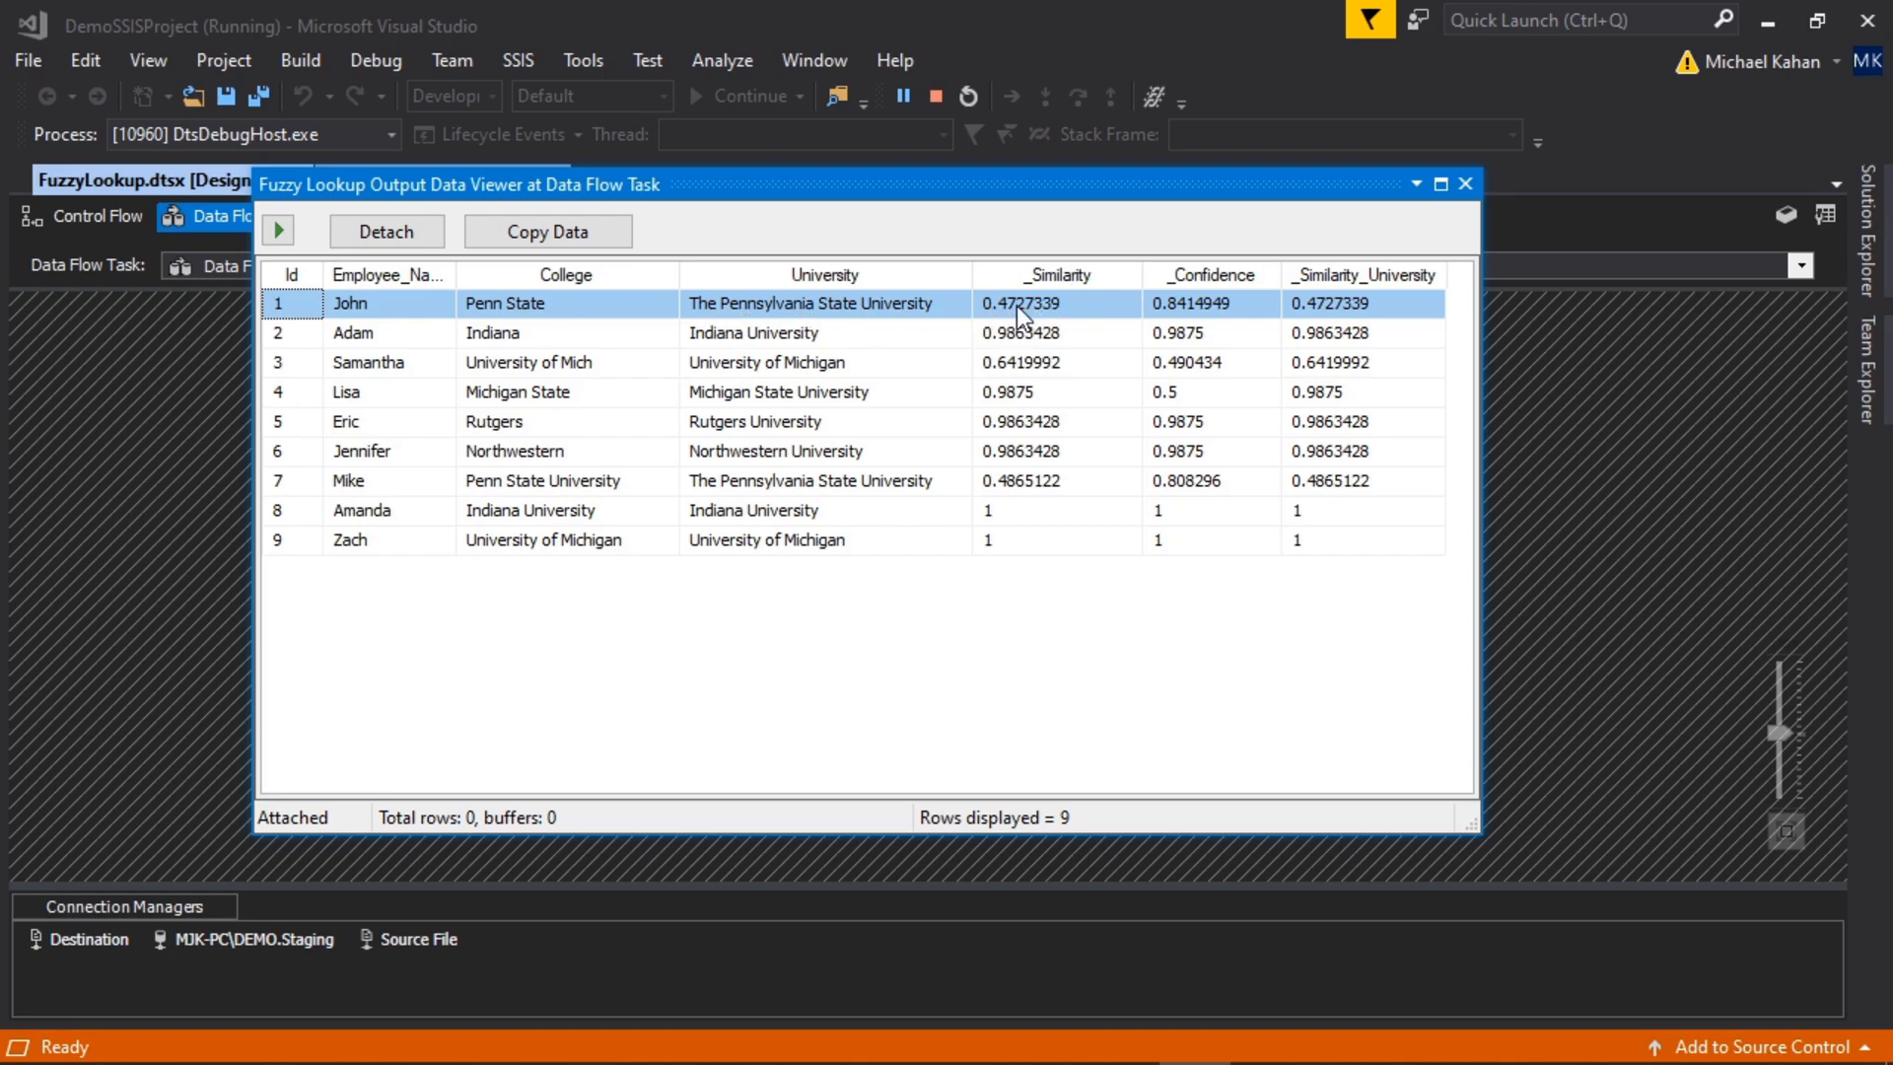
mouse_move(1076, 335)
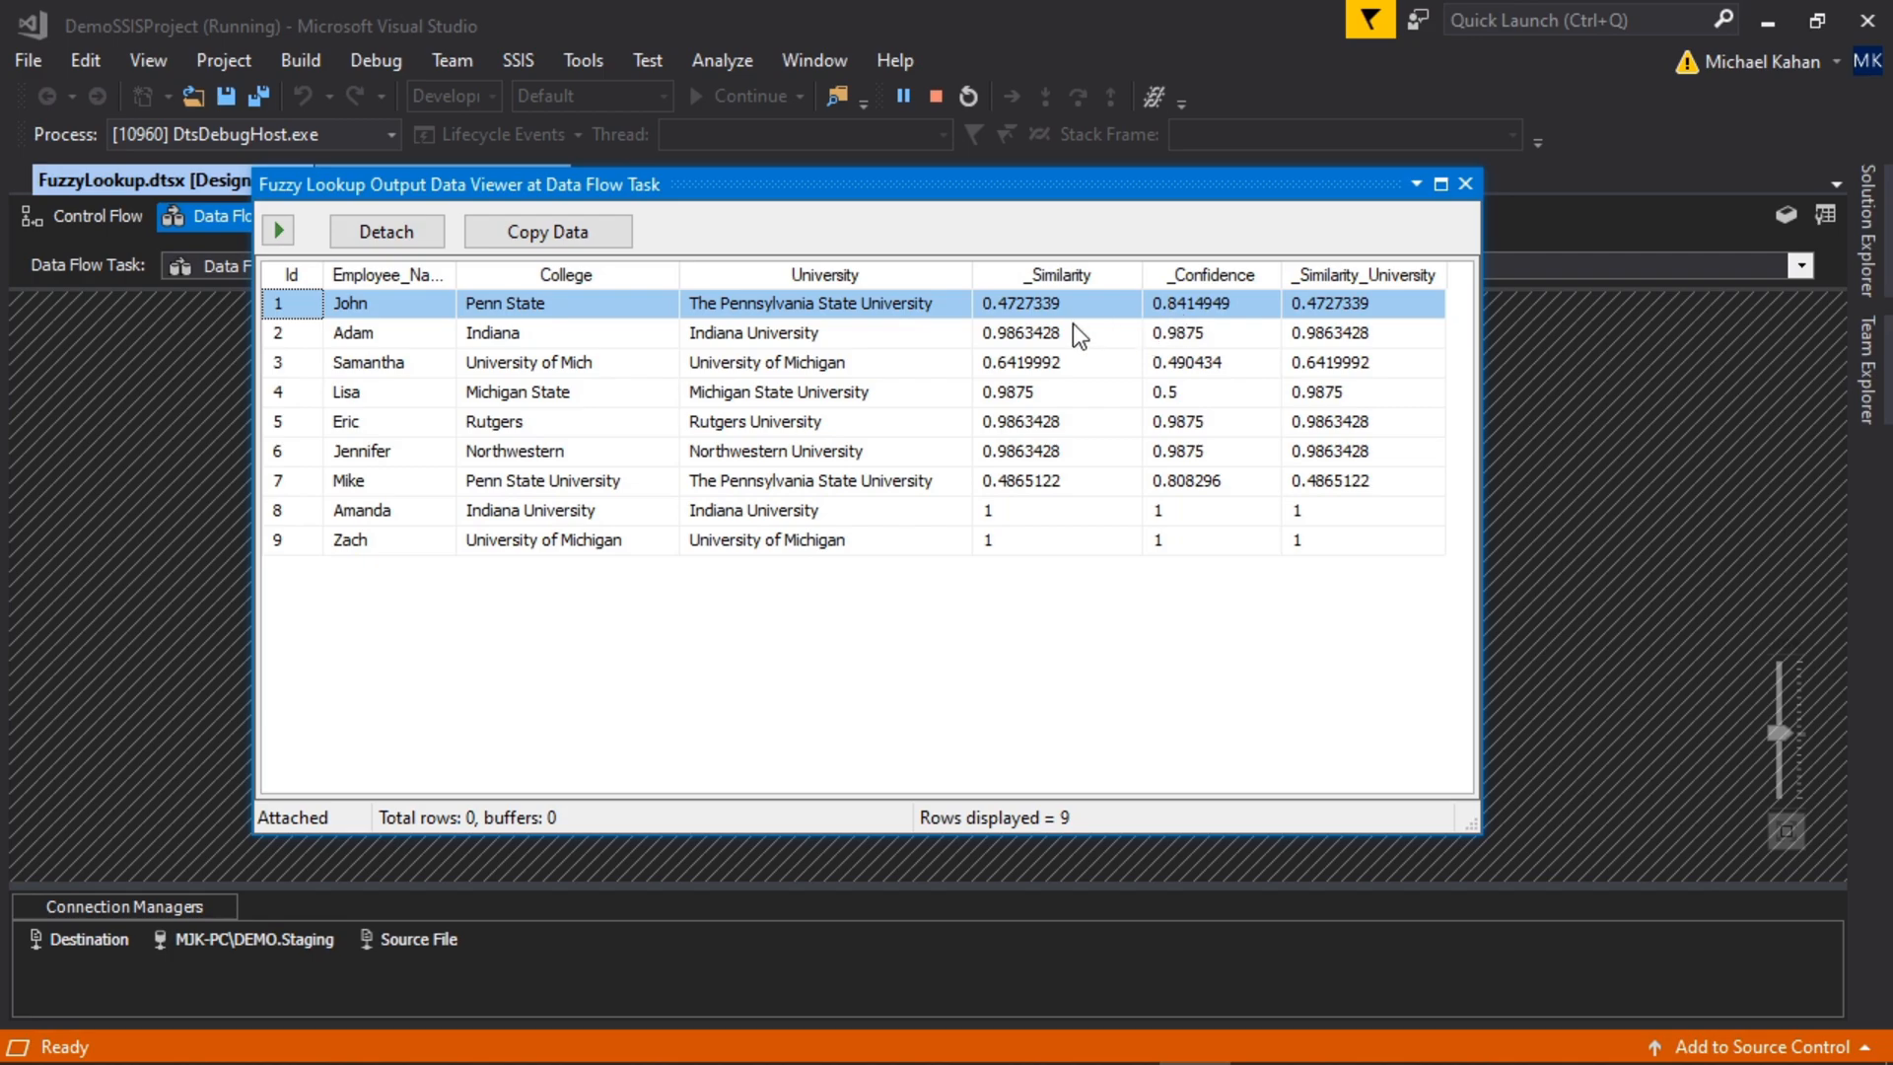
mouse_move(1015, 294)
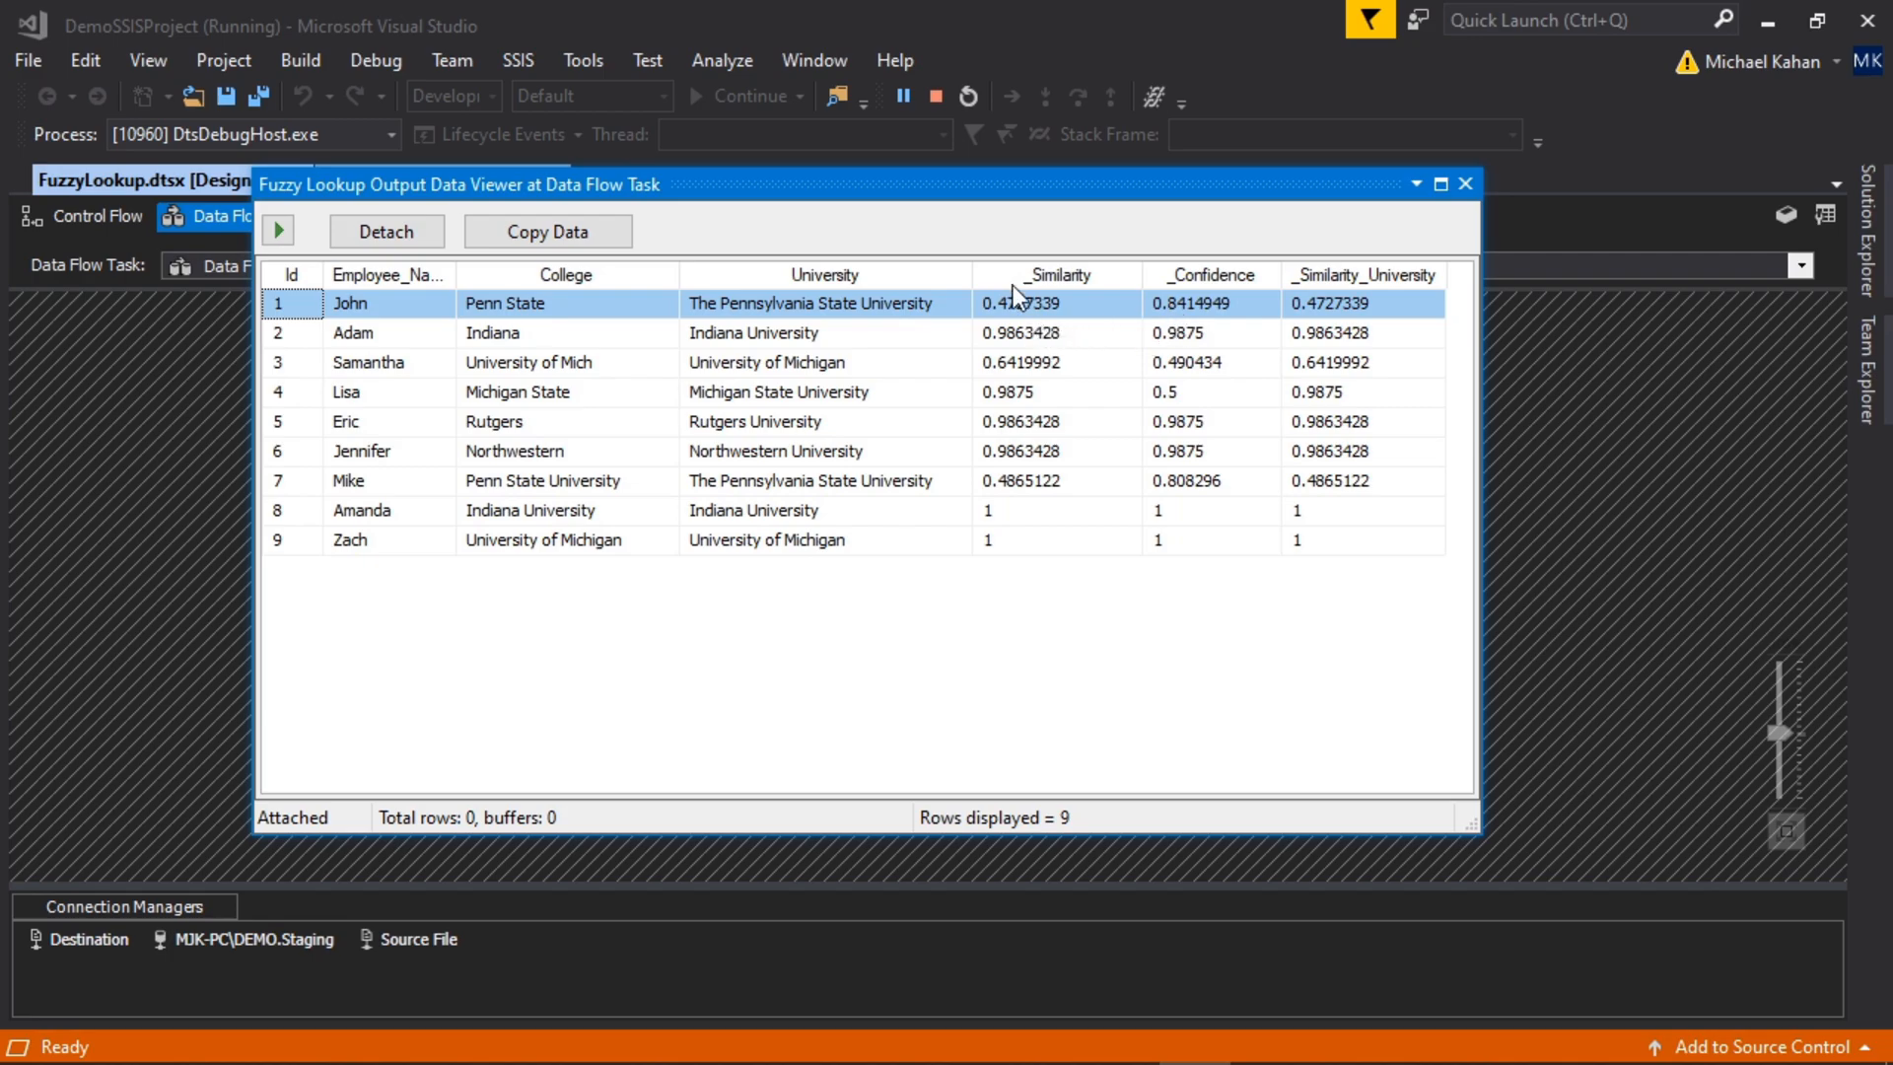
mouse_move(1026, 311)
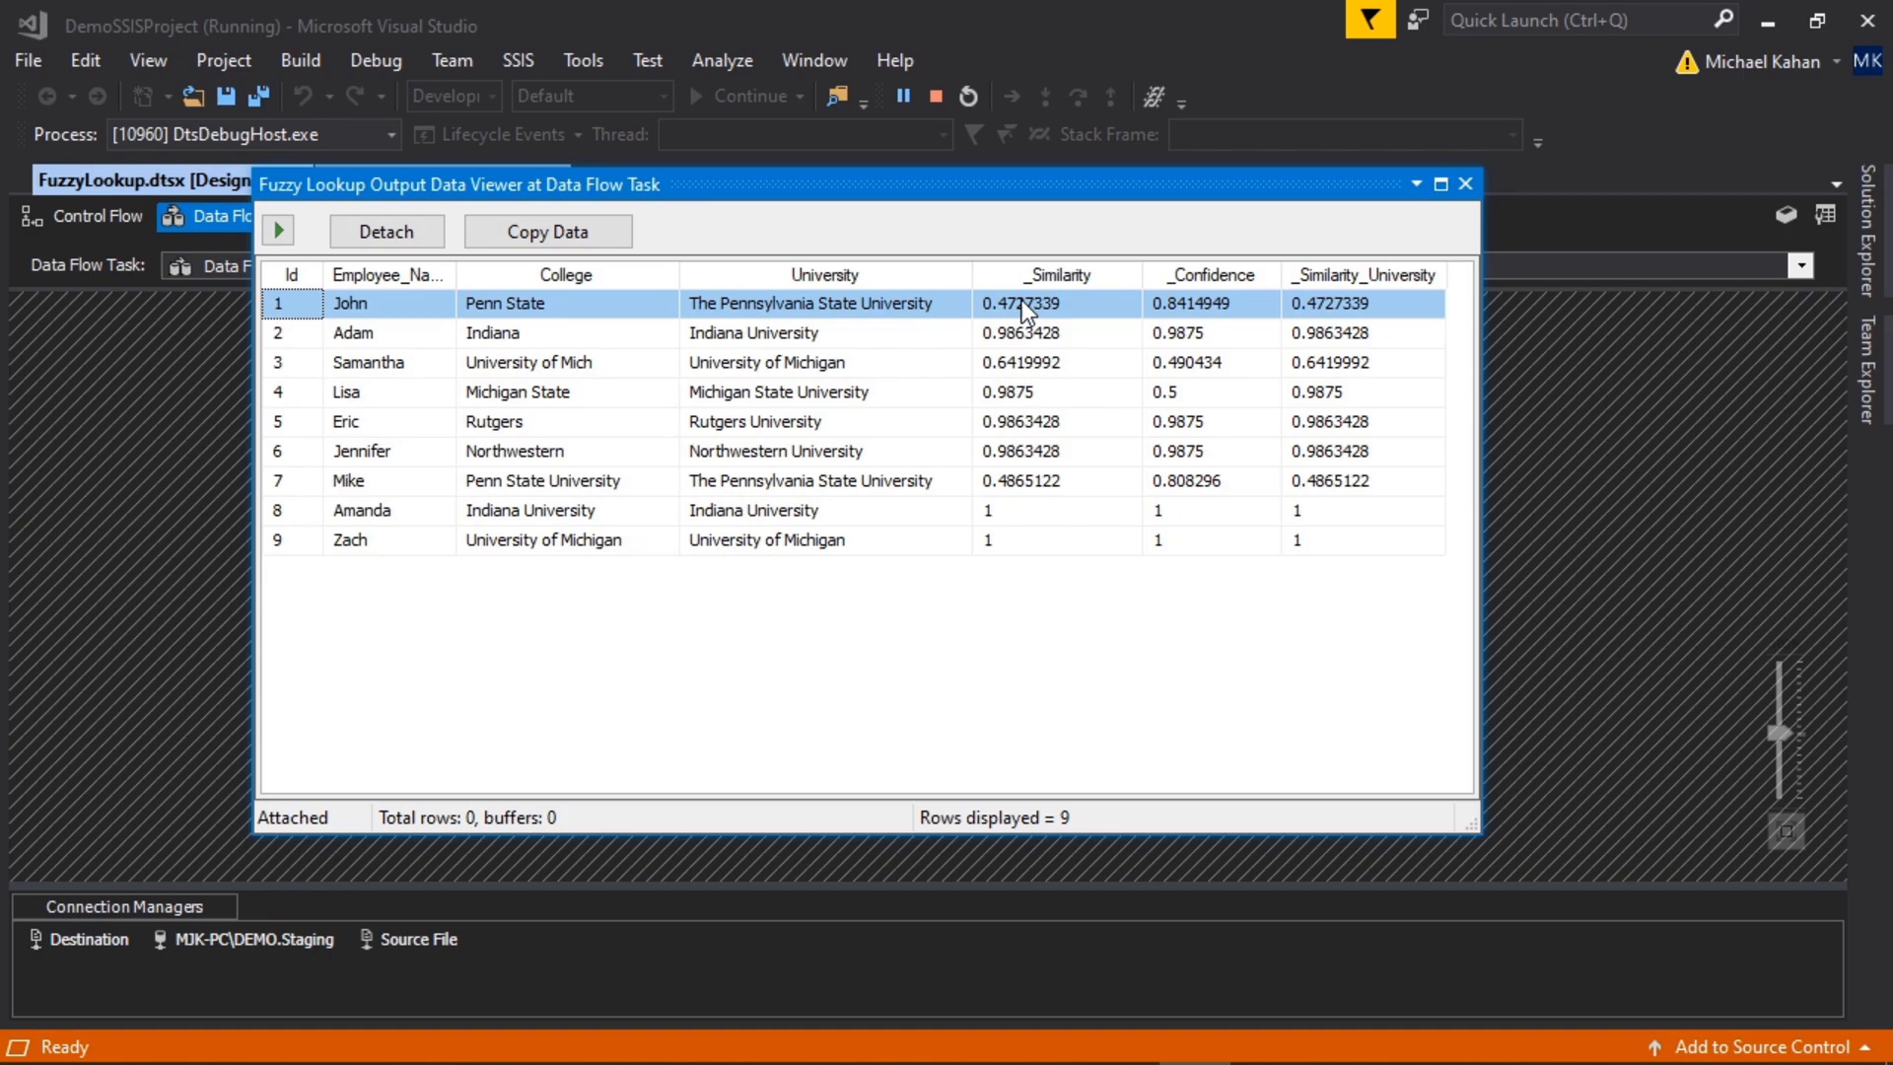
mouse_move(1189, 329)
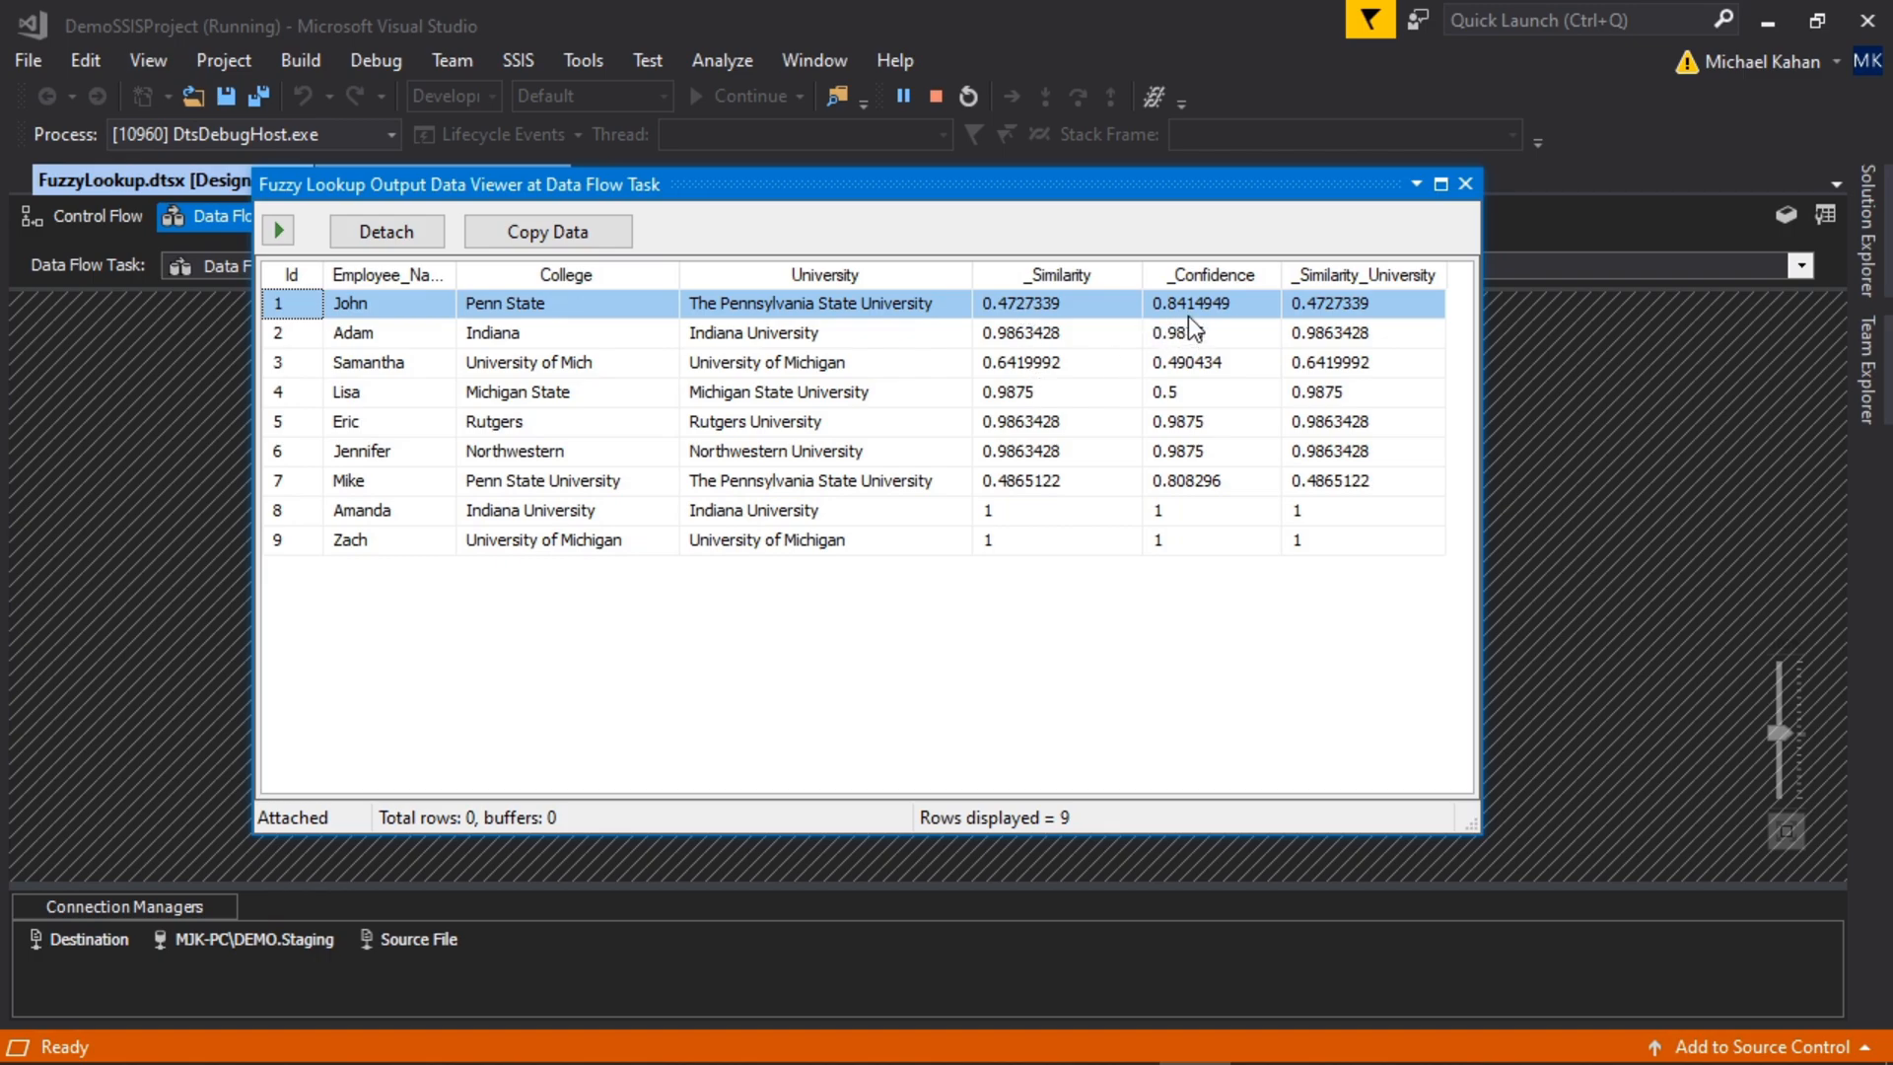
mouse_move(978, 350)
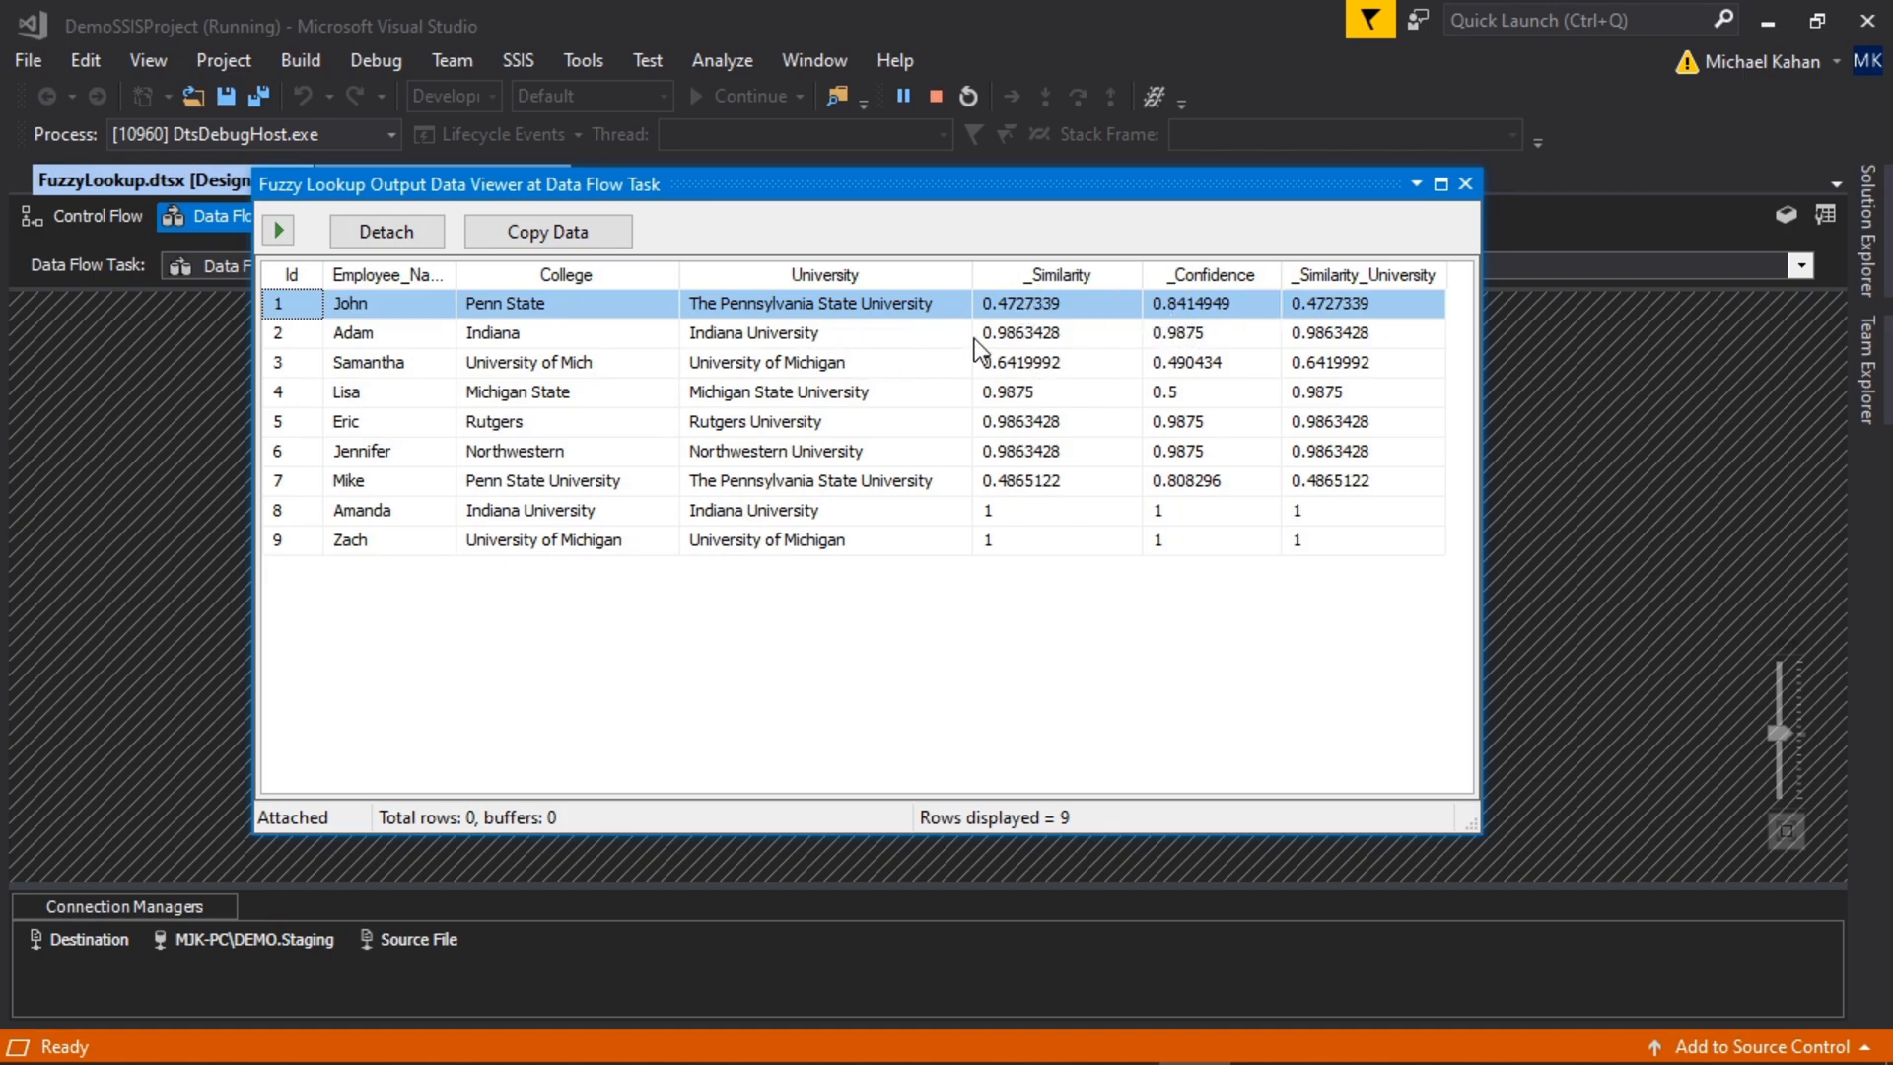
click(753, 333)
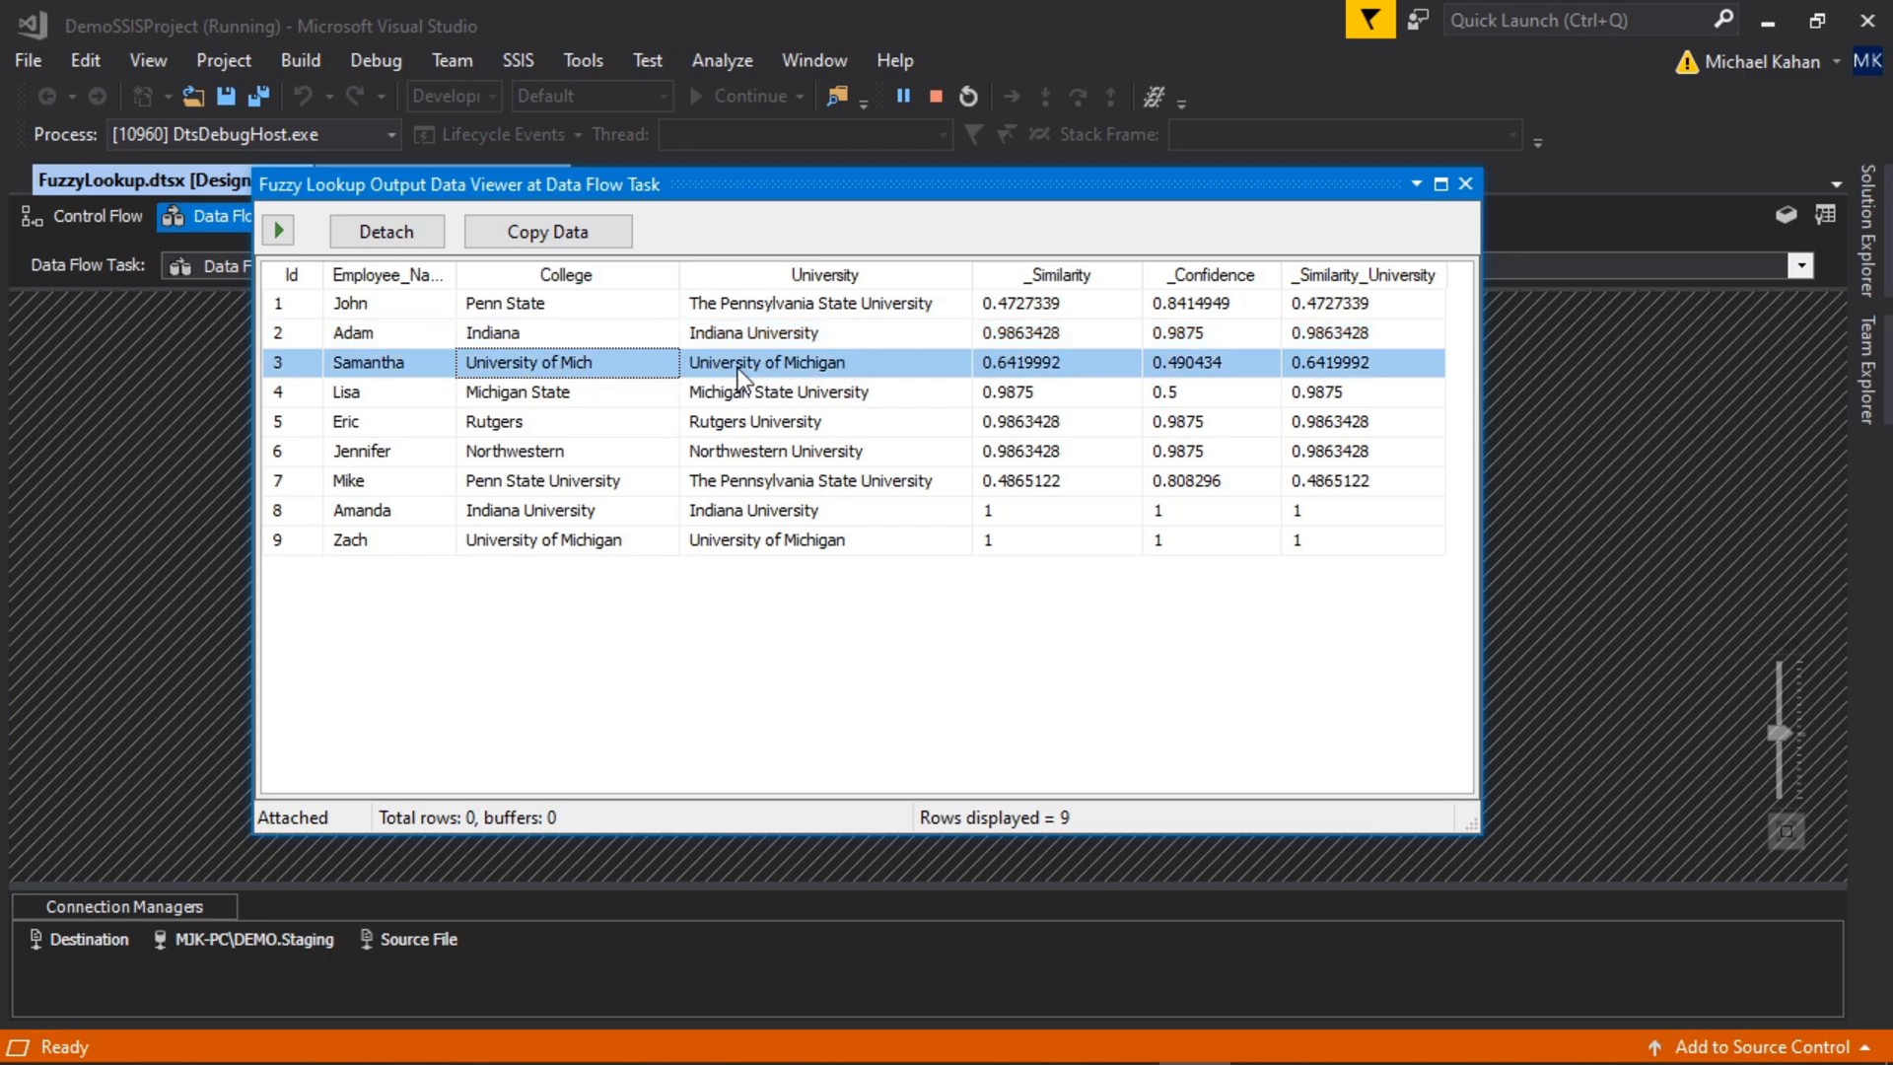
click(1211, 391)
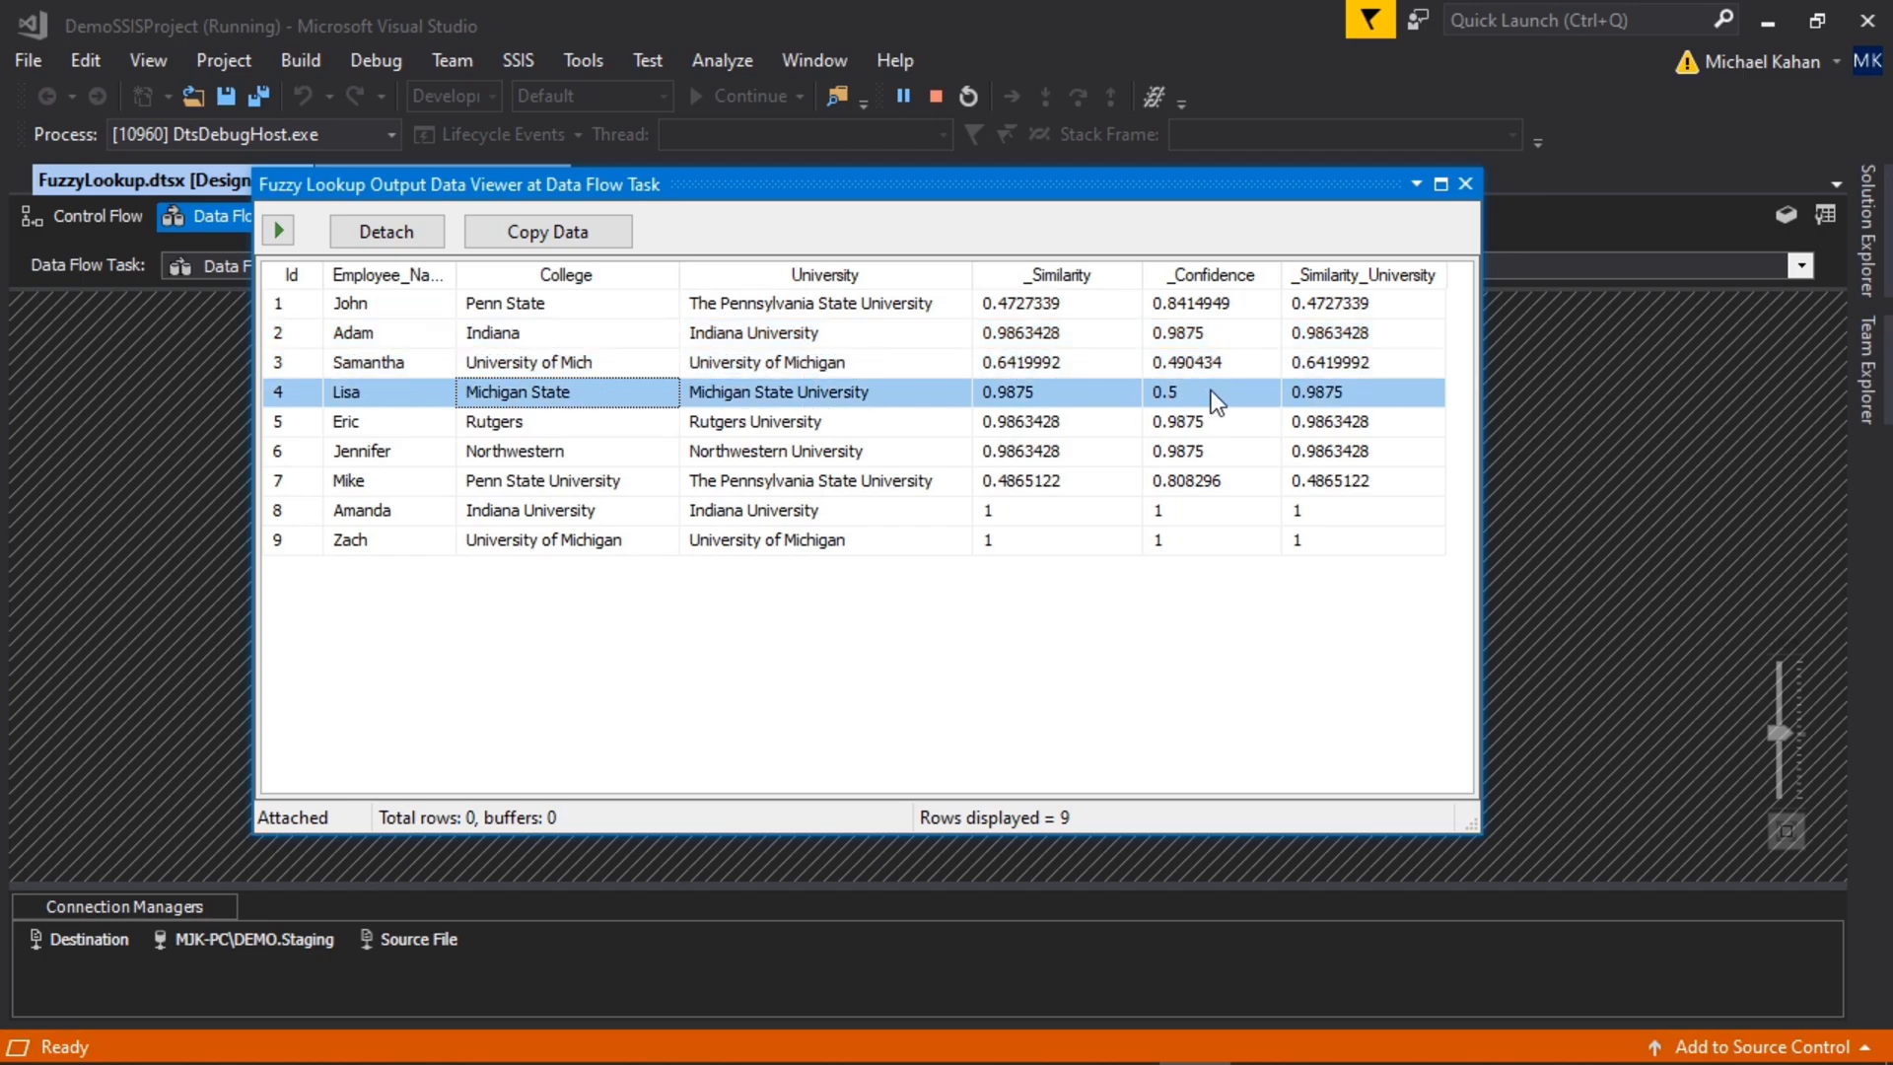
mouse_move(1168, 402)
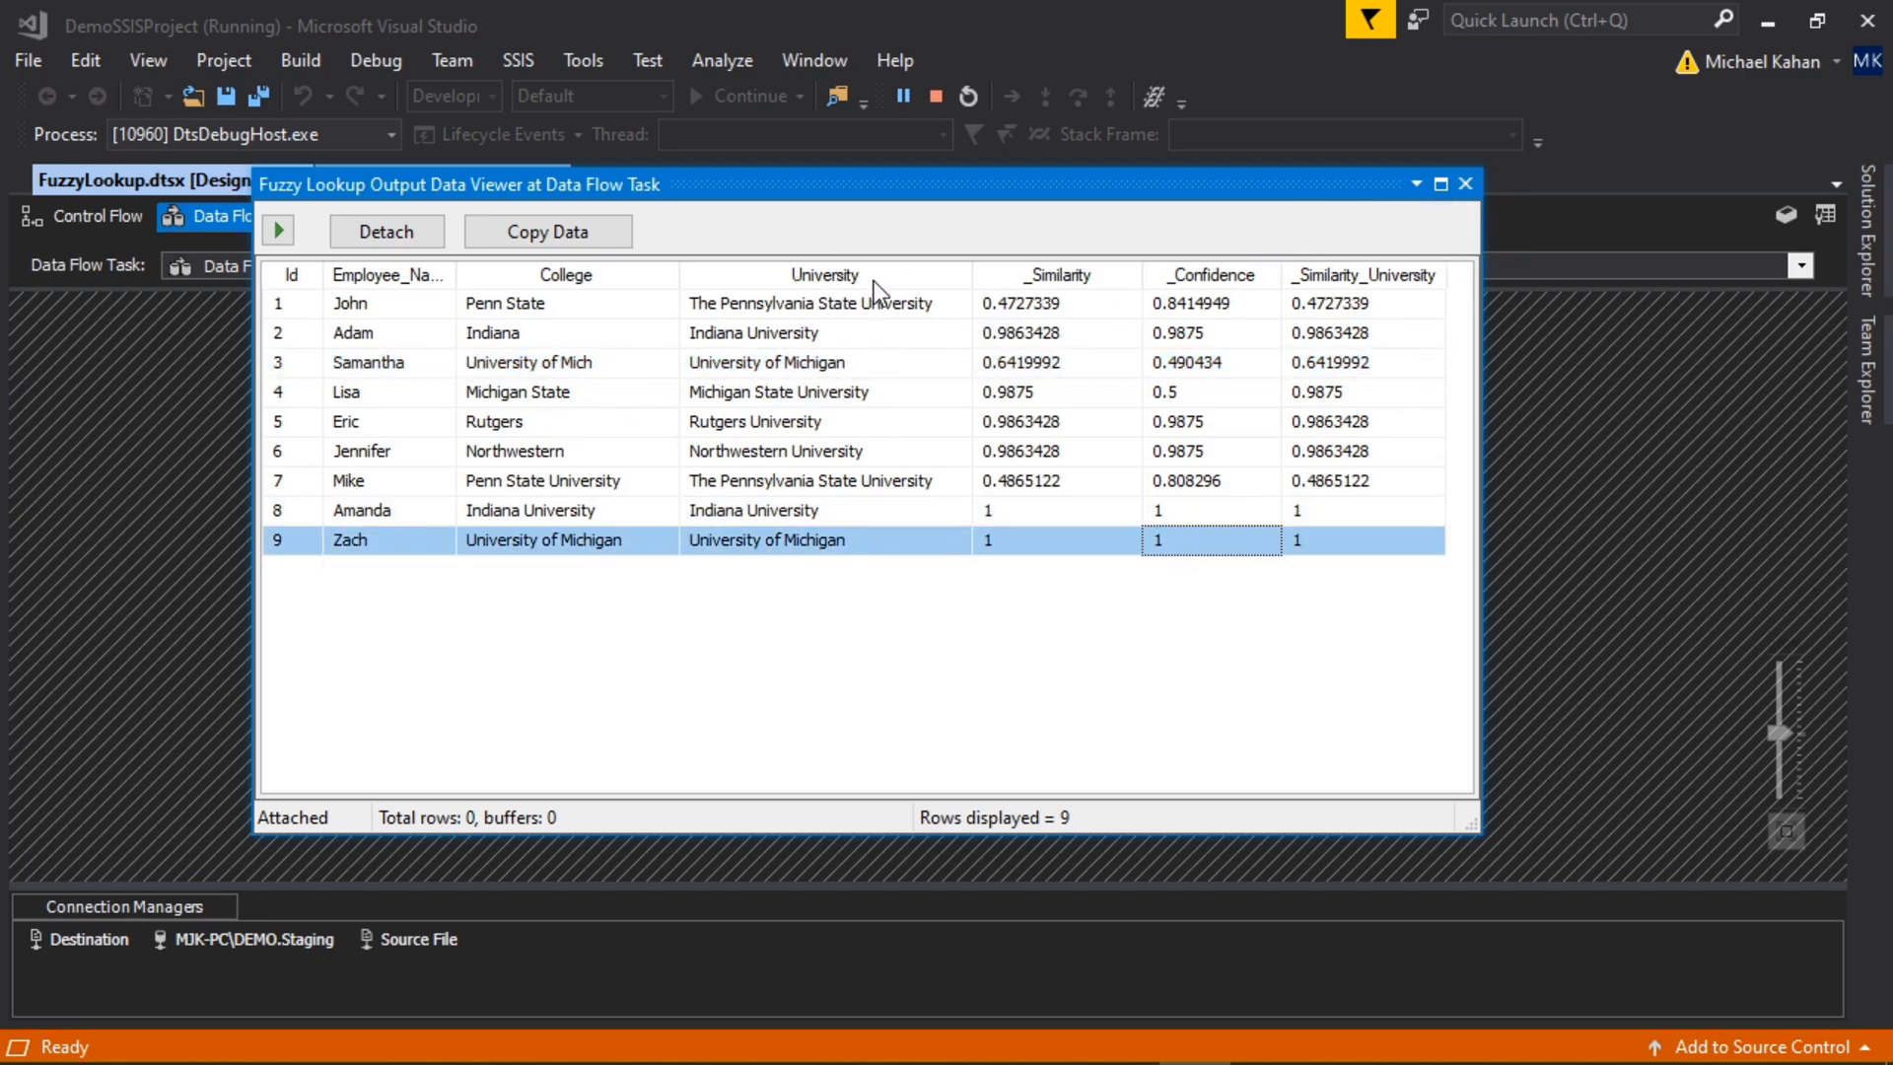
mouse_move(830, 397)
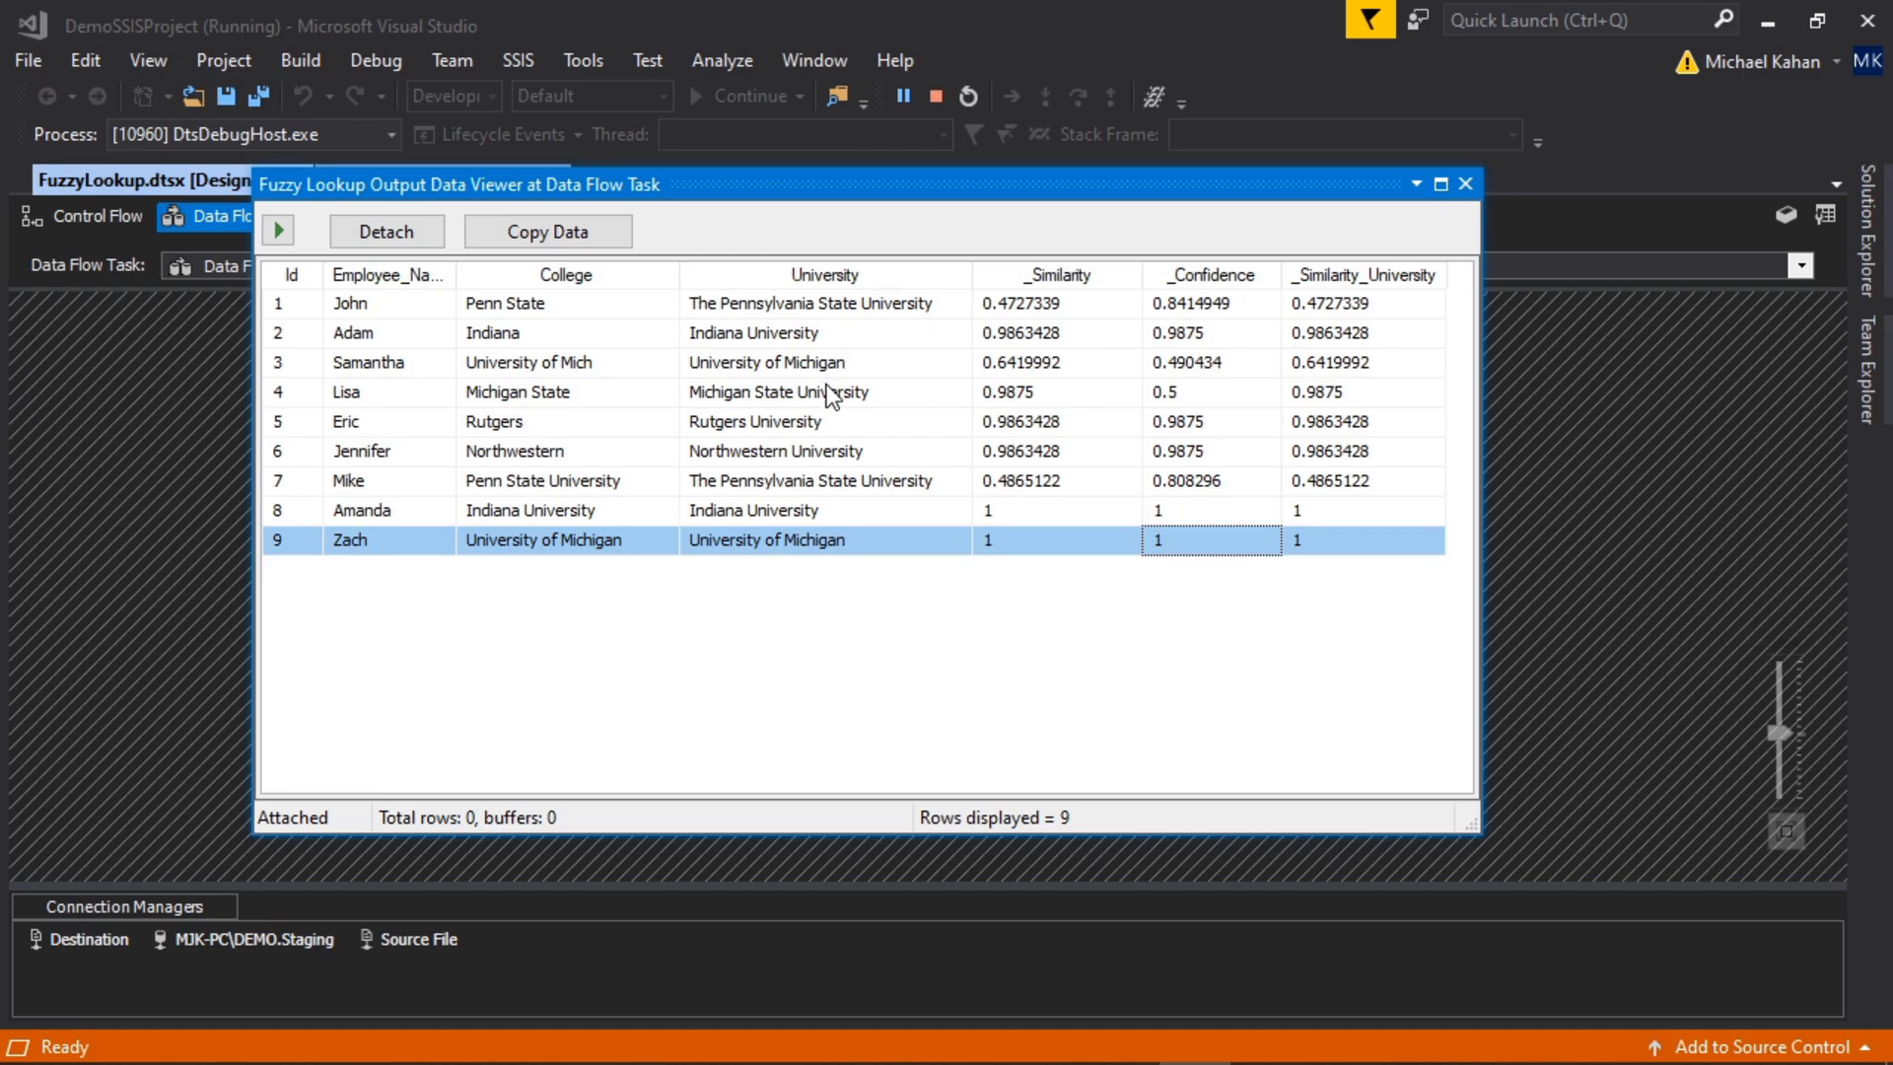
mouse_move(899, 329)
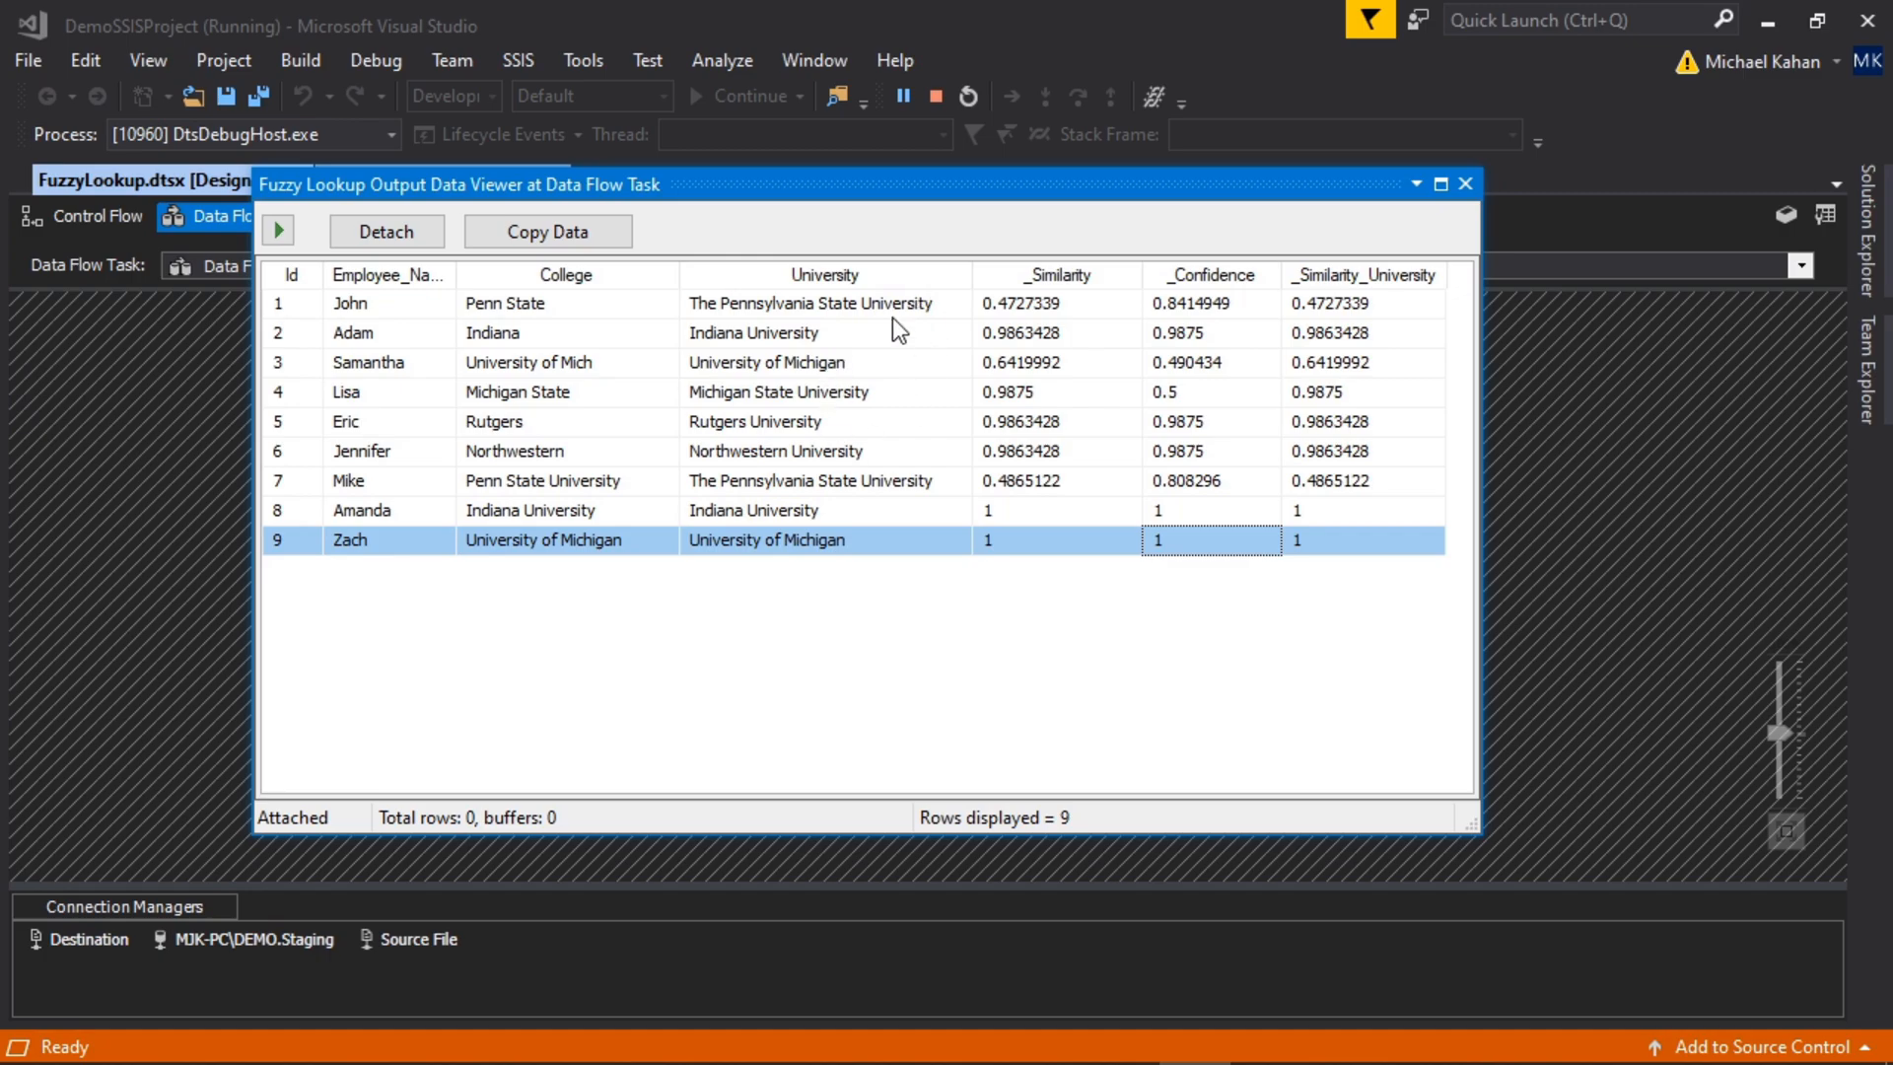
mouse_move(524, 338)
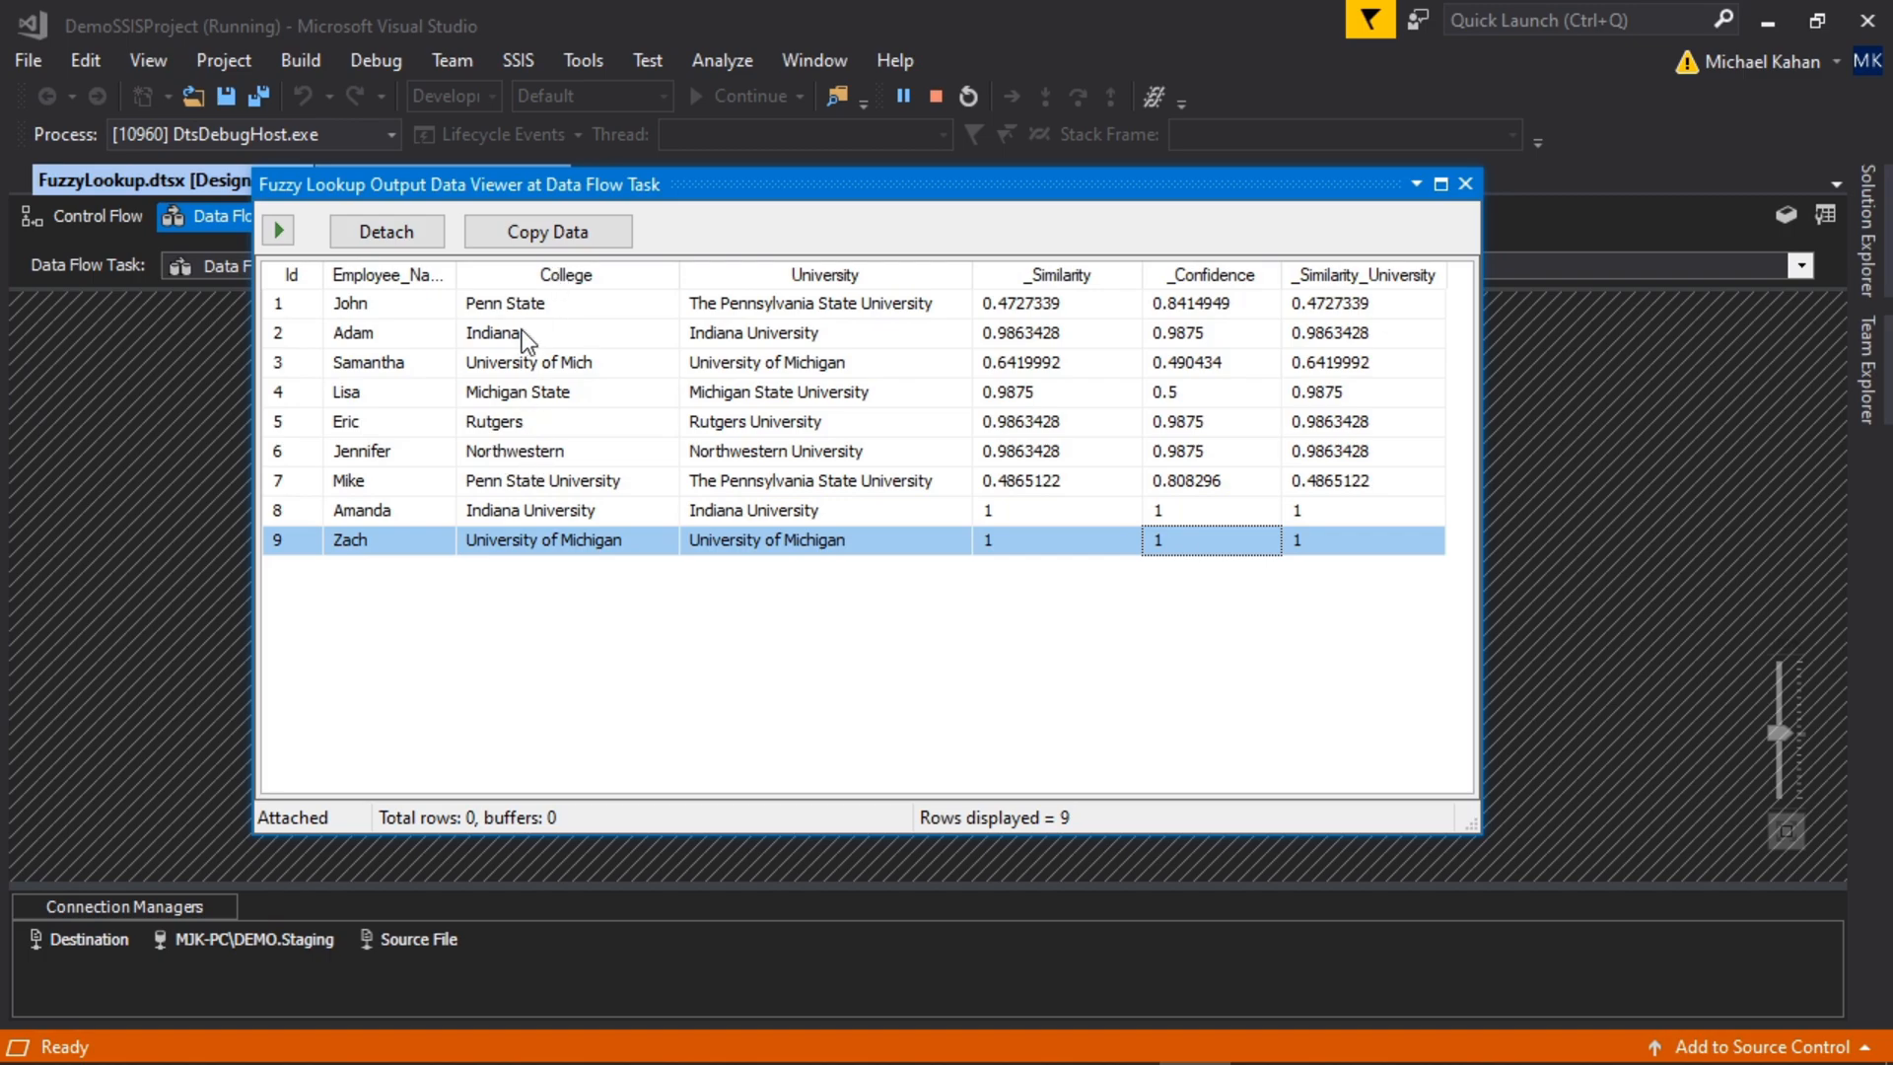
mouse_move(914, 263)
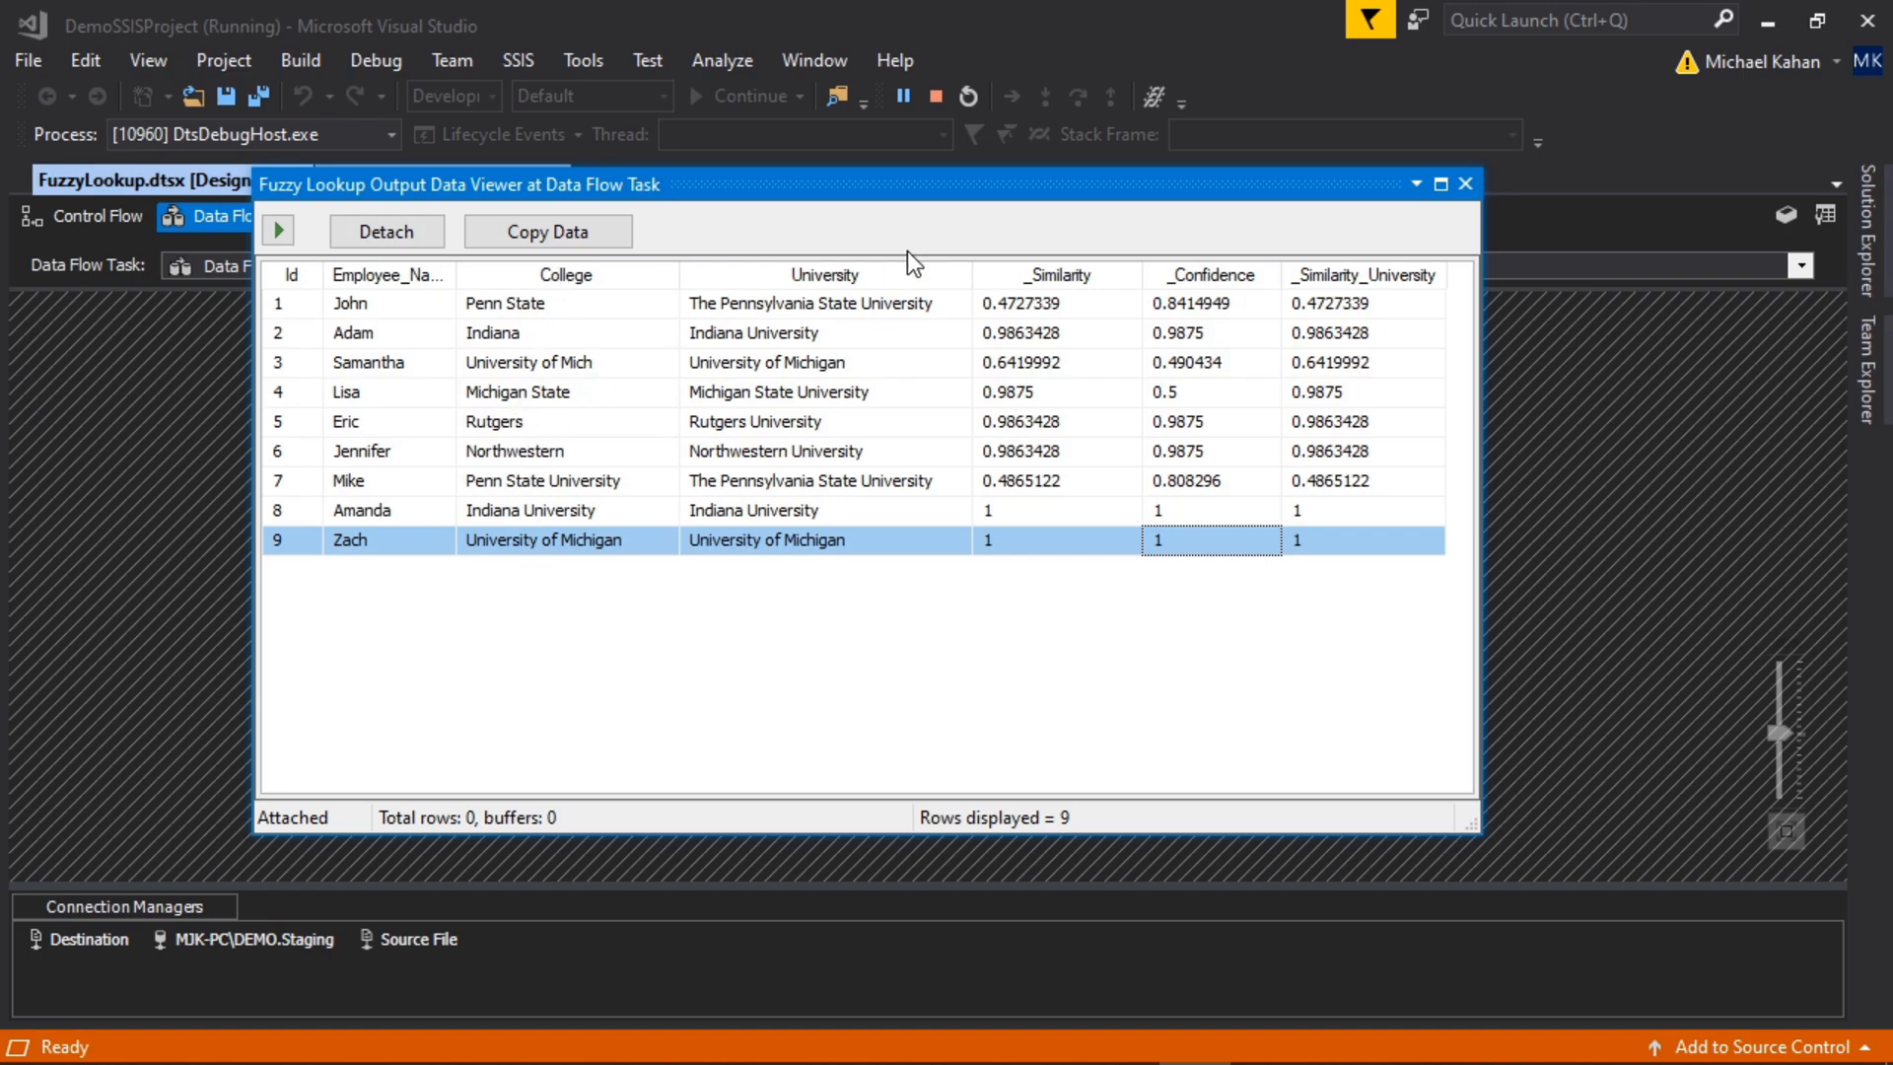
mouse_move(591, 425)
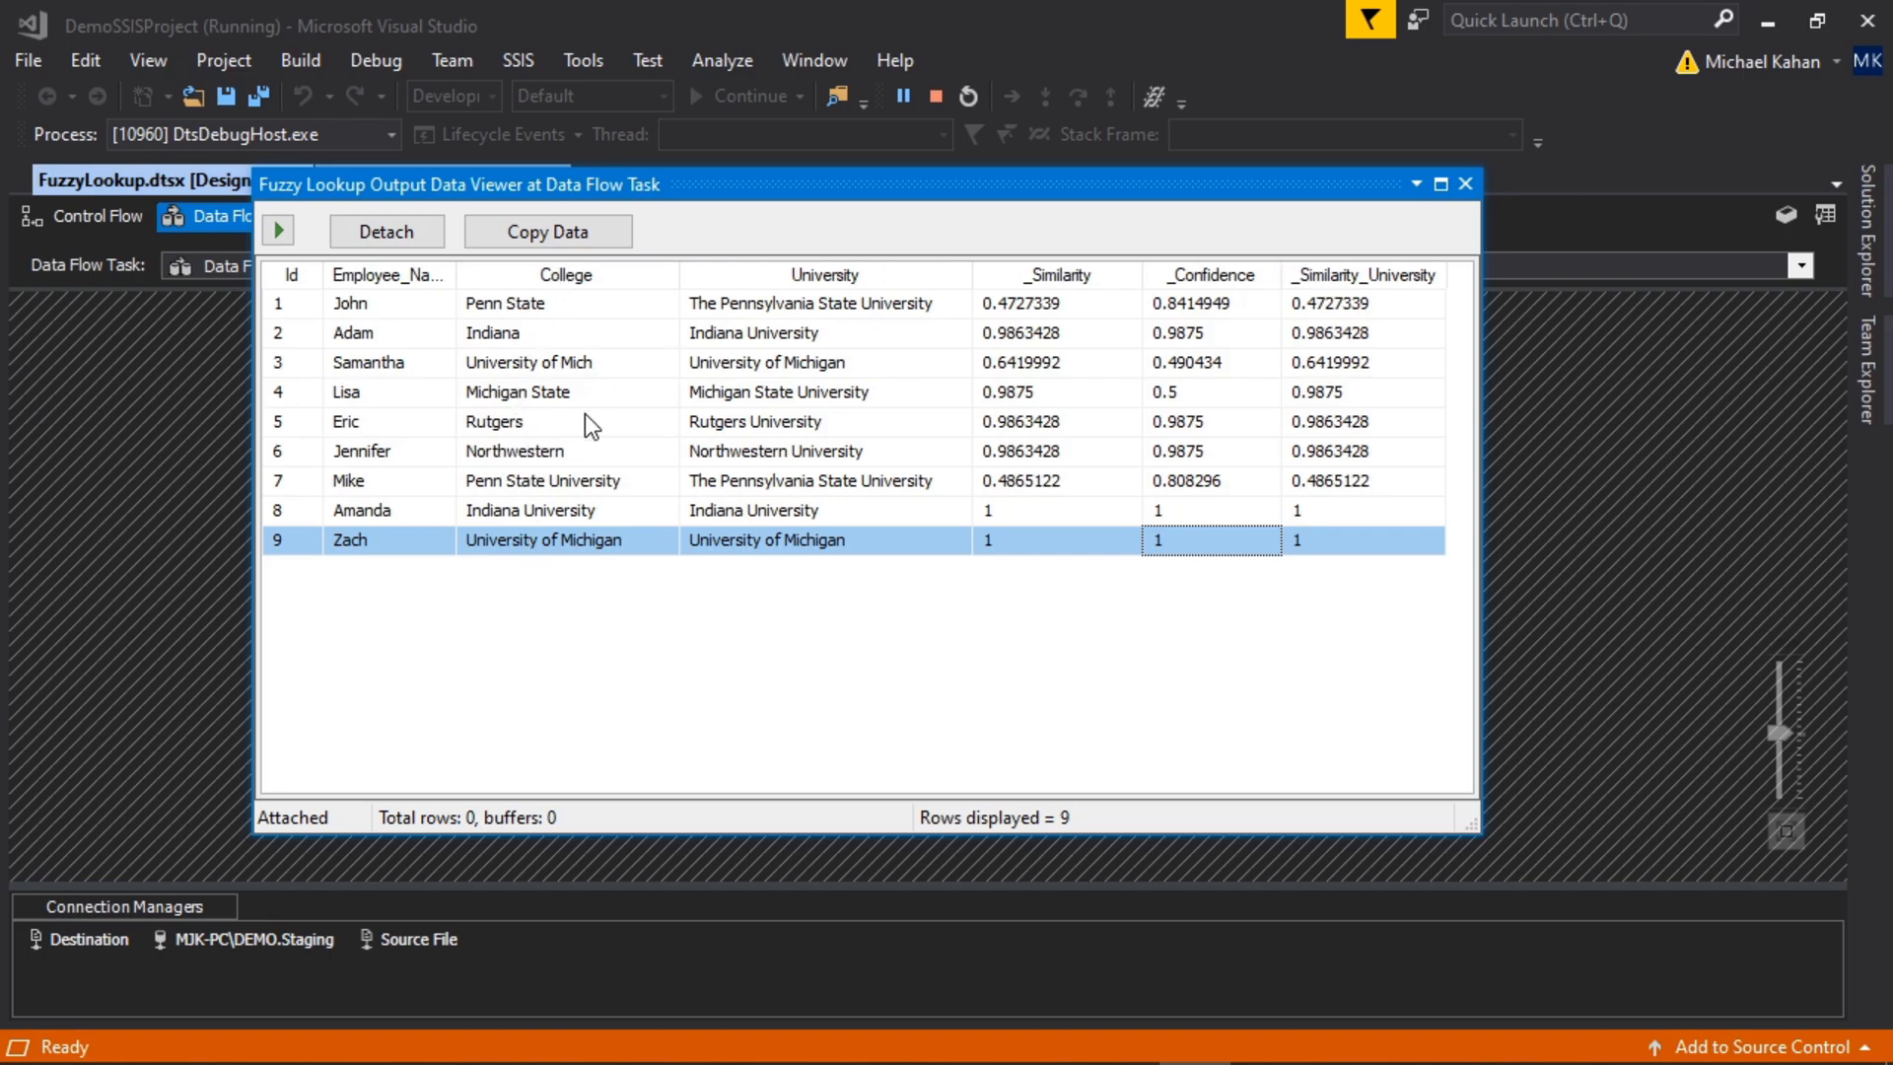
click(1464, 184)
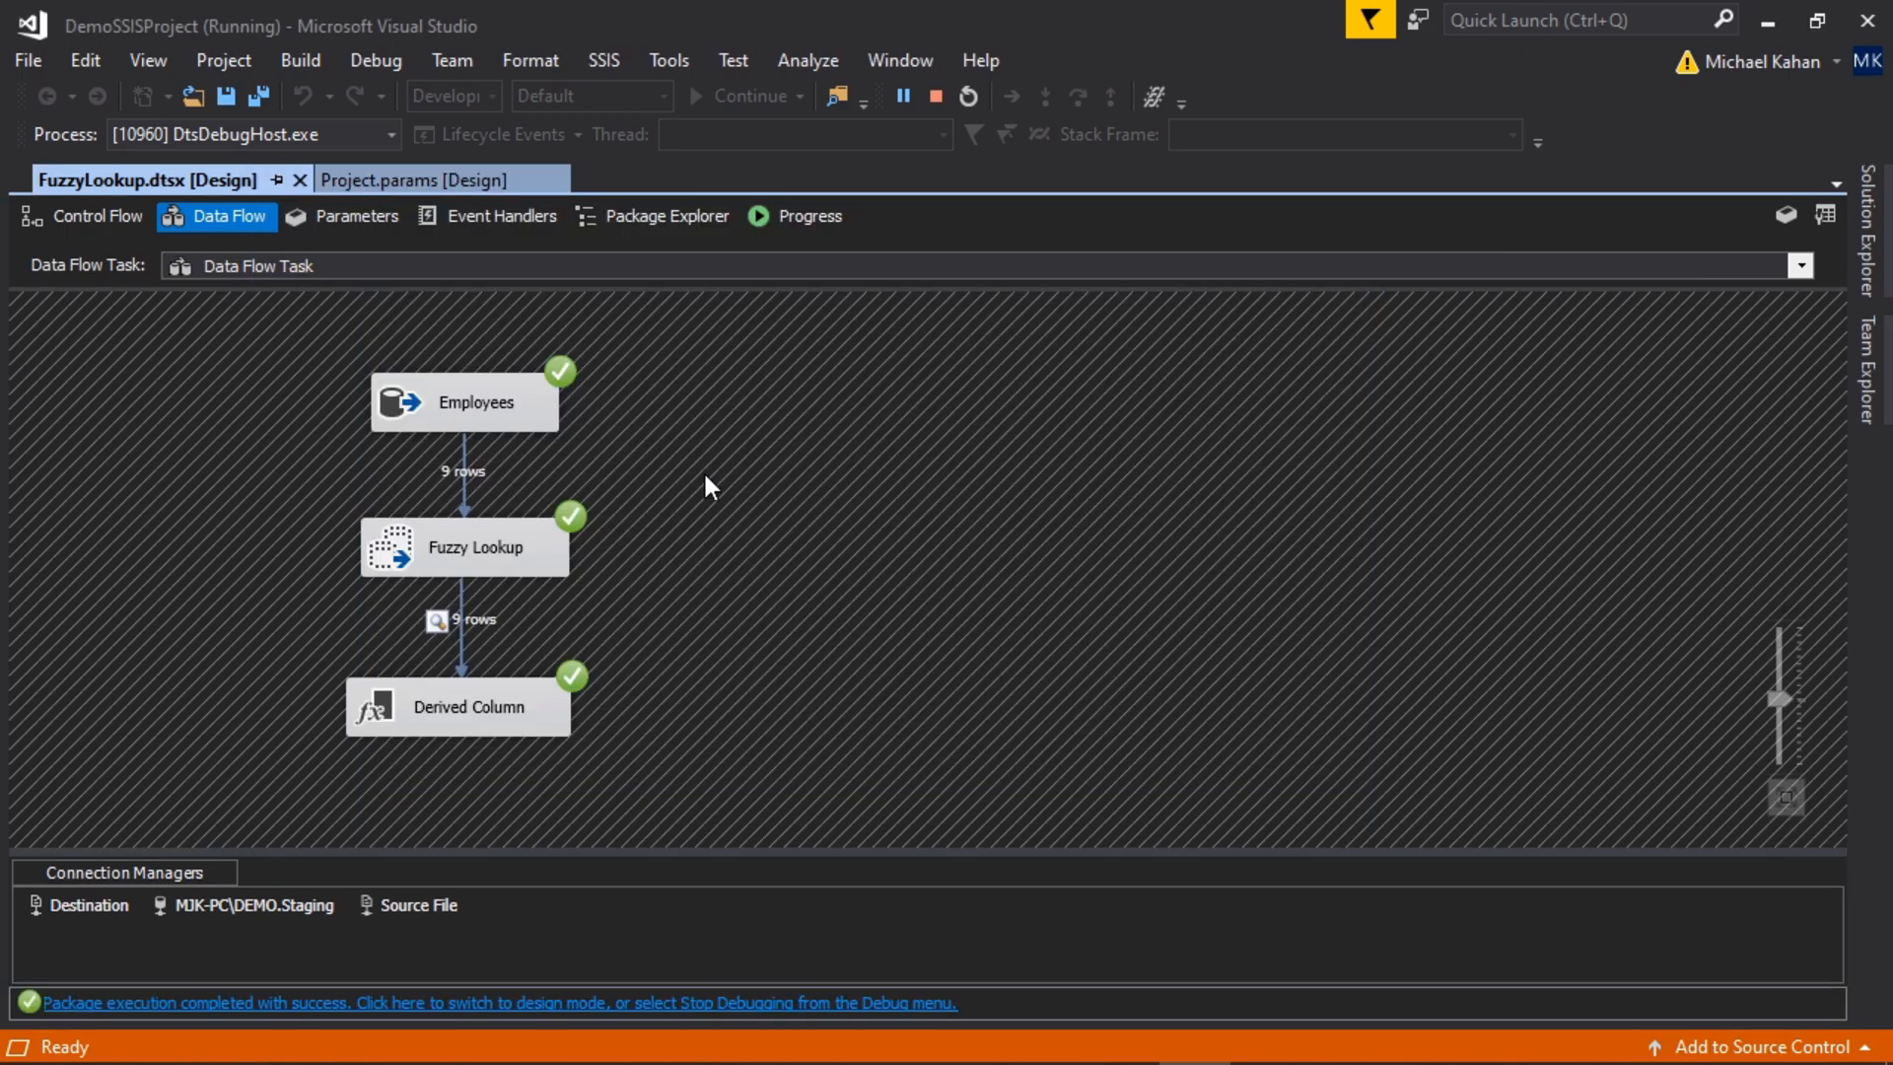
mouse_move(704, 493)
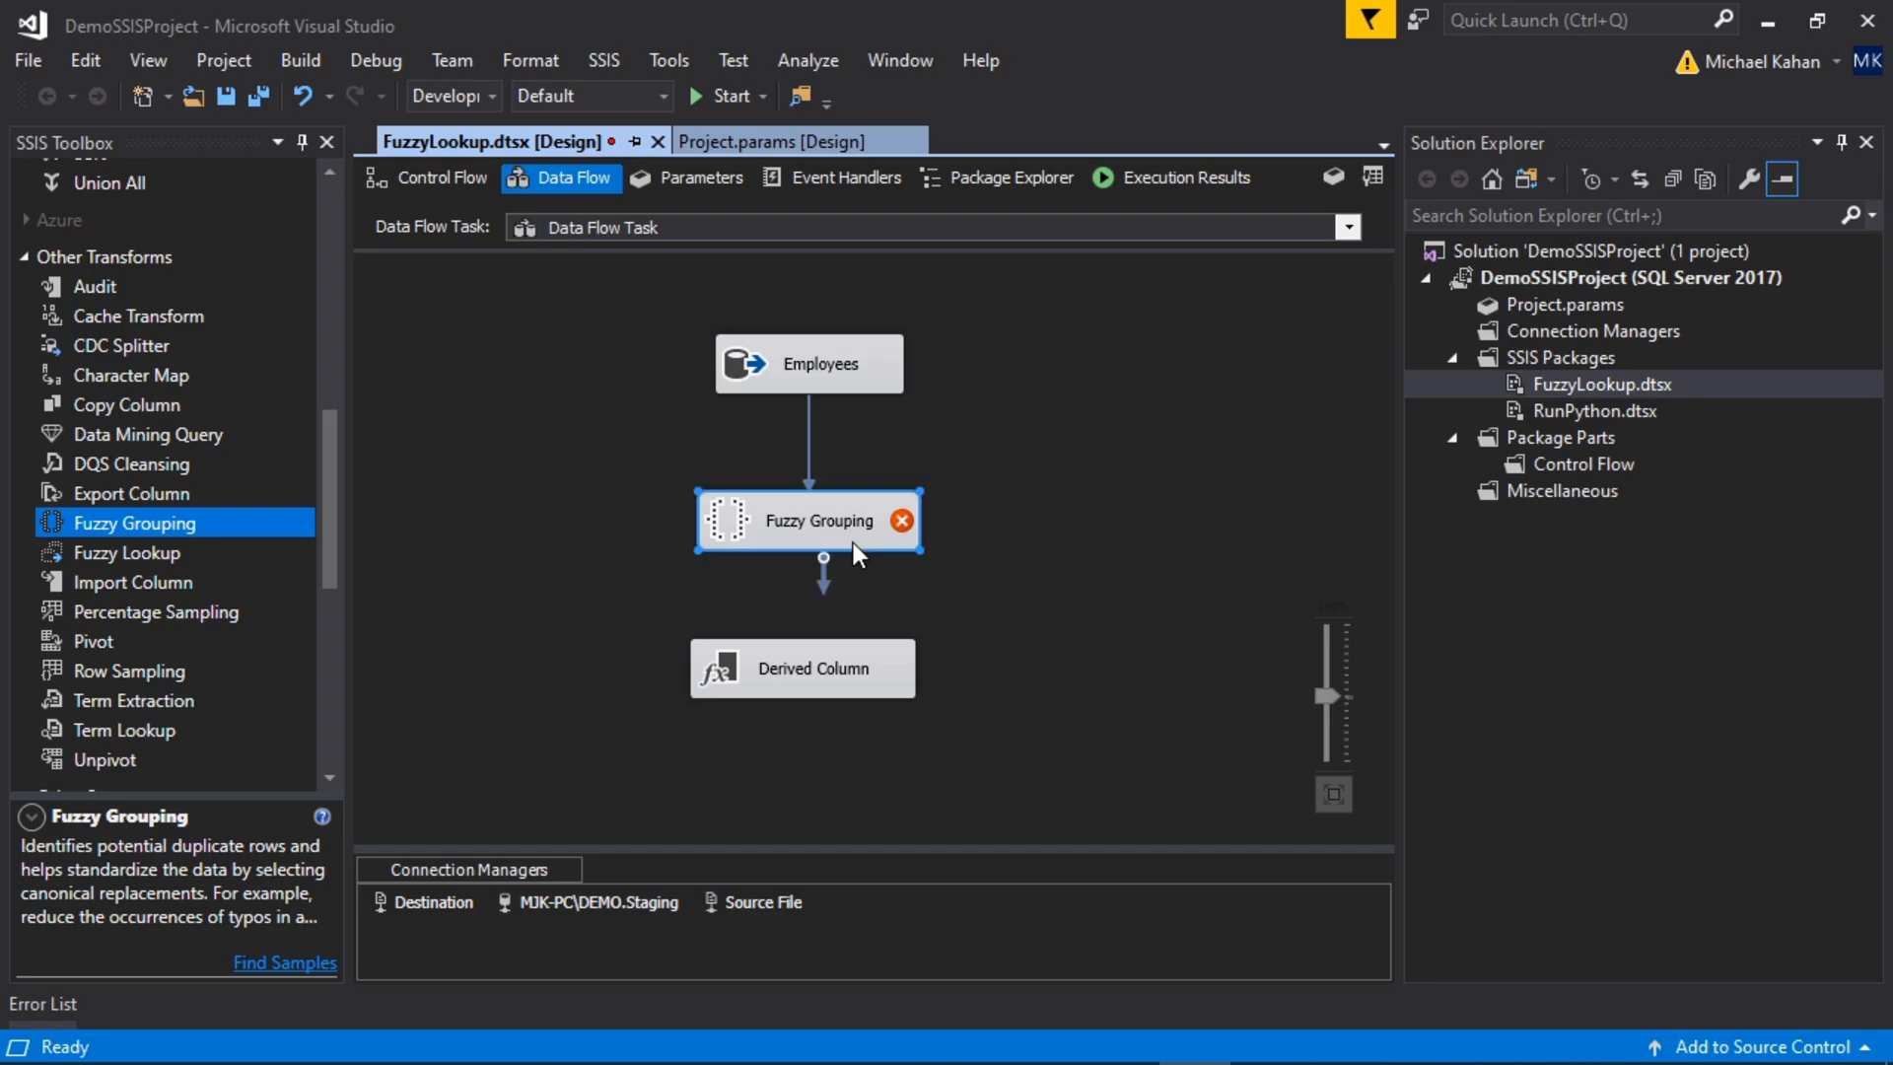
Step: Open the new Fuzzy Grouping transformation's editor
double_click(808, 520)
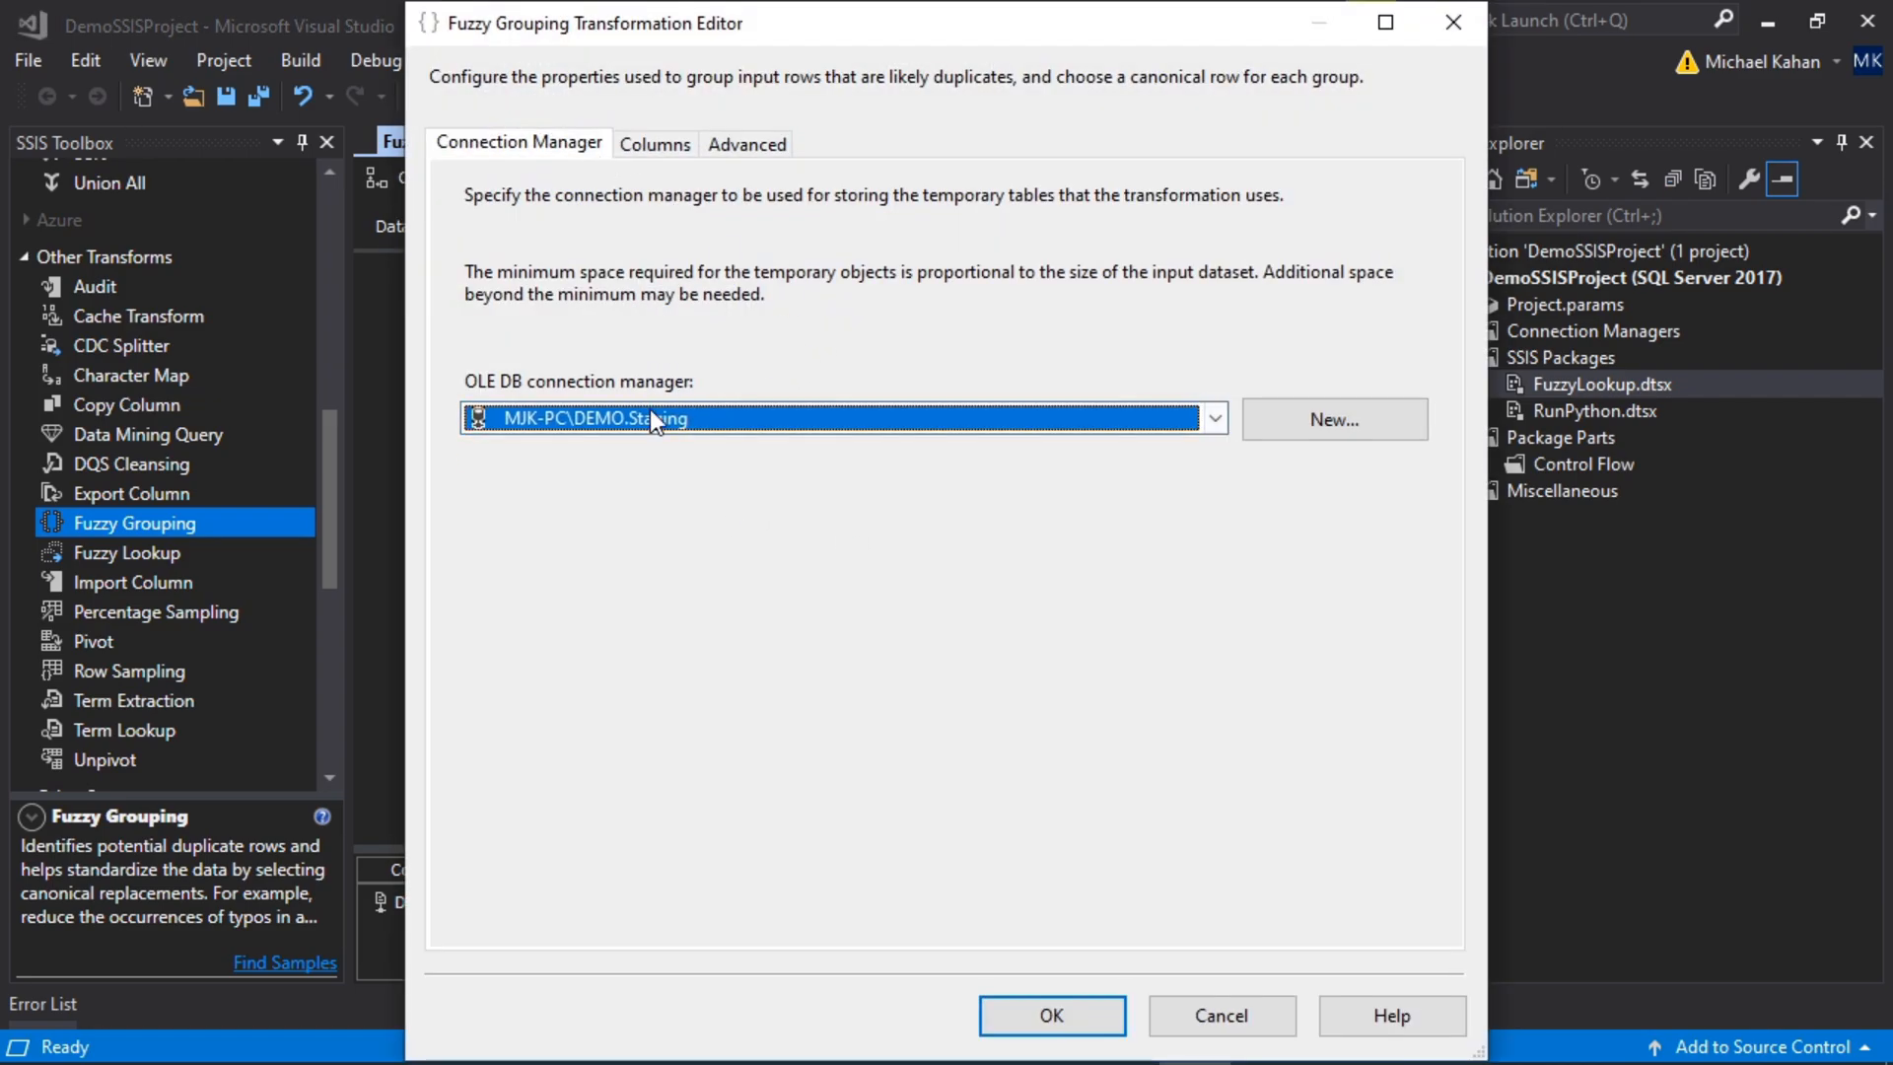
Step: Include College in grouping with Fuzzy match type and minimum similarity 0.2
click(655, 144)
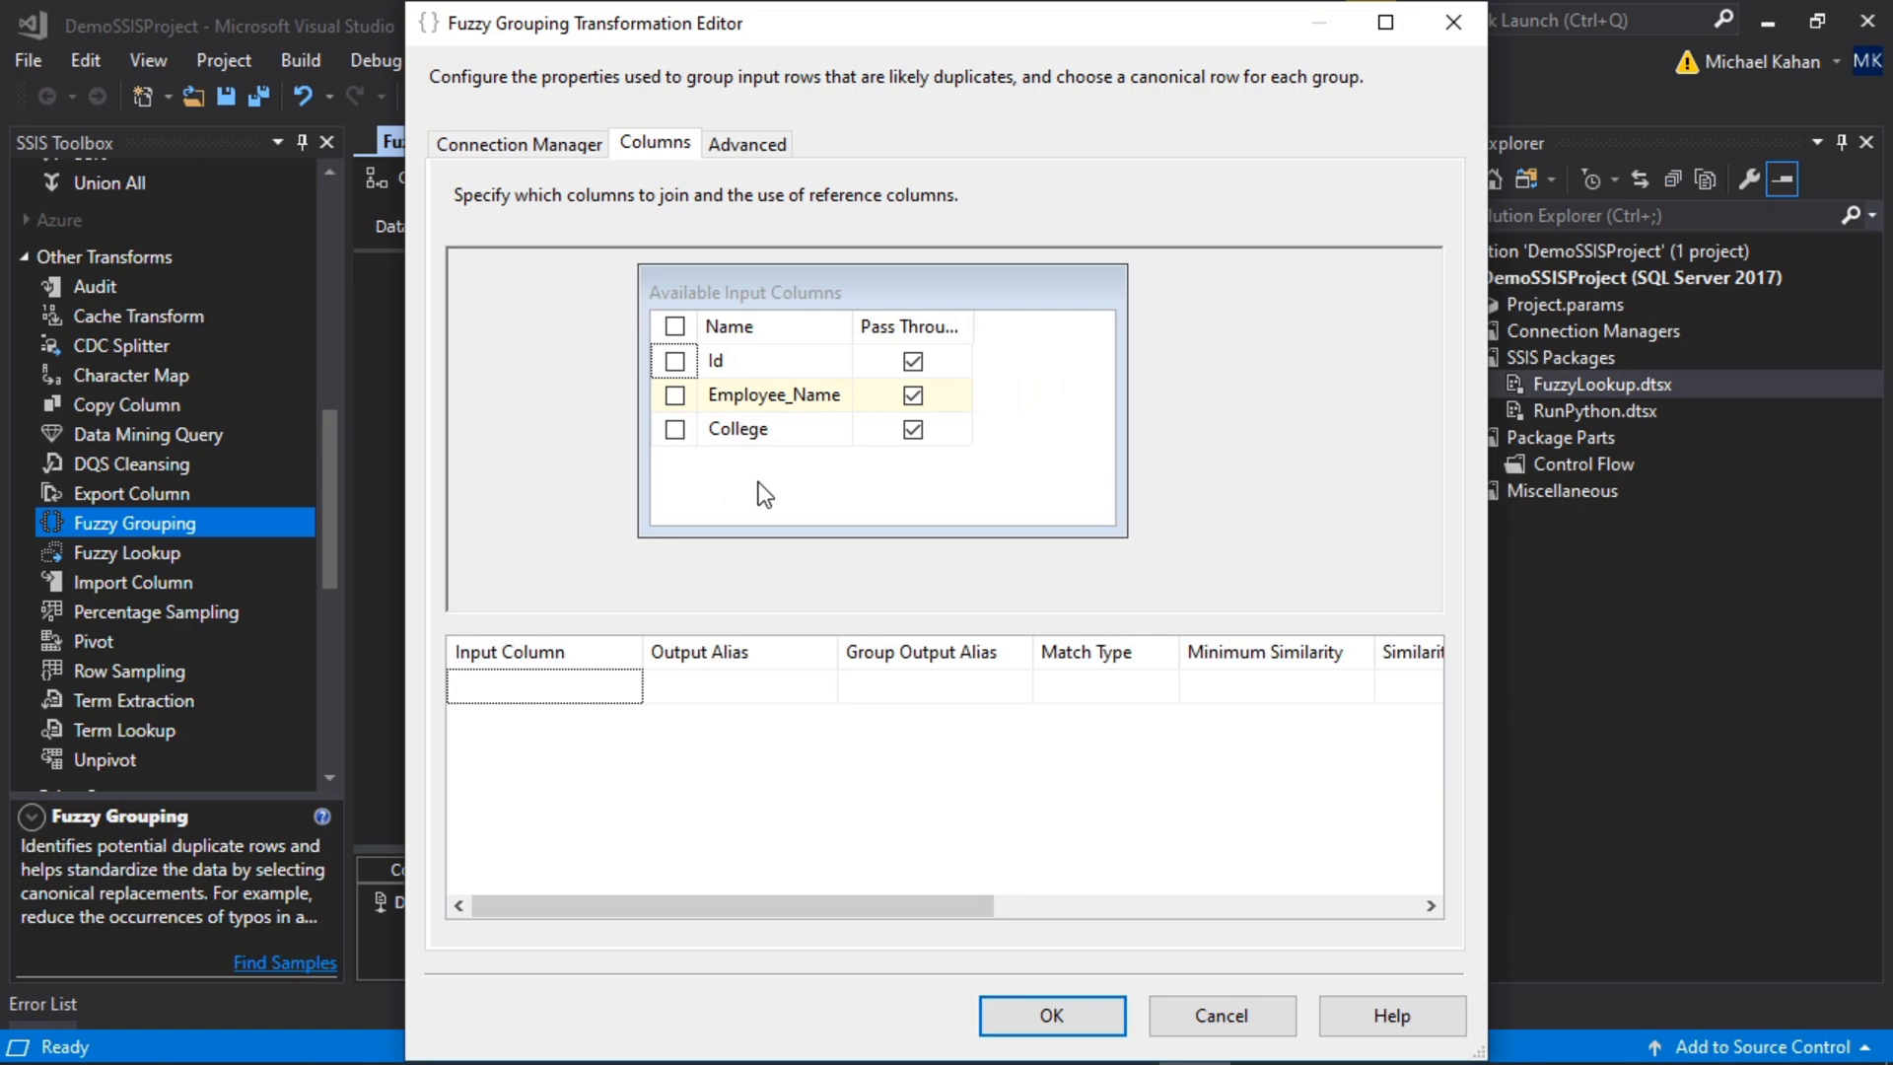
mouse_move(782, 450)
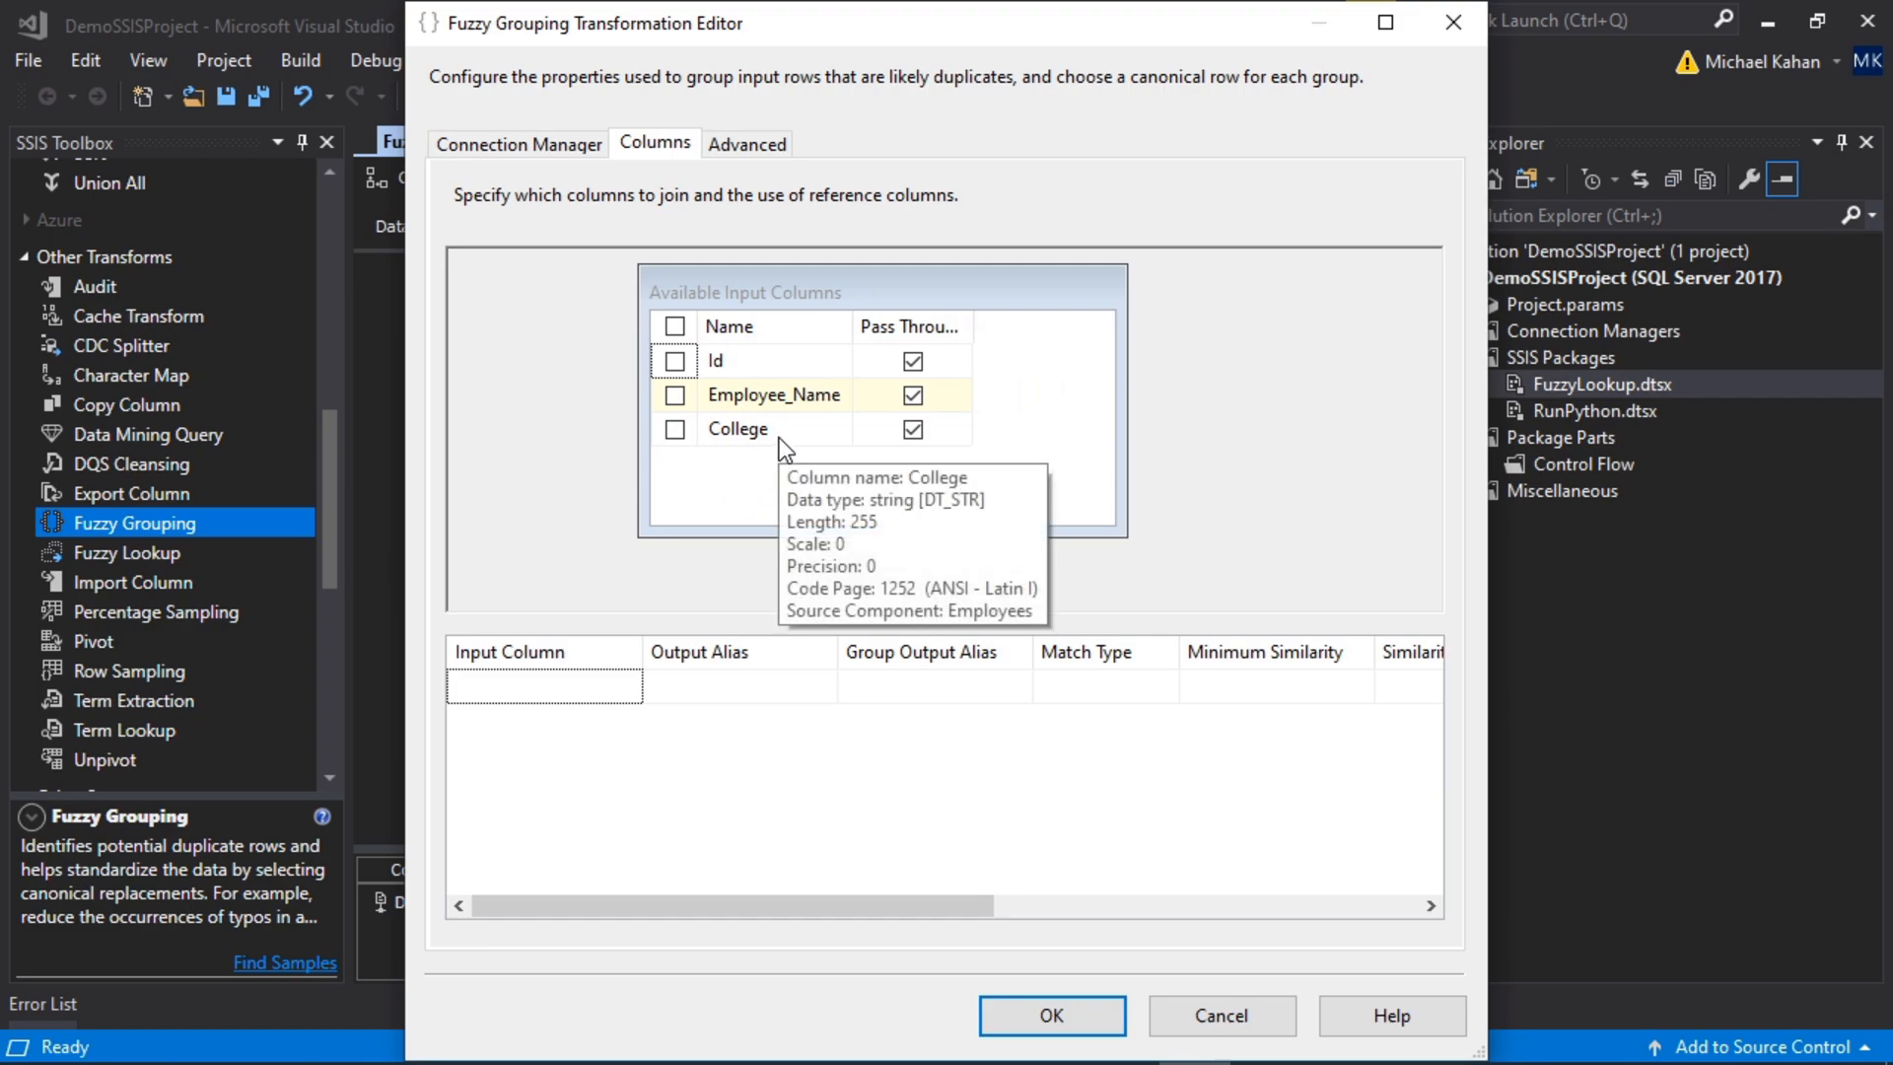
mouse_move(785, 471)
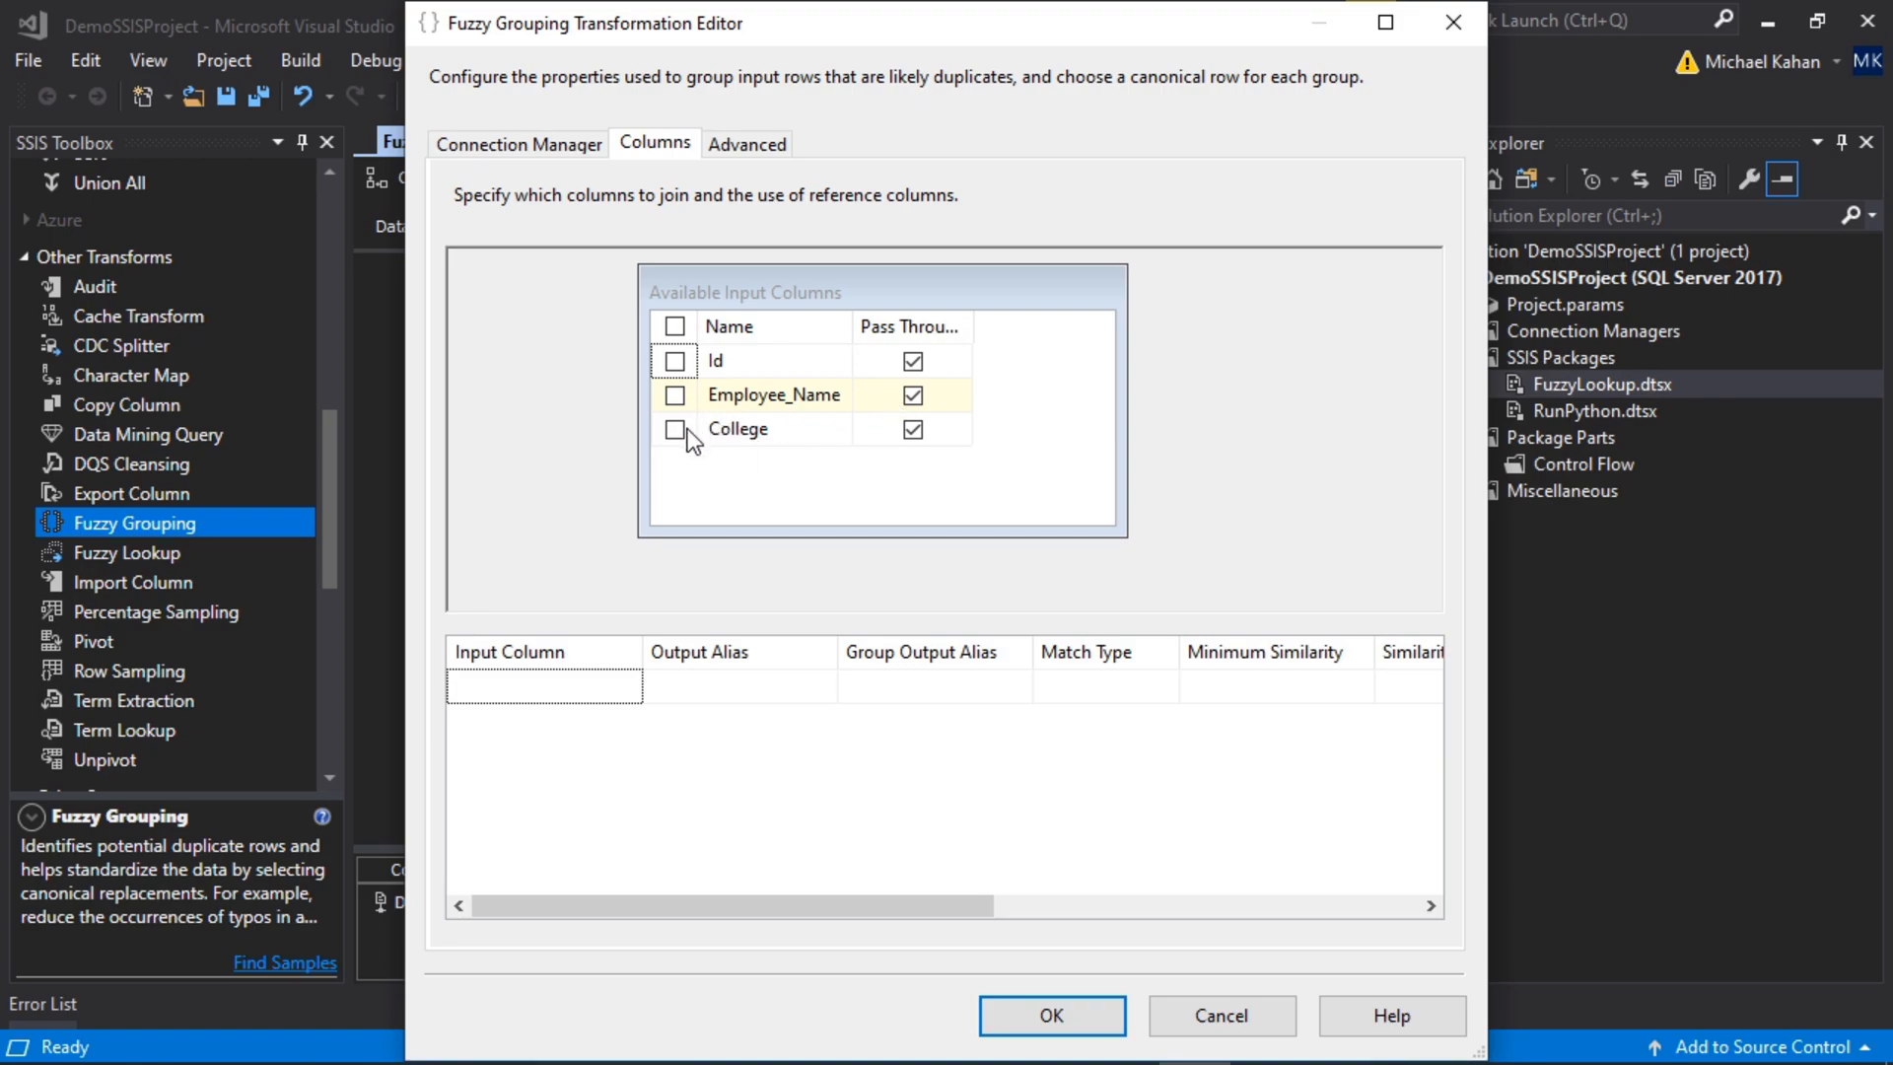
click(674, 429)
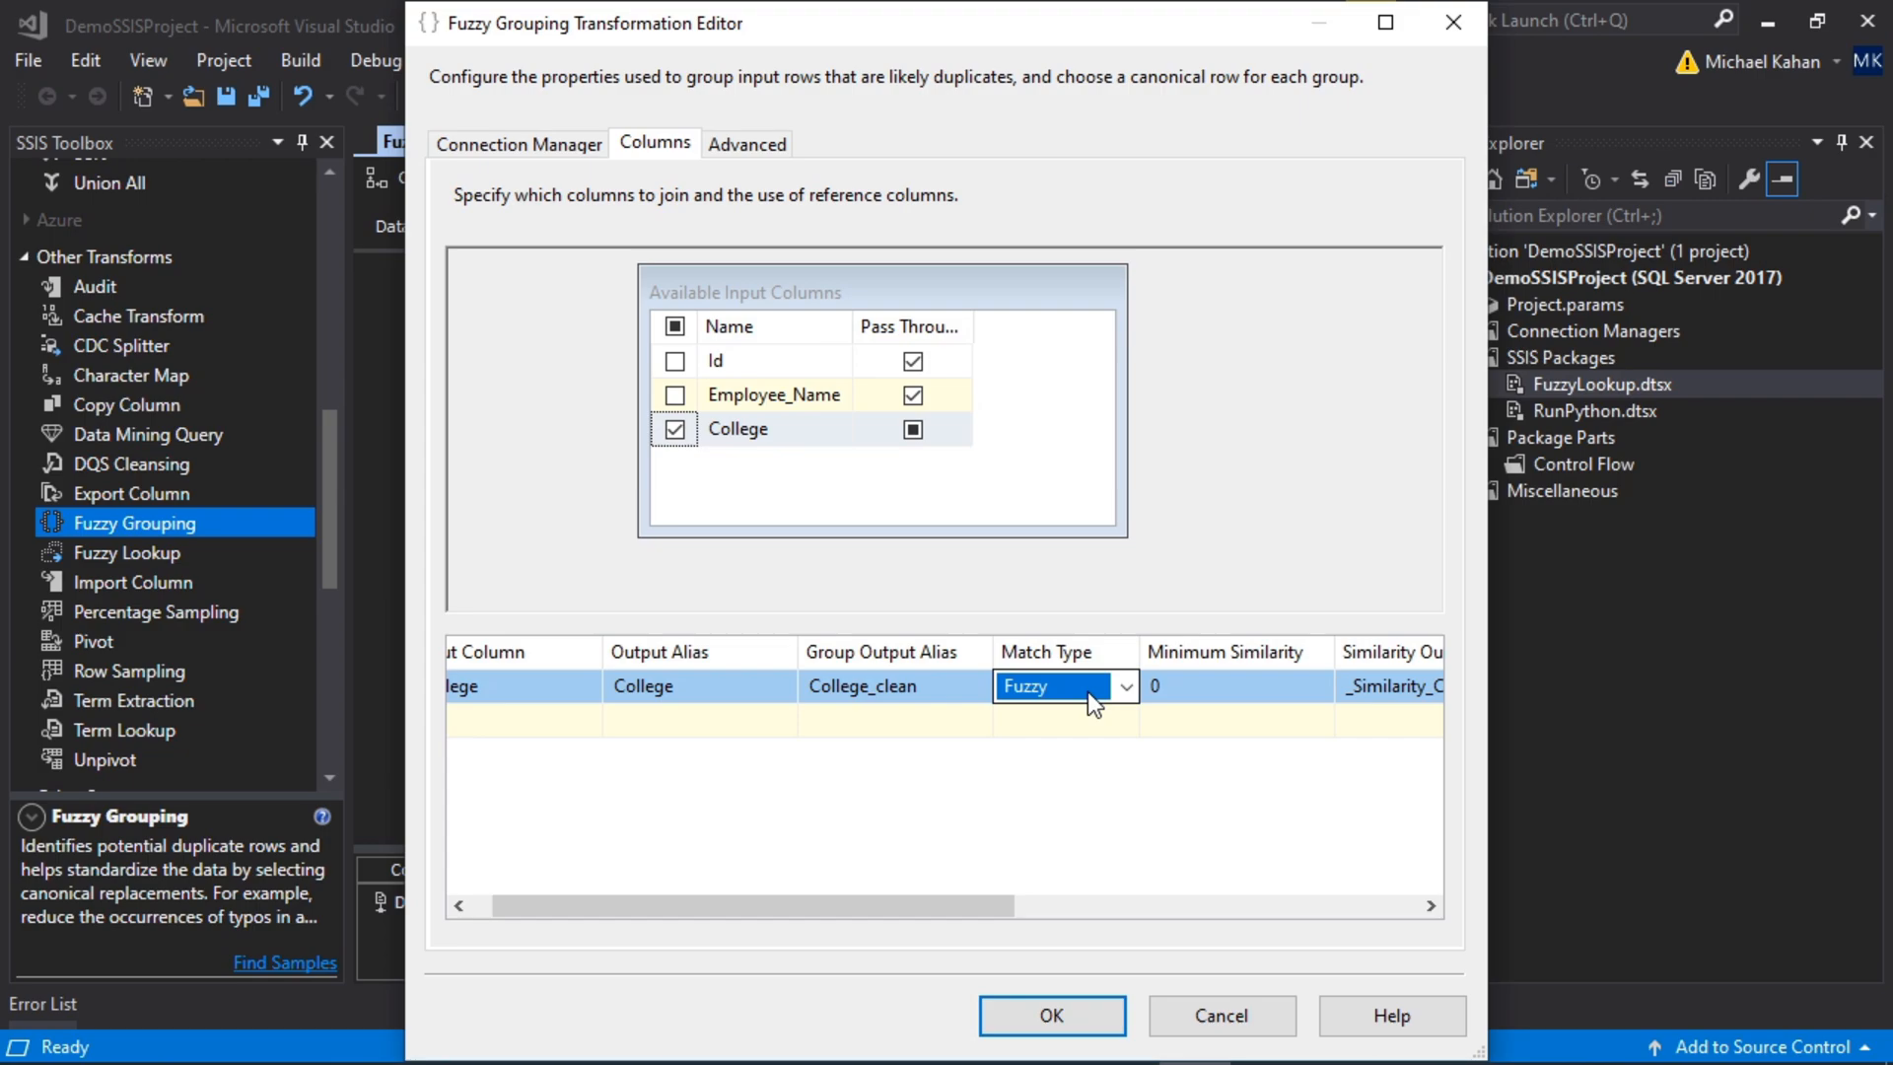
click(1065, 687)
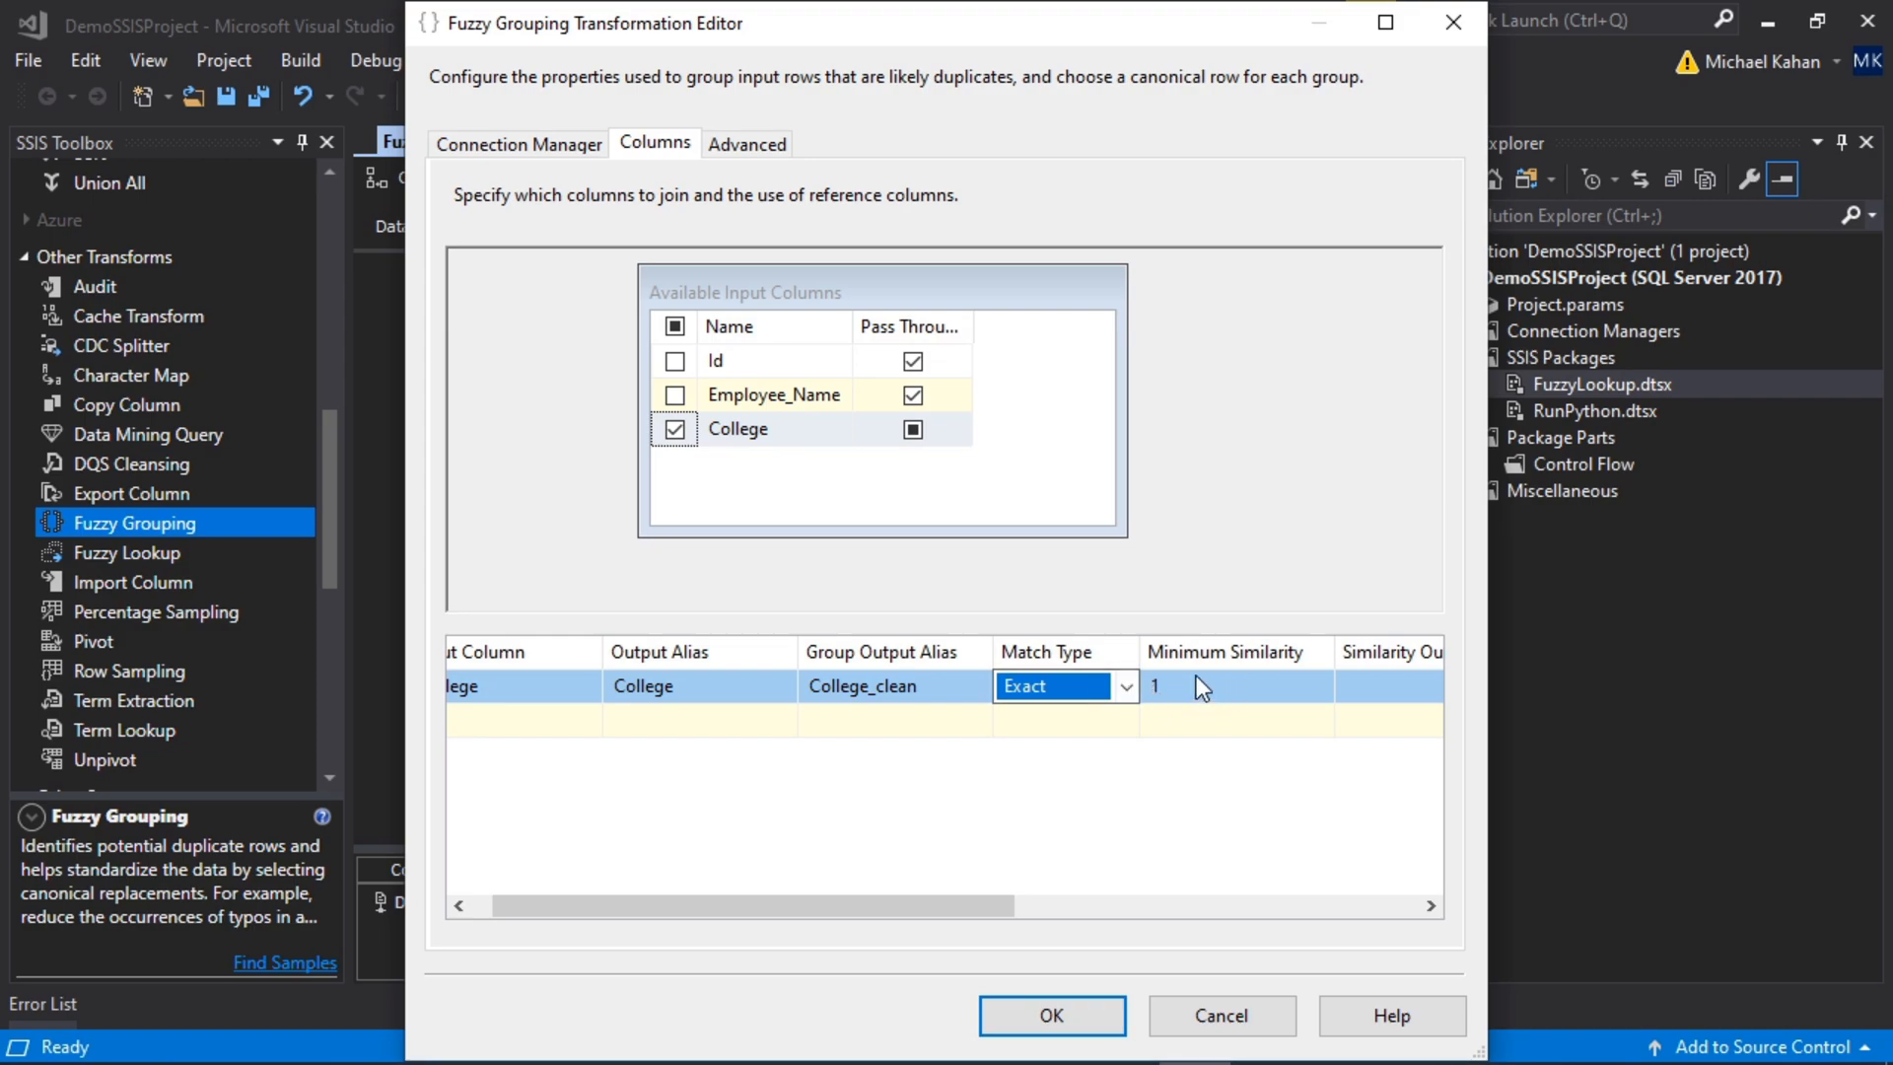
click(1124, 686)
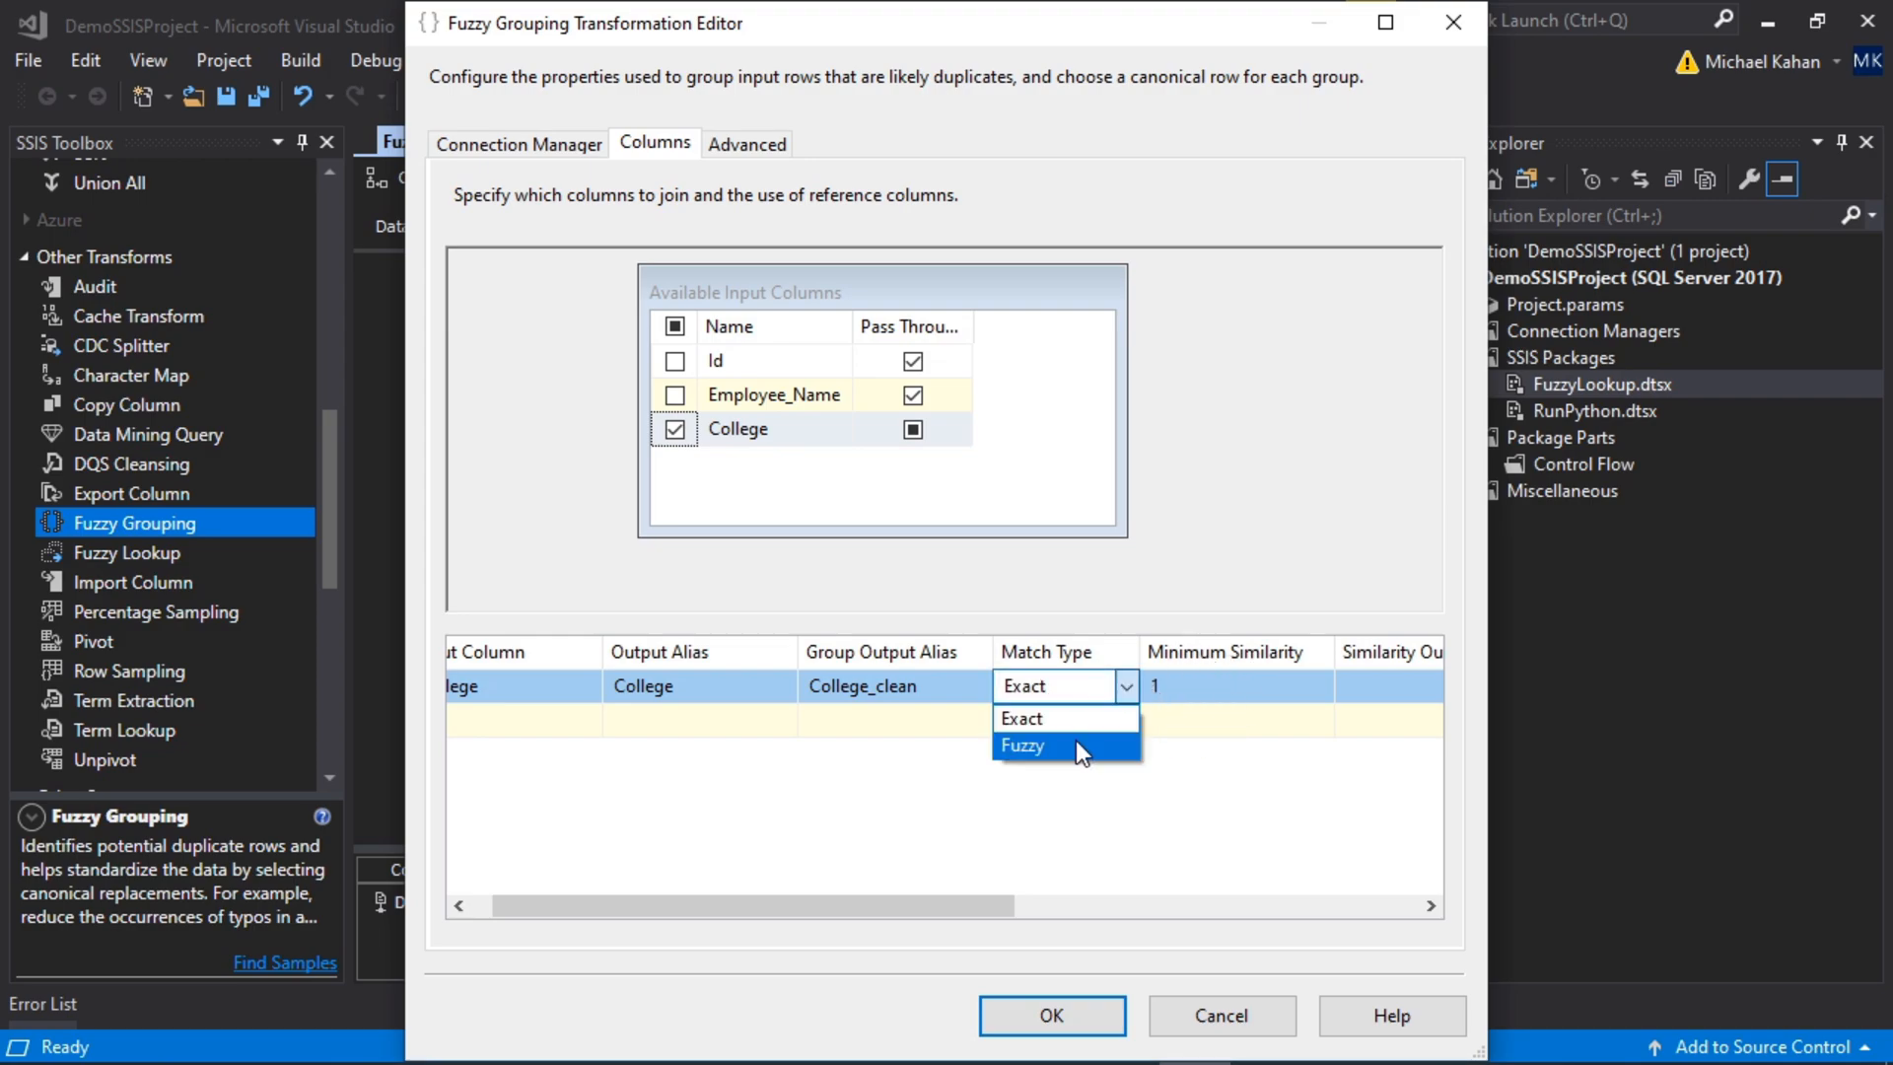
mouse_move(1111, 716)
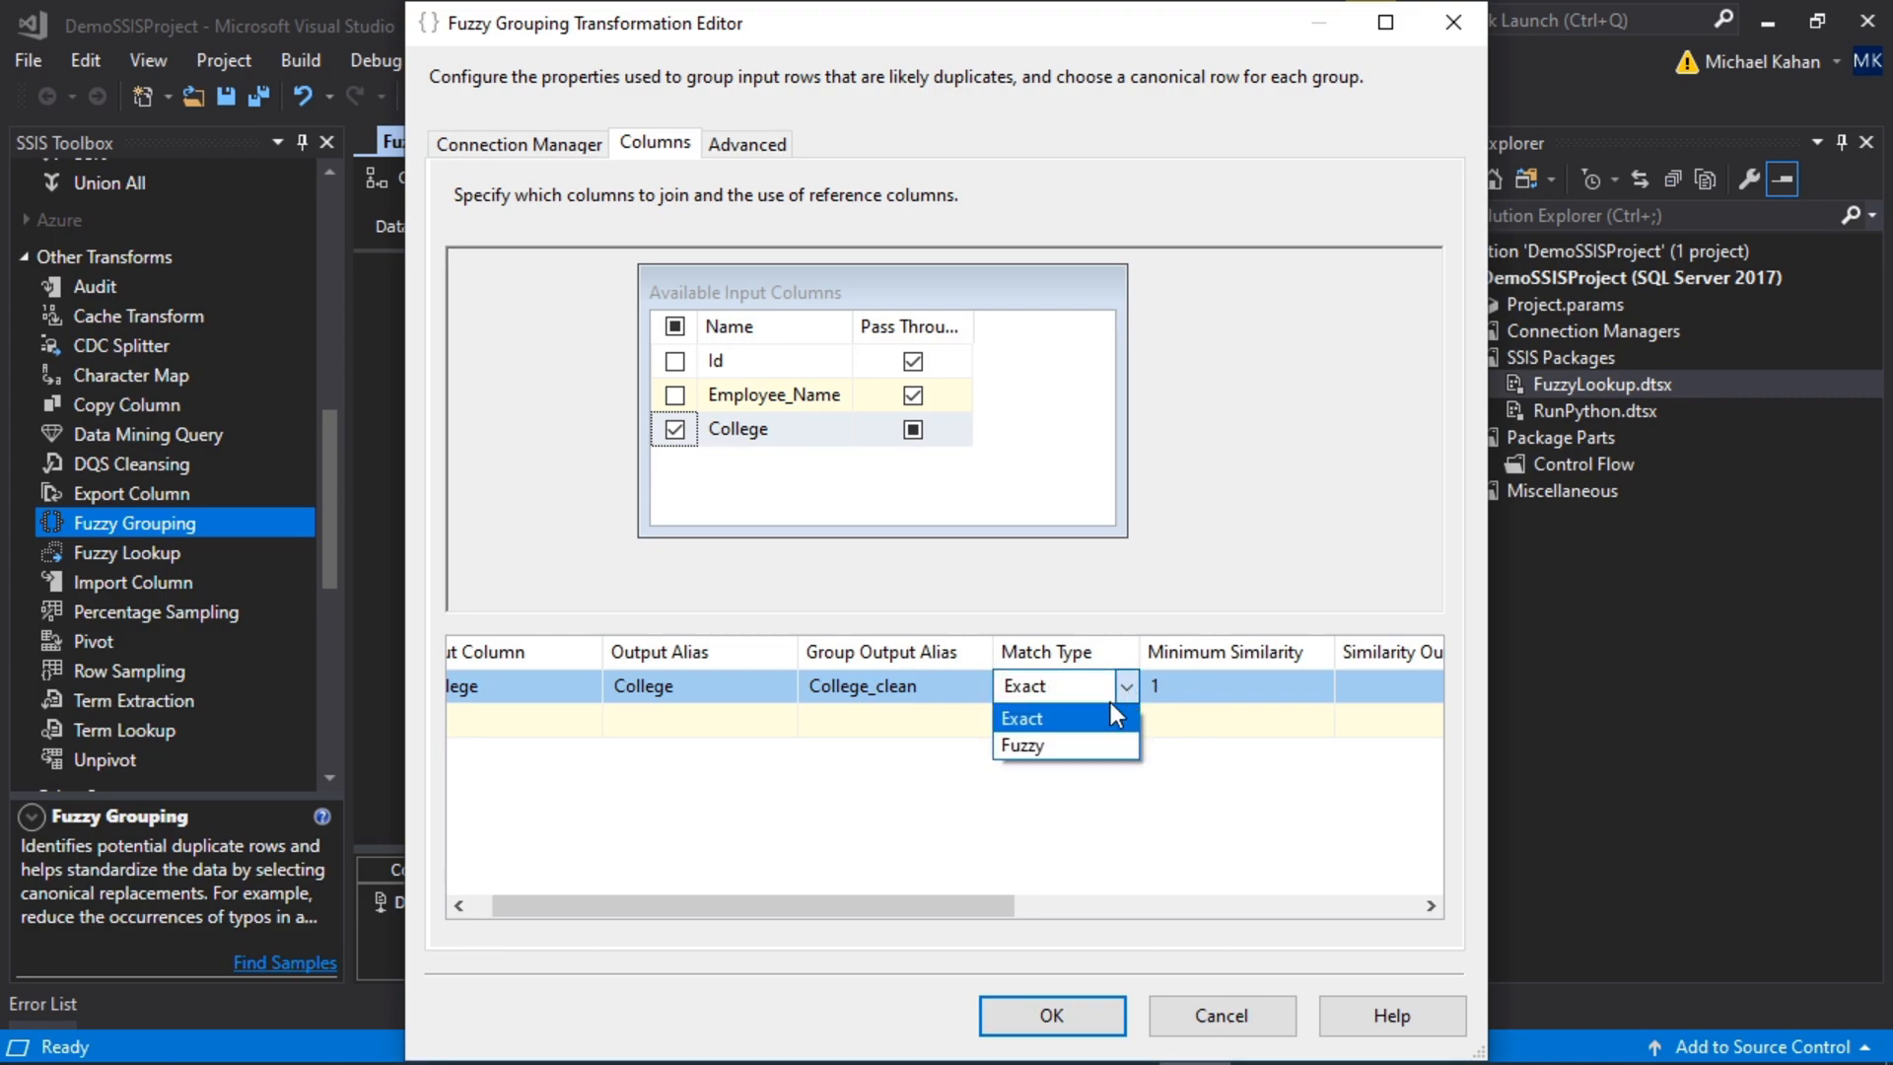
click(1020, 745)
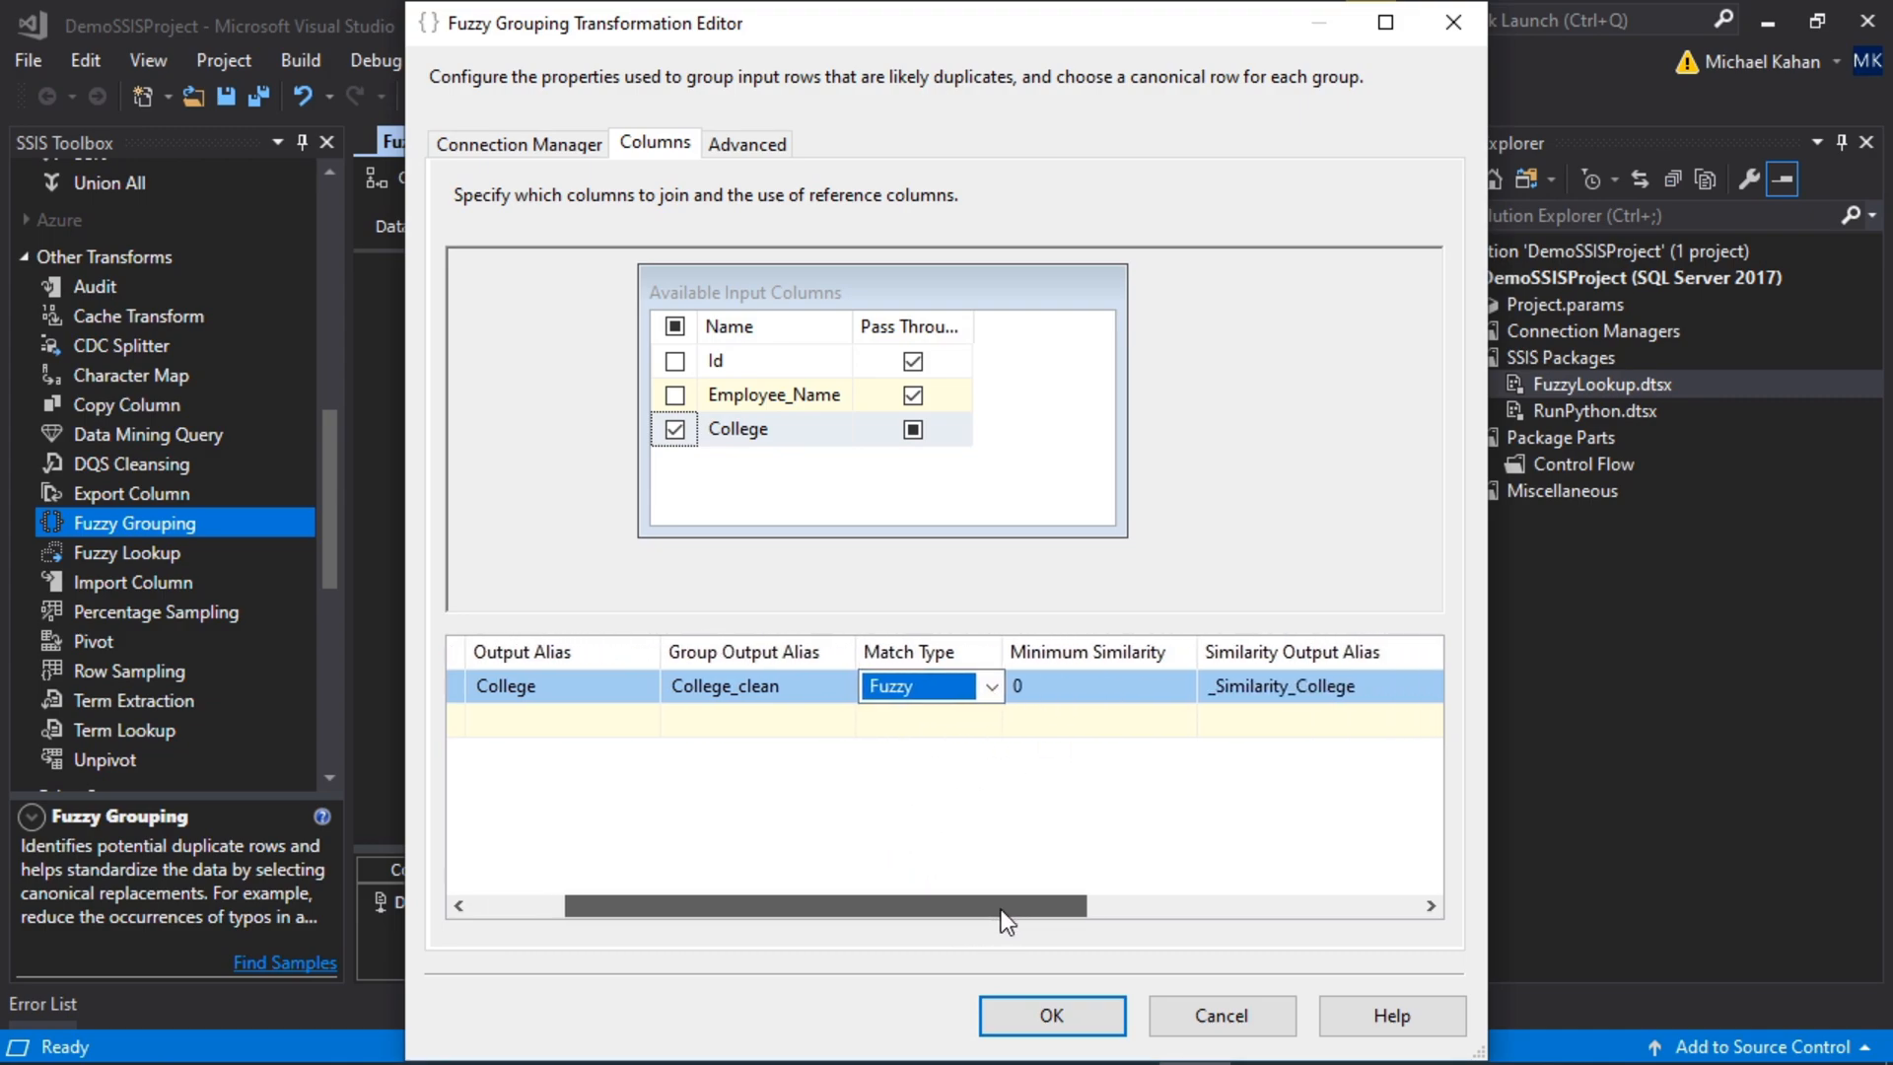
click(1092, 686)
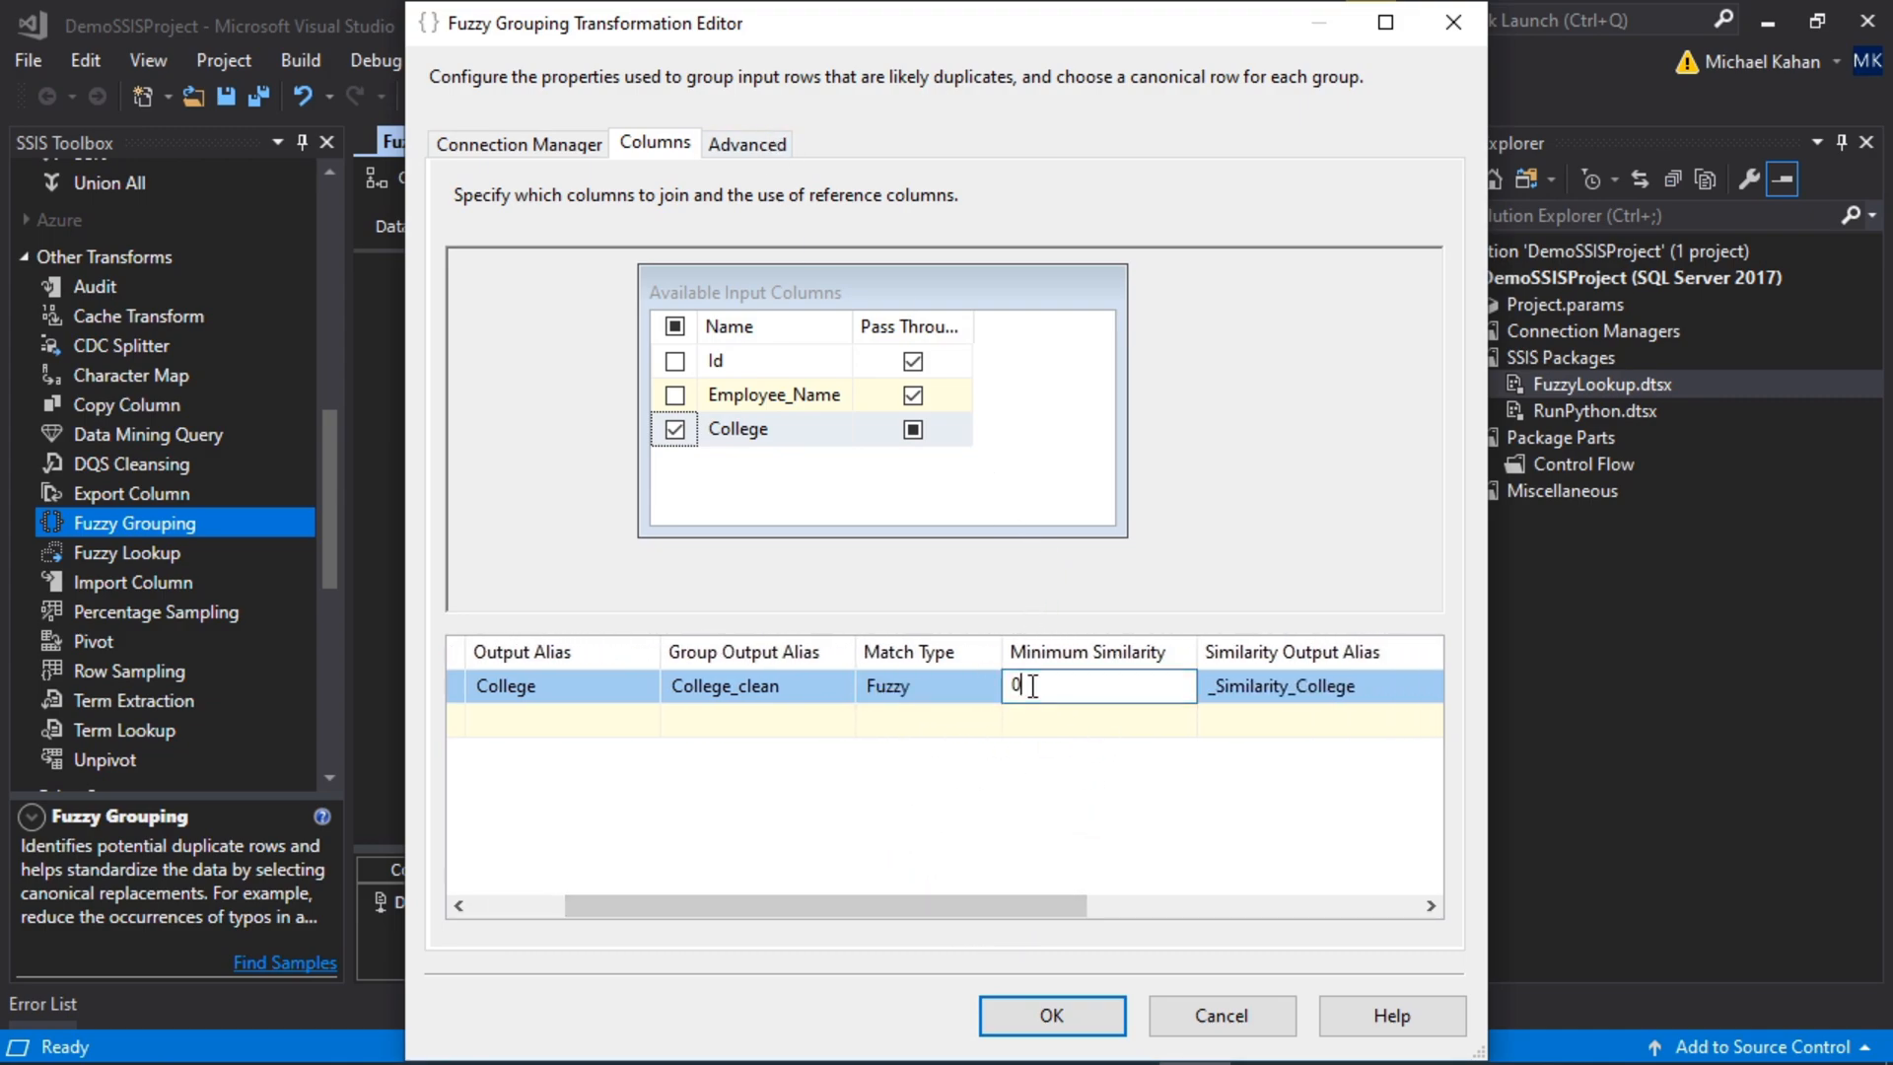
text(.2)
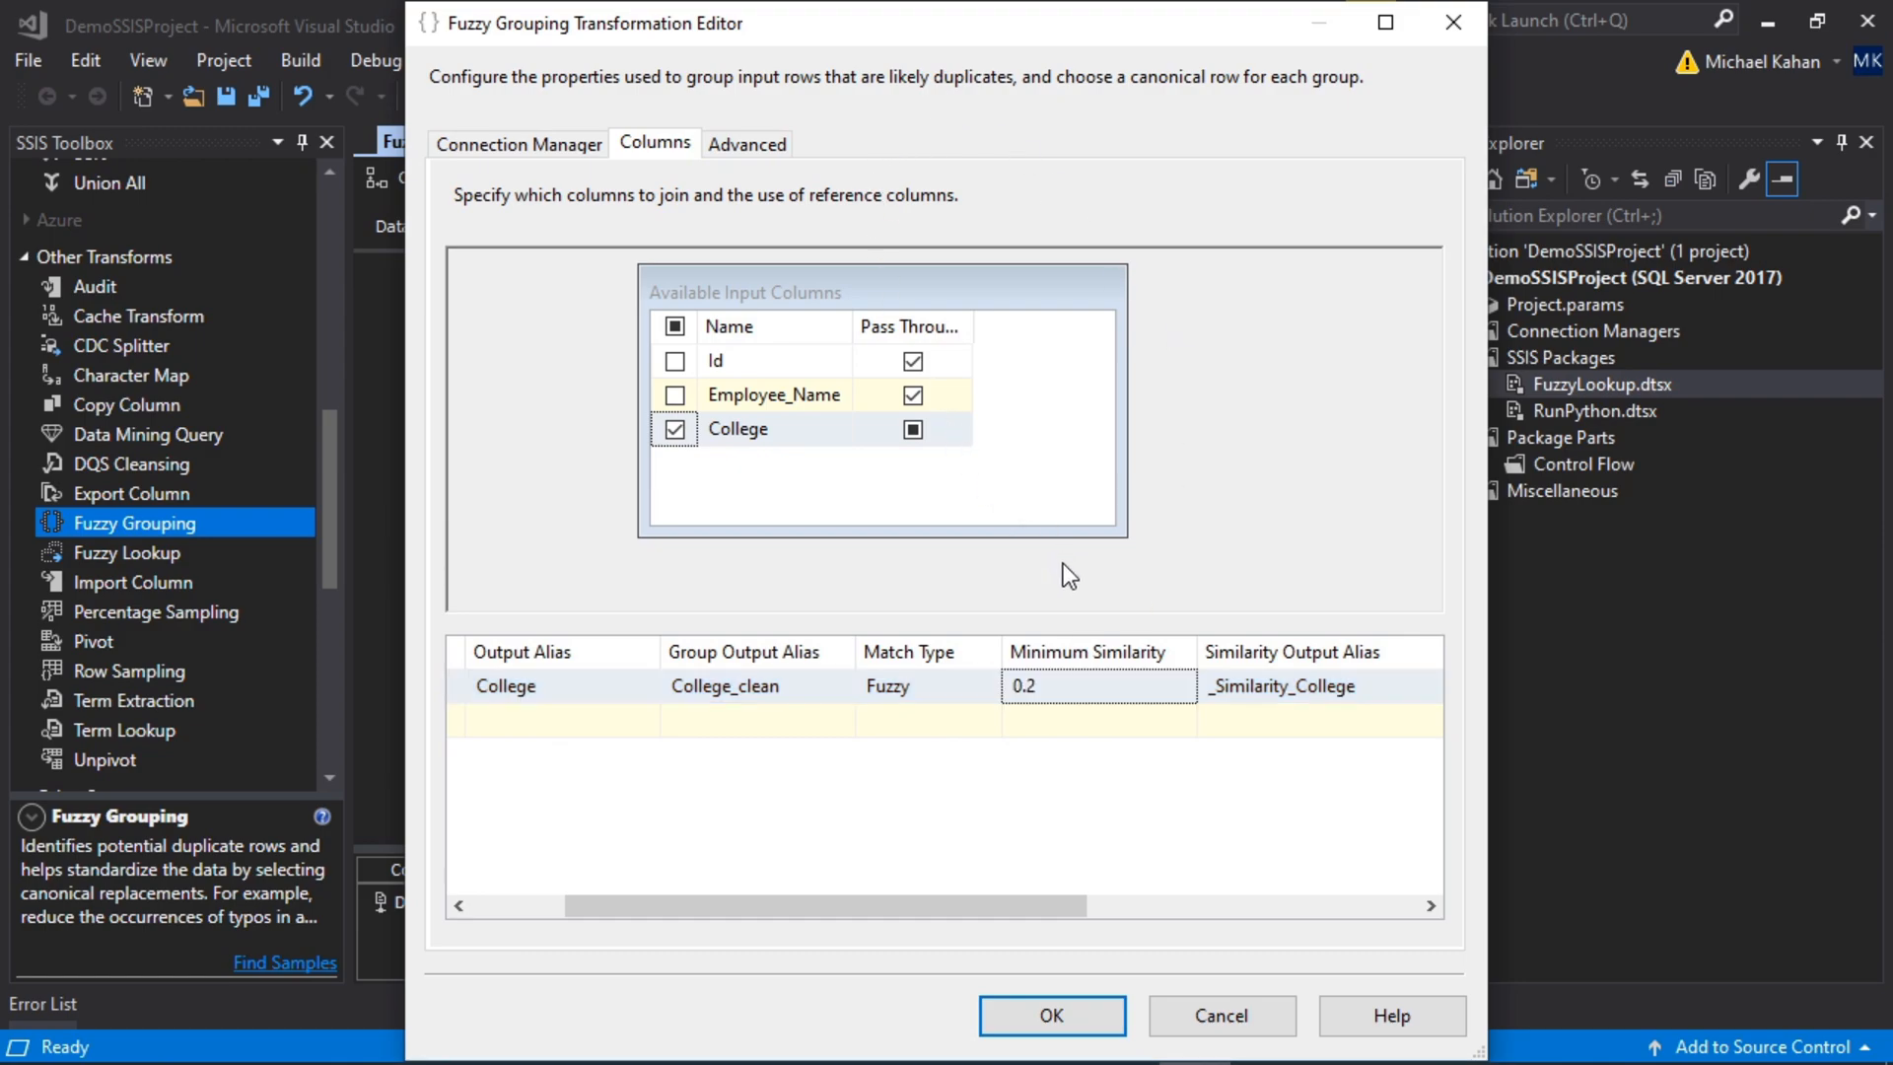
mouse_move(845, 294)
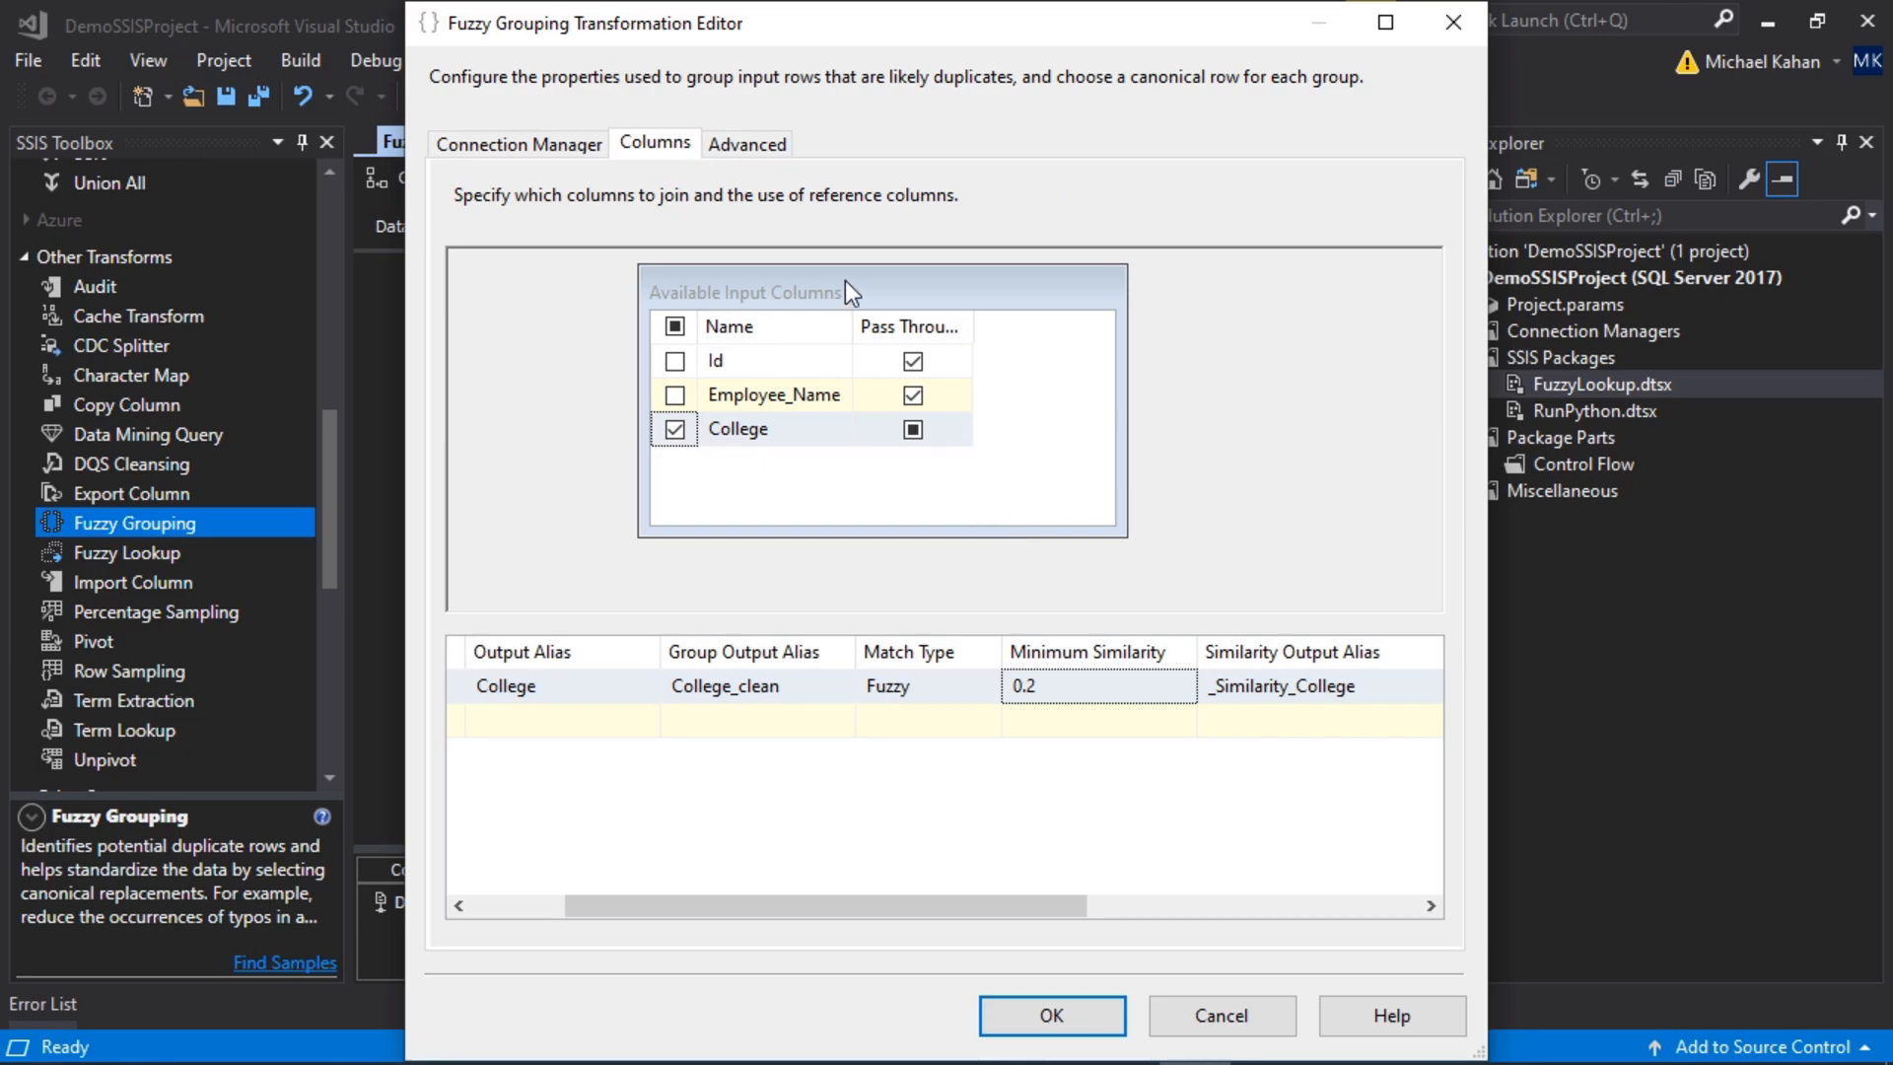
Step: Review the output key column name on the Advanced tab, then return to Columns
click(747, 142)
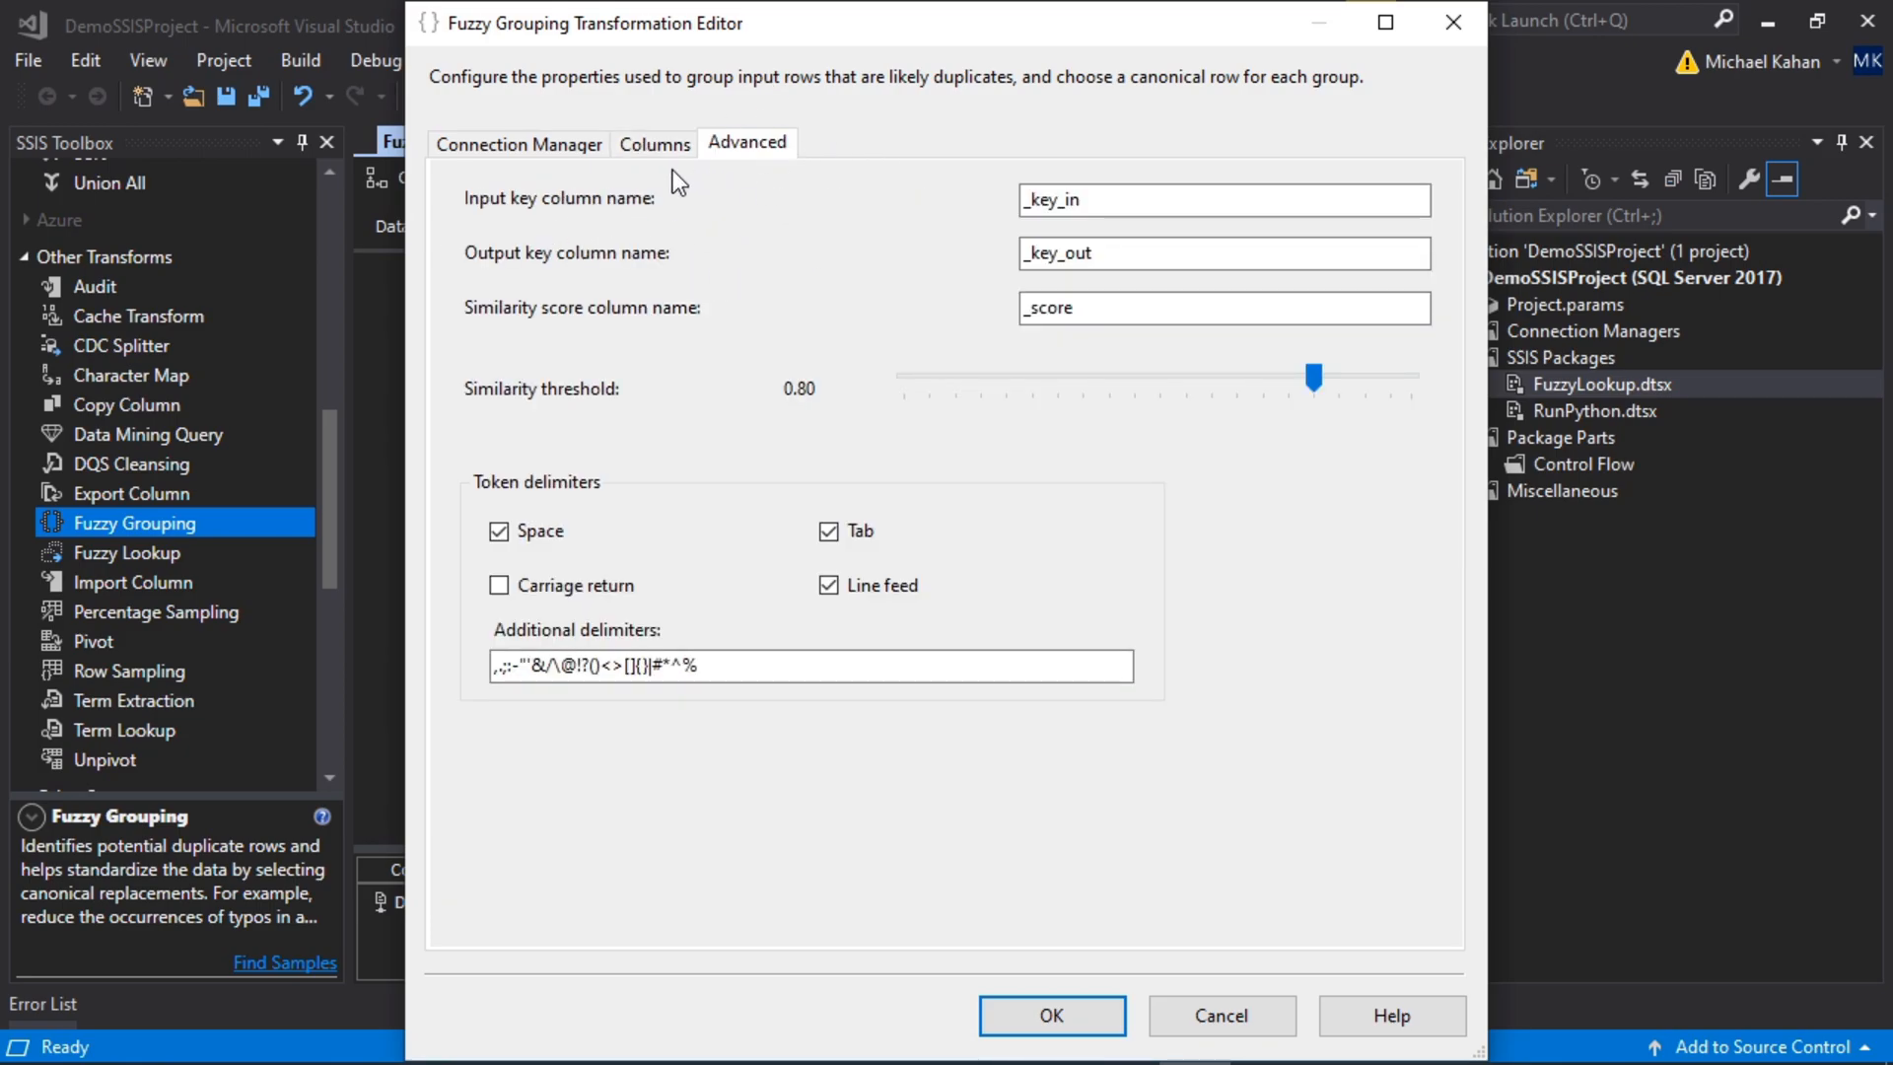
mouse_move(576, 224)
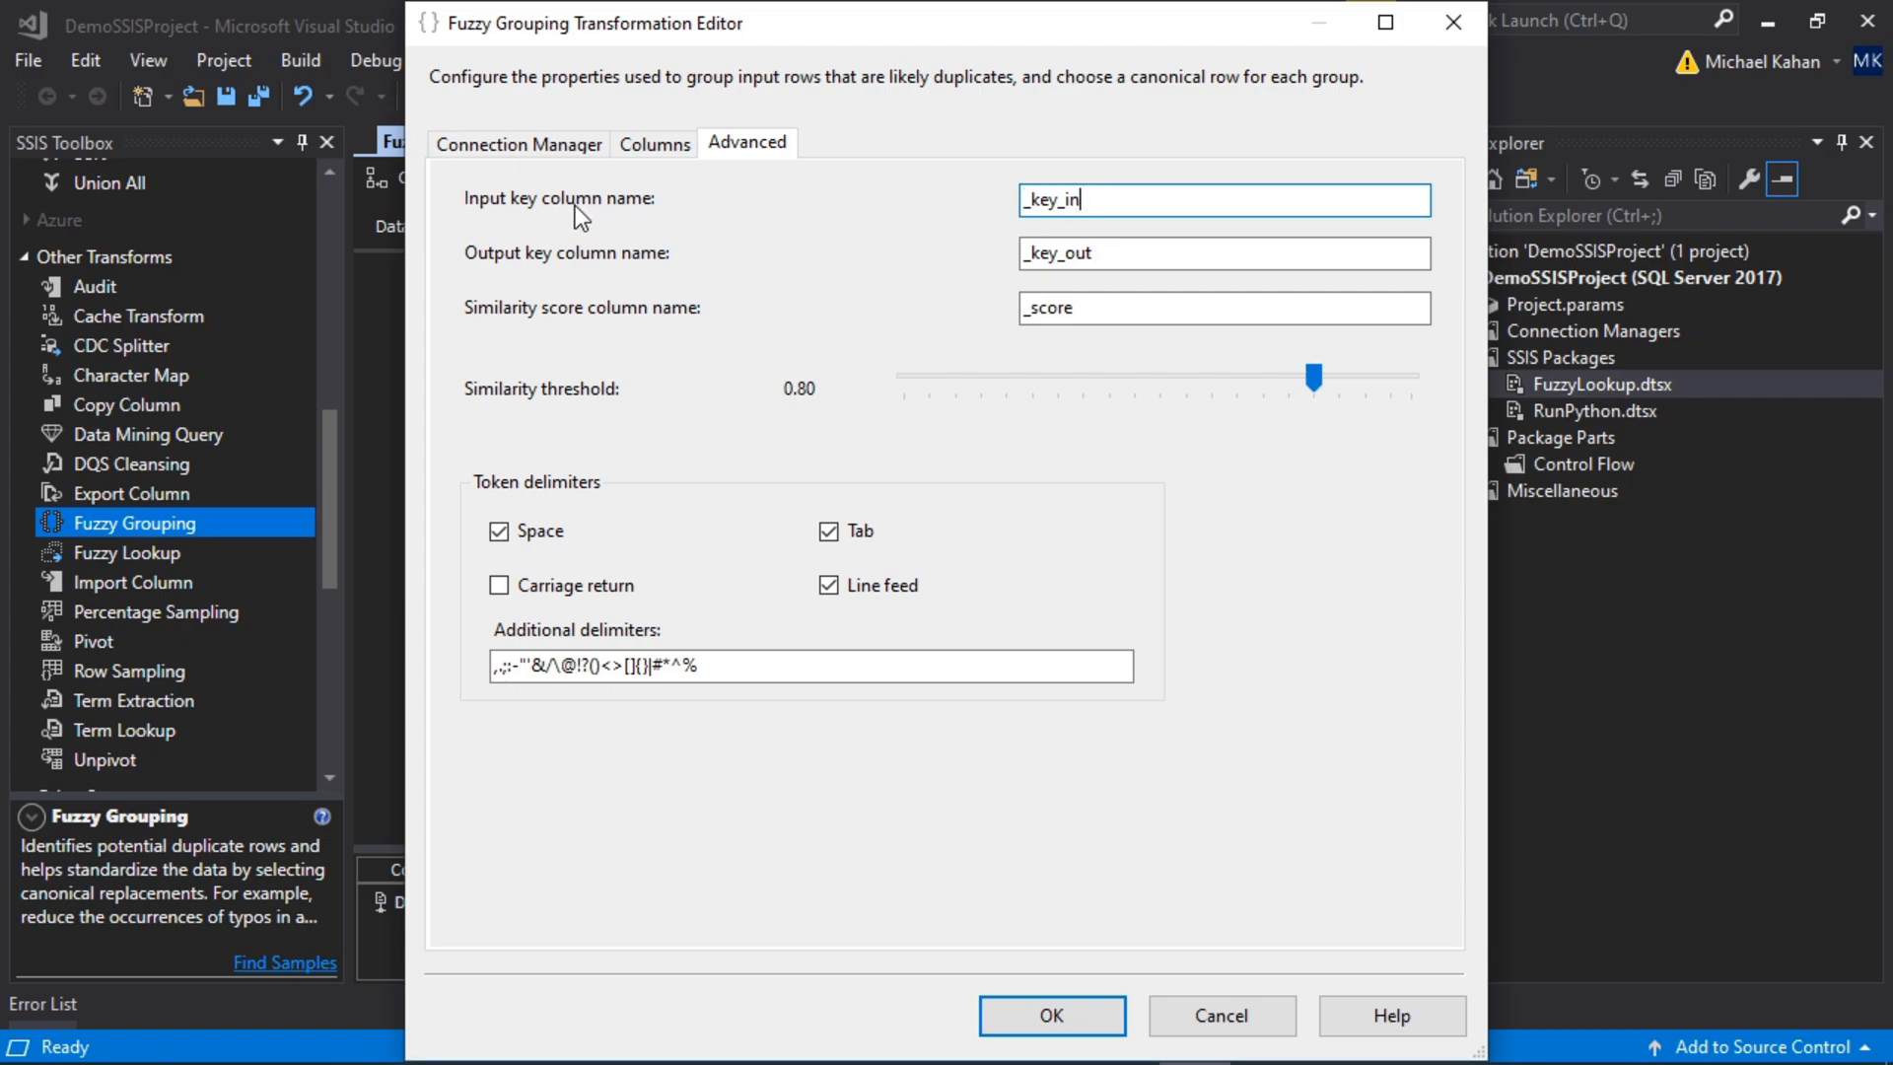
mouse_move(535, 446)
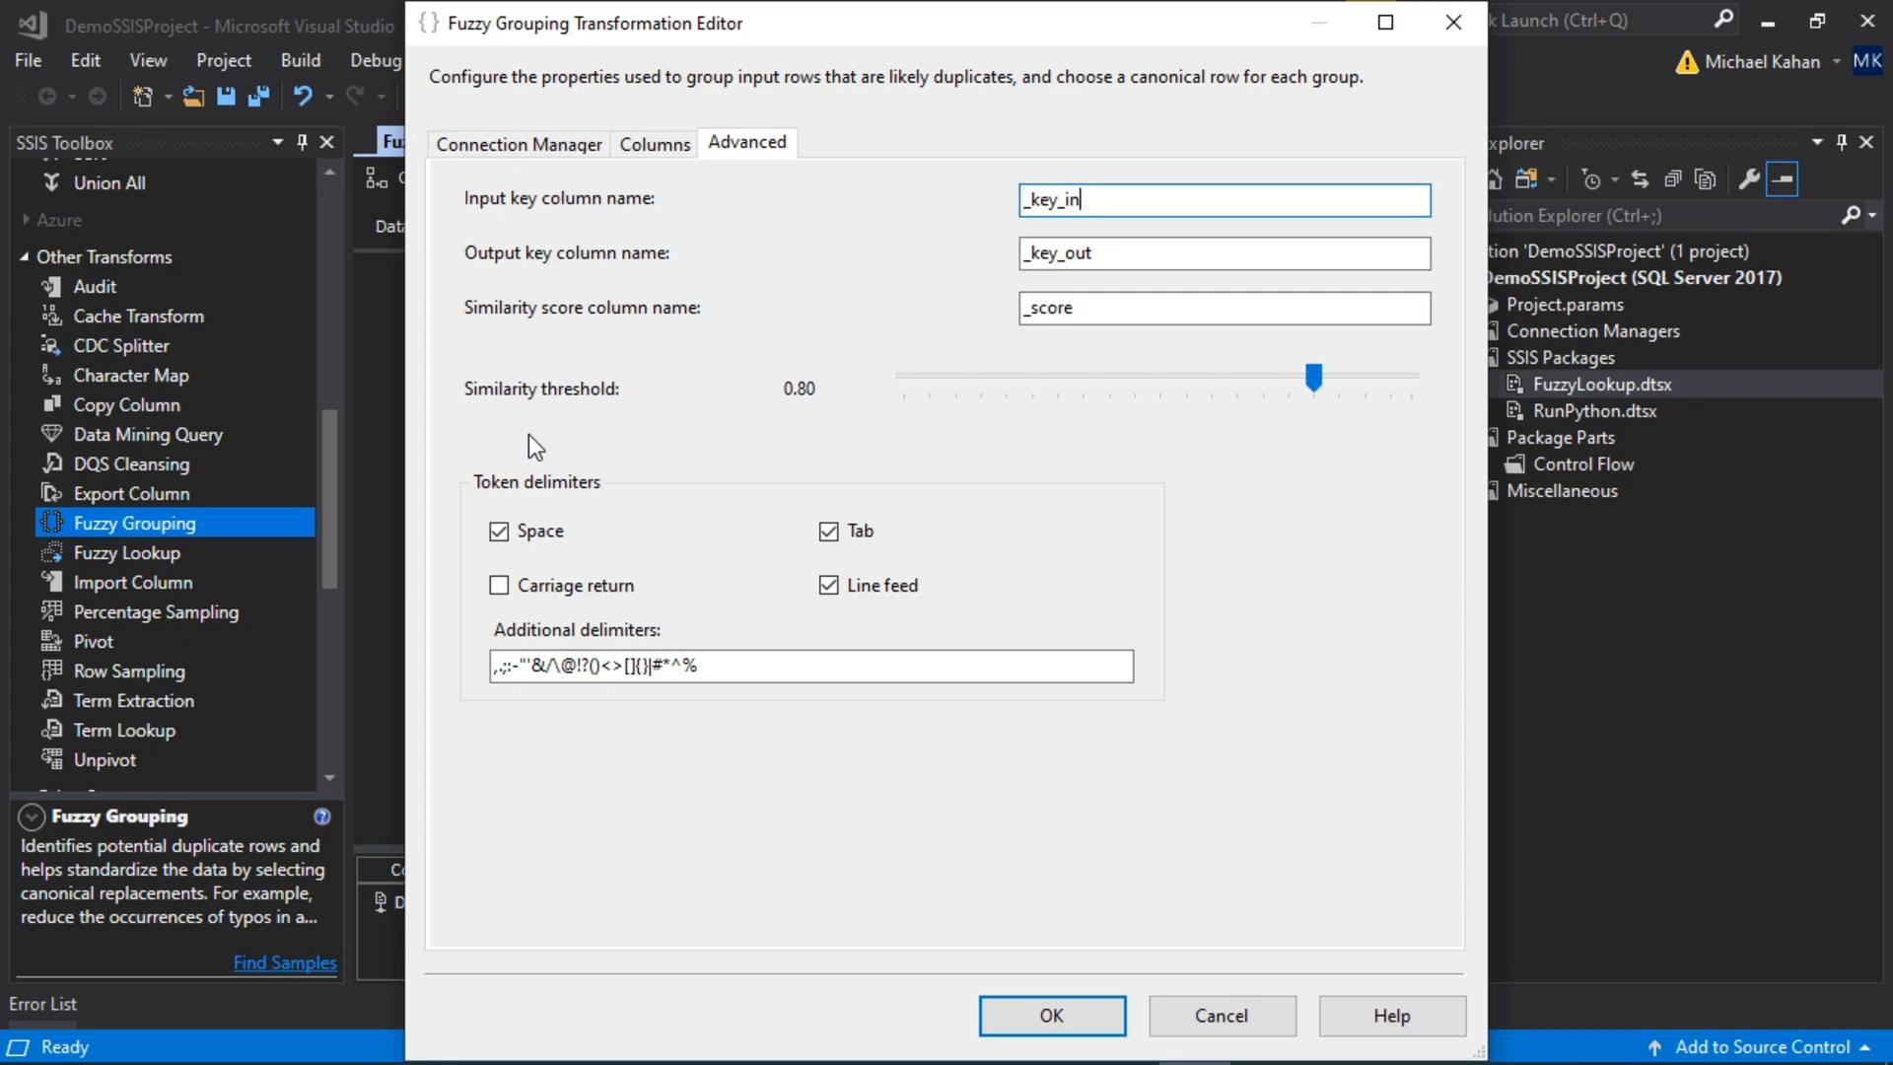
mouse_move(597, 200)
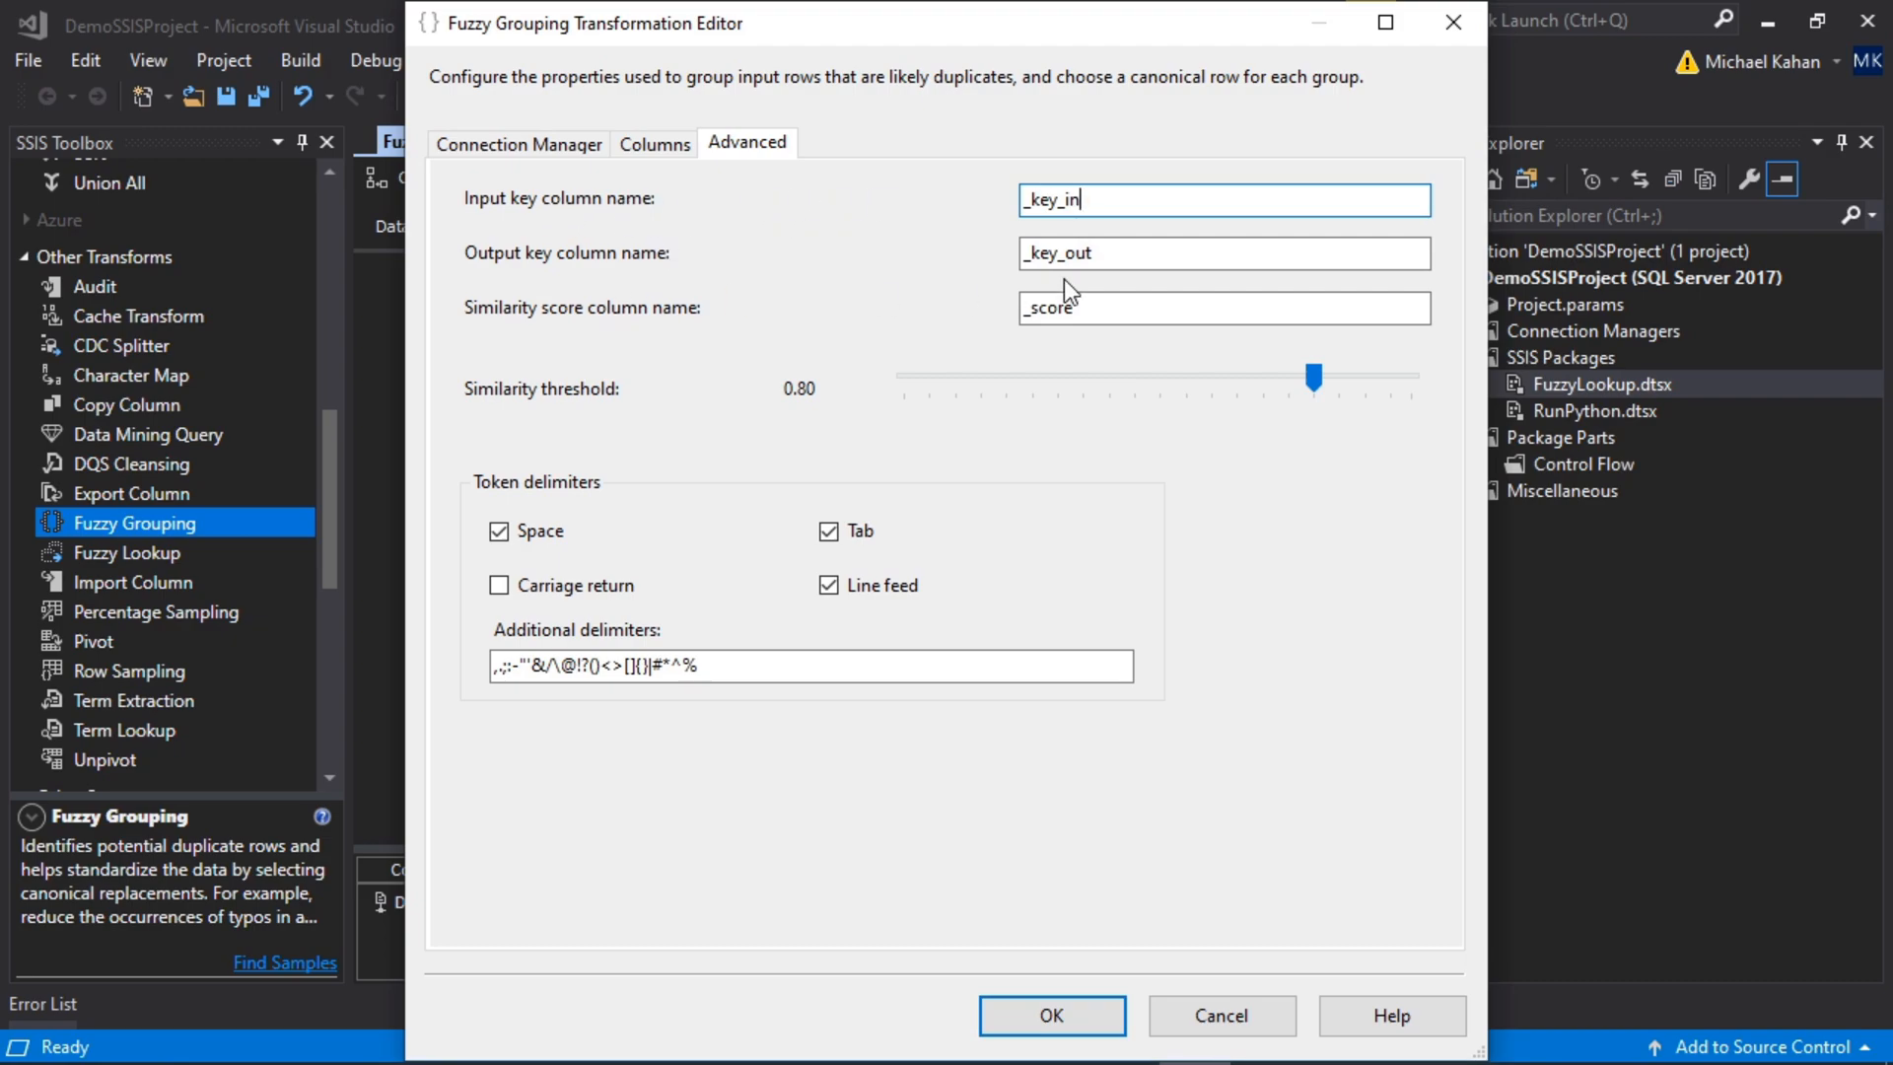
click(1219, 252)
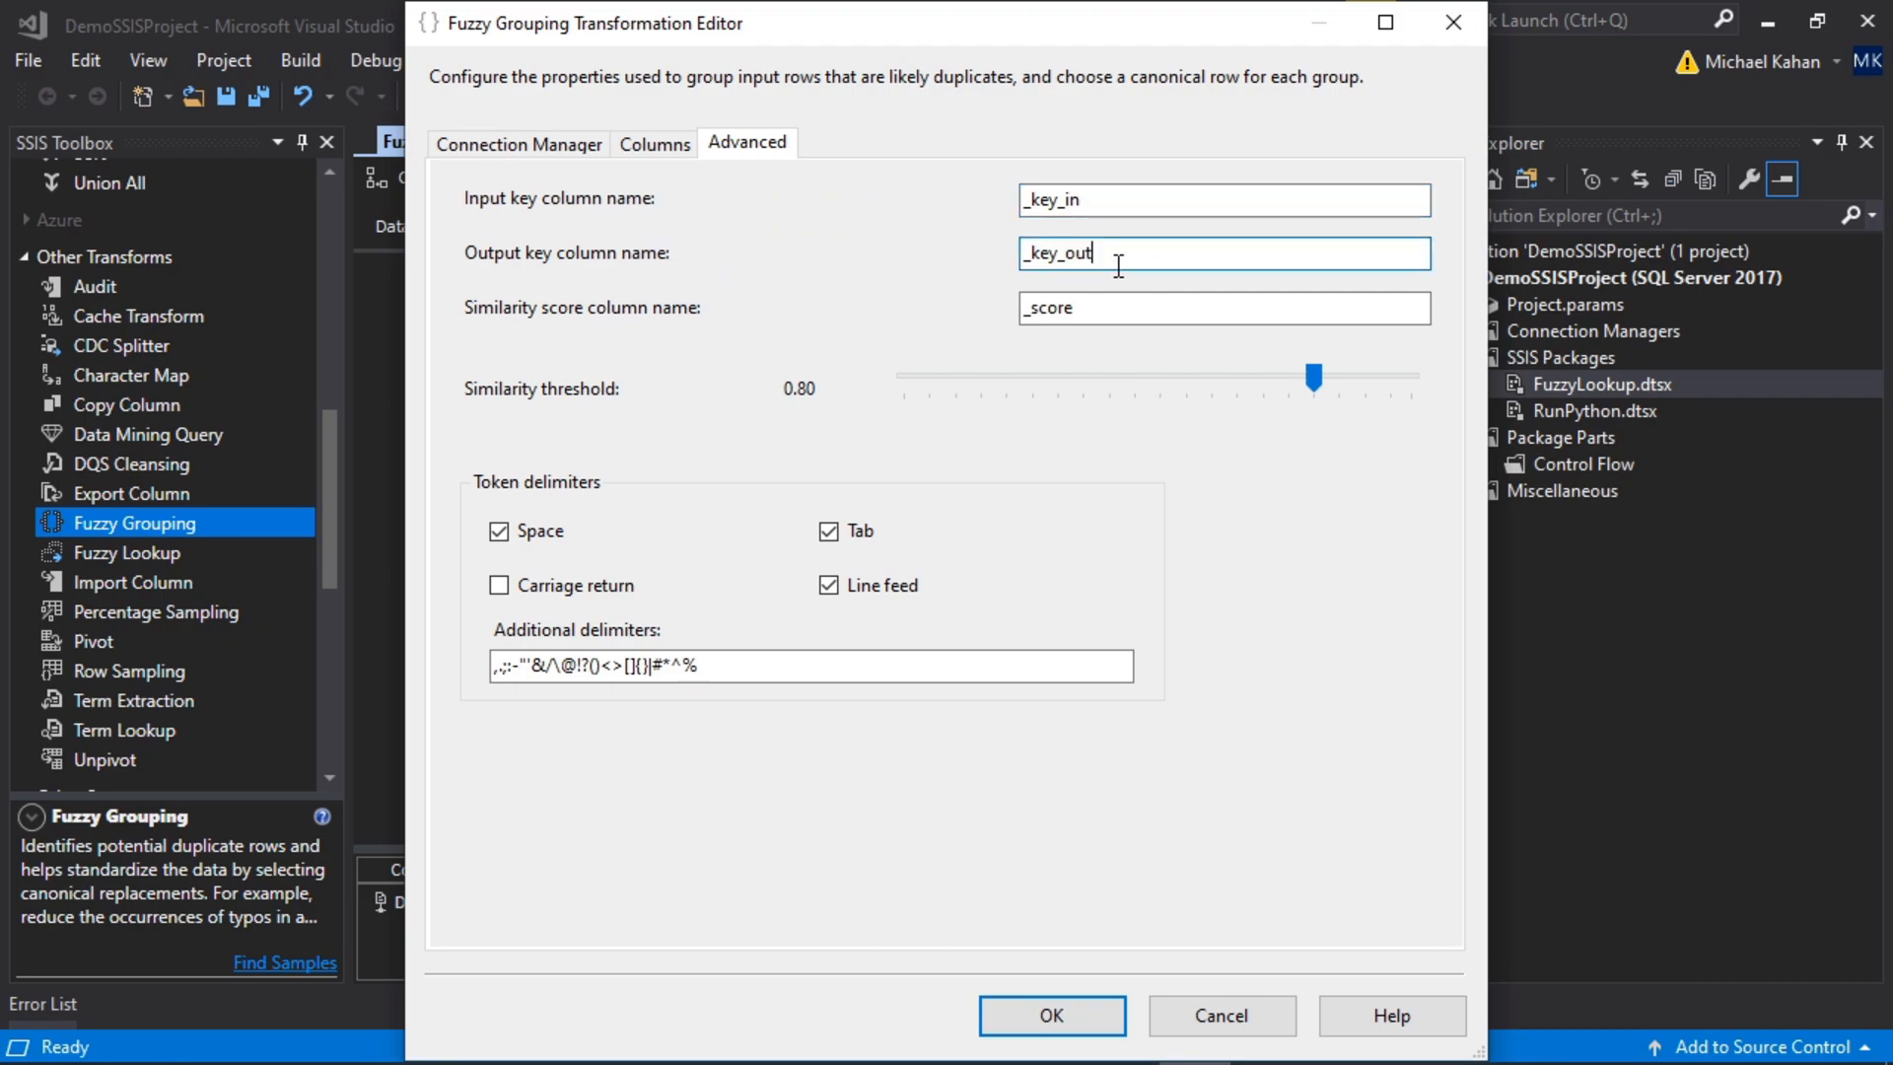
mouse_move(665, 275)
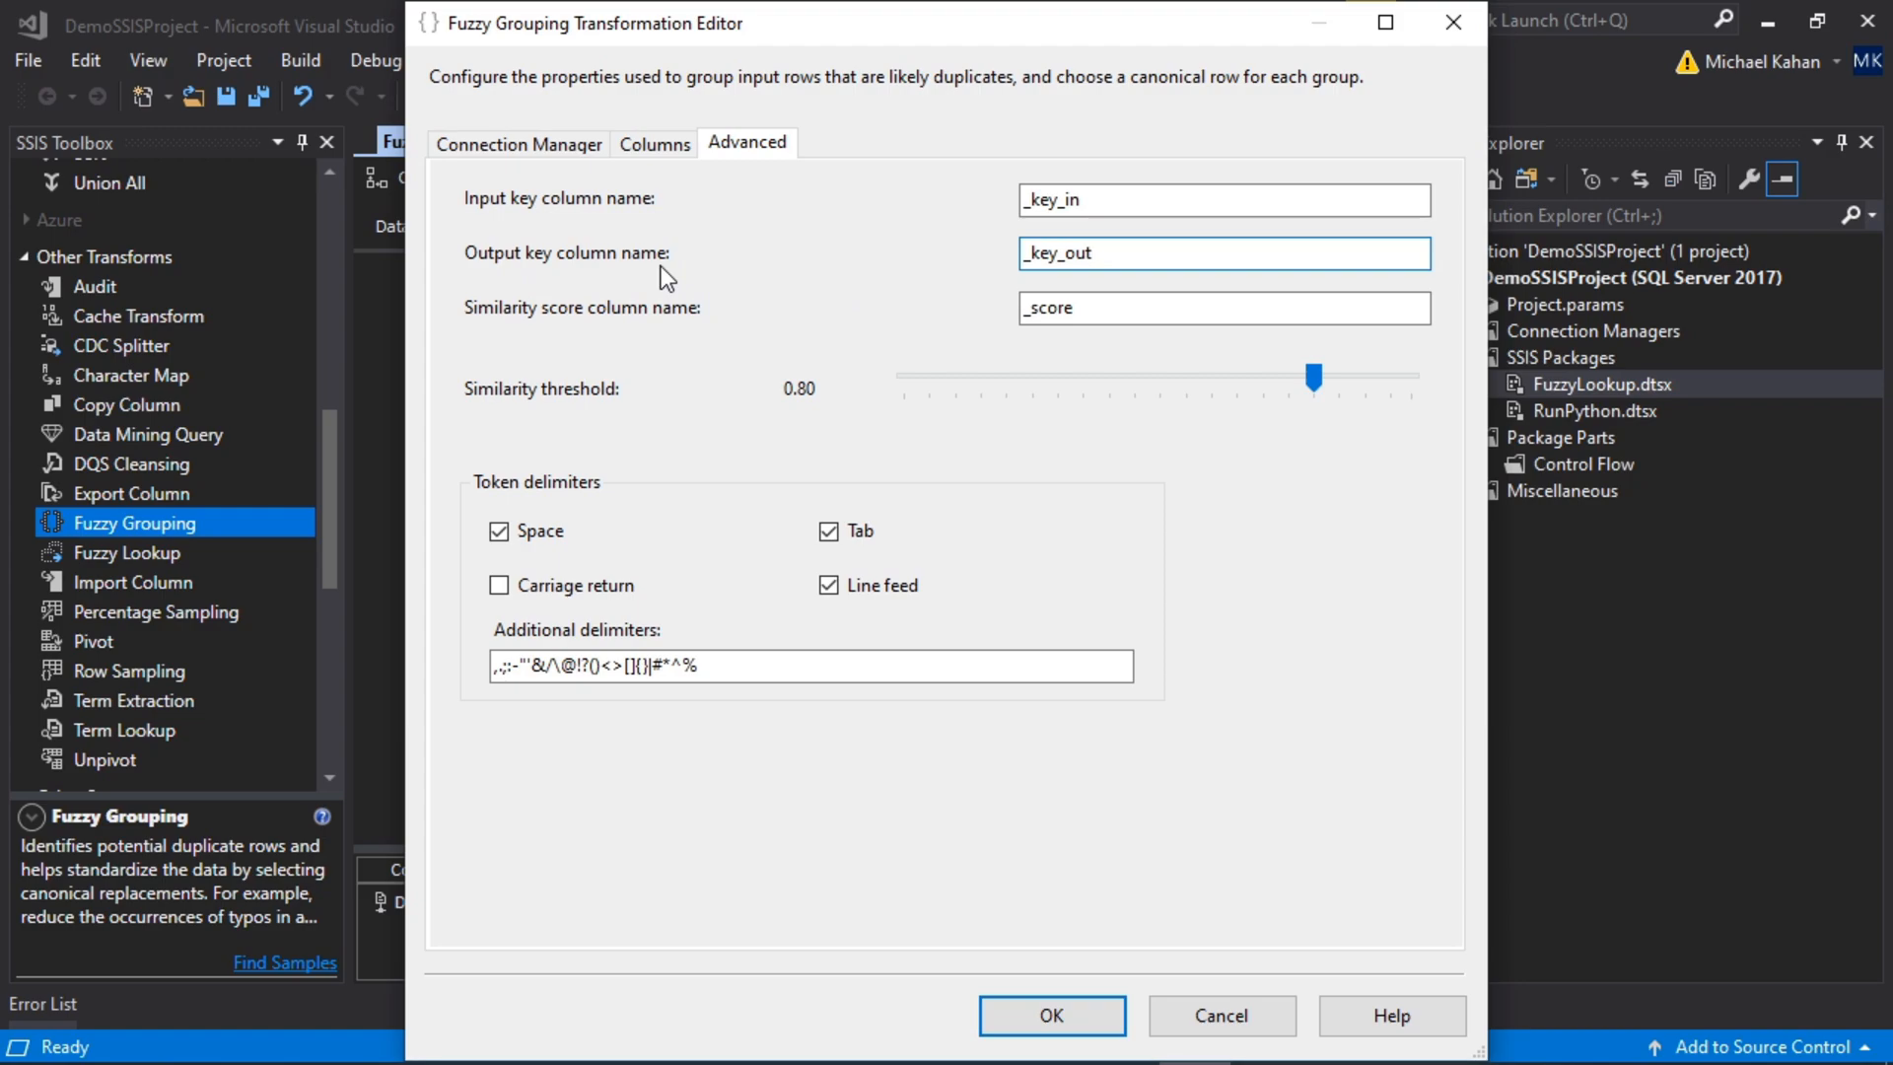
mouse_move(627, 419)
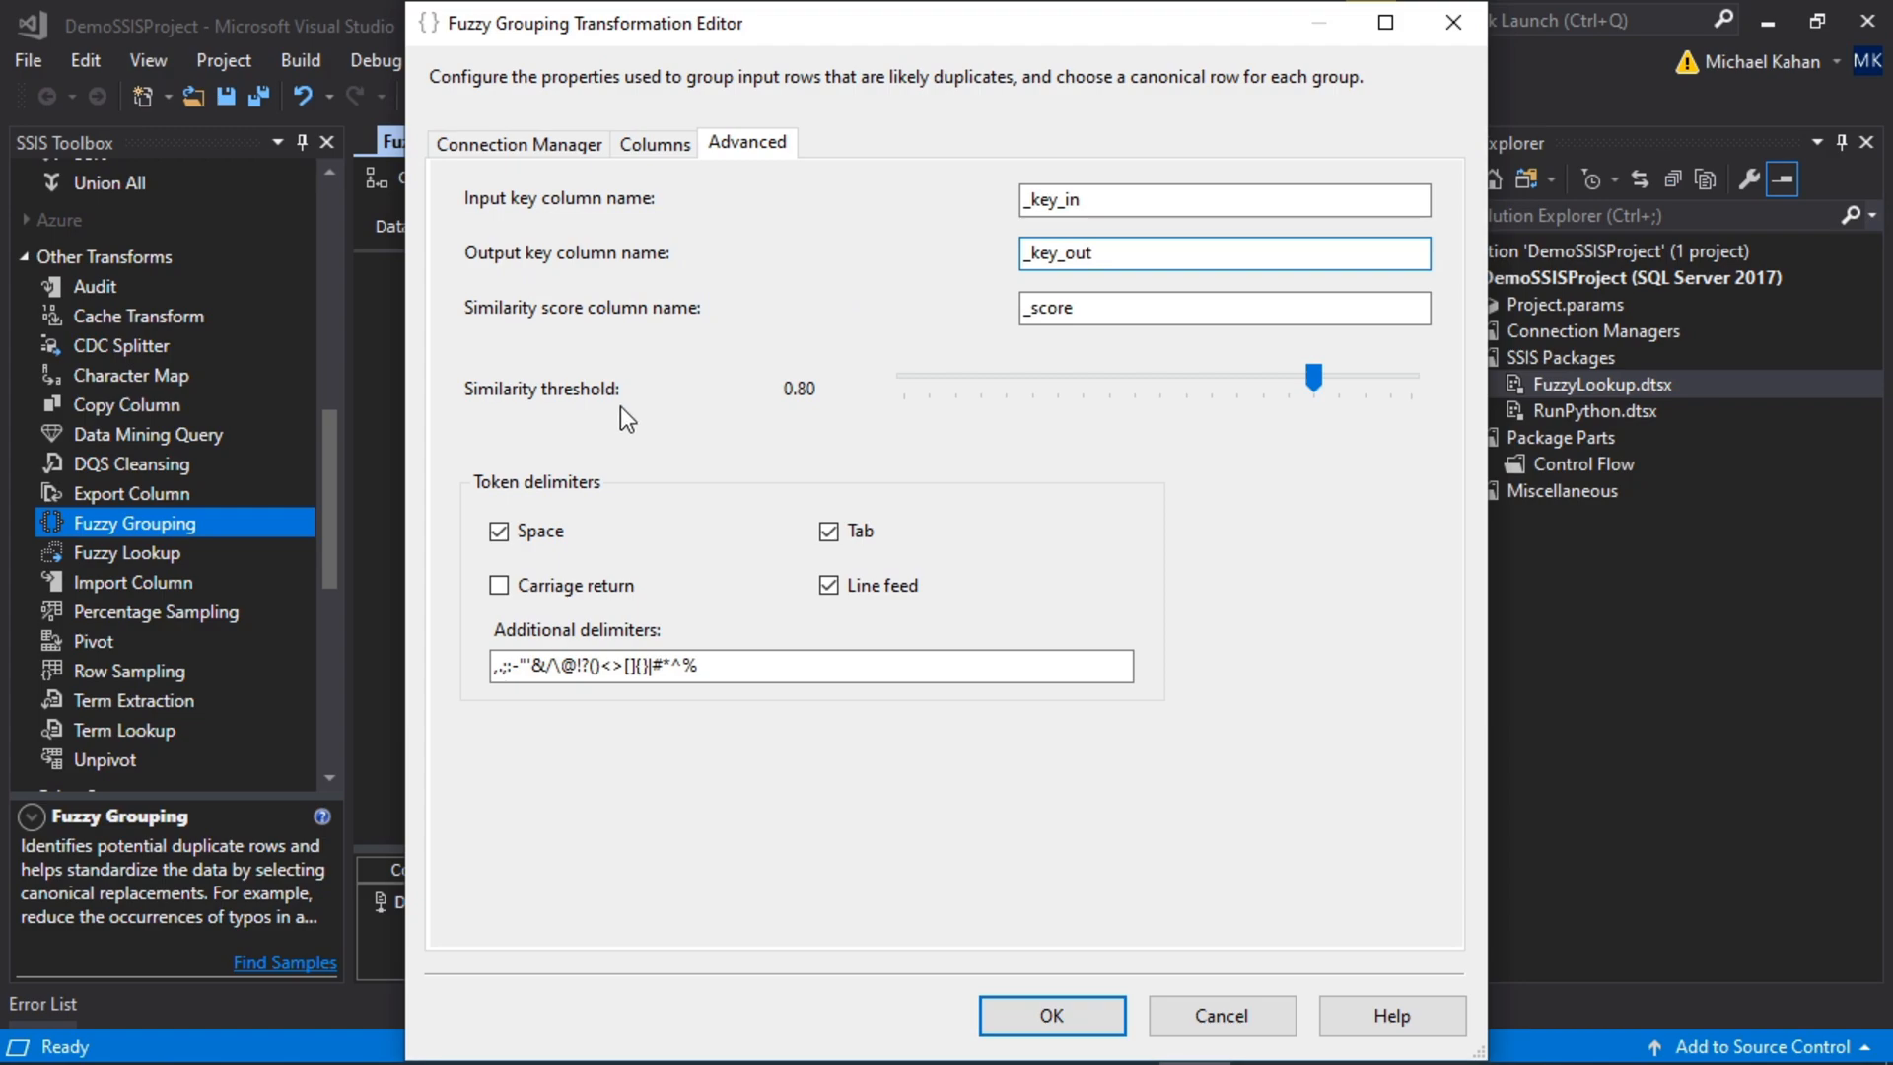
click(1222, 252)
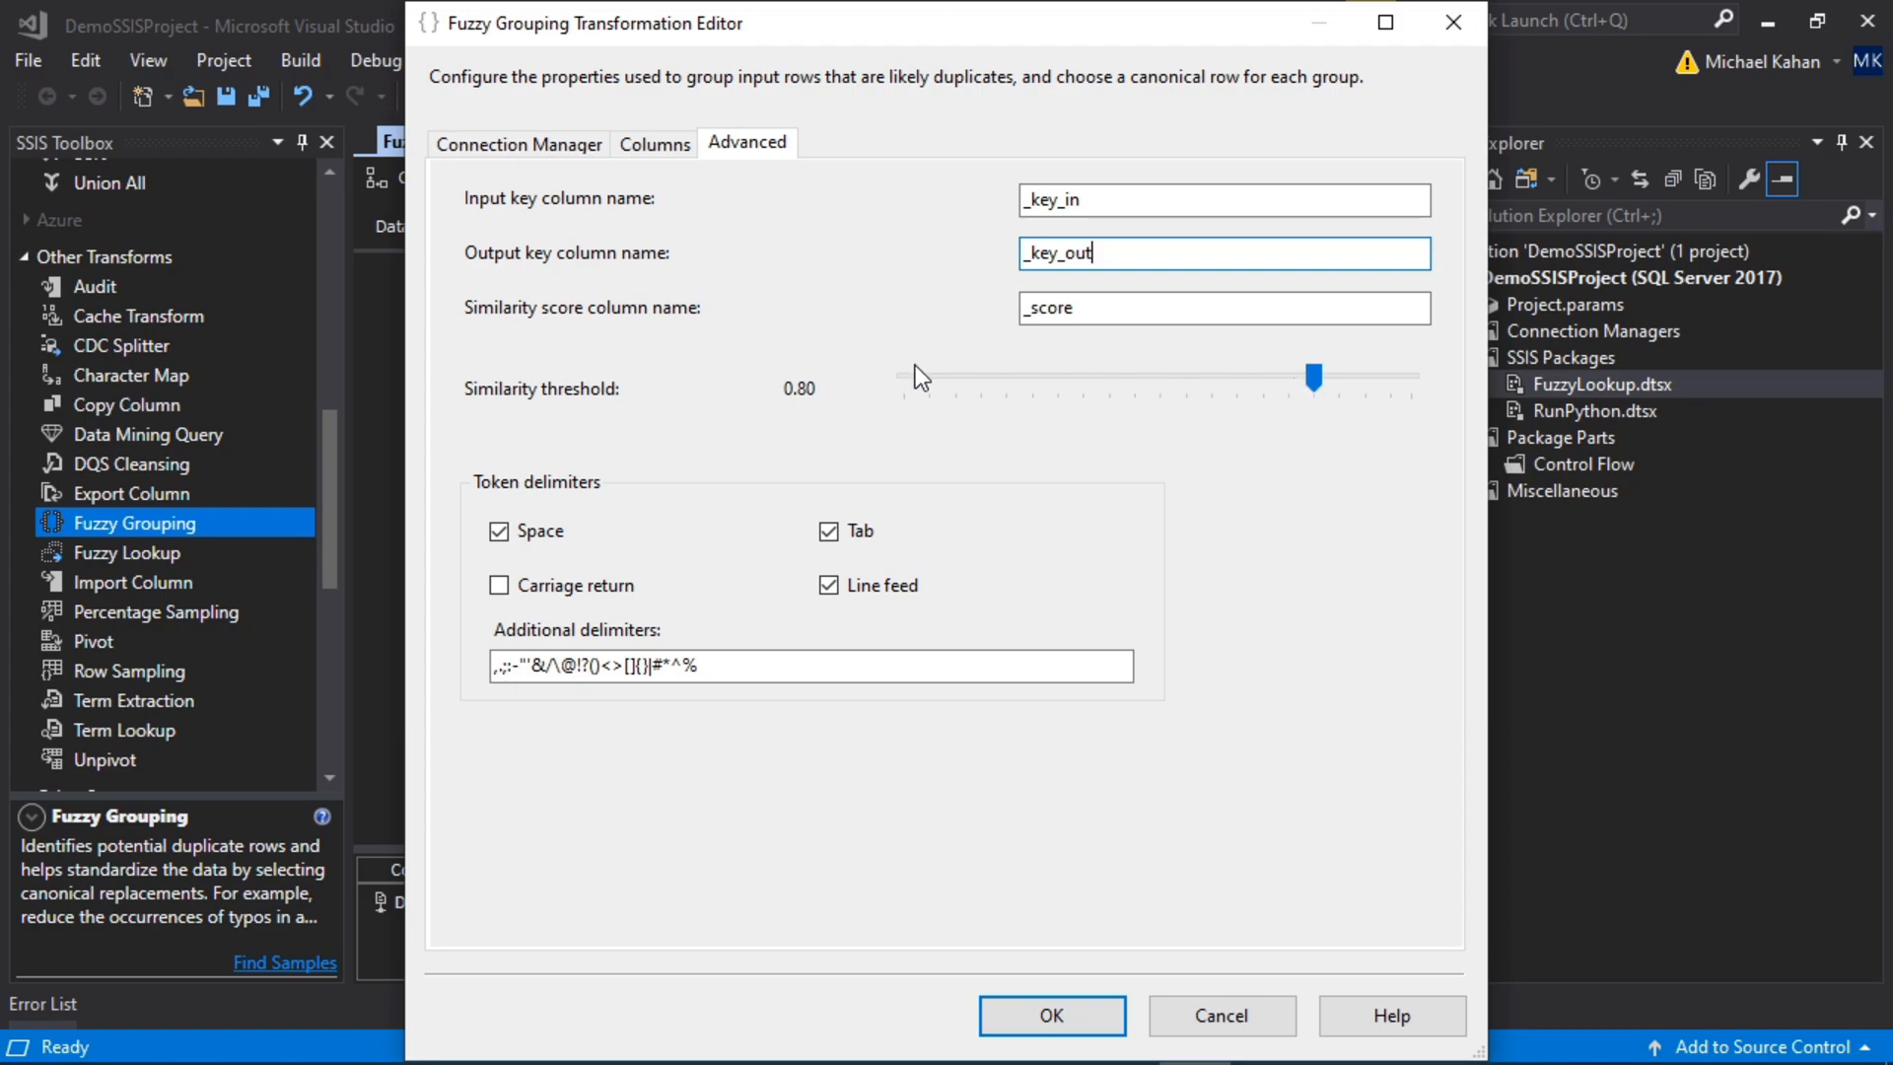
click(654, 144)
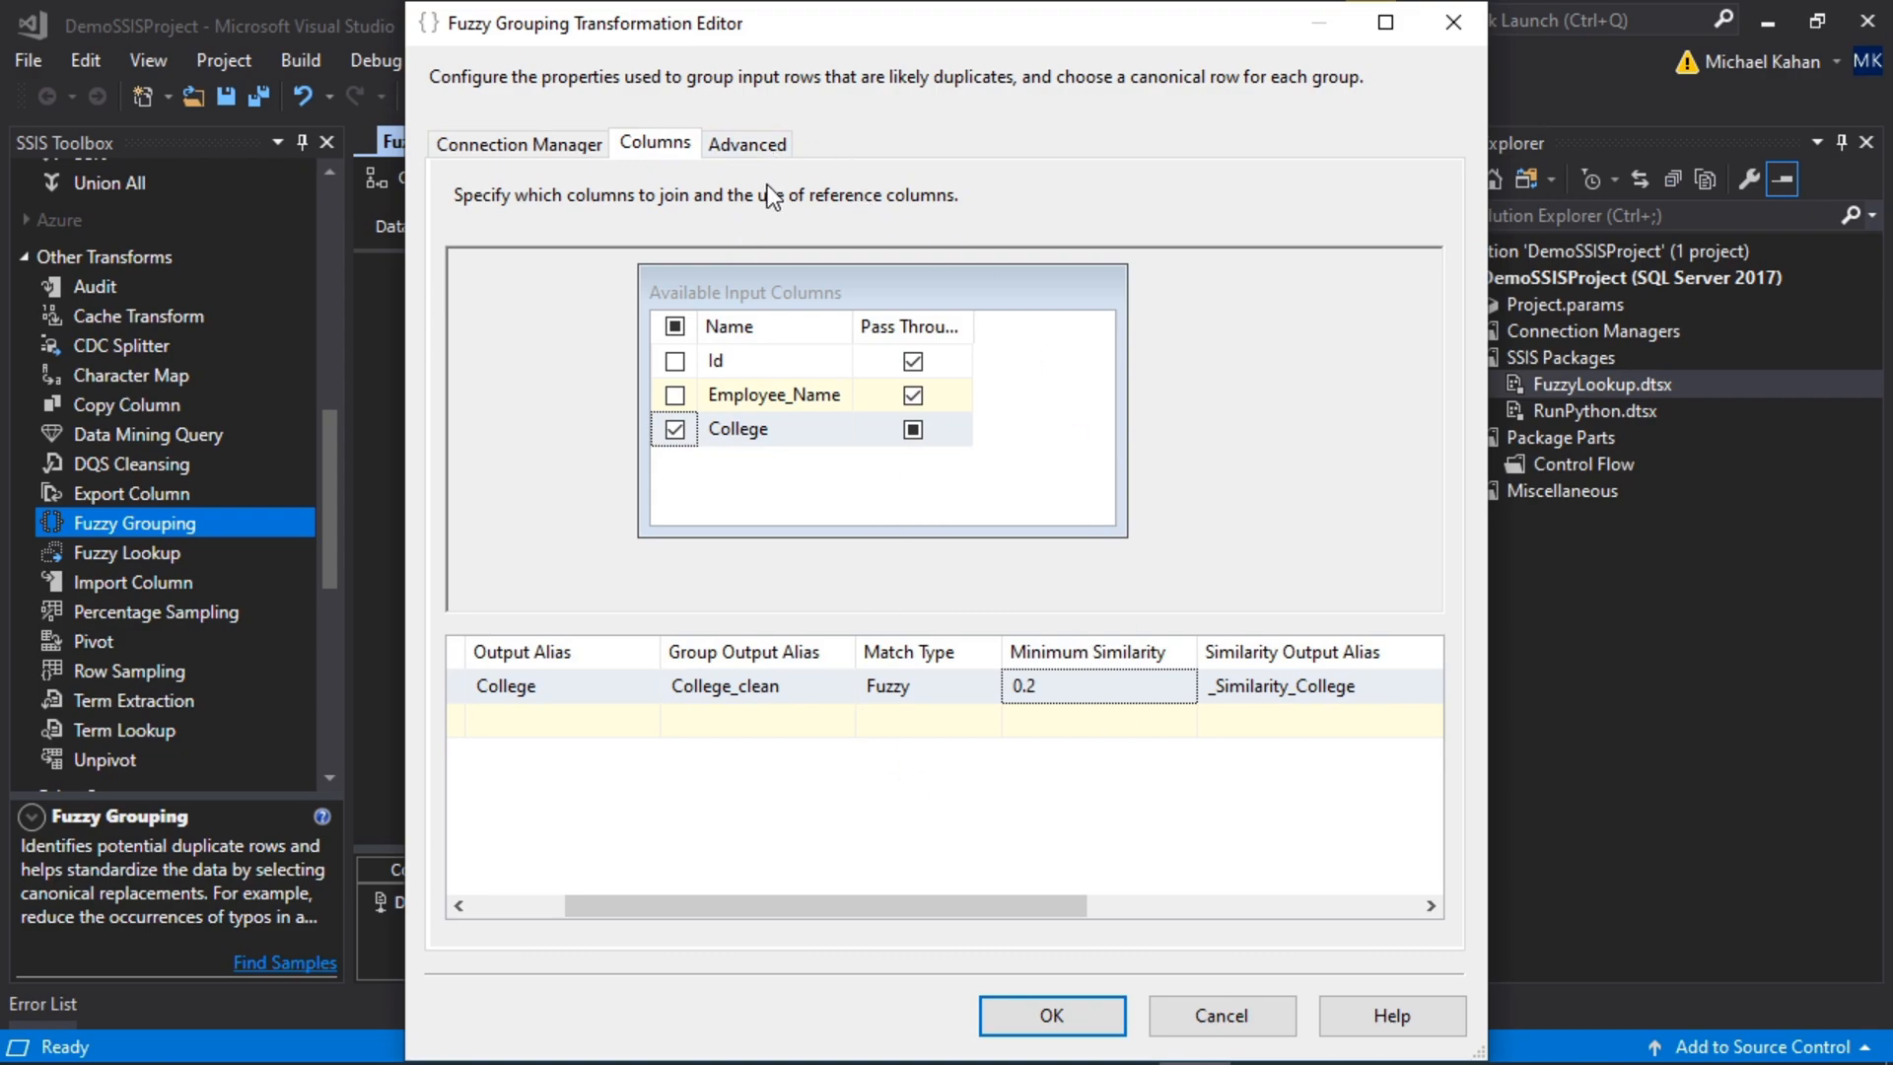
Step: Recheck the key and threshold settings, accept the Fuzzy Grouping editor, and run the package
click(747, 144)
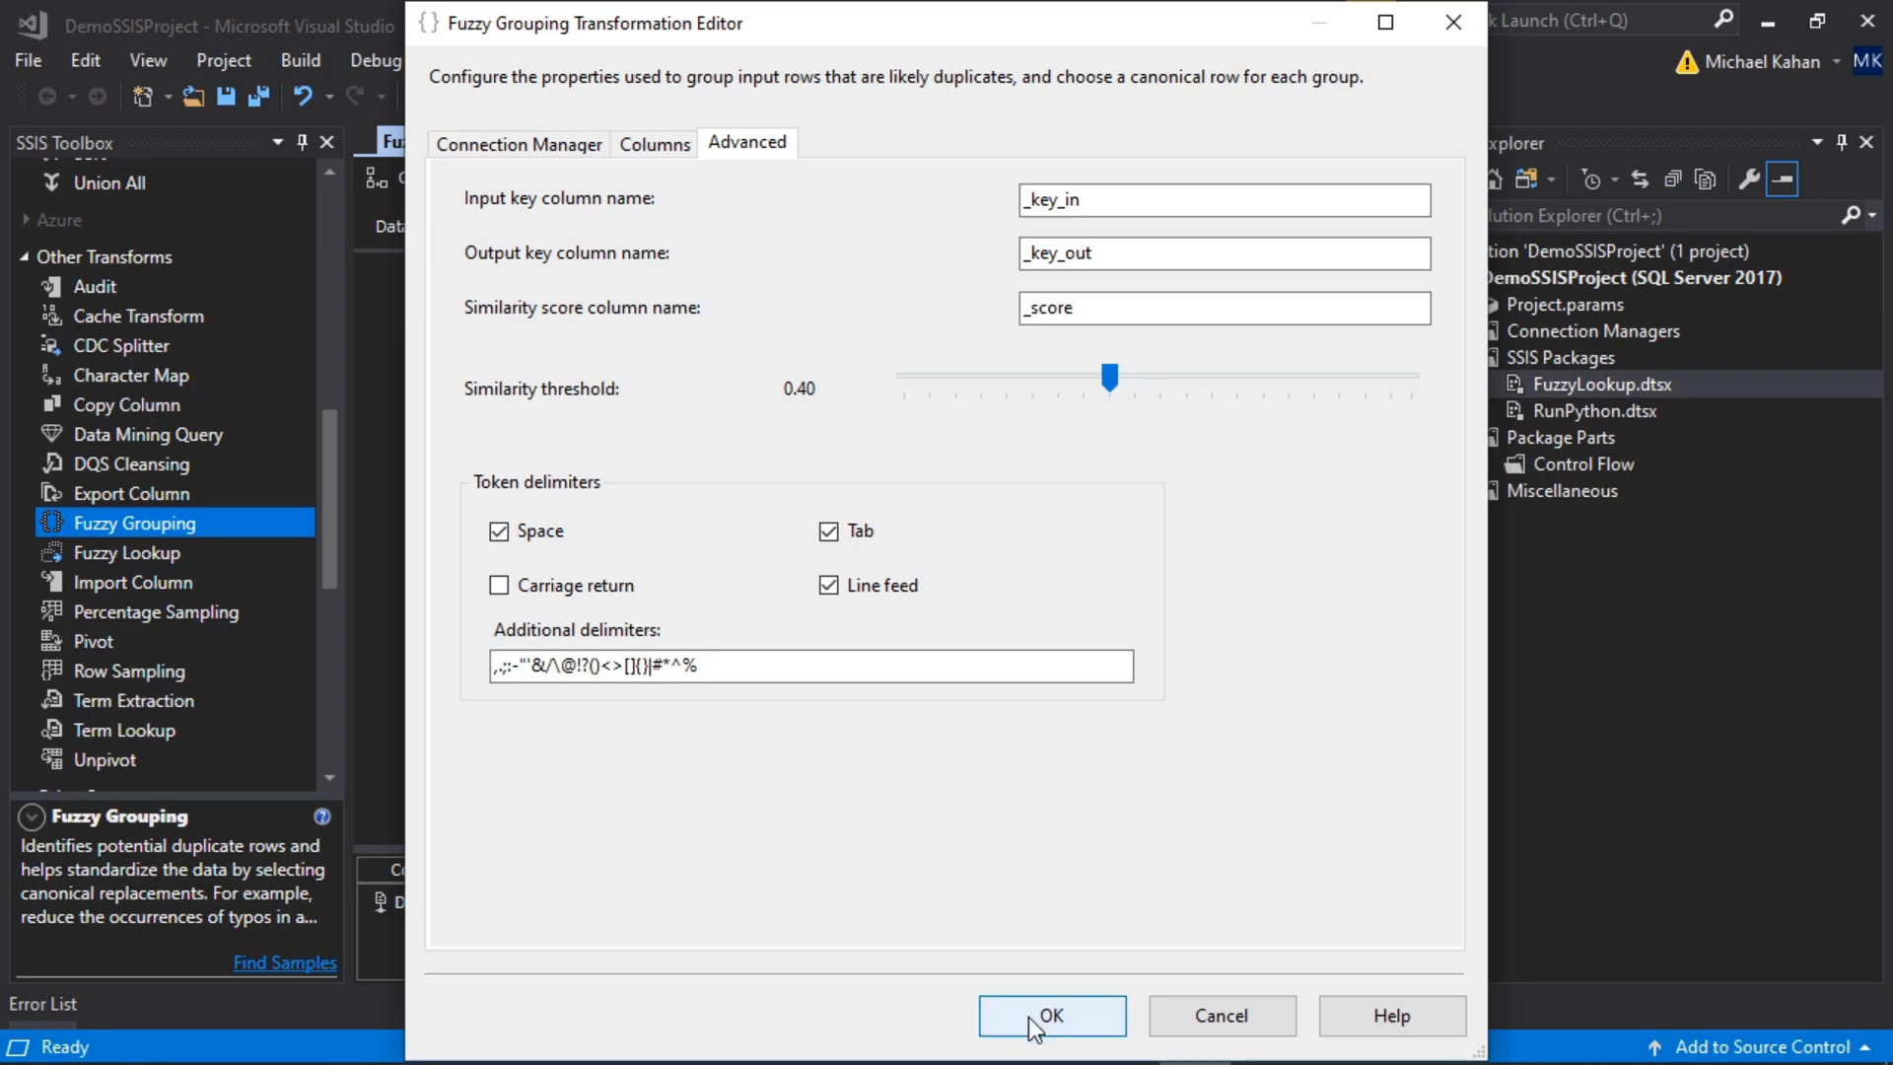
click(1050, 1014)
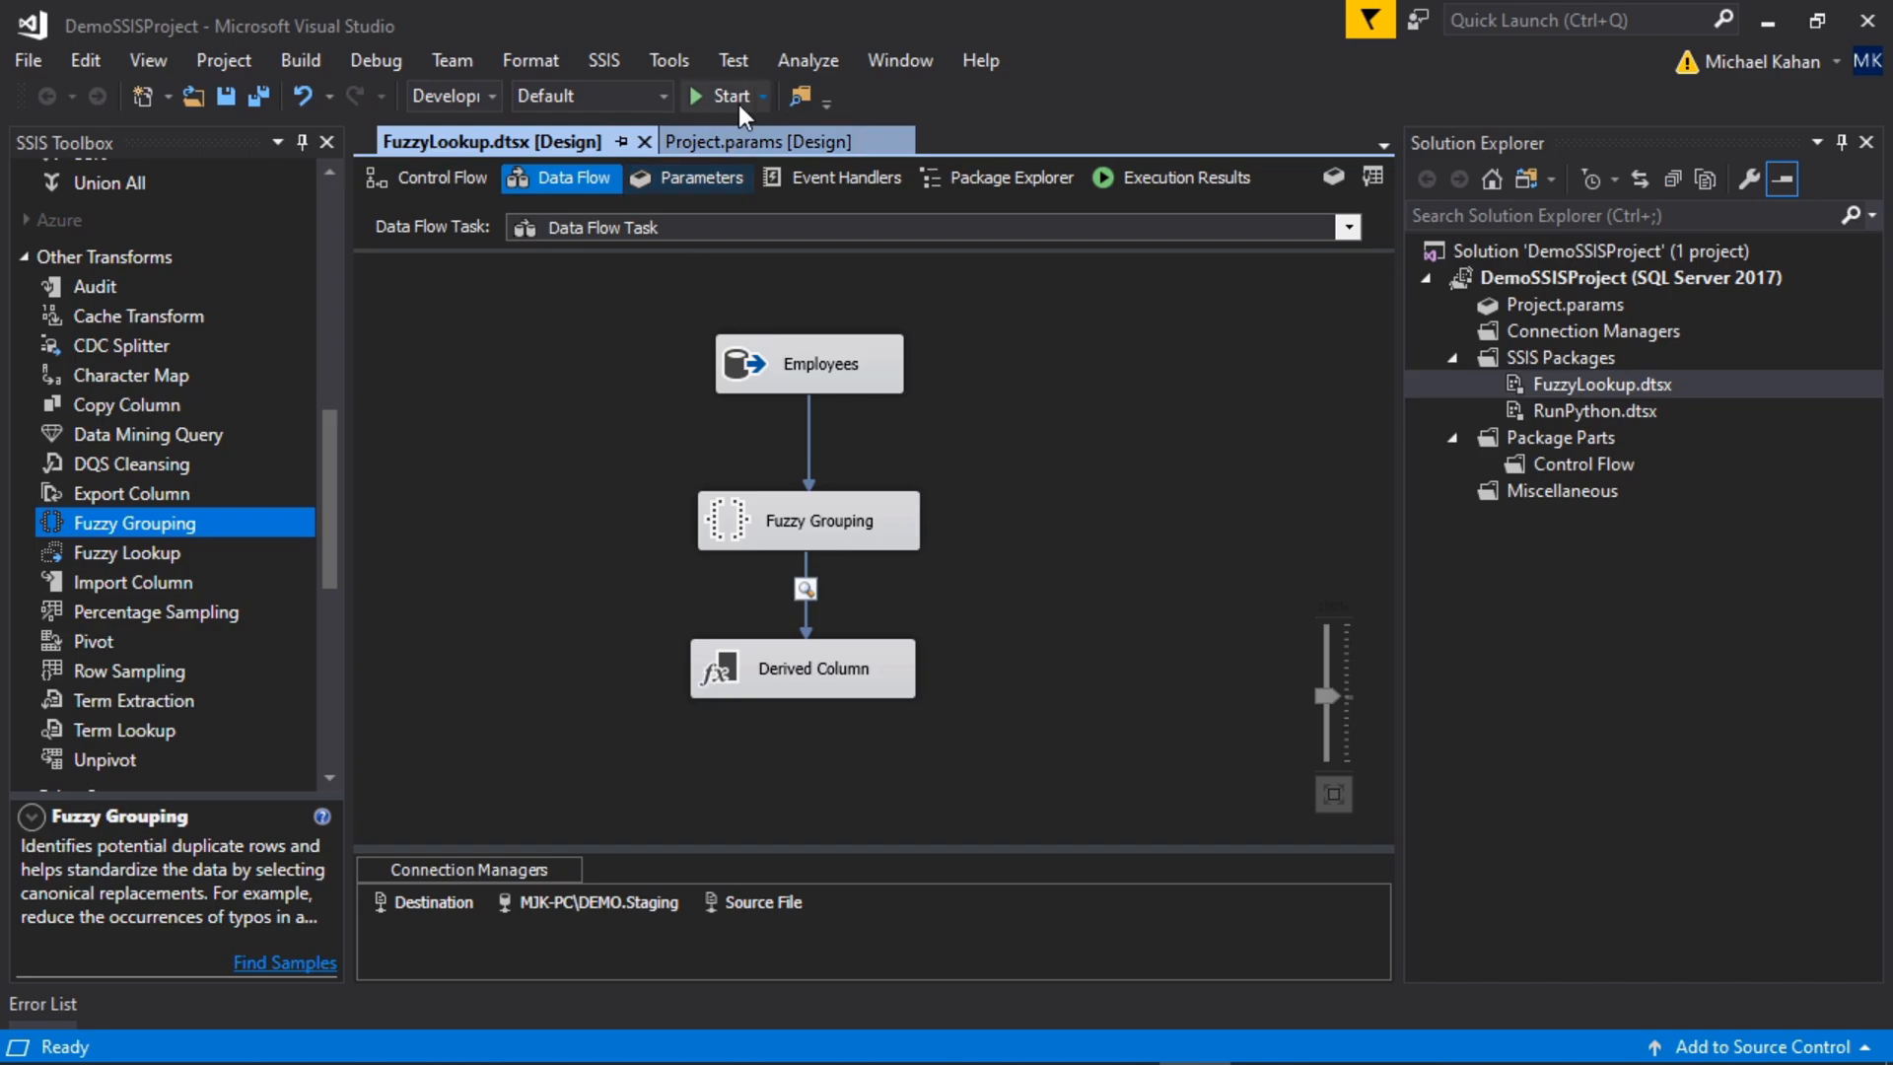
click(722, 95)
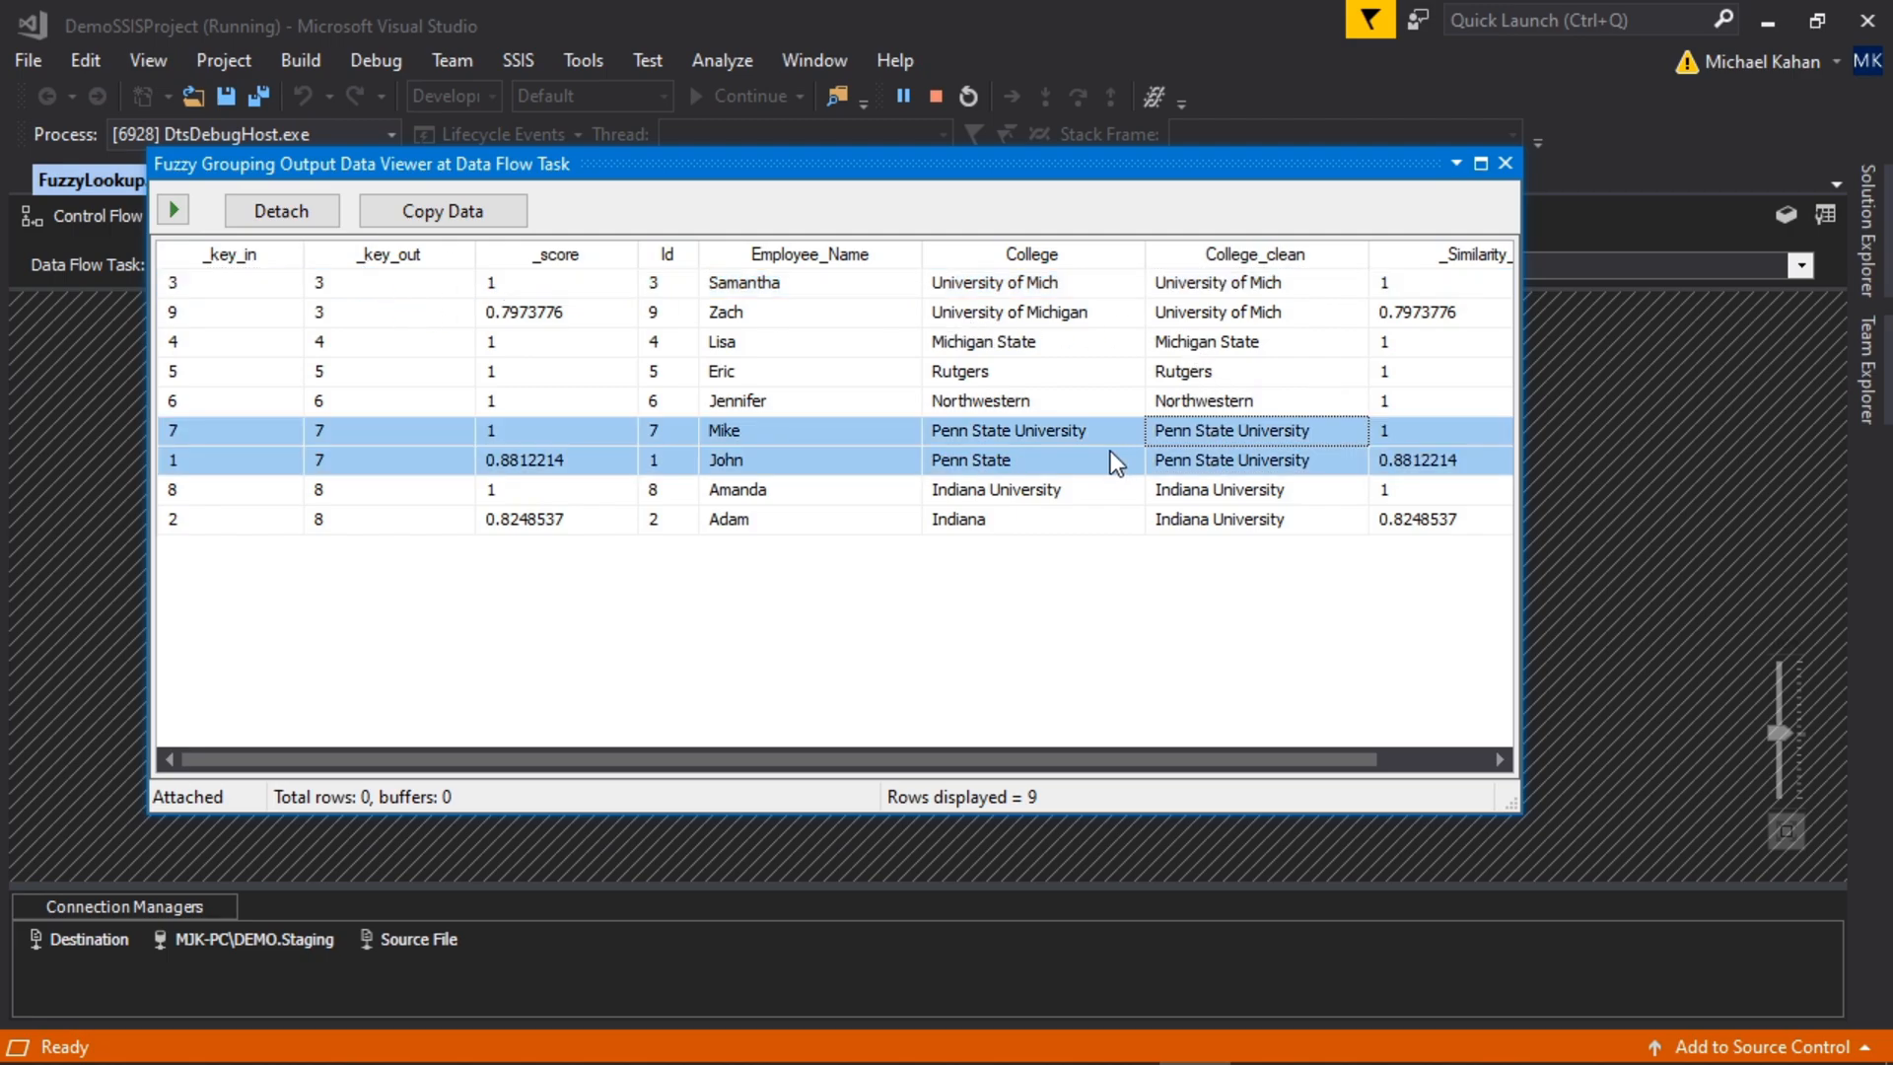
mouse_move(1085, 450)
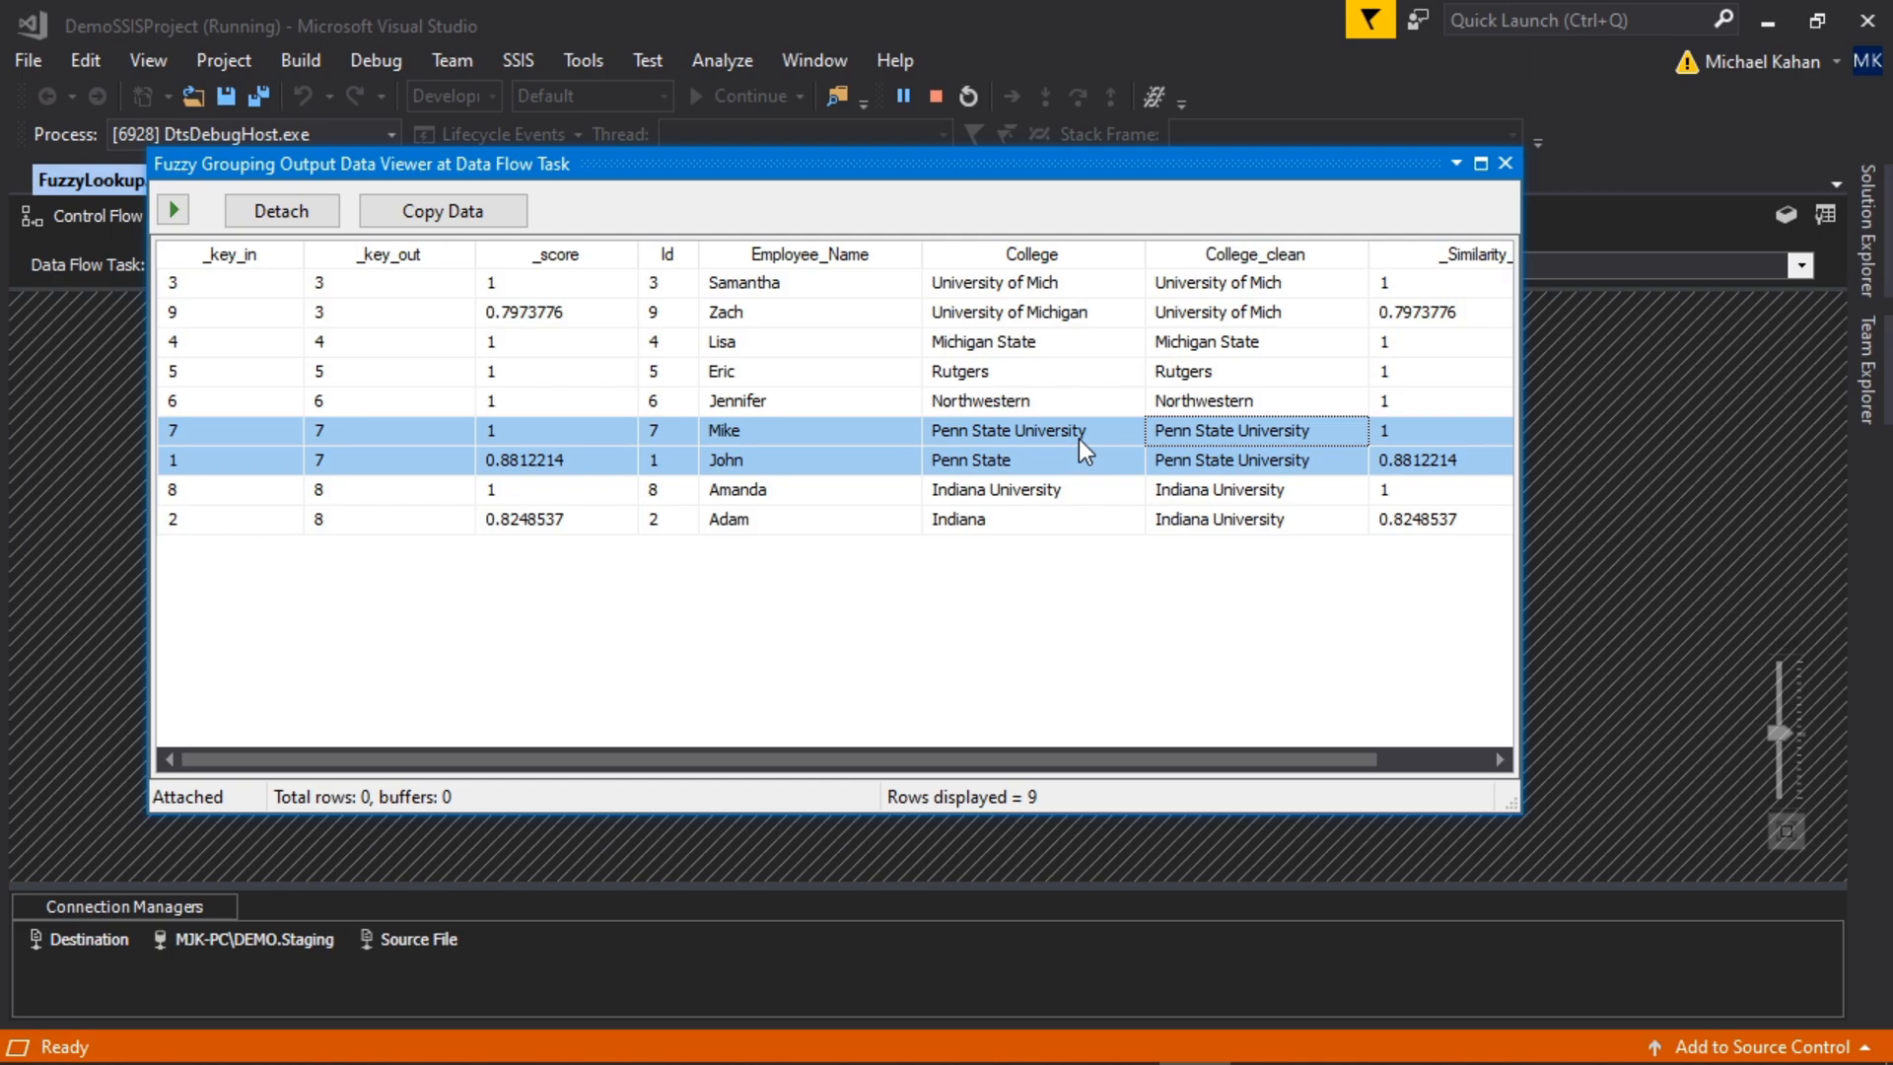
mouse_move(1117, 483)
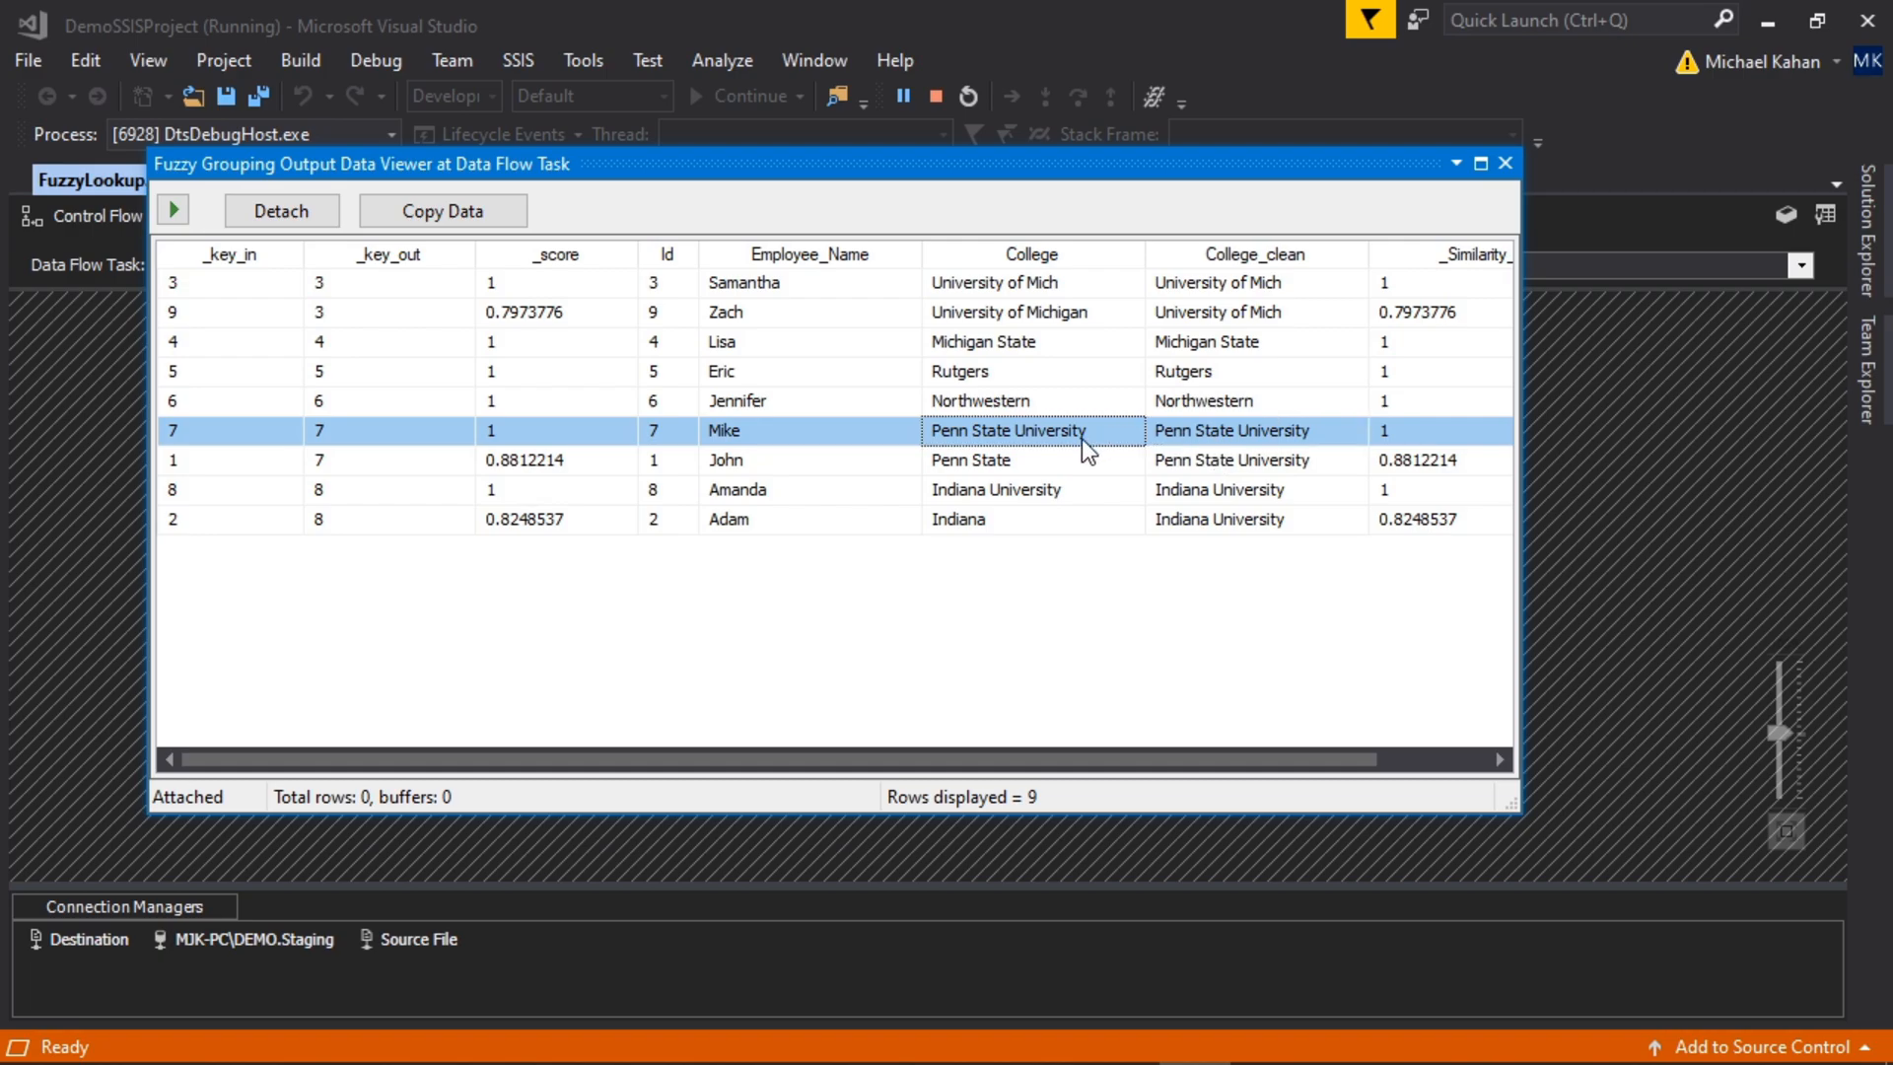
Step: Inspect Mike's Penn State University and Samantha's University of Mich rows in the viewer
click(1255, 311)
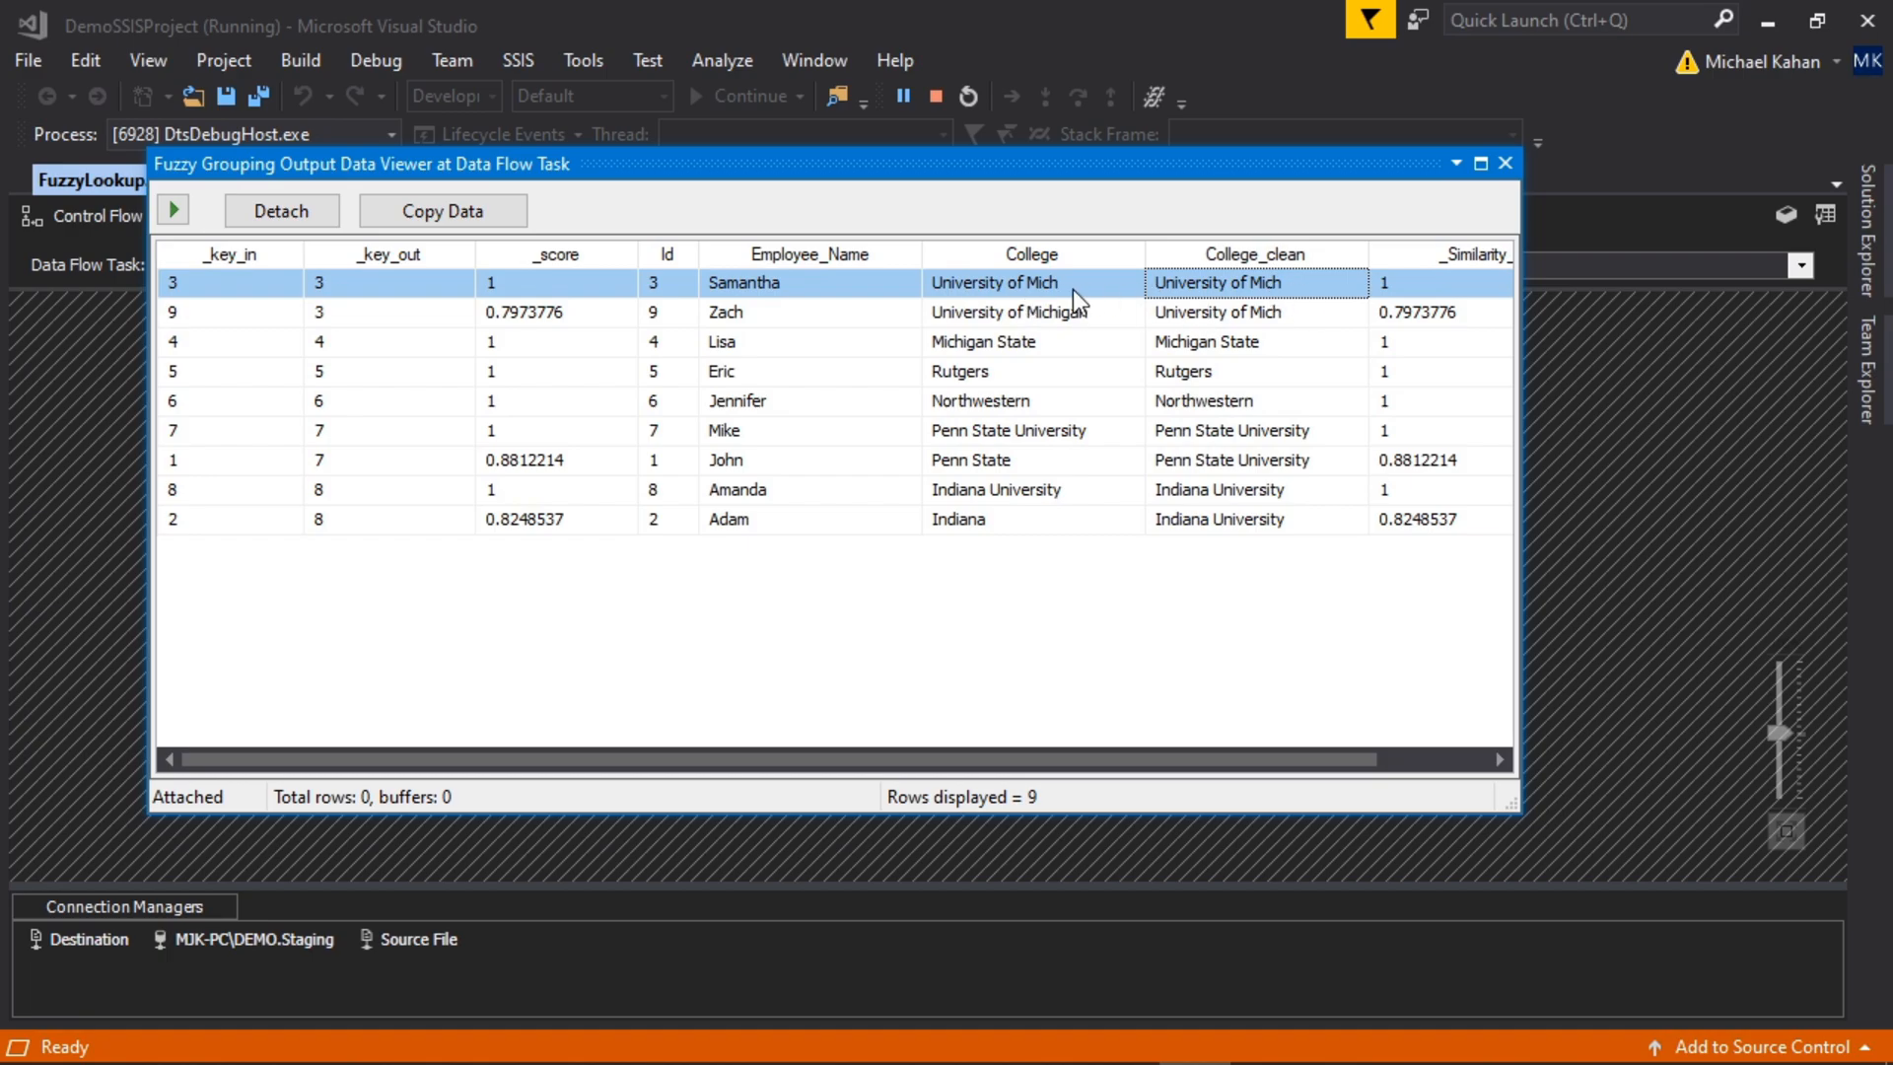
mouse_move(1060, 318)
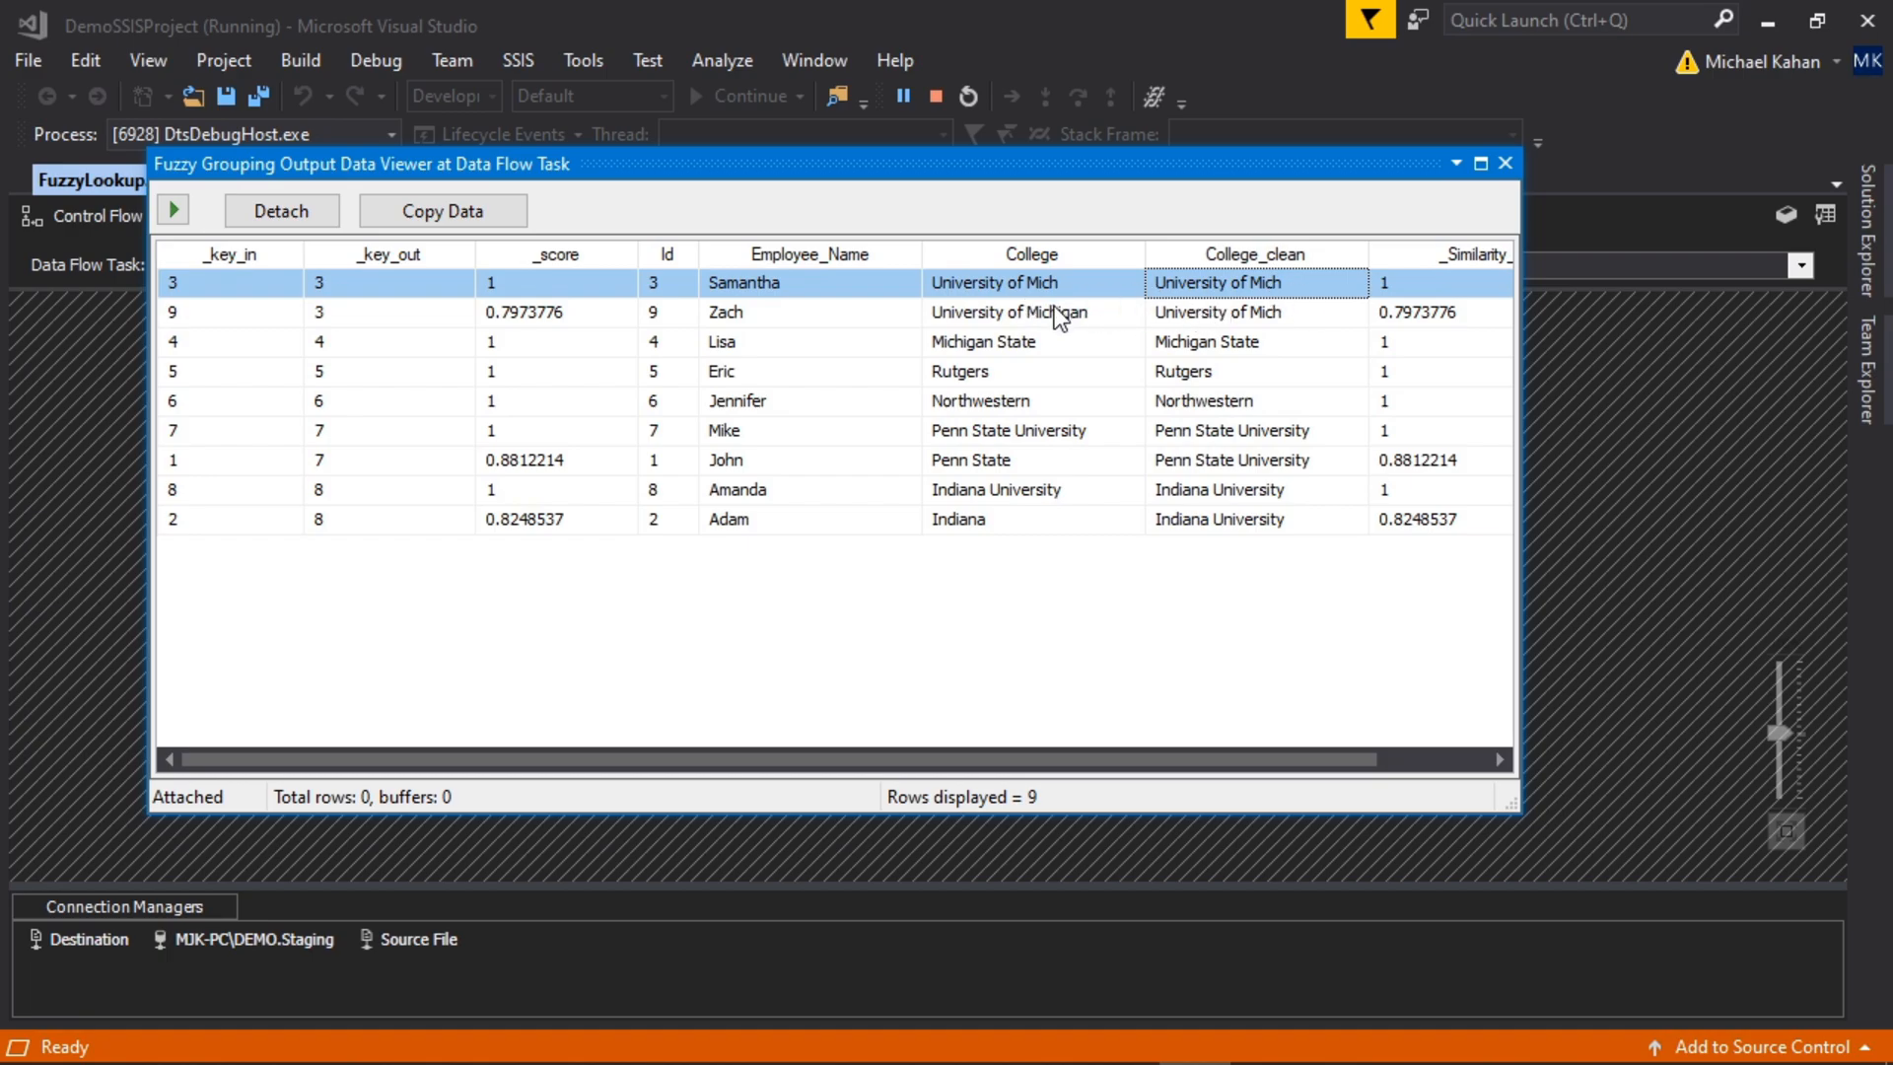
click(1032, 311)
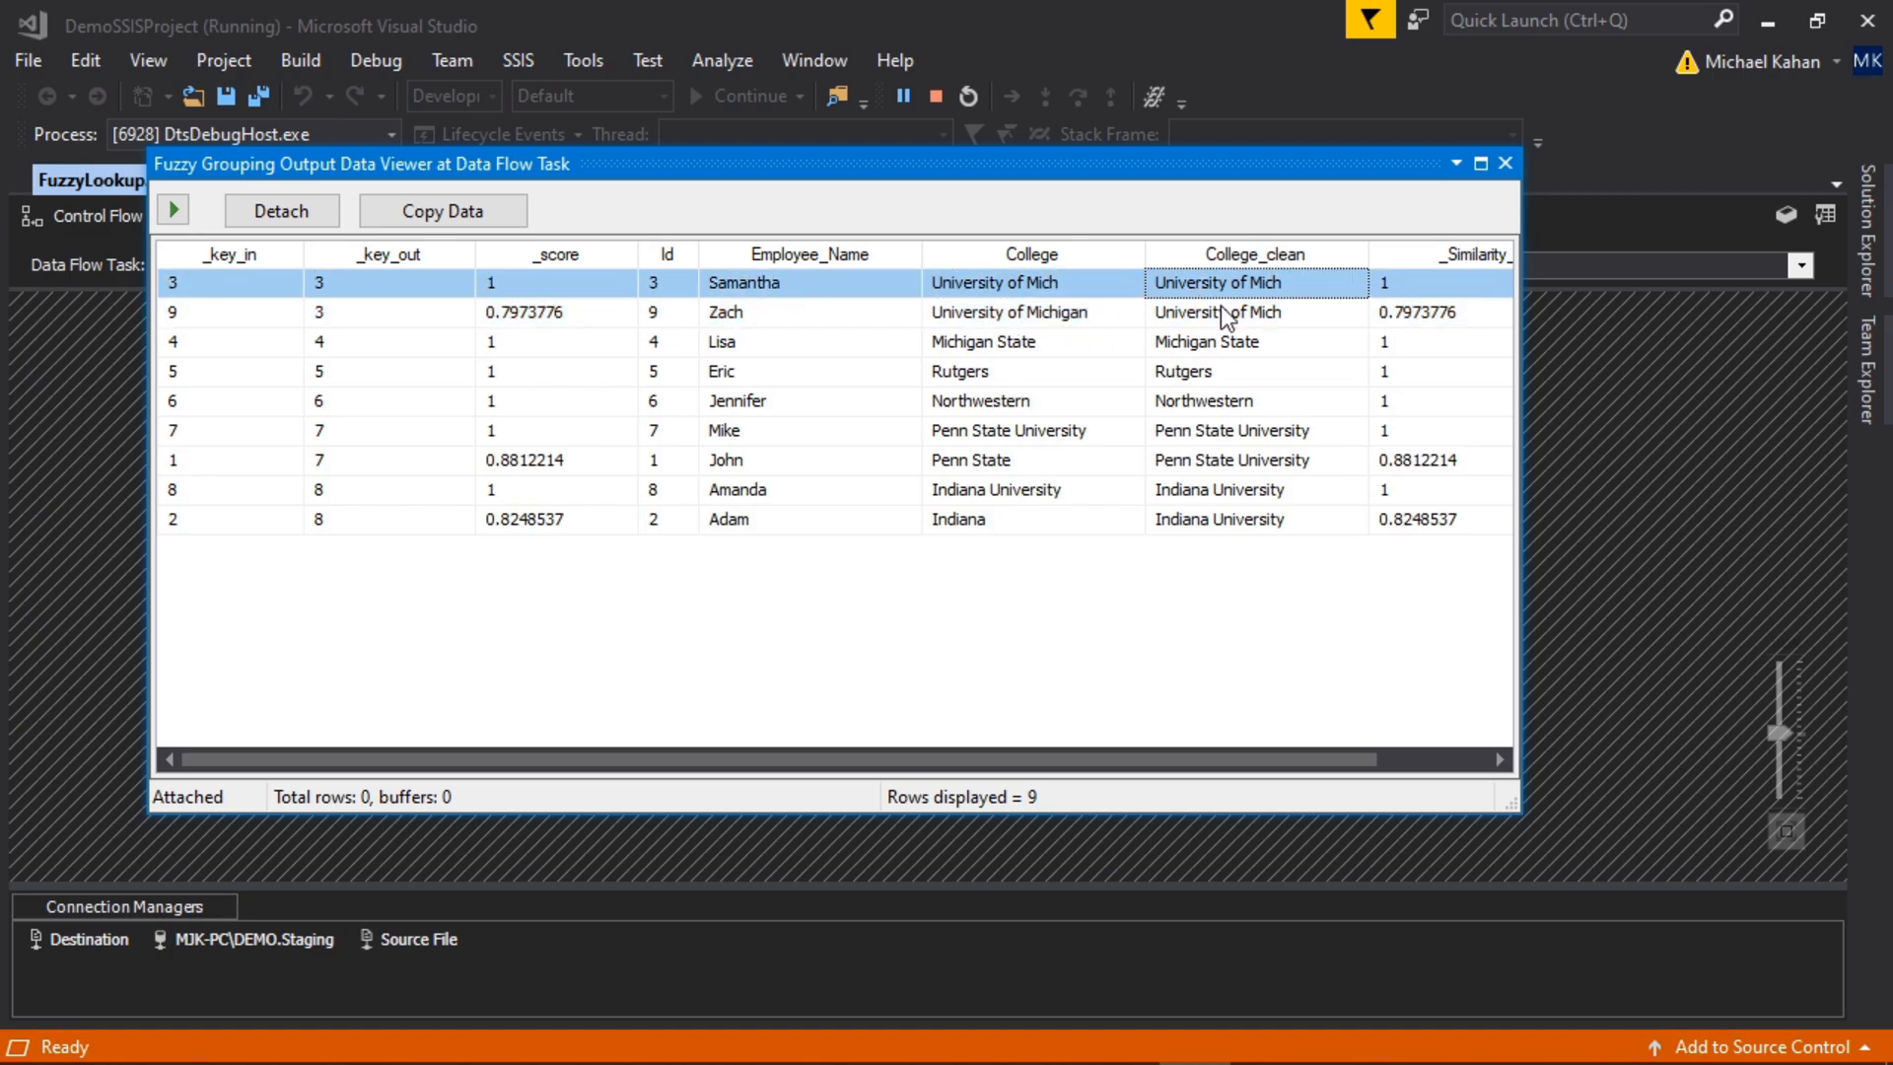
mouse_move(1265, 318)
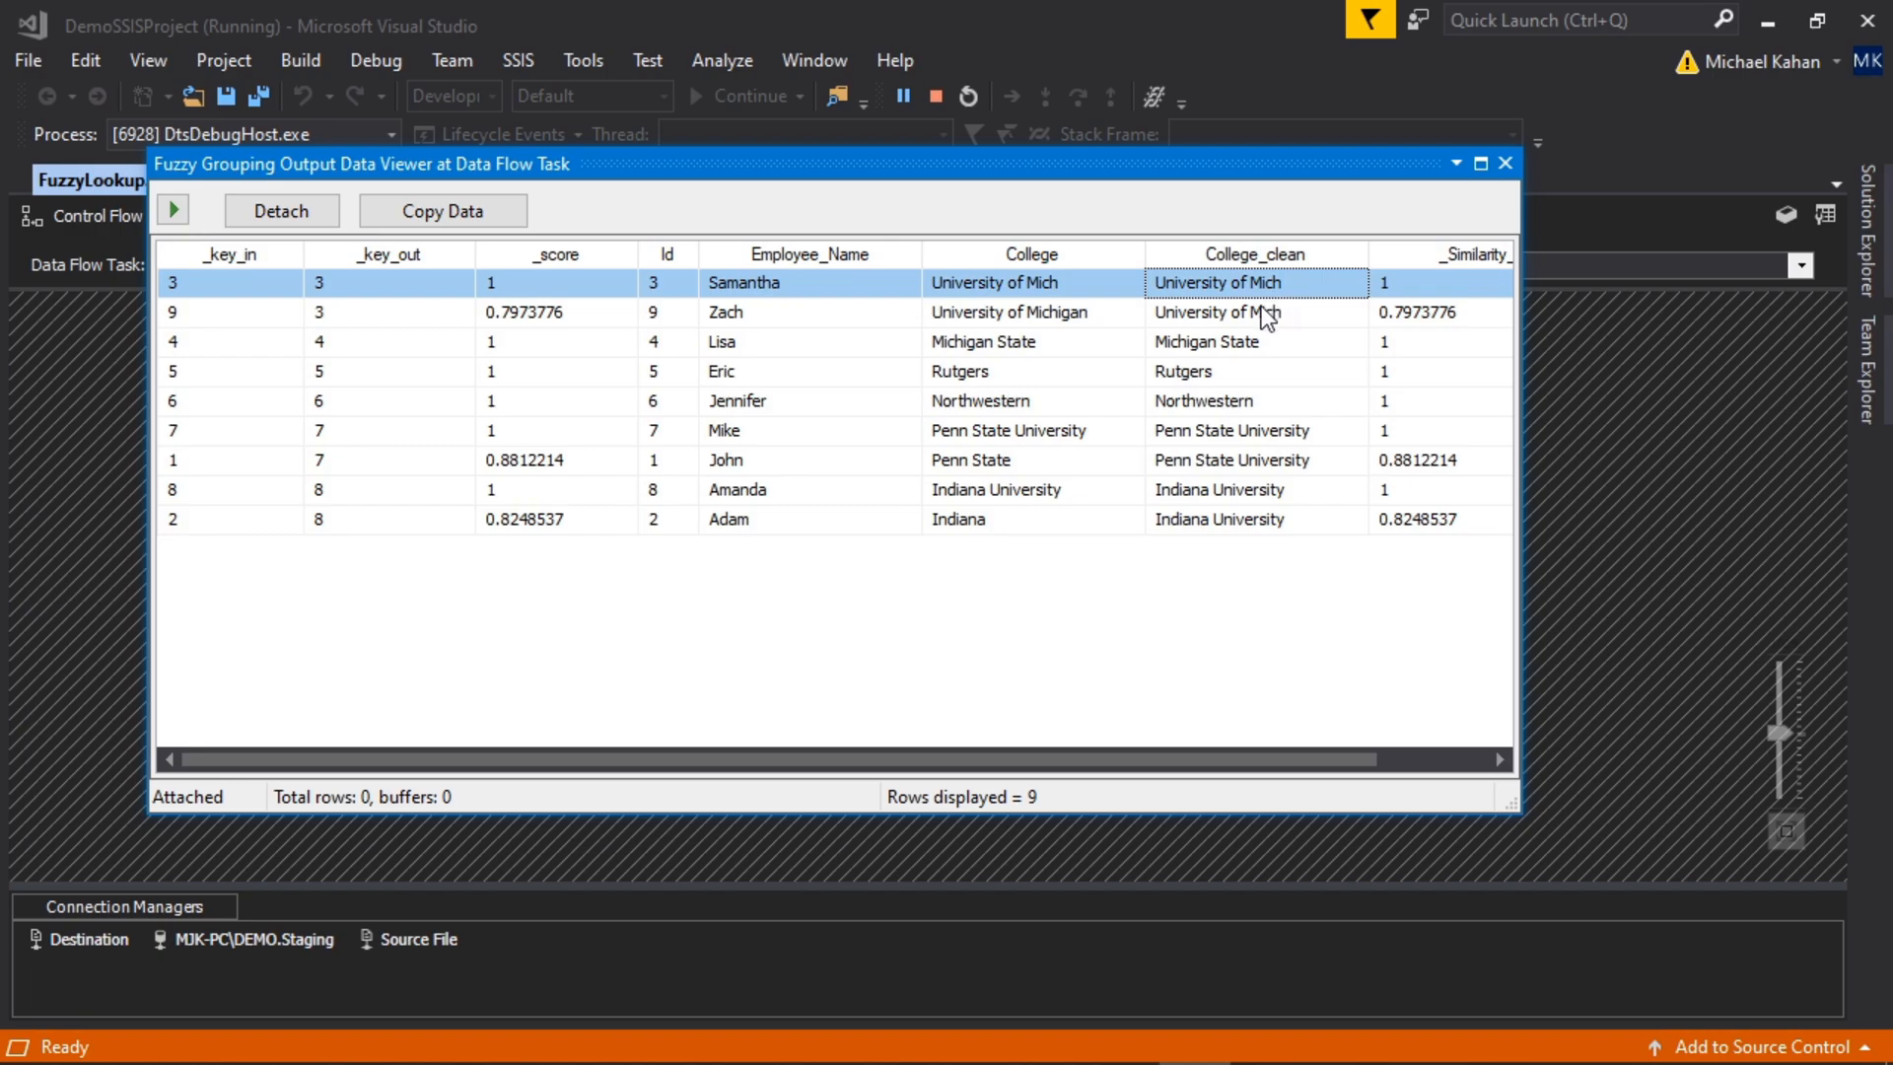
mouse_move(381, 252)
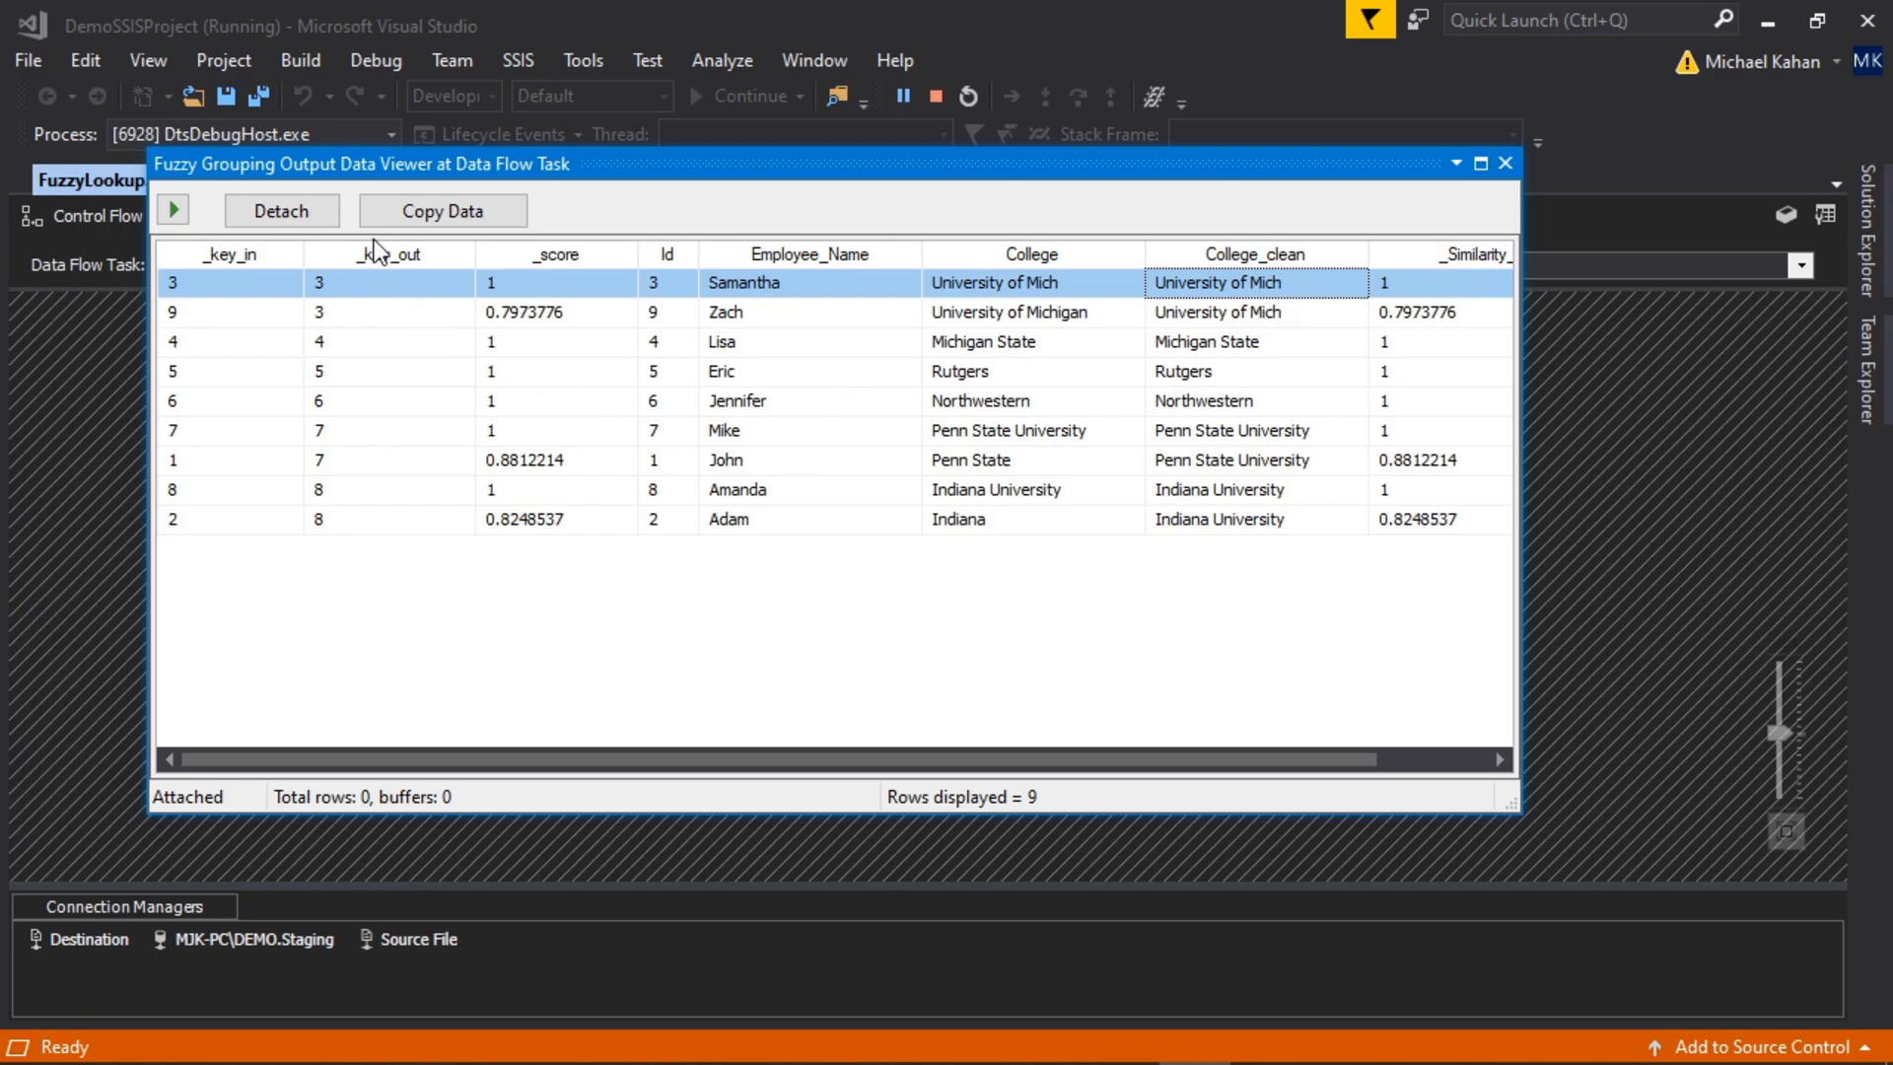
Step: Sort the viewer rows by _key_in, then back by _key_out
click(387, 253)
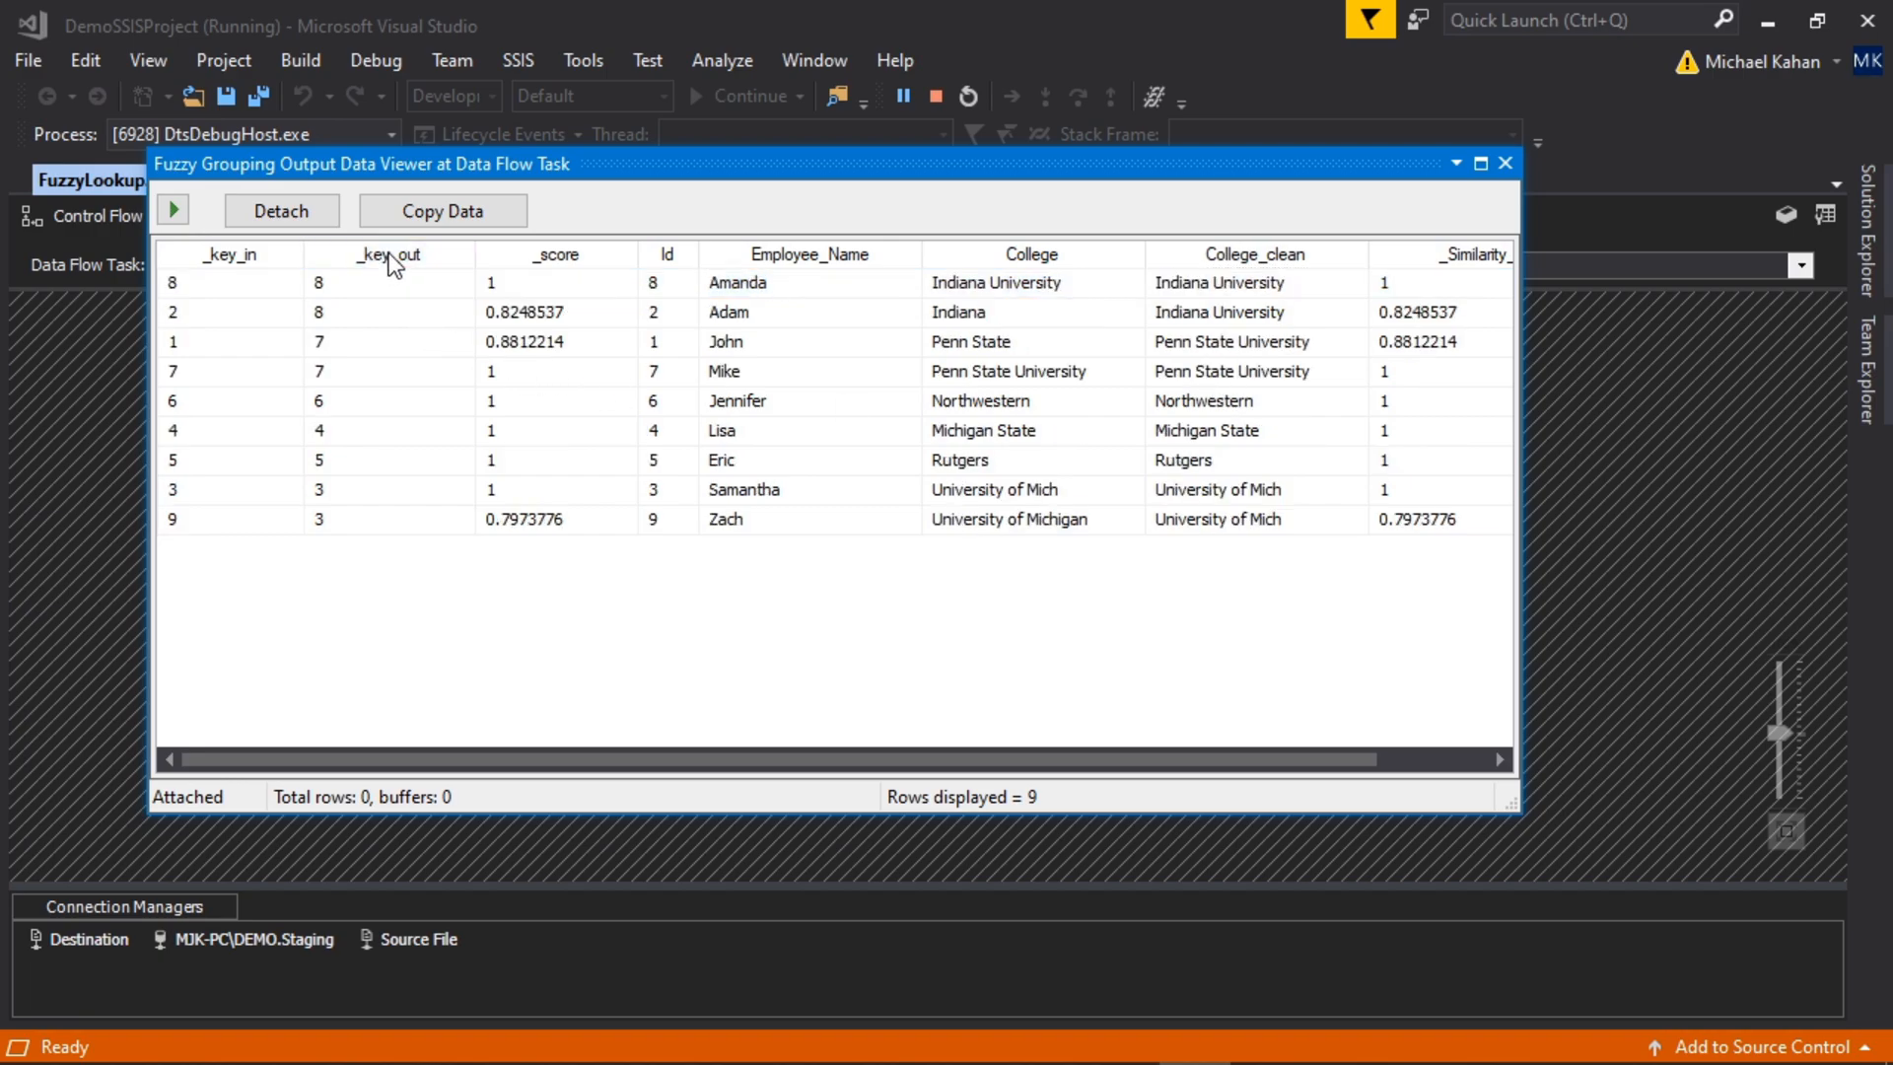
click(387, 253)
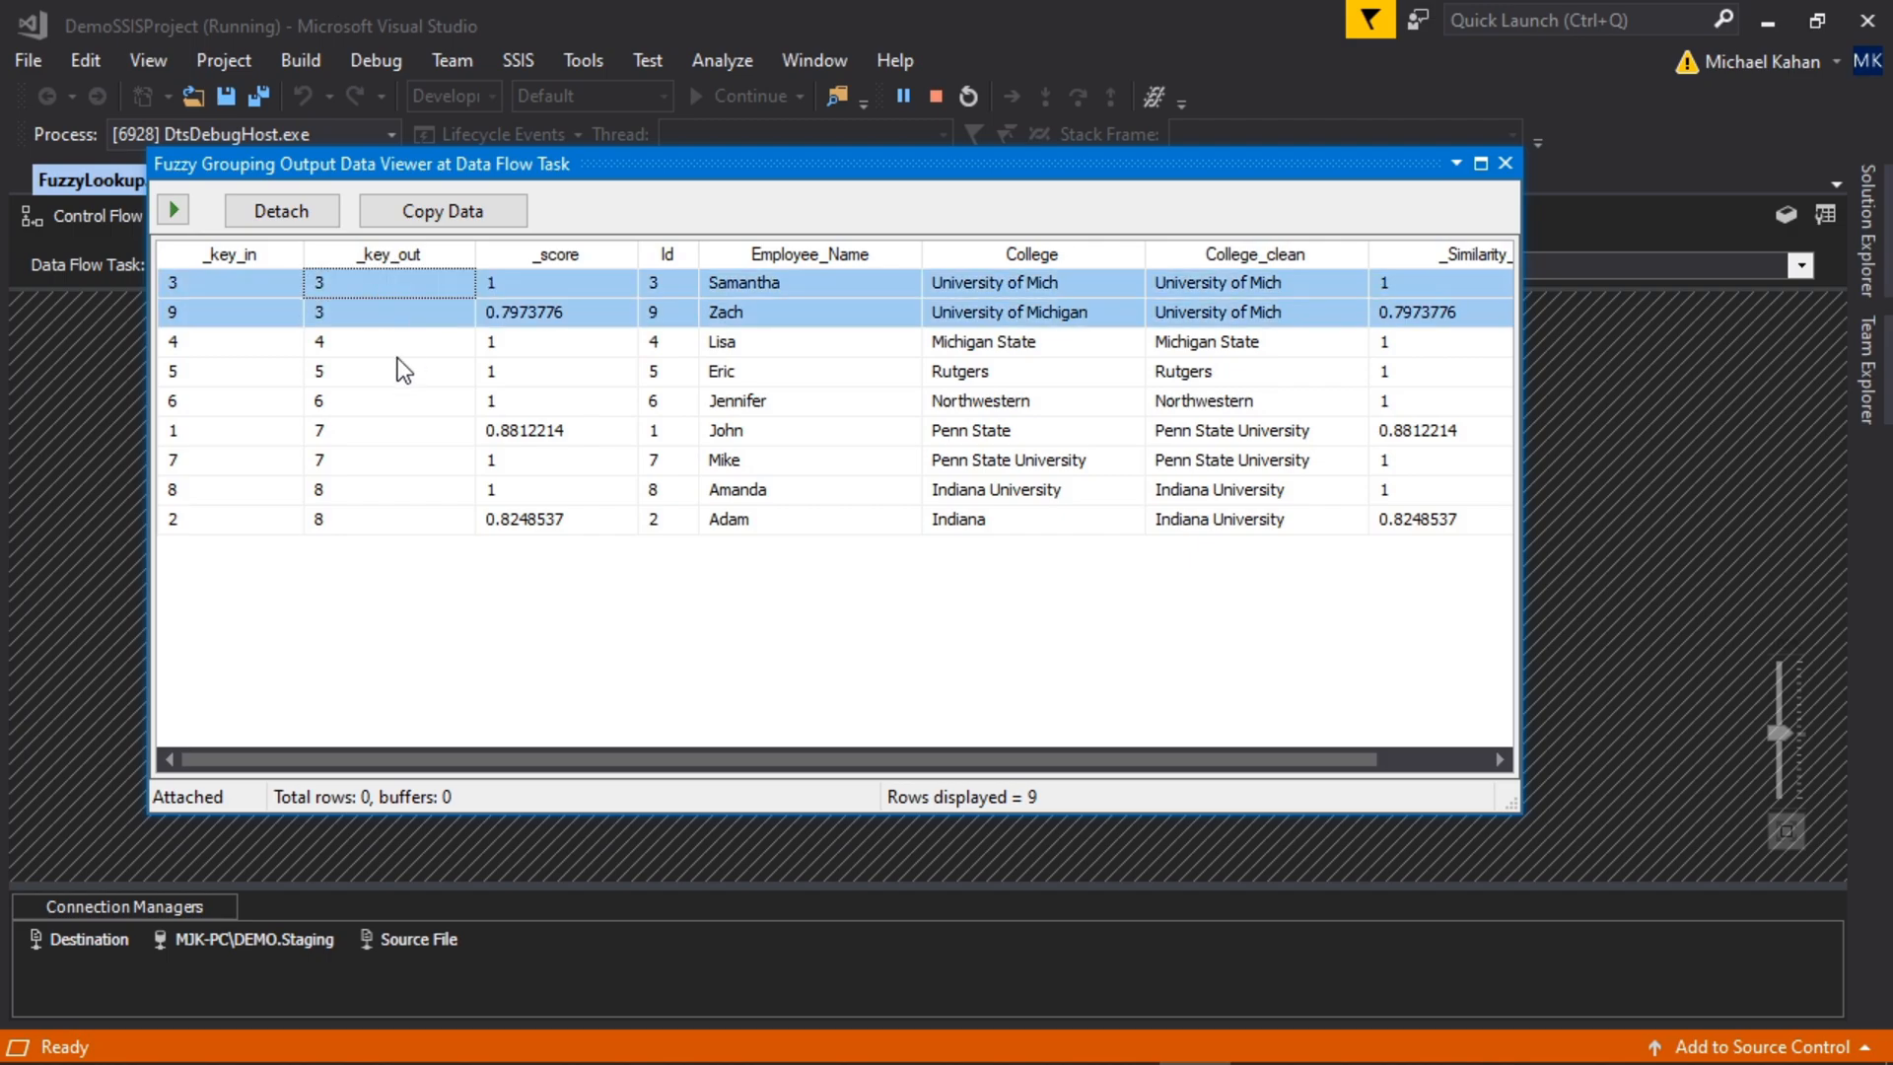
mouse_move(272, 305)
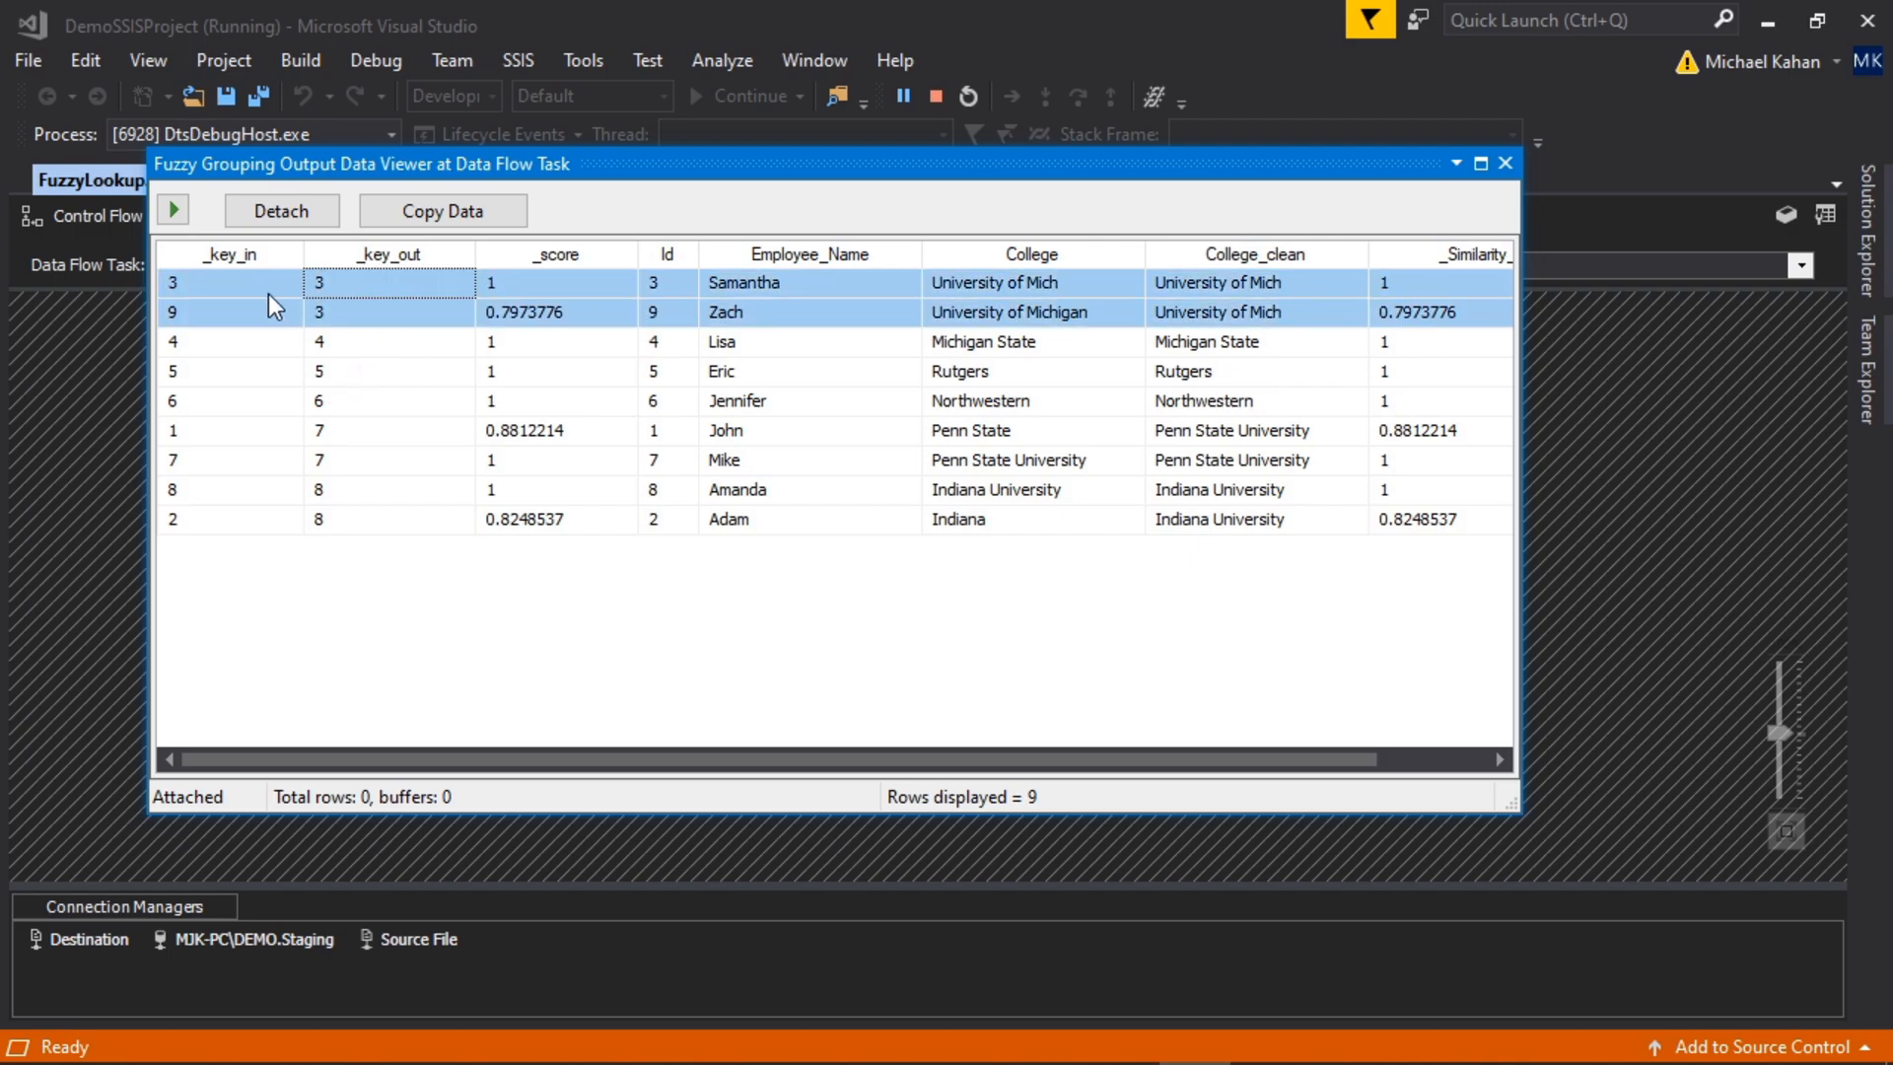
click(230, 254)
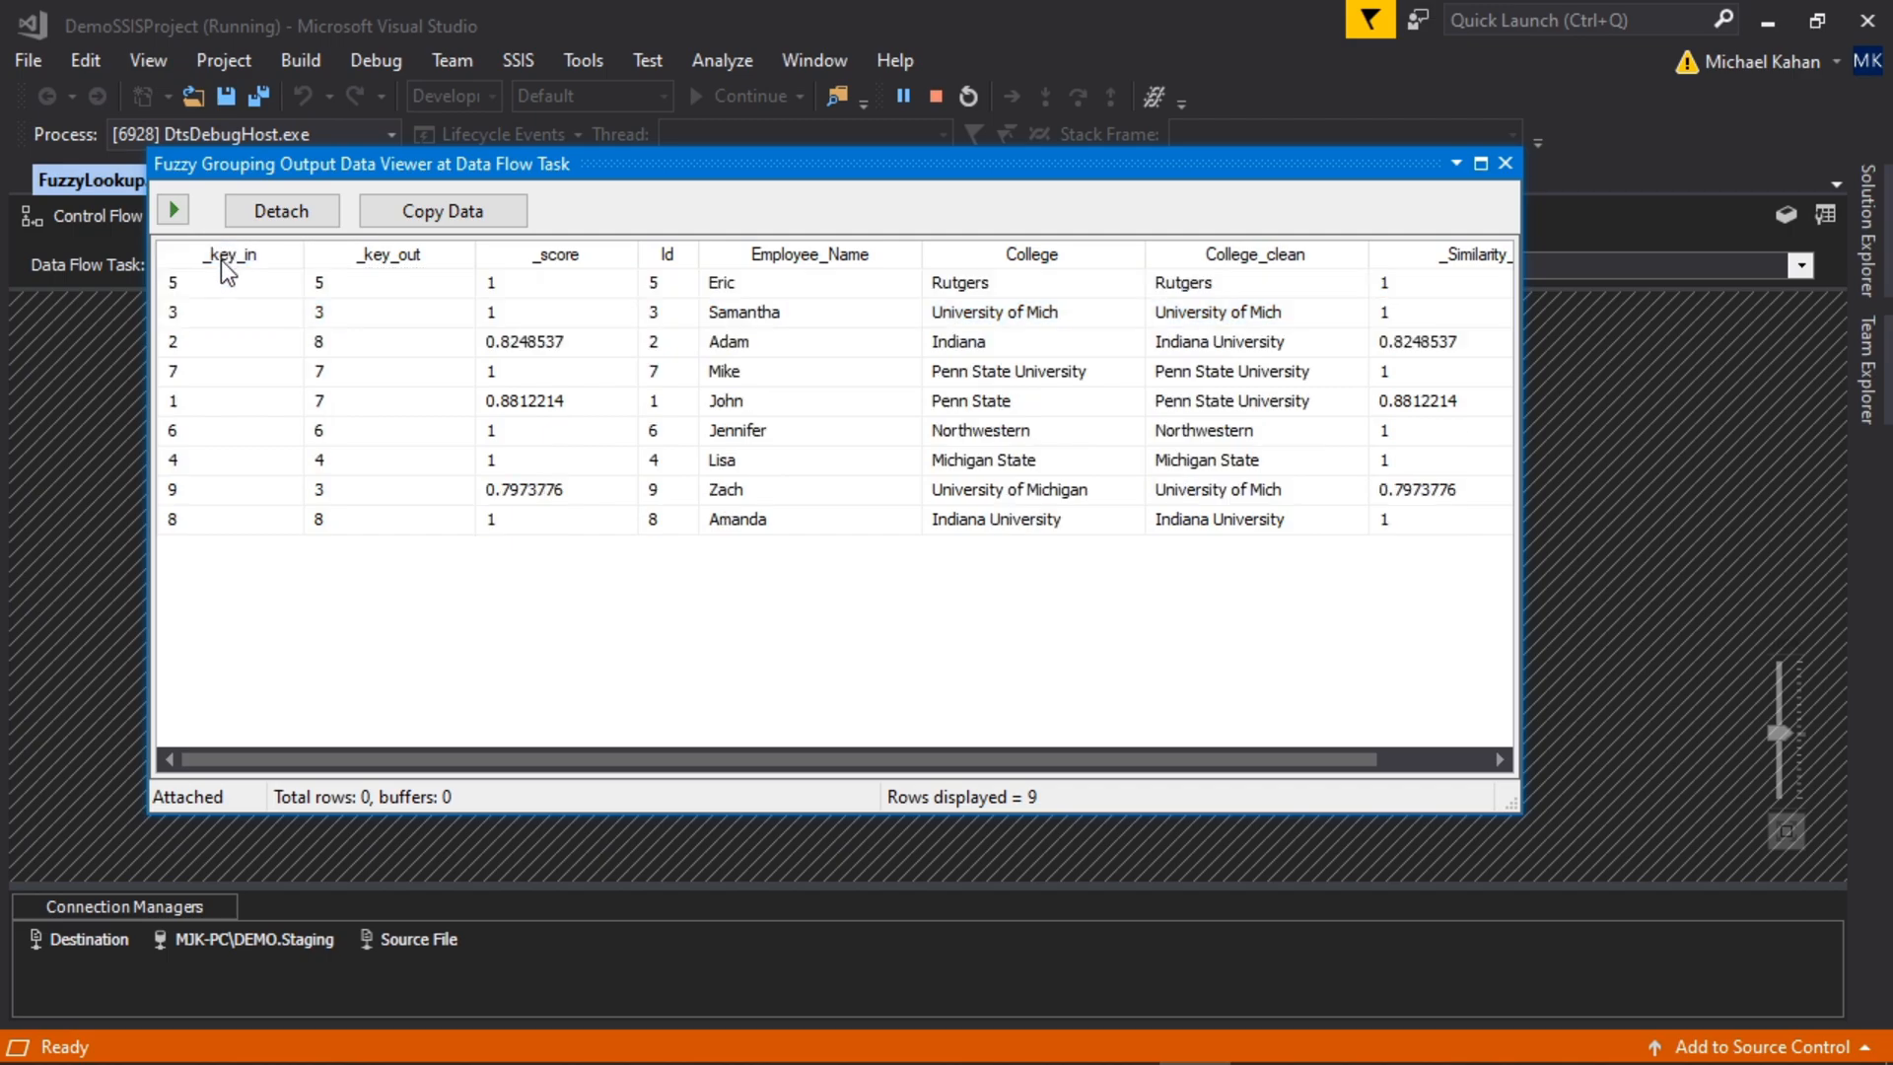
click(231, 253)
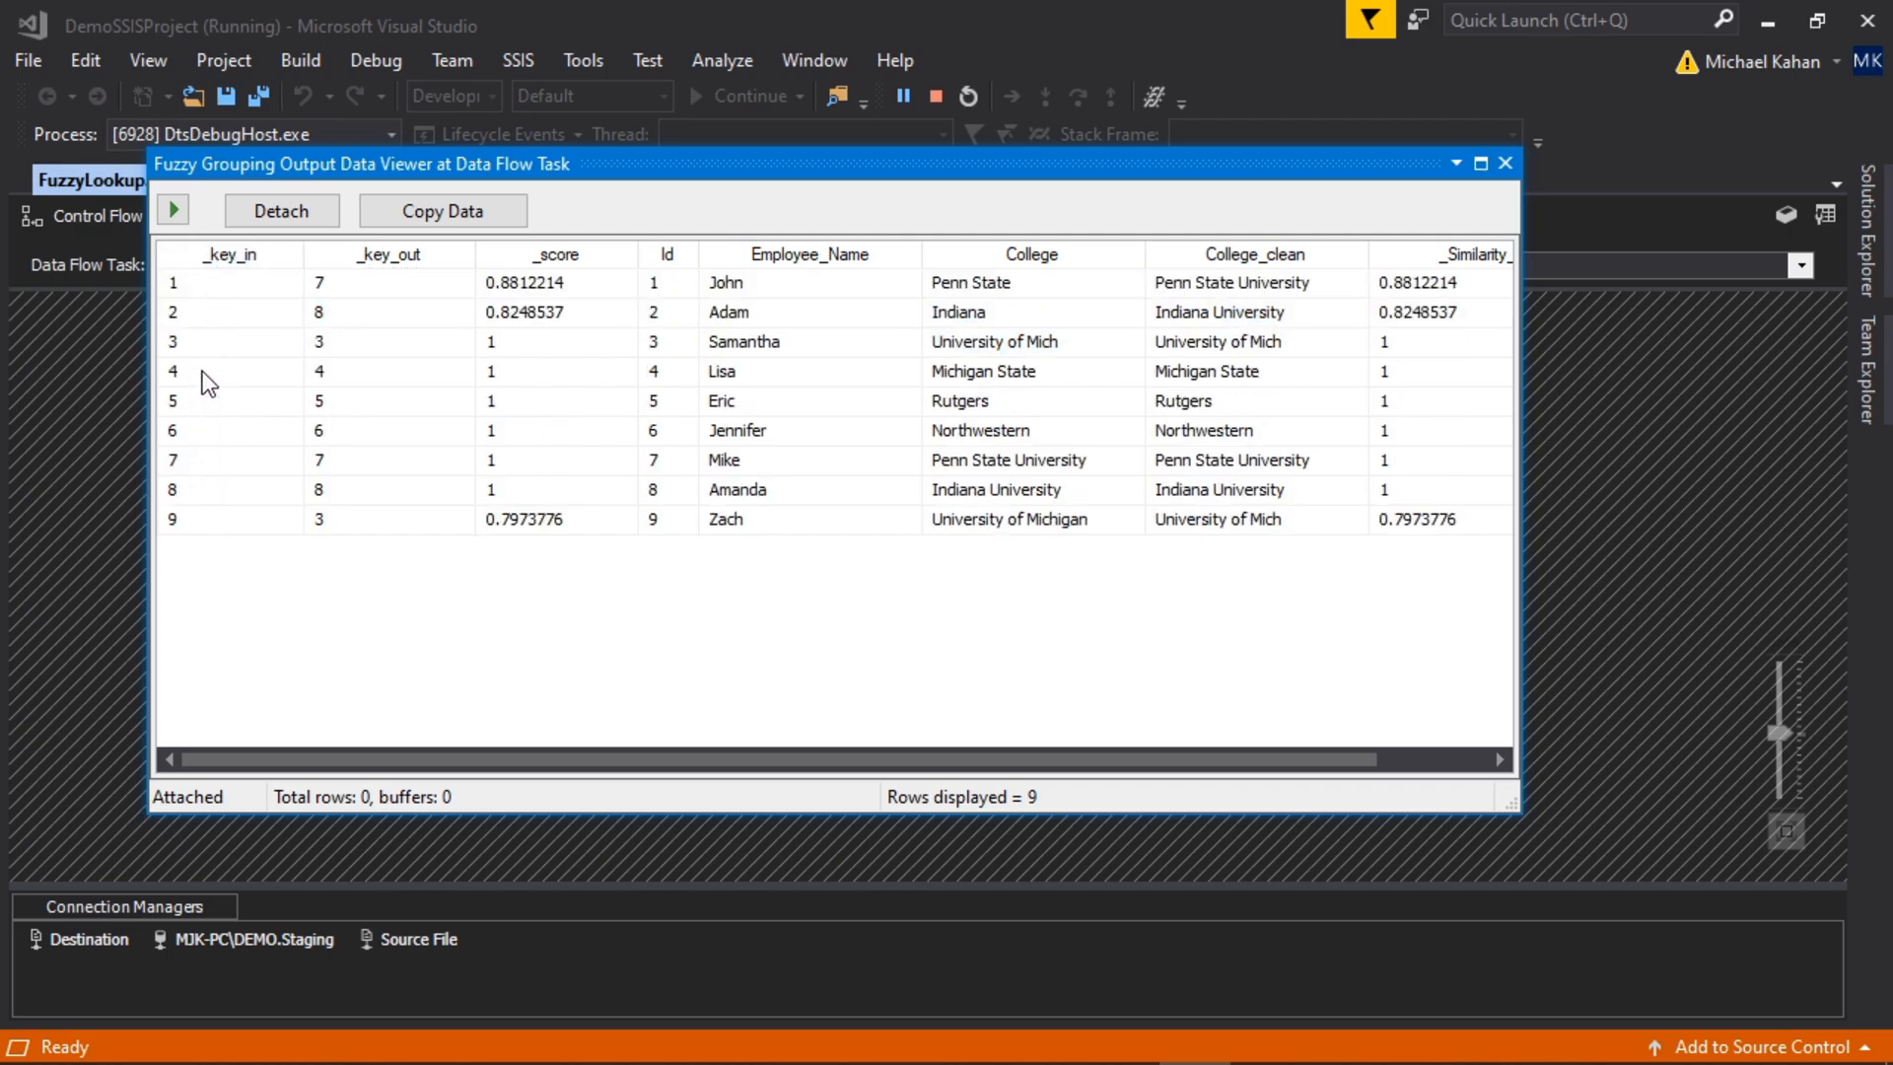
click(388, 253)
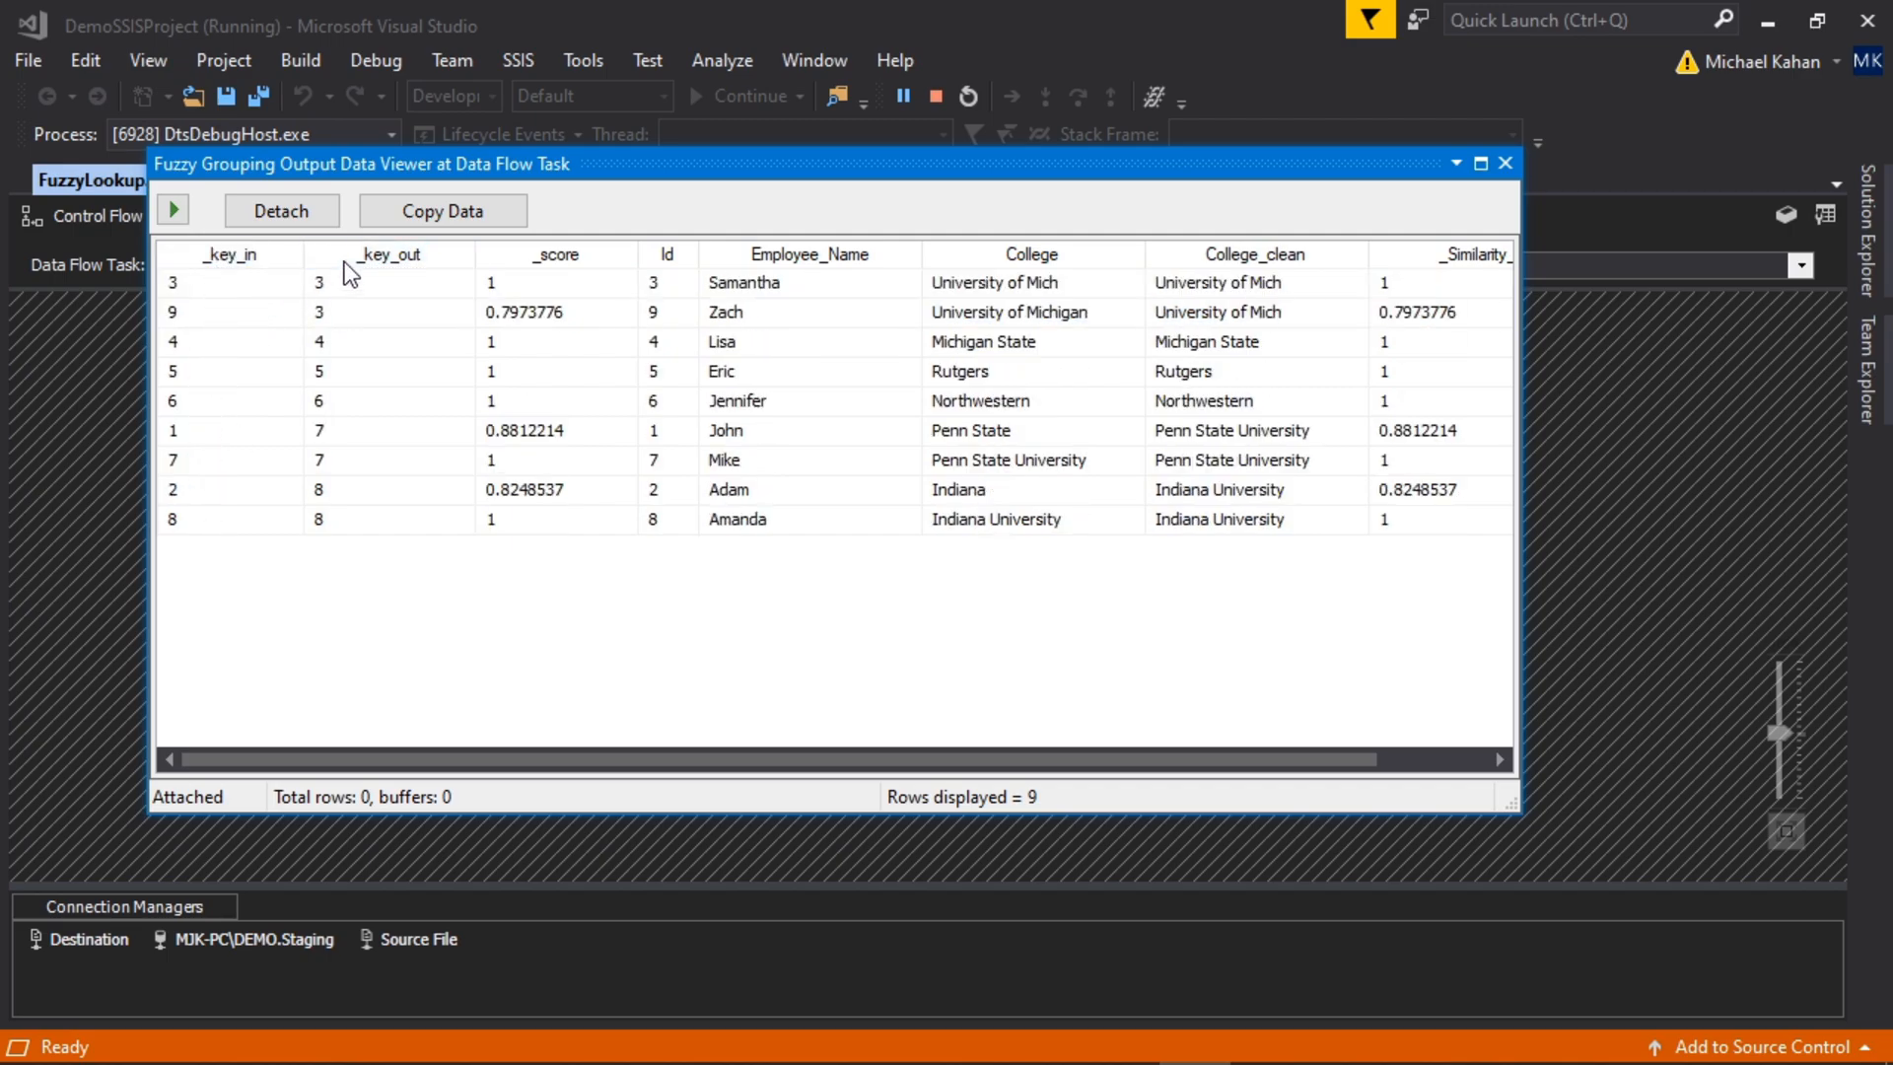
mouse_move(338, 300)
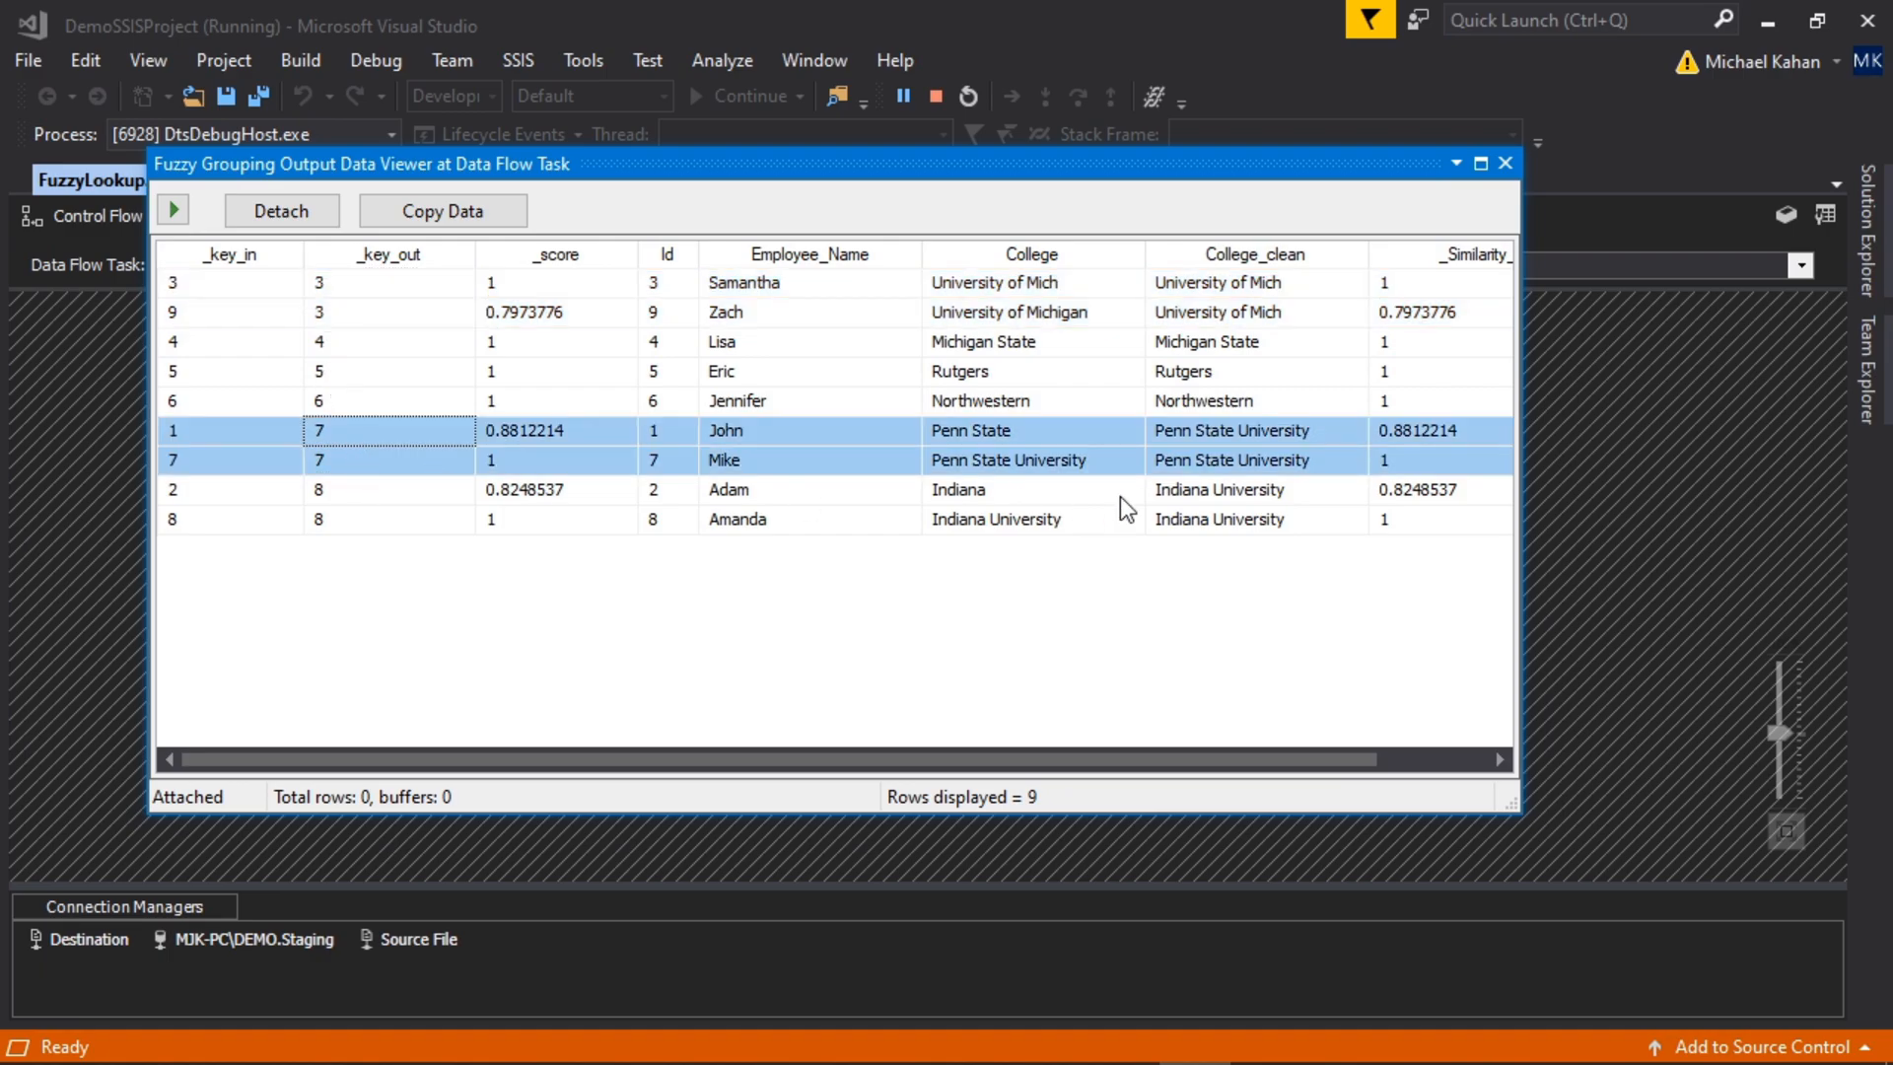
Step: Select the key 8 rows, the Eric-to-John rows, and Zach's University of Michigan row
click(362, 489)
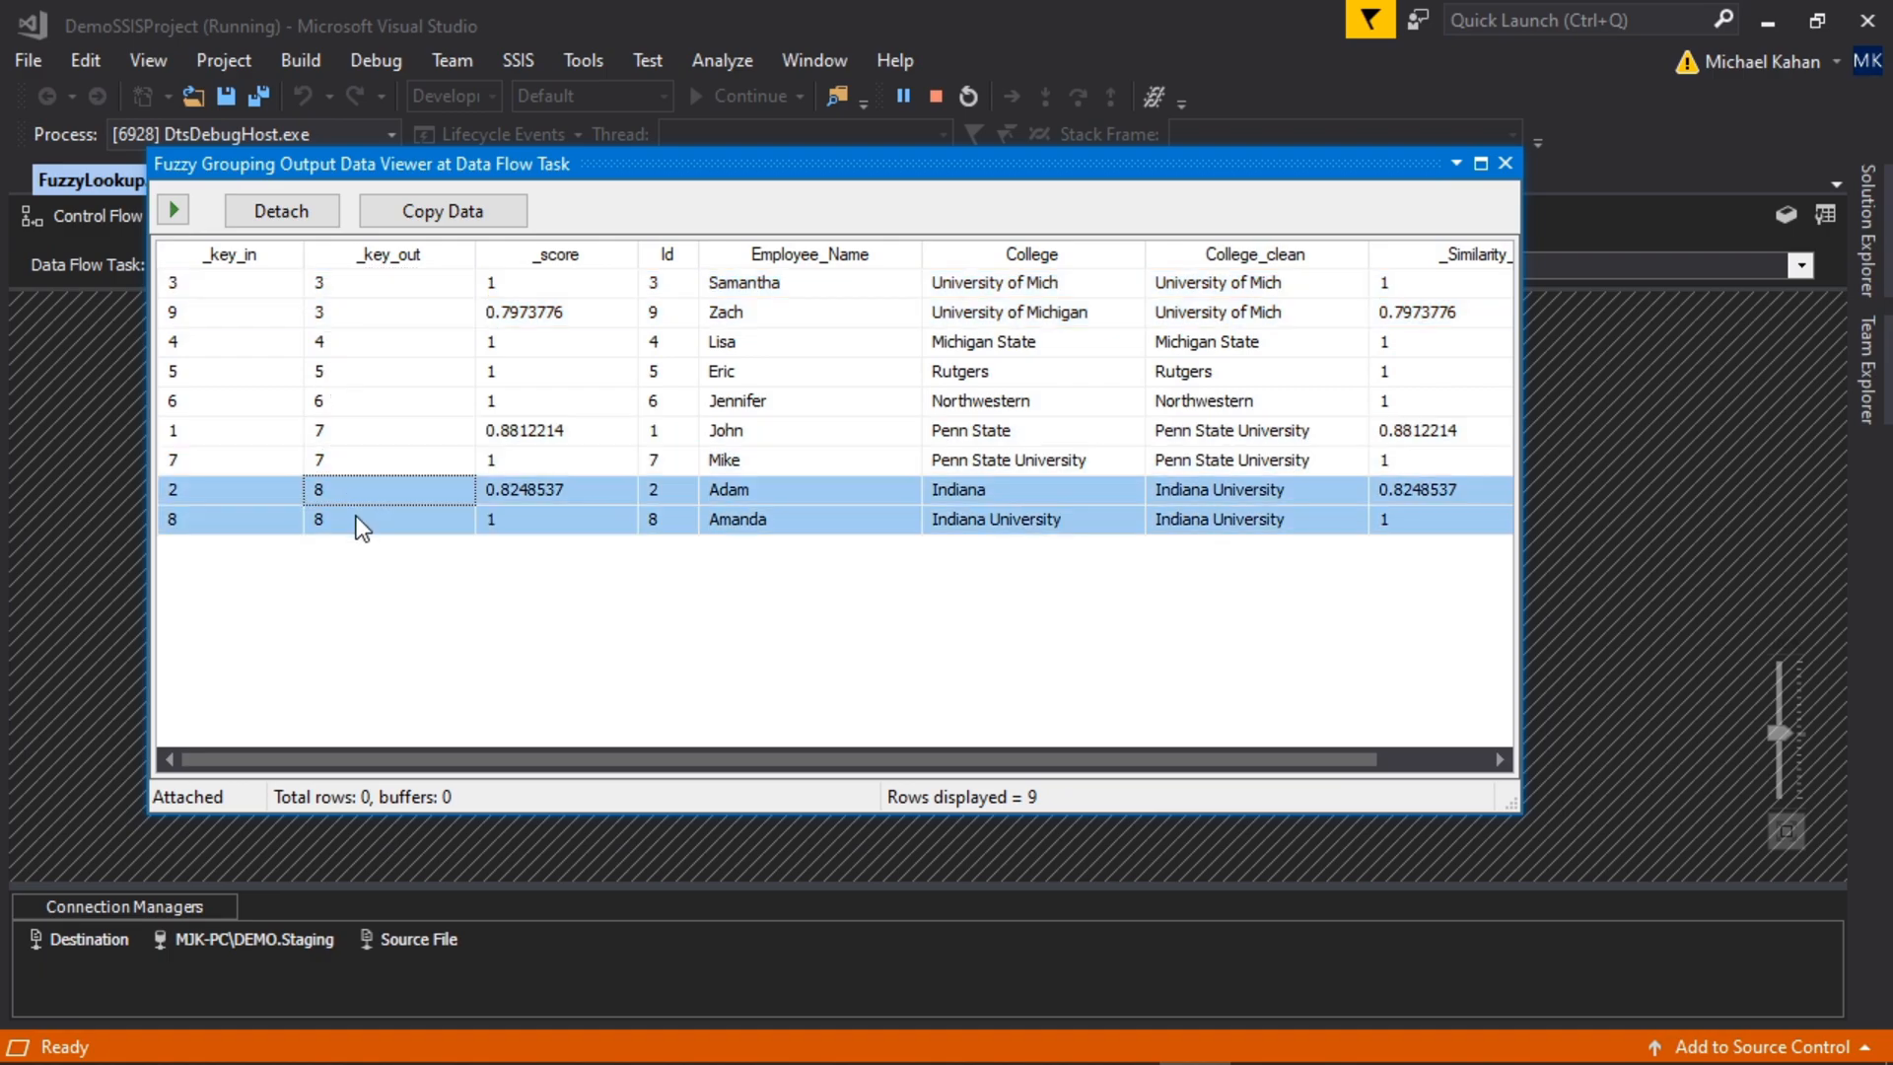
mouse_move(1367, 532)
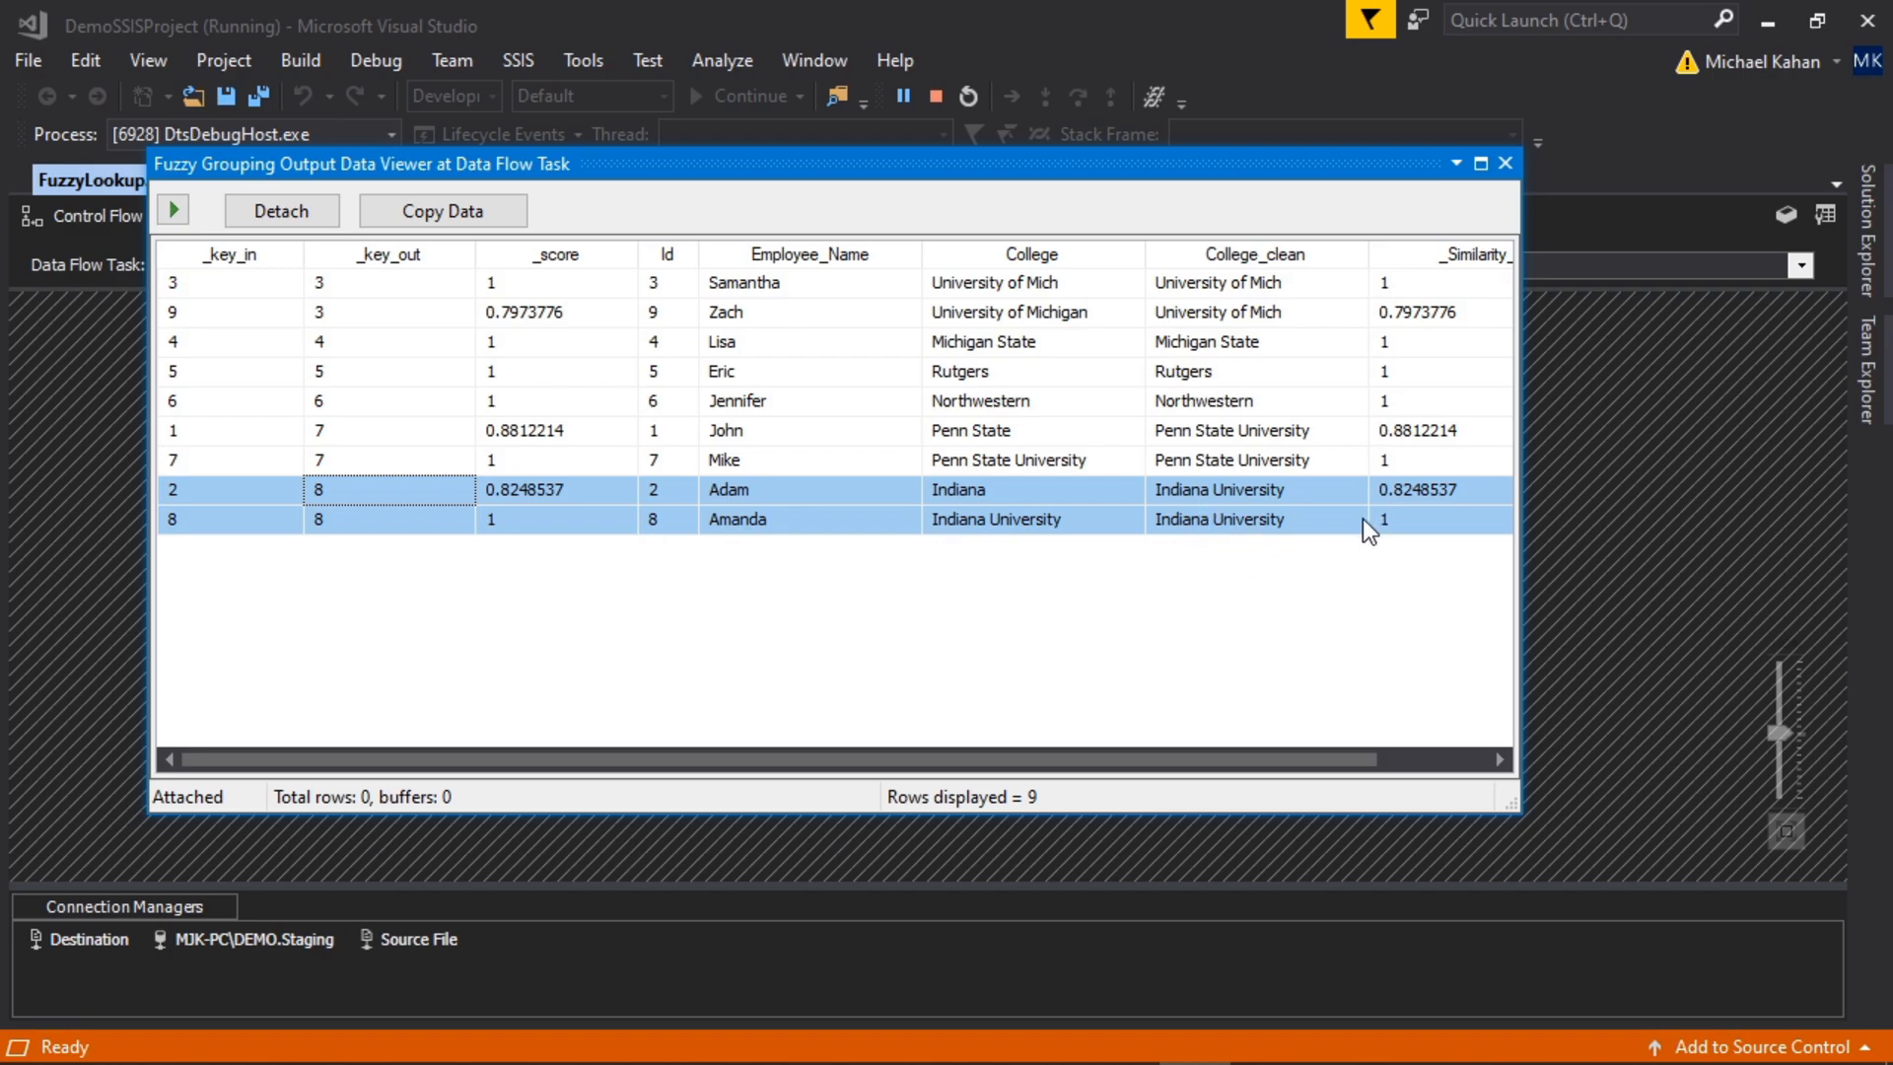
mouse_move(960, 408)
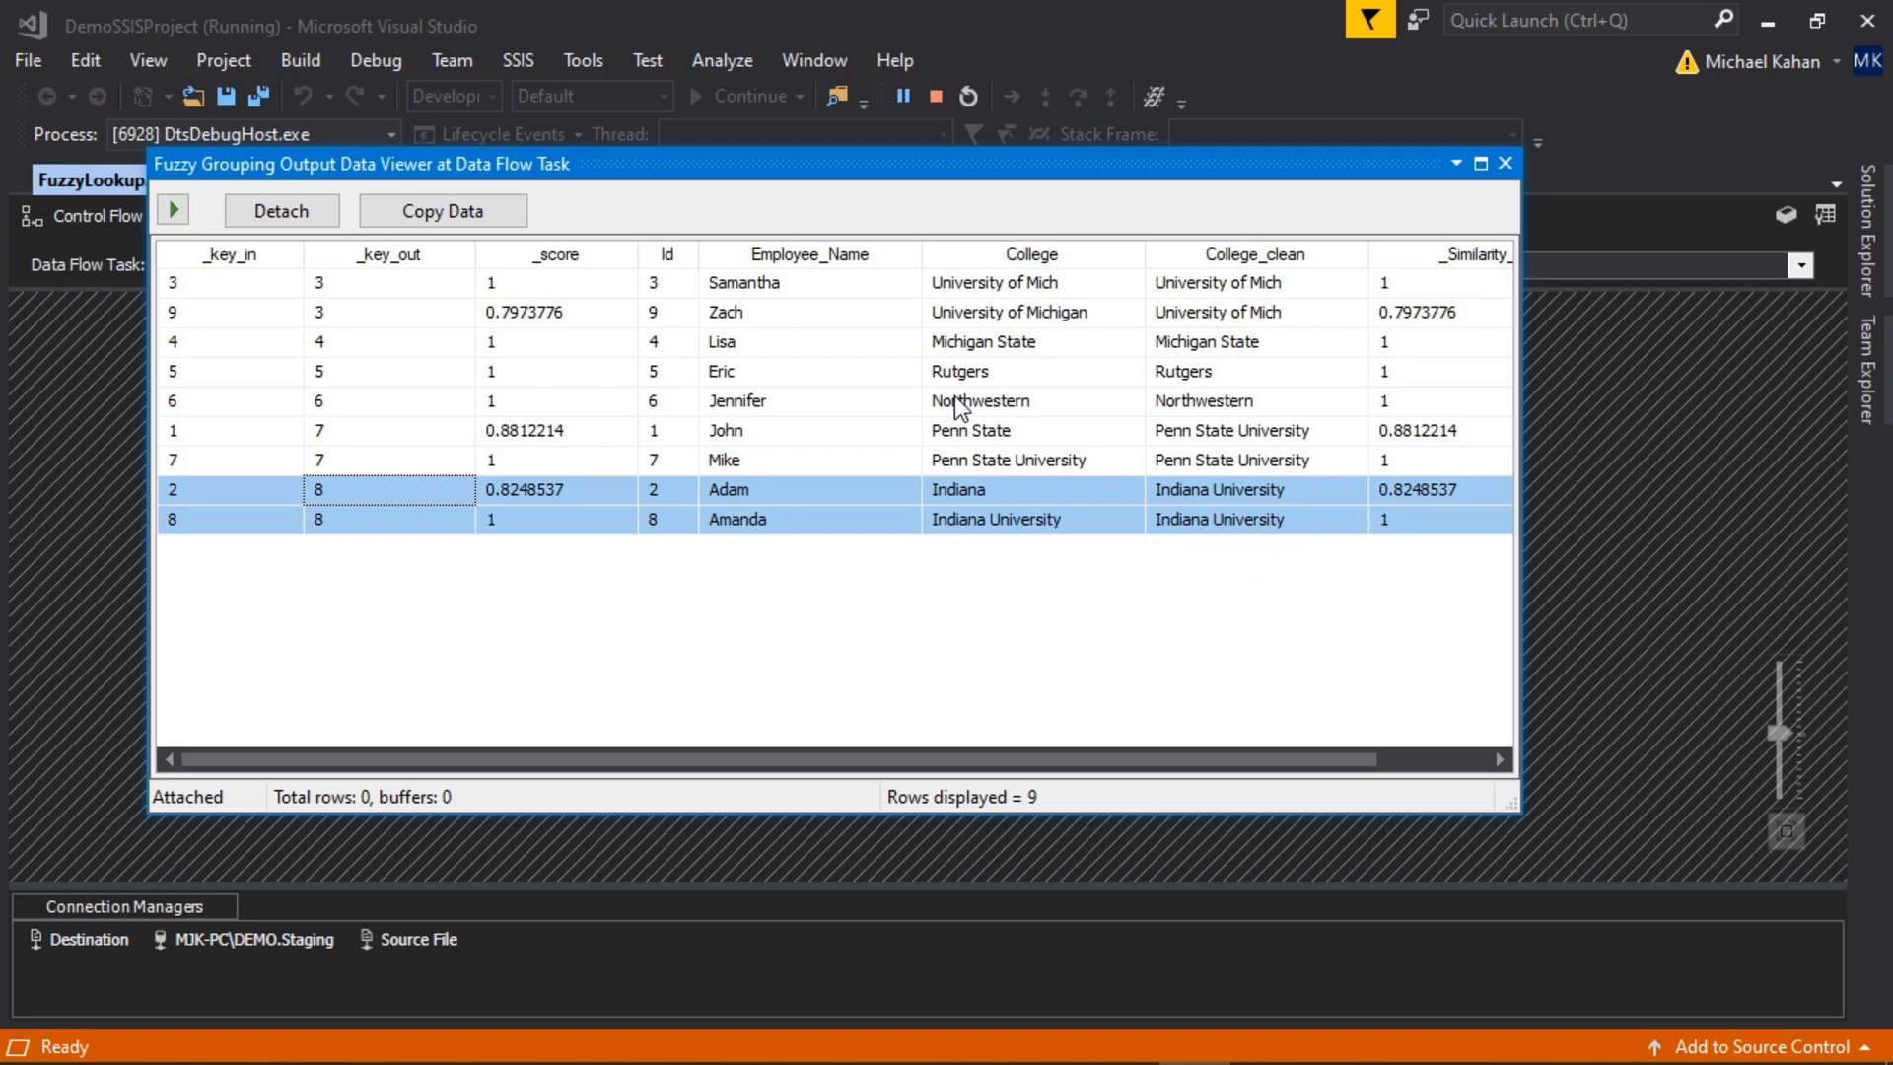
mouse_move(526, 468)
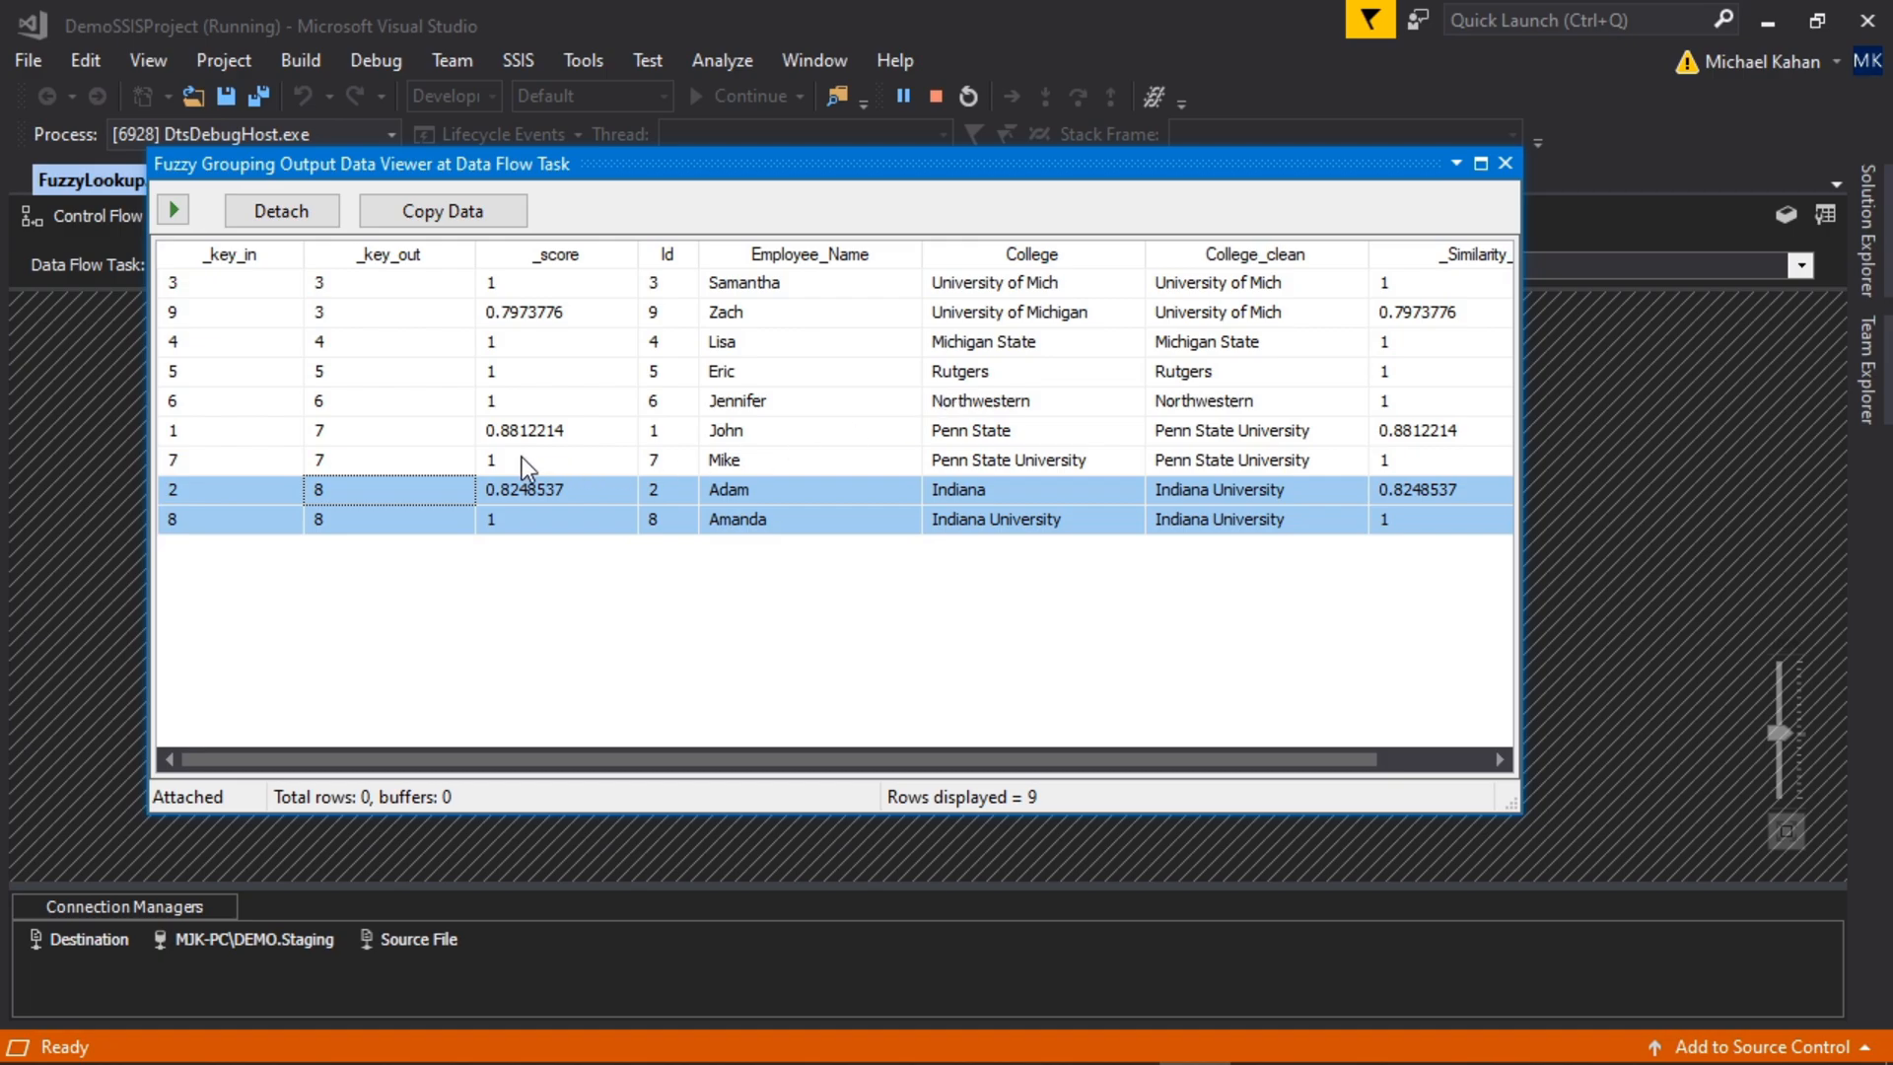
mouse_move(837, 445)
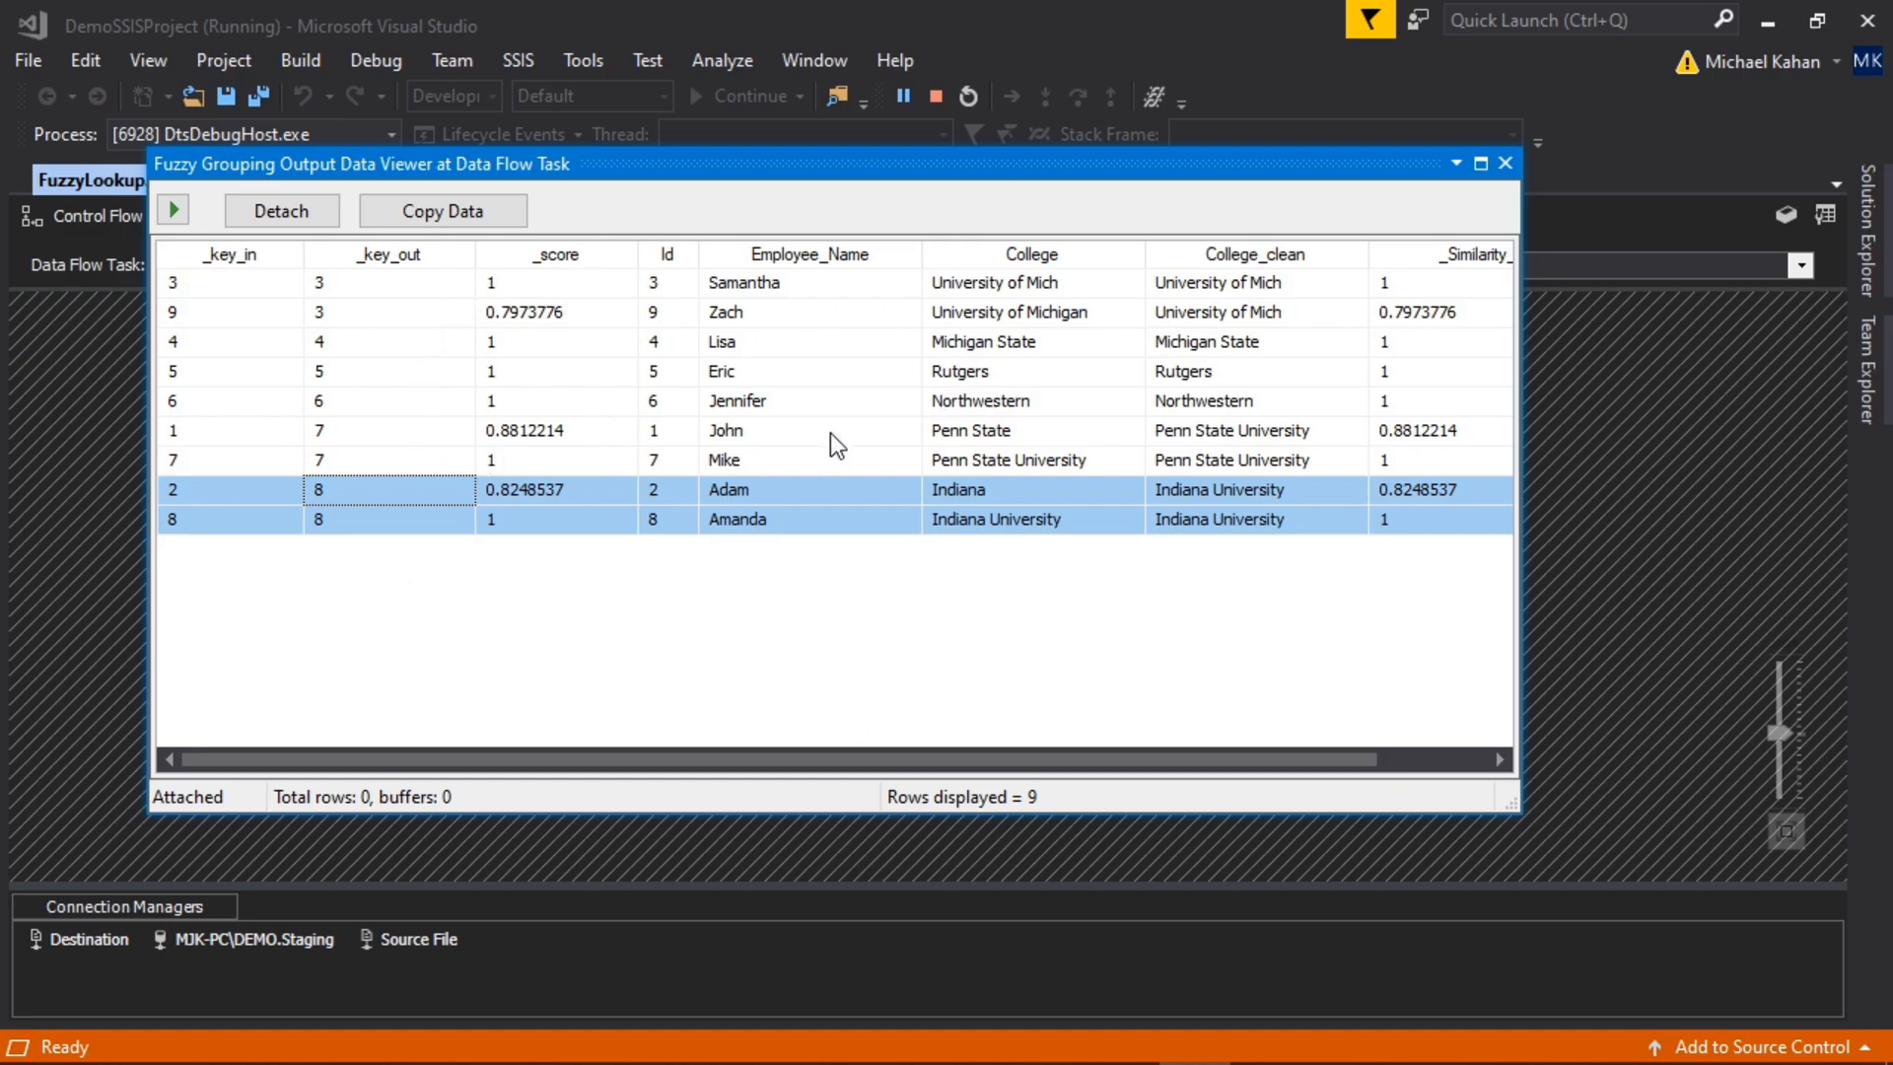
mouse_move(394, 294)
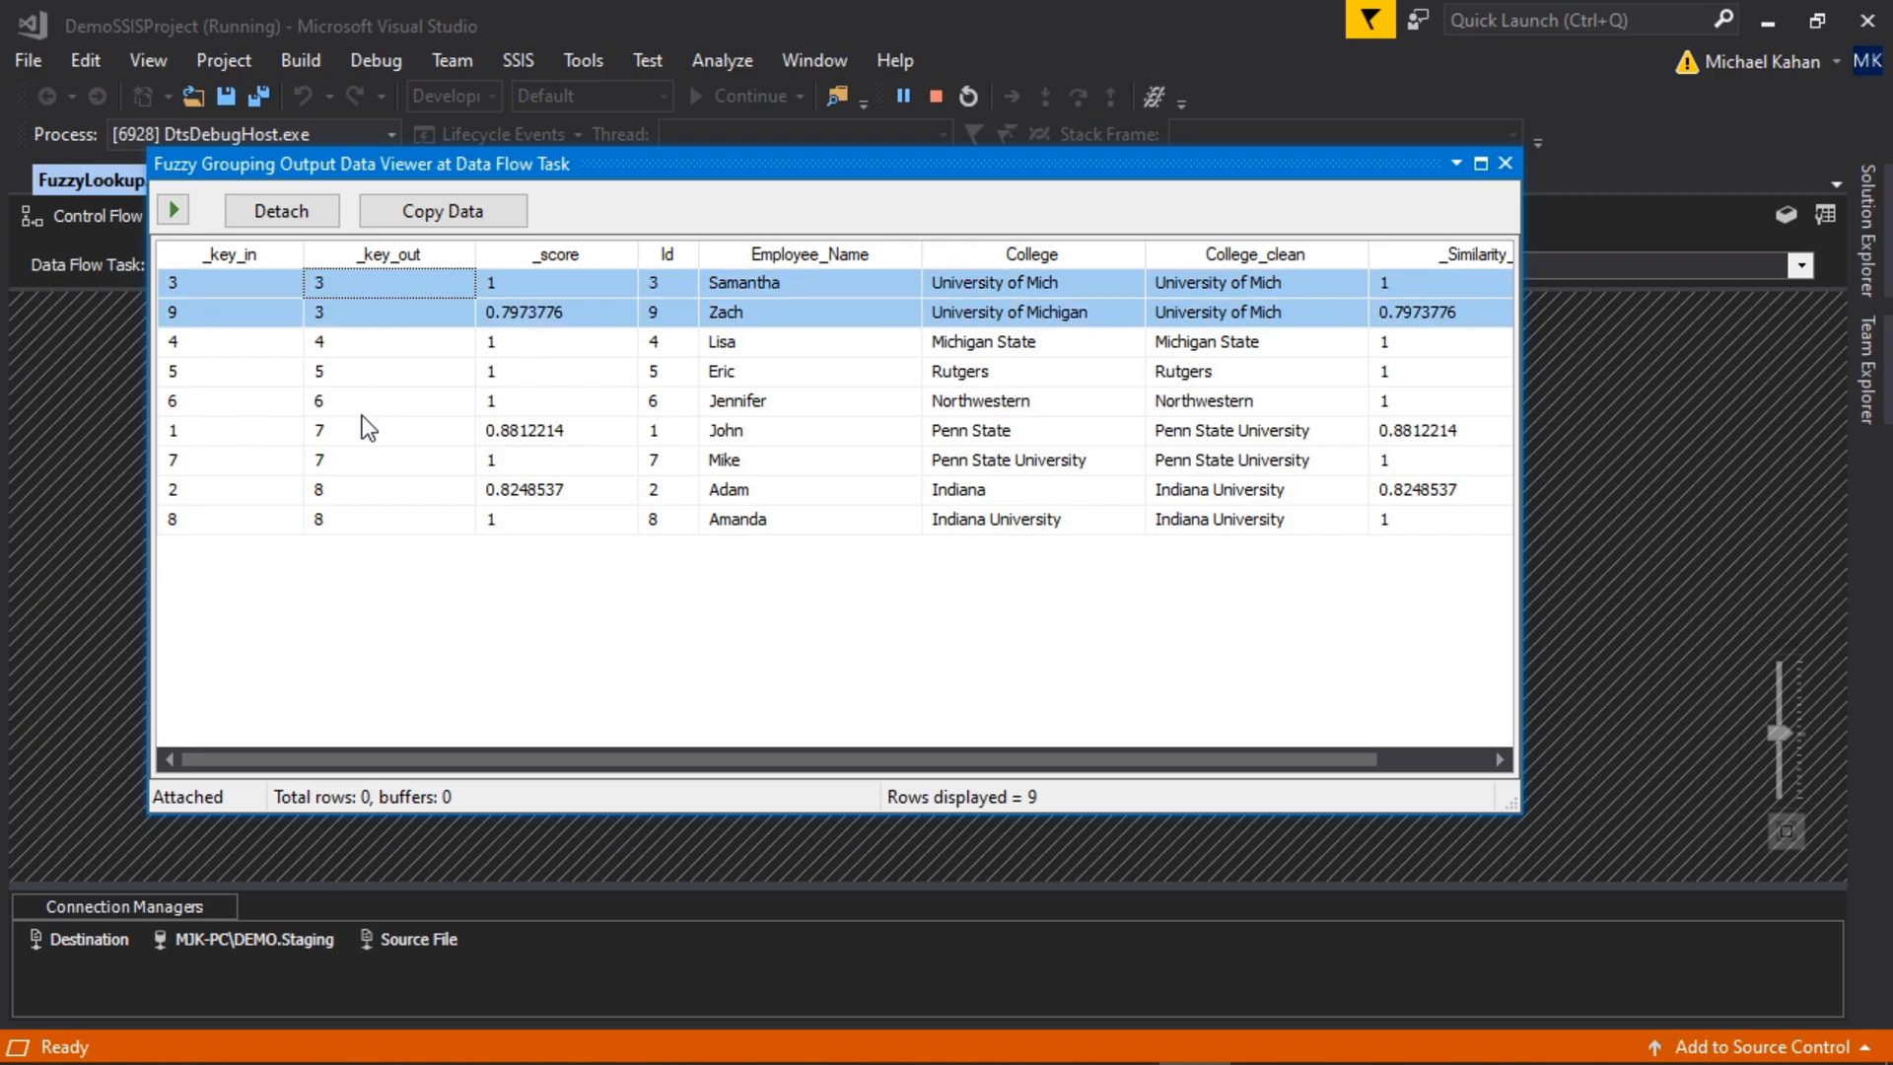
click(386, 429)
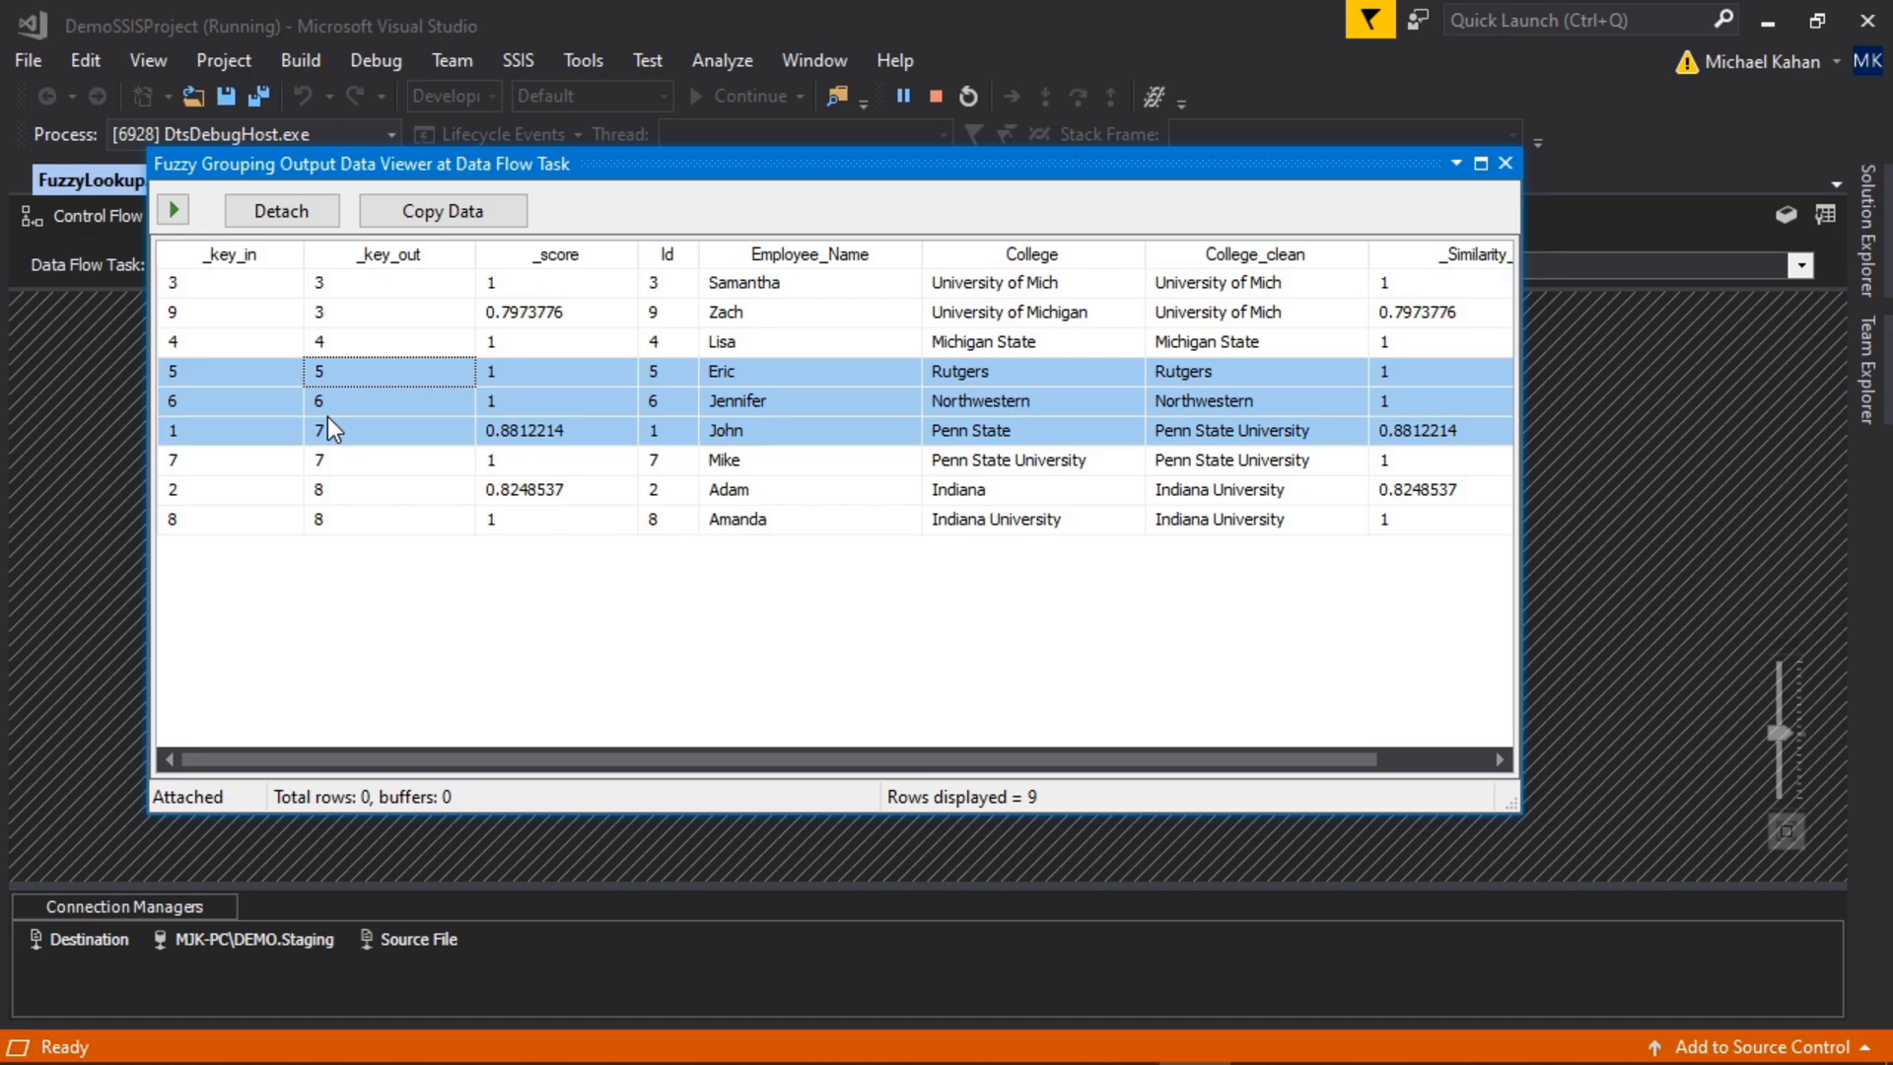
click(230, 311)
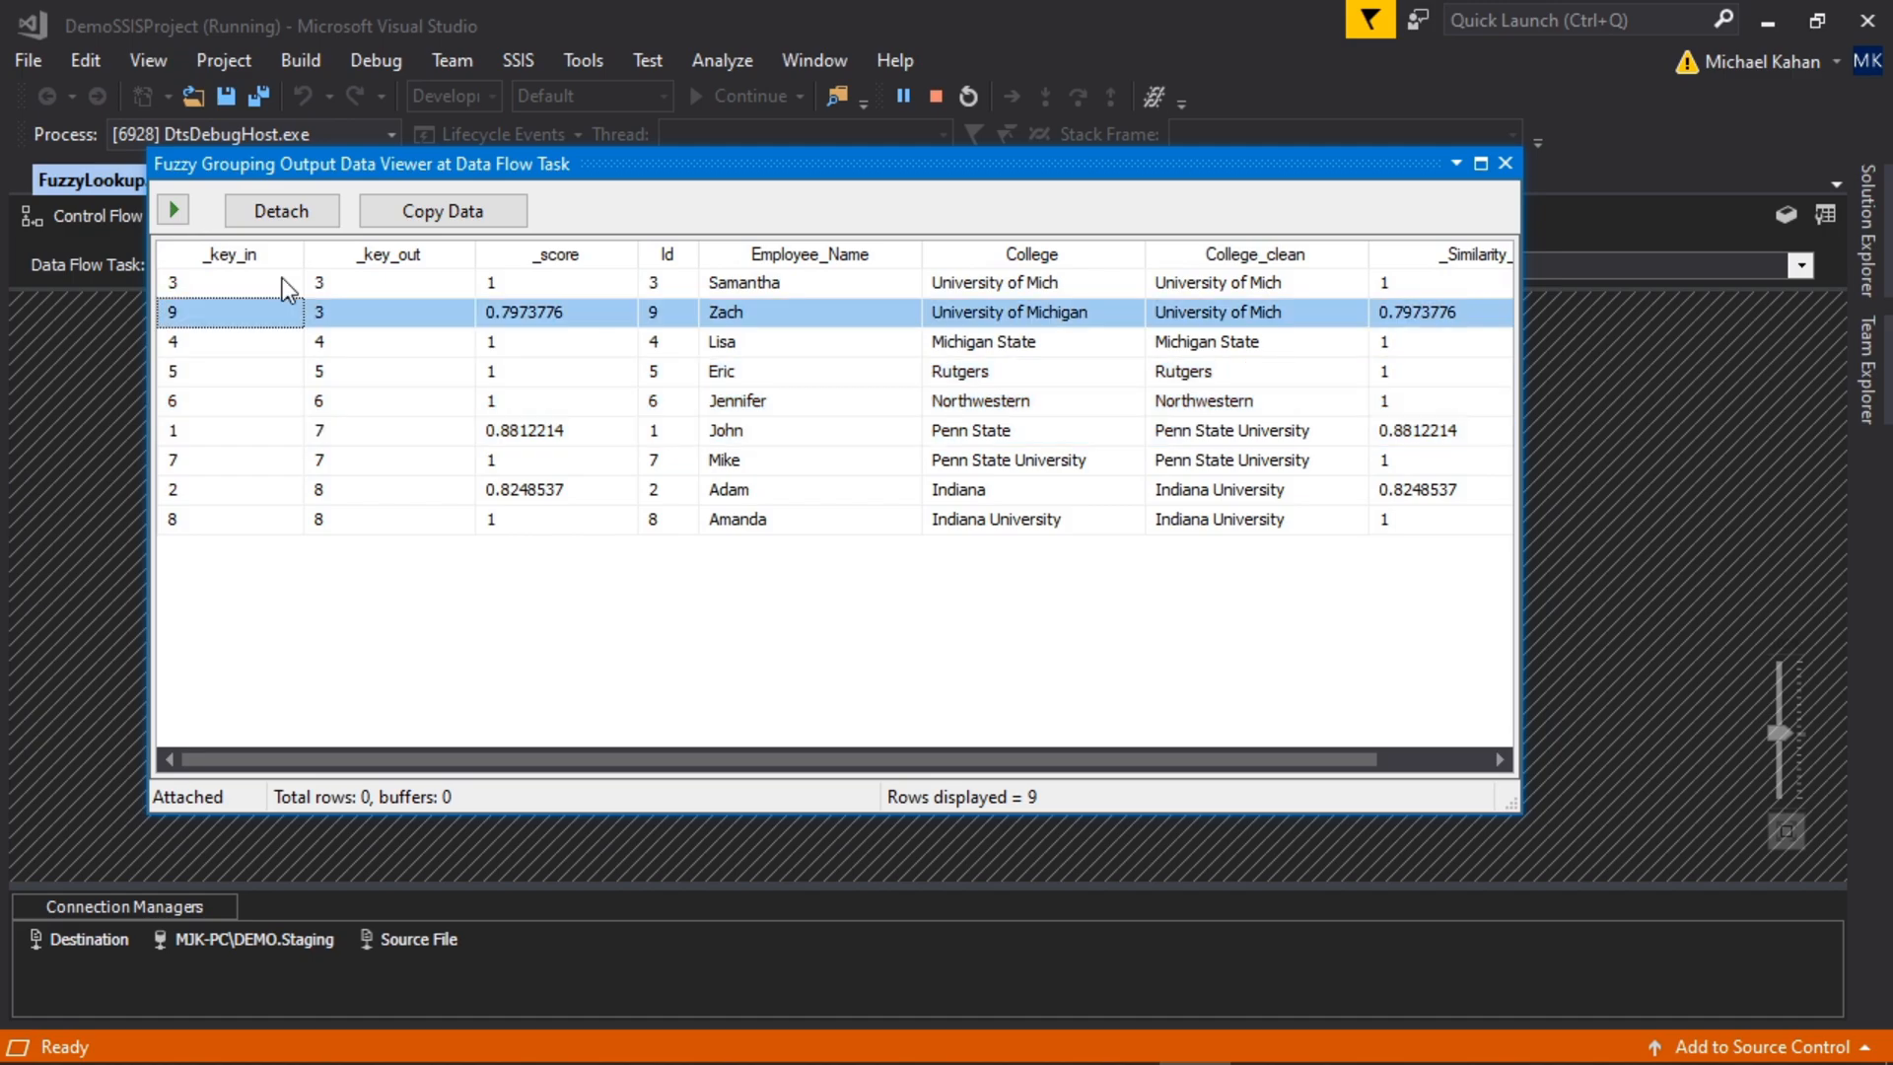